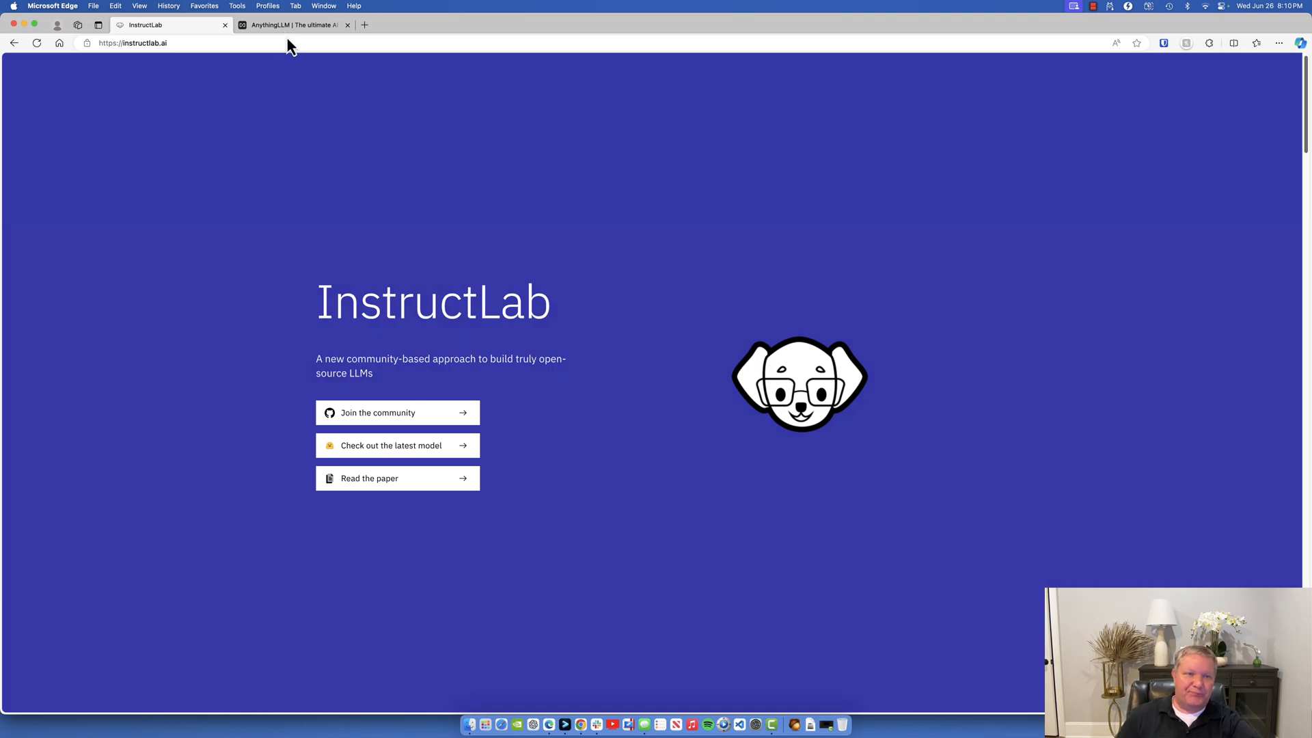
Open the anything-llm GitHub repository from useanything.com, then return to the AnythingLLM homepage tab.
click(303, 26)
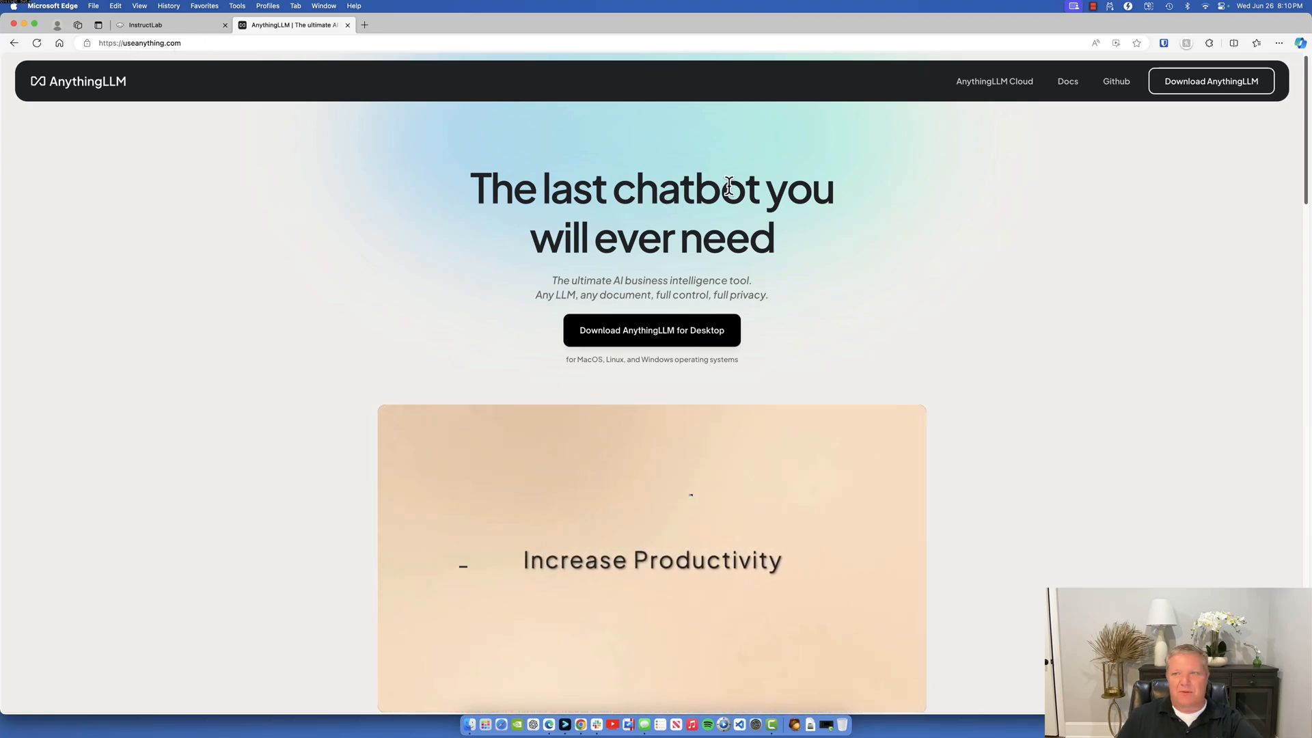
text(What are the k)
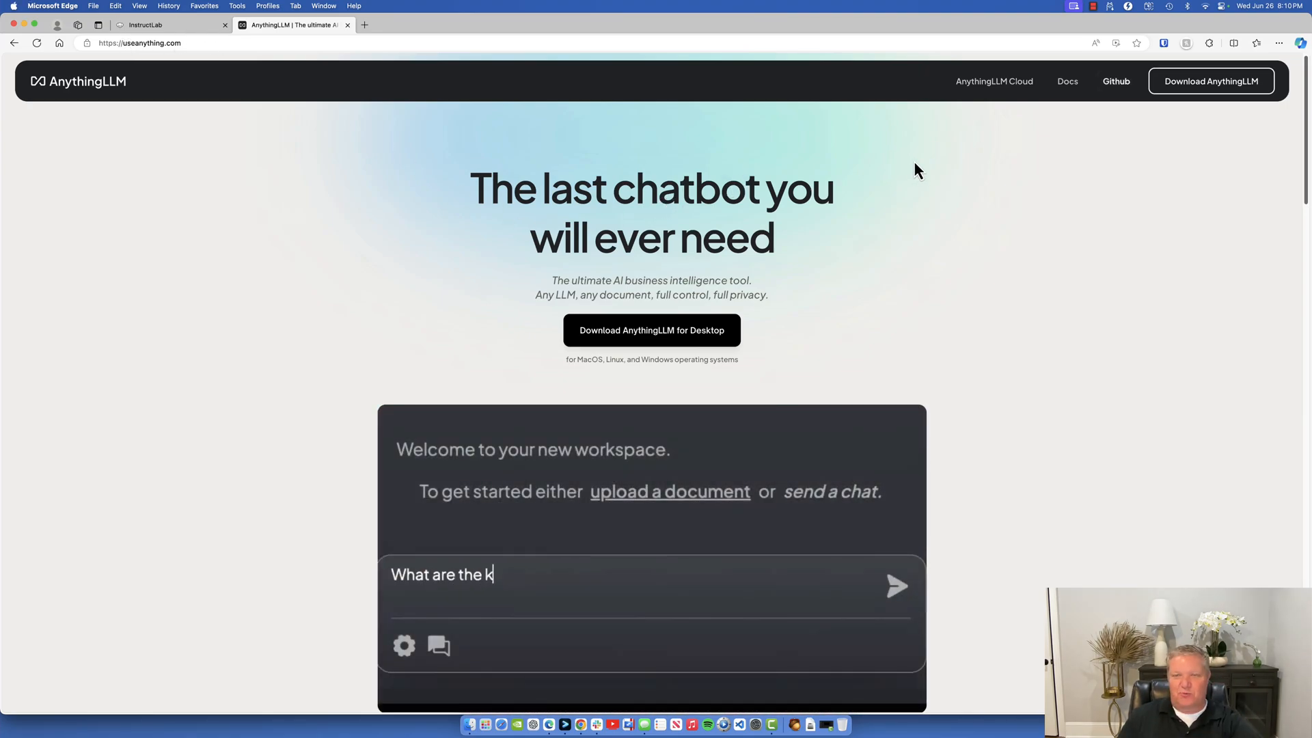
click(1115, 82)
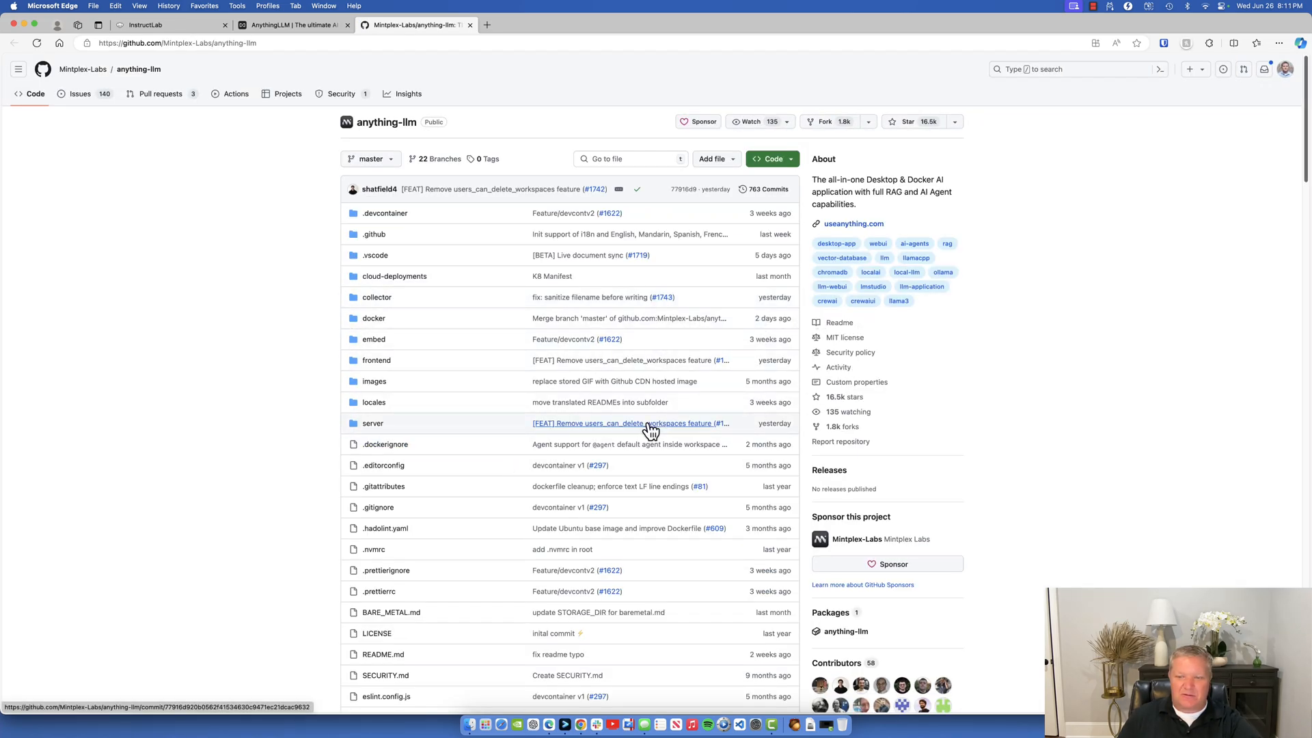
scroll(down, 3)
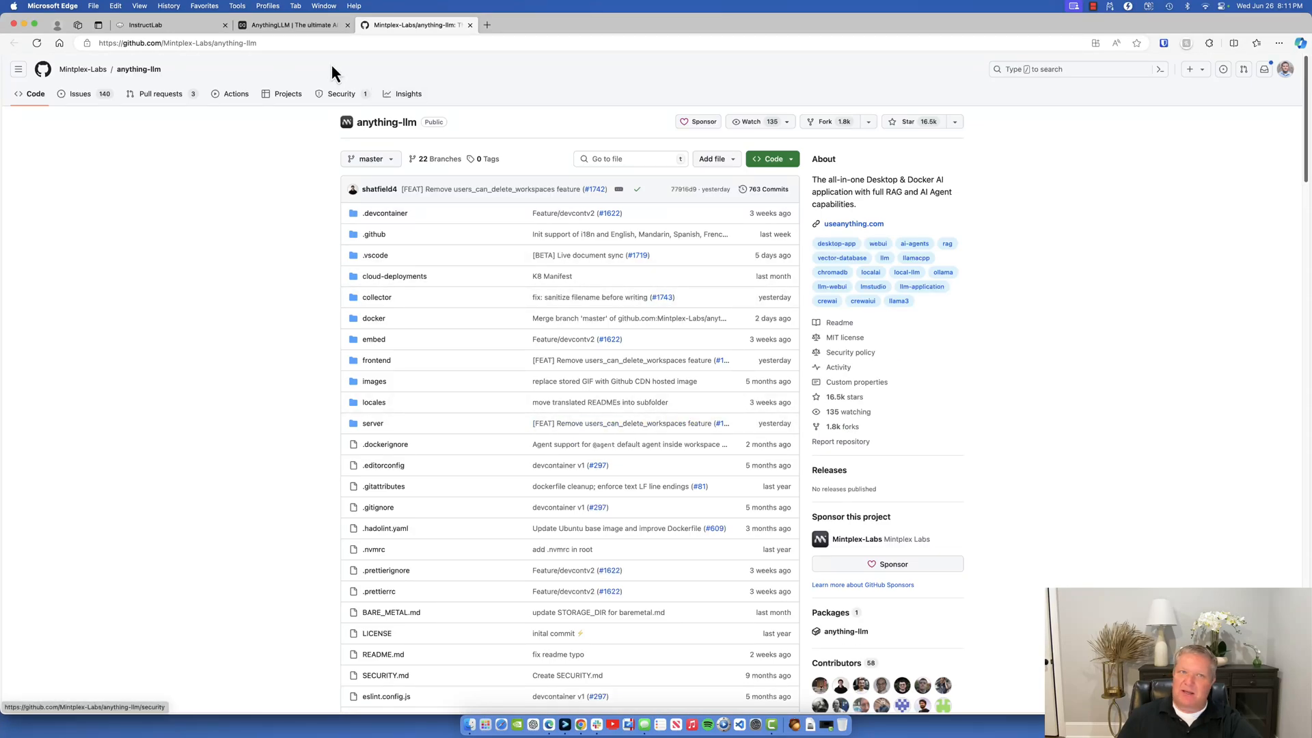
click(290, 25)
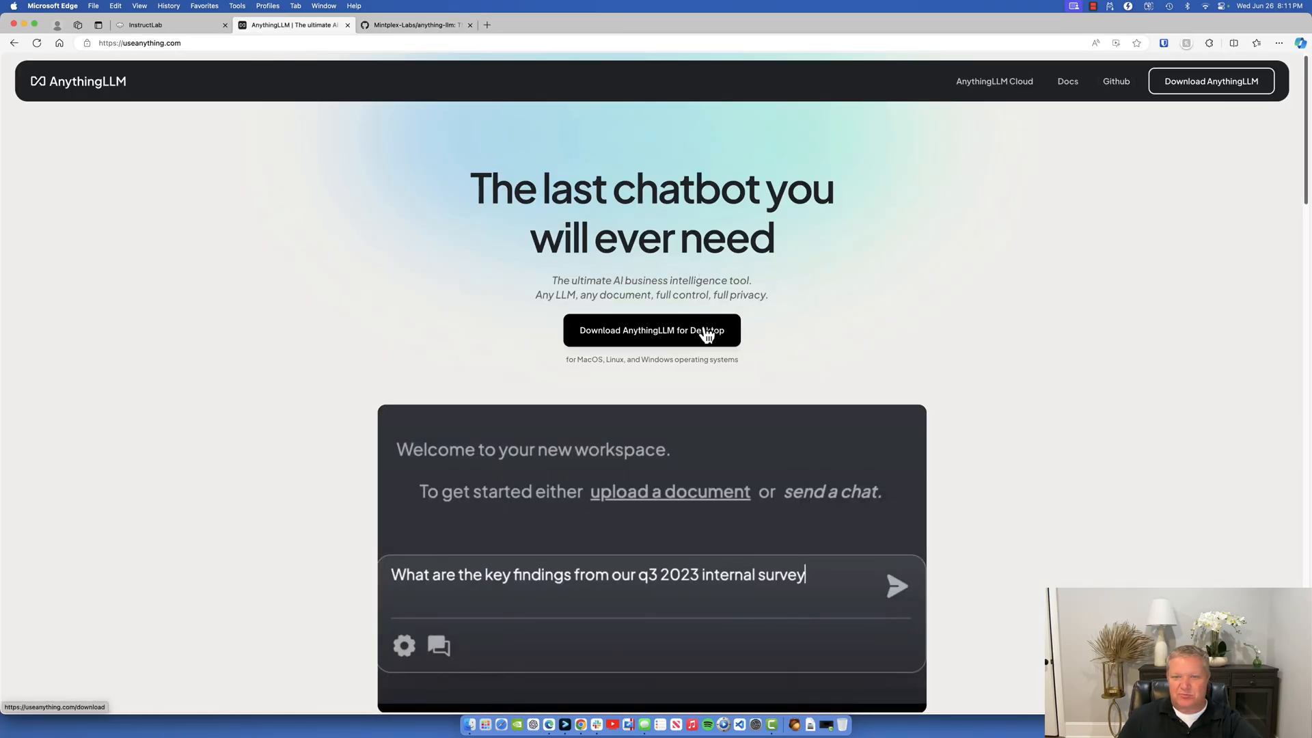
Download the AnythingLLM Mac (Apple Silicon) desktop installer and set it to open.
click(652, 330)
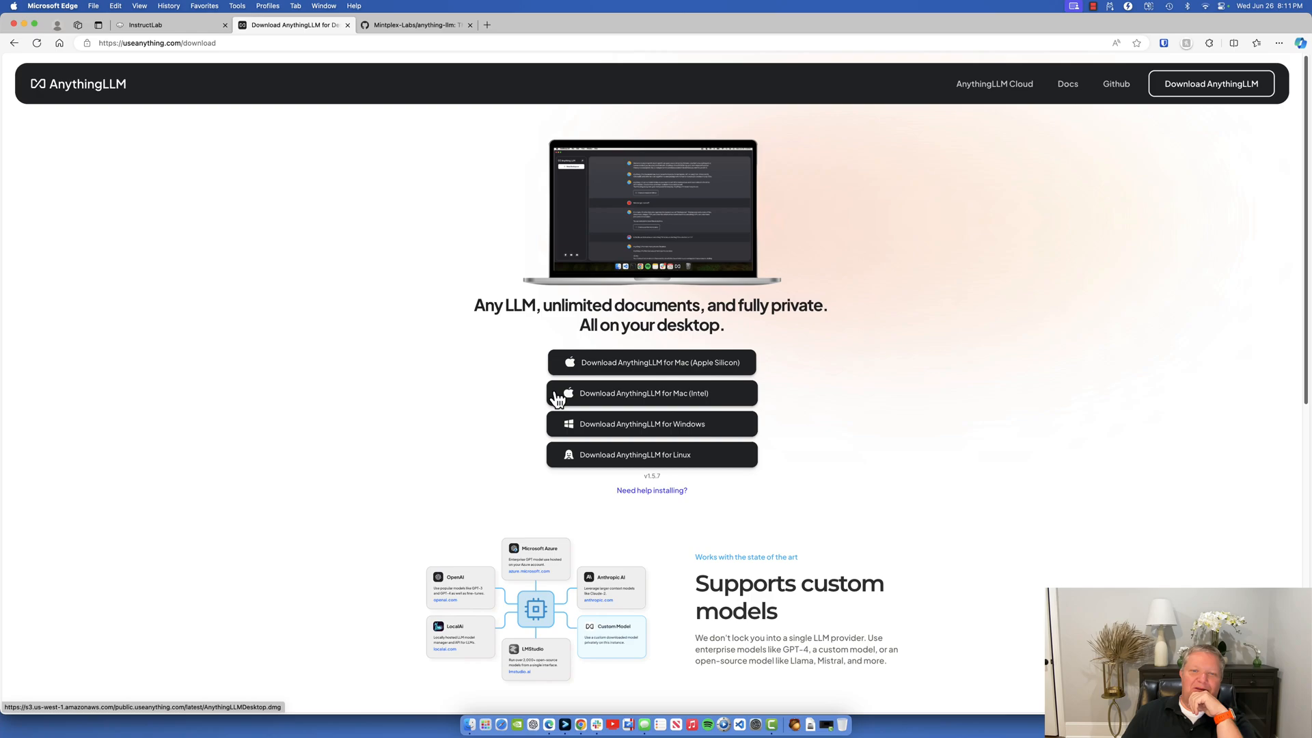
mouse_move(681, 367)
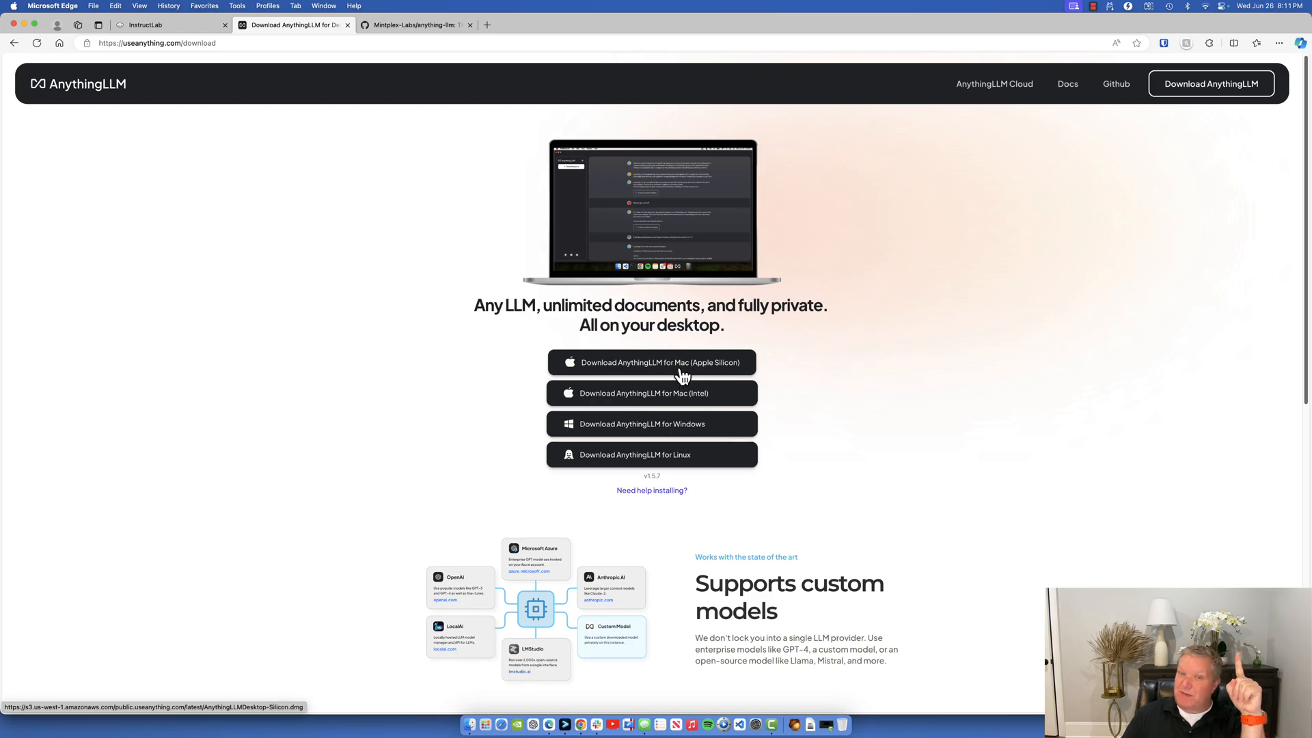
mouse_move(691, 455)
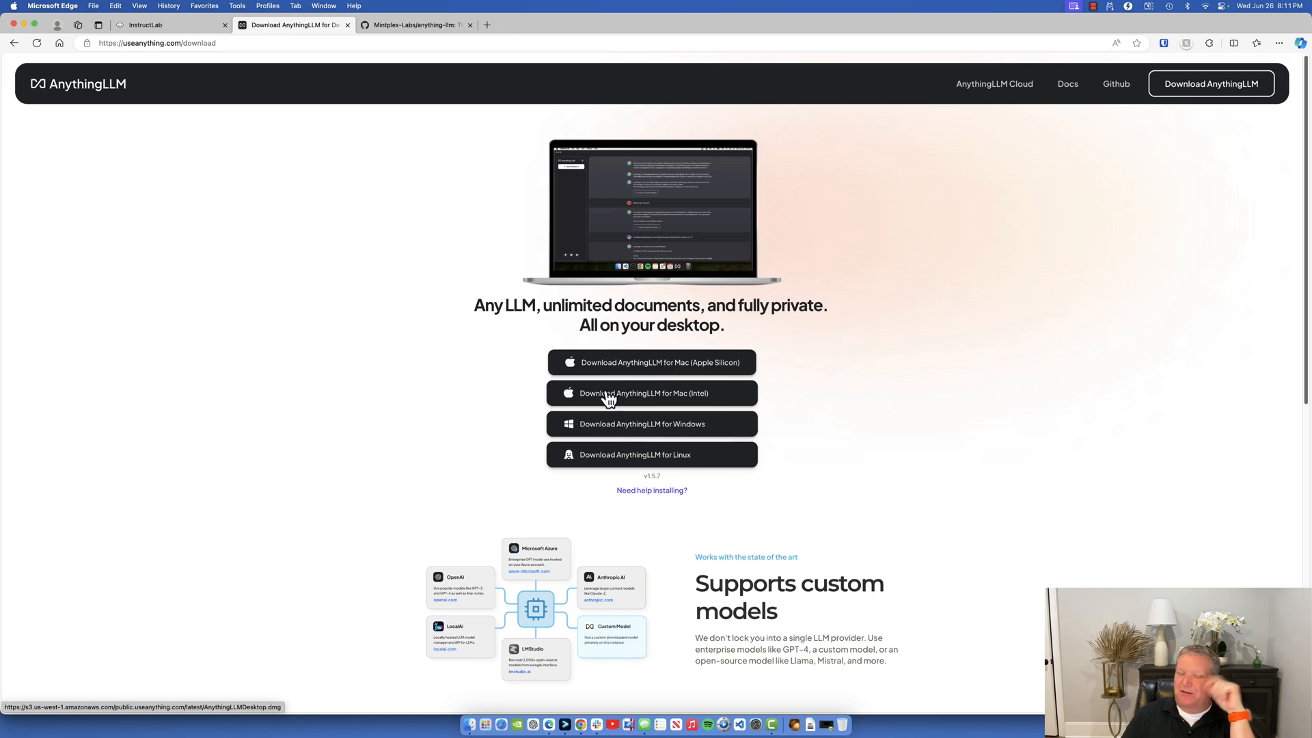
mouse_move(640, 370)
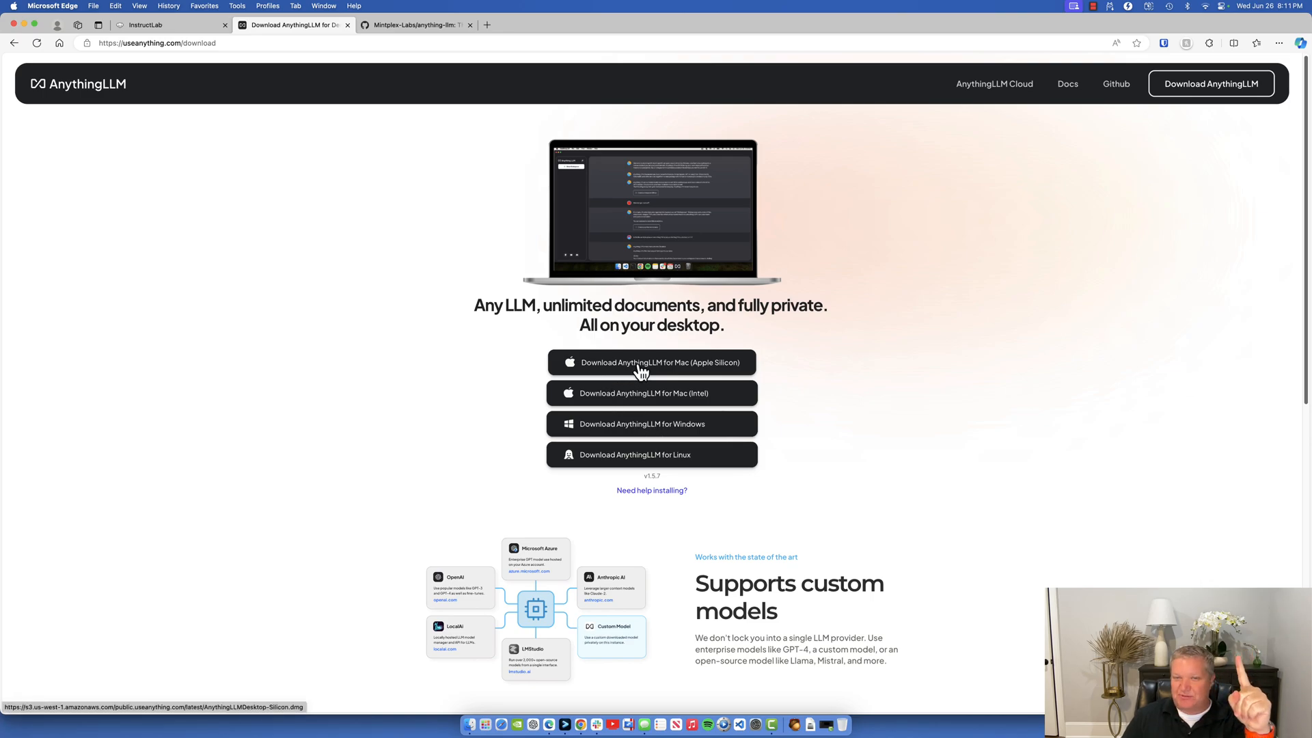
mouse_move(653, 395)
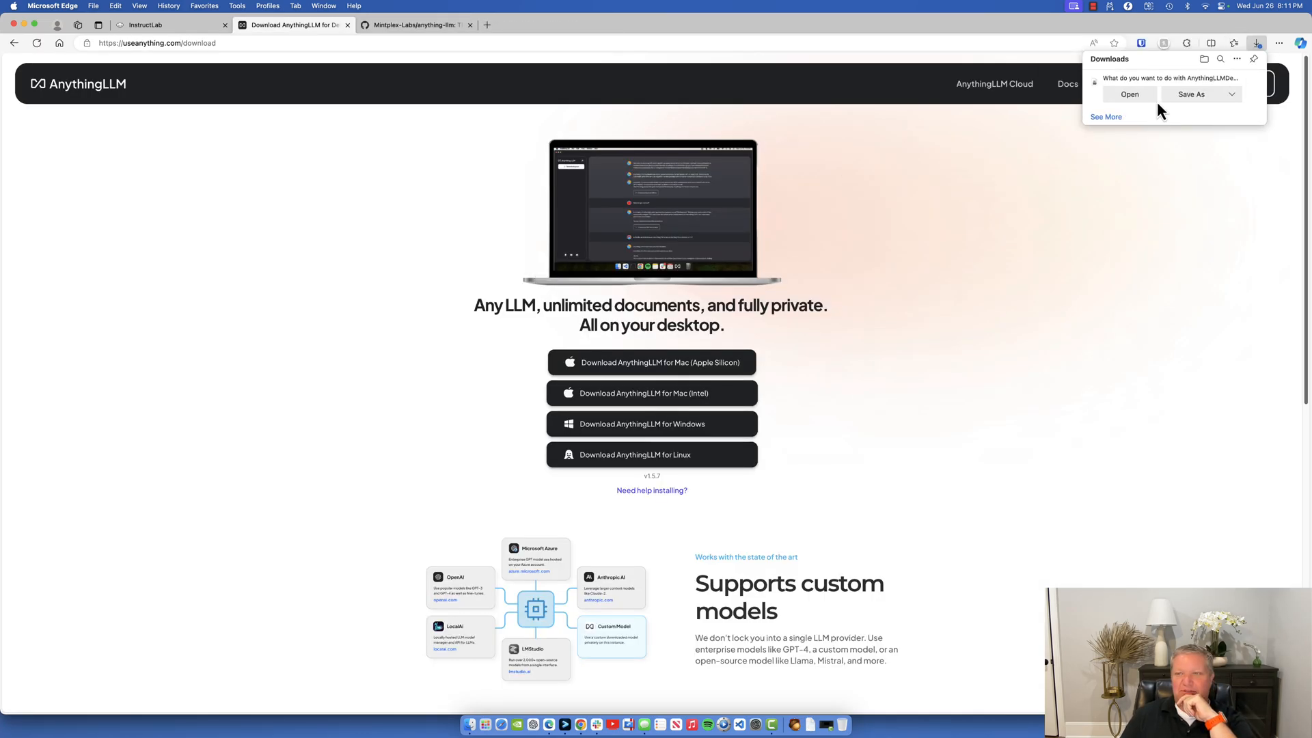
click(1130, 94)
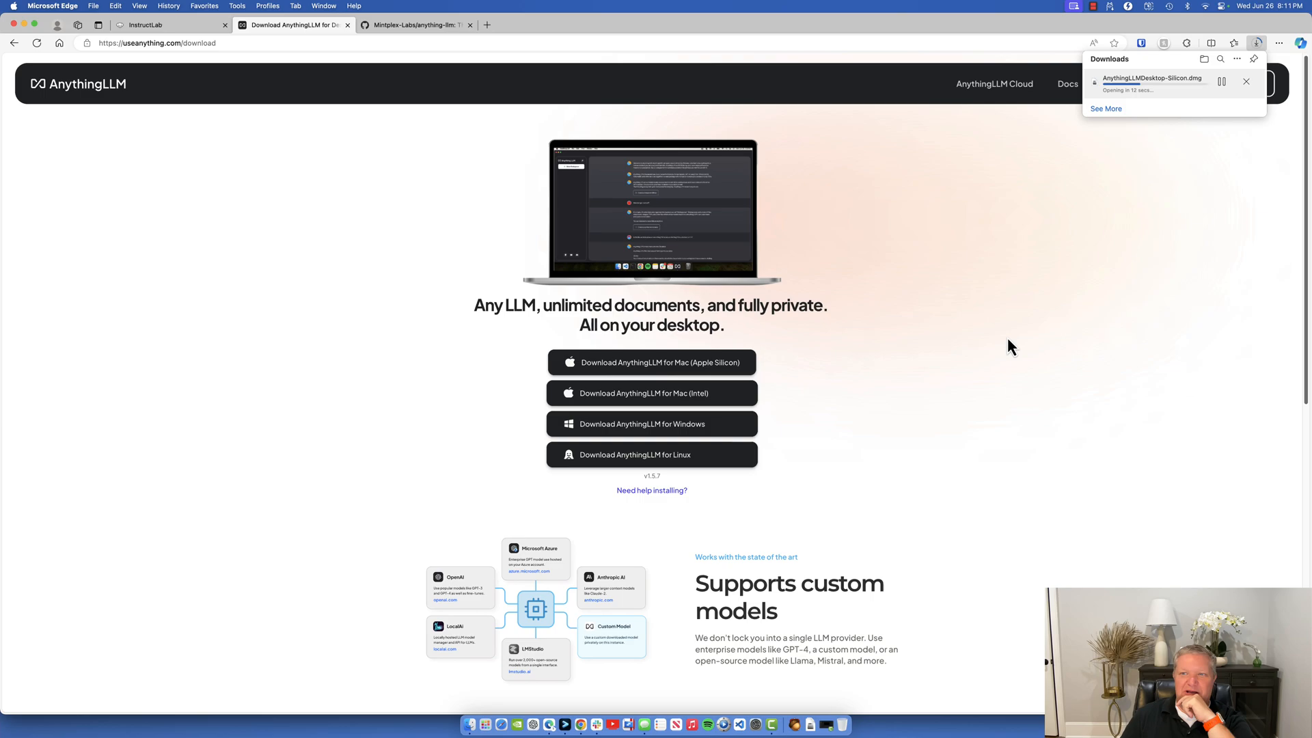
mouse_move(953, 323)
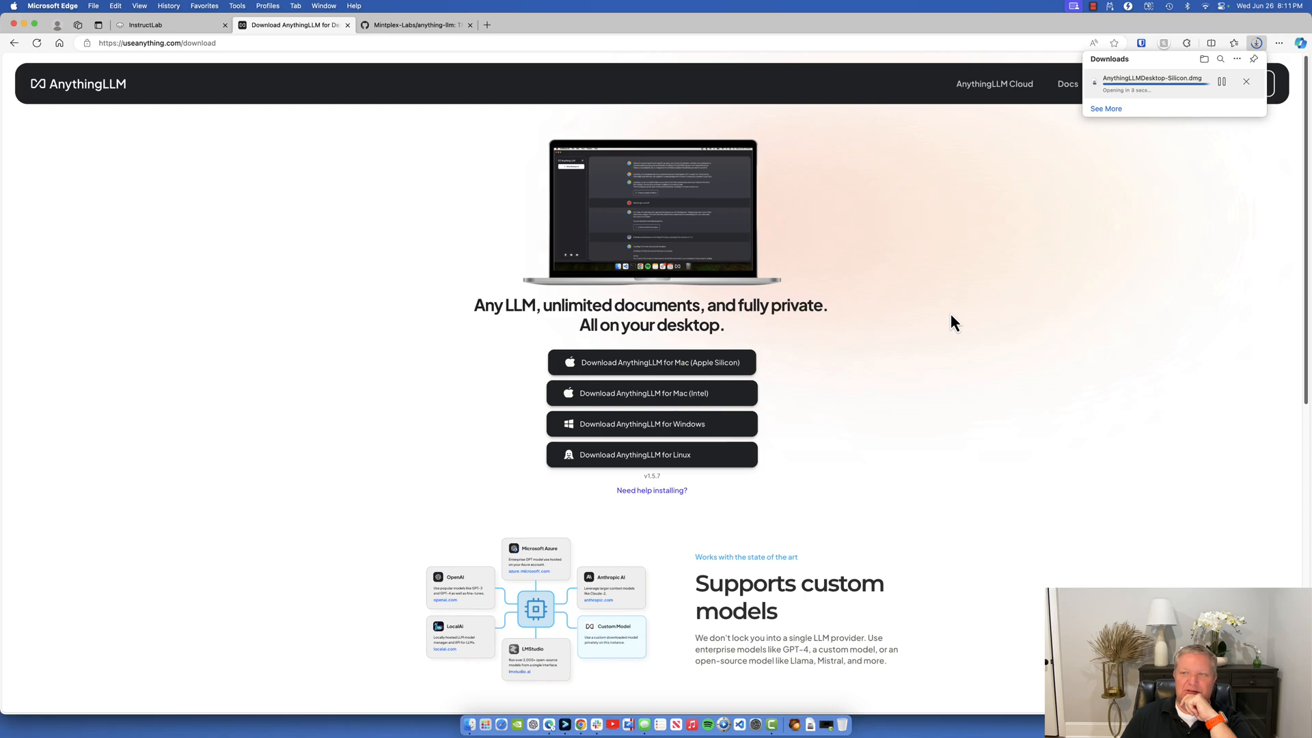
mouse_move(965, 246)
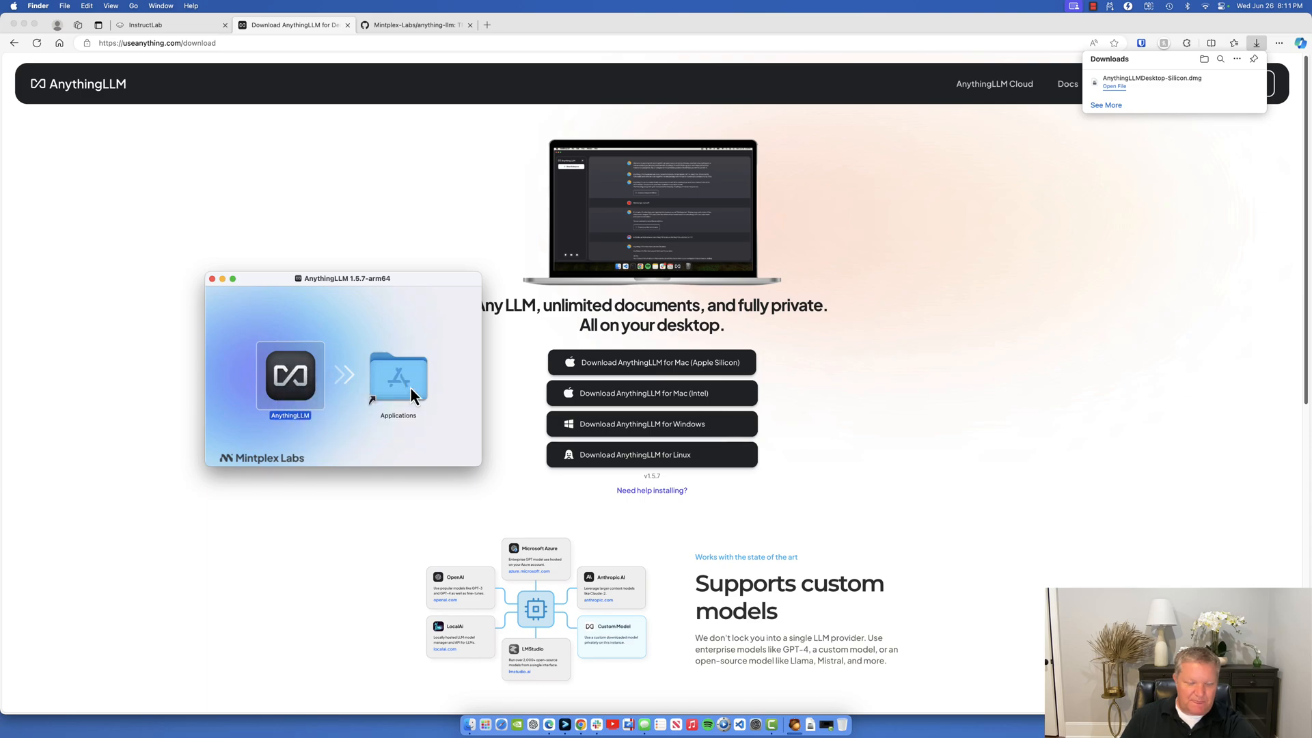
mouse_move(273, 318)
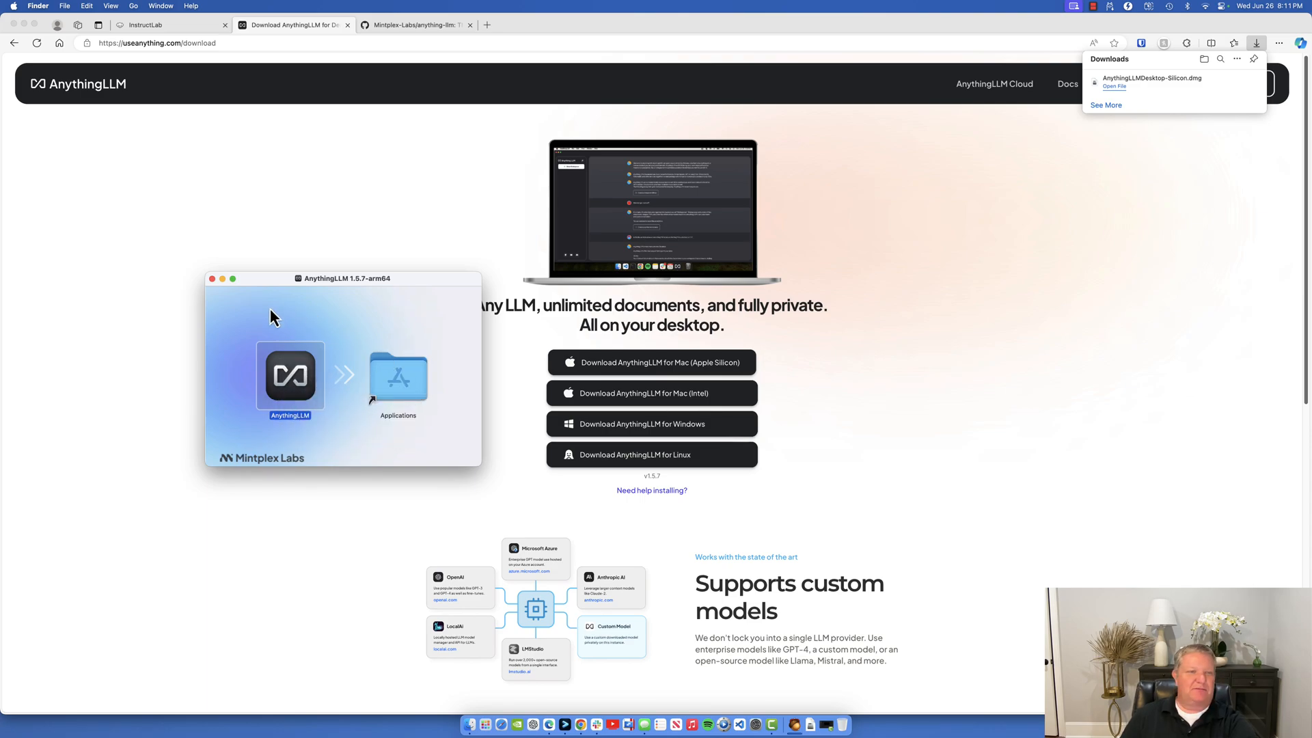
Copy AnythingLLM into Applications, close the installer window, and open Applications from the Dock.
drag(290, 376, 398, 376)
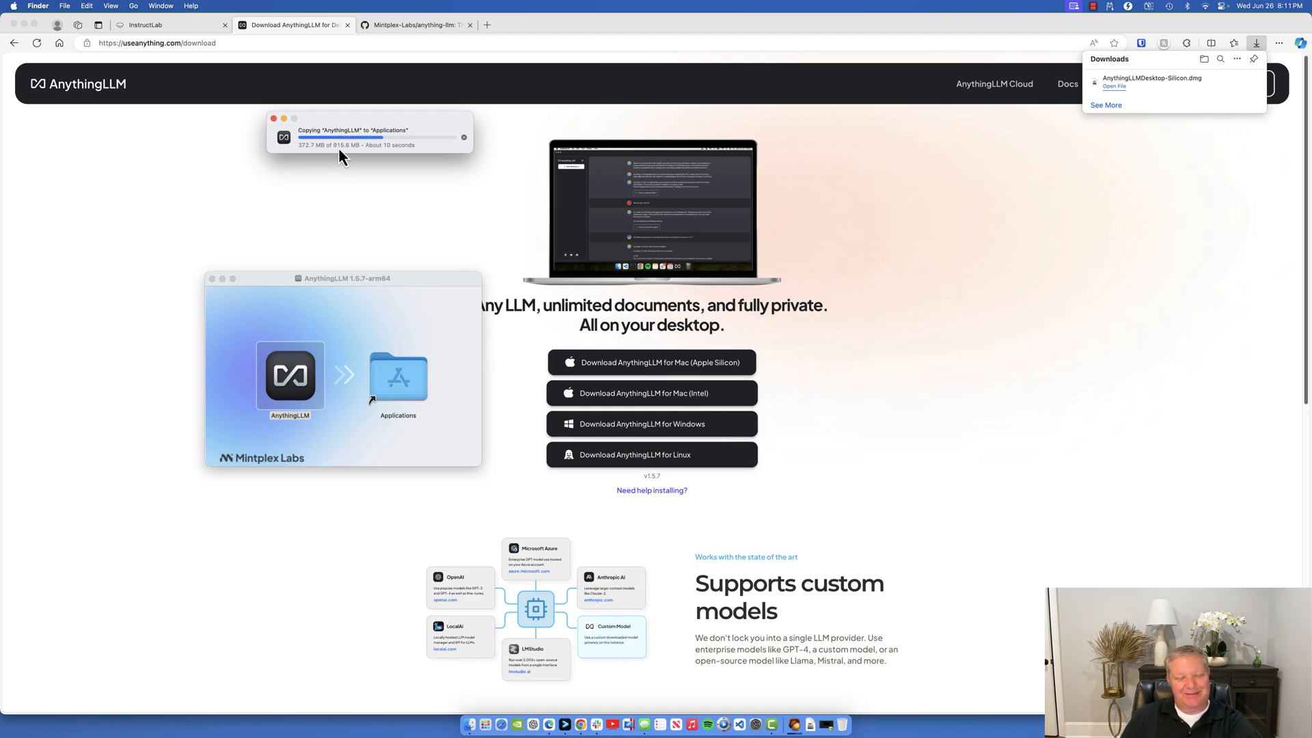
mouse_move(343, 182)
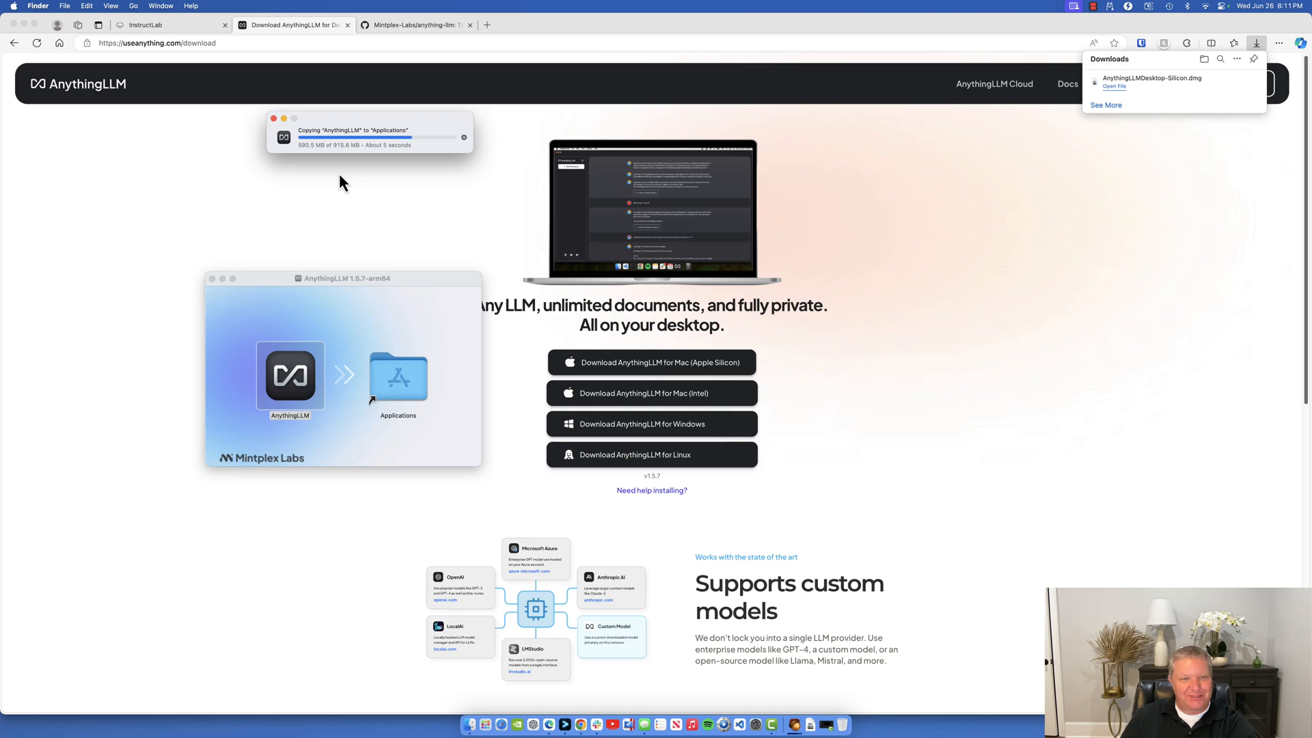
mouse_move(330, 186)
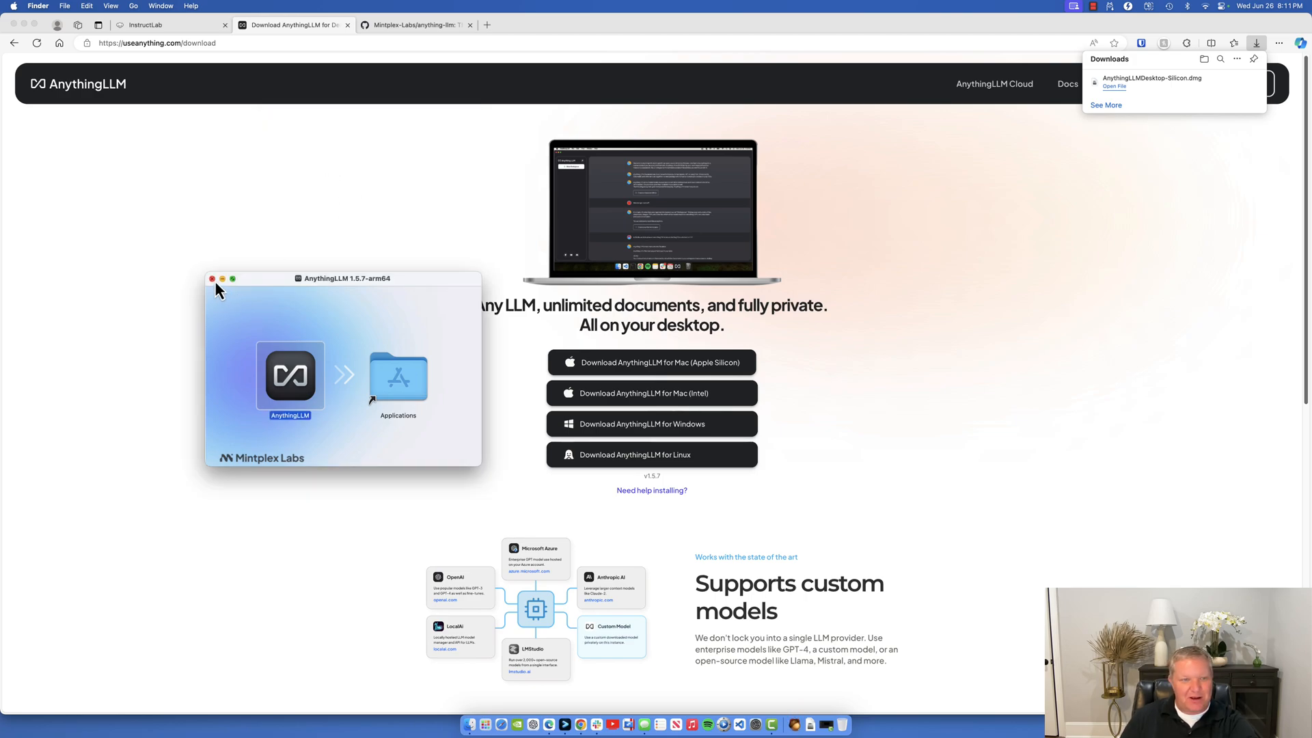
click(213, 278)
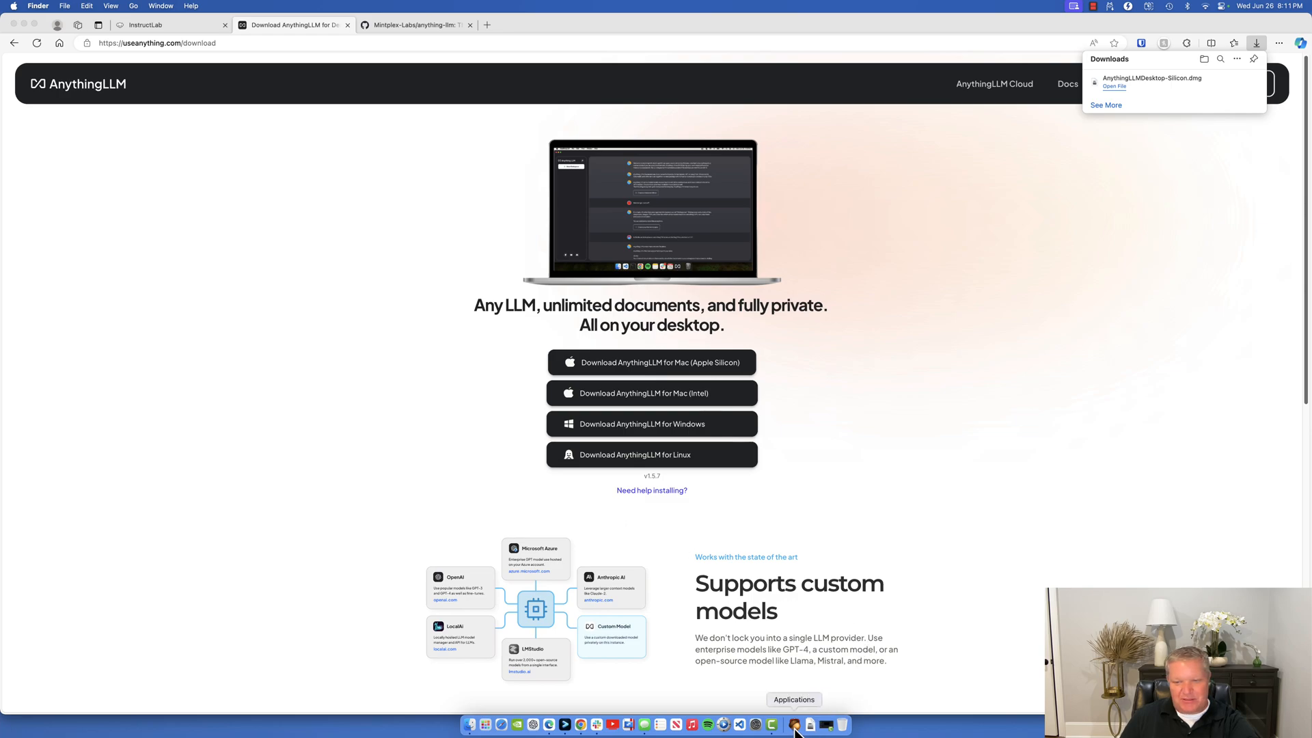
click(805, 725)
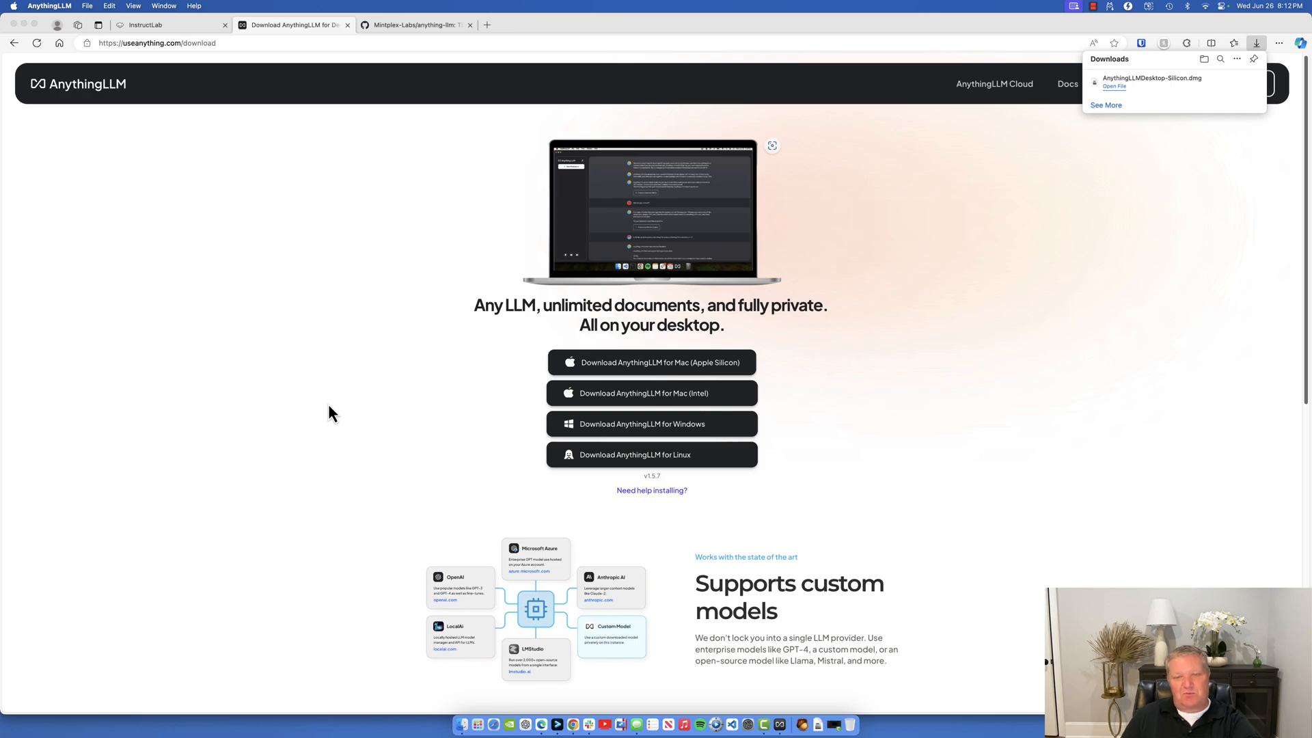
Bring AnythingLLM forward and delete the InstructLab and TryHard workspaces from their settings.
click(1113, 86)
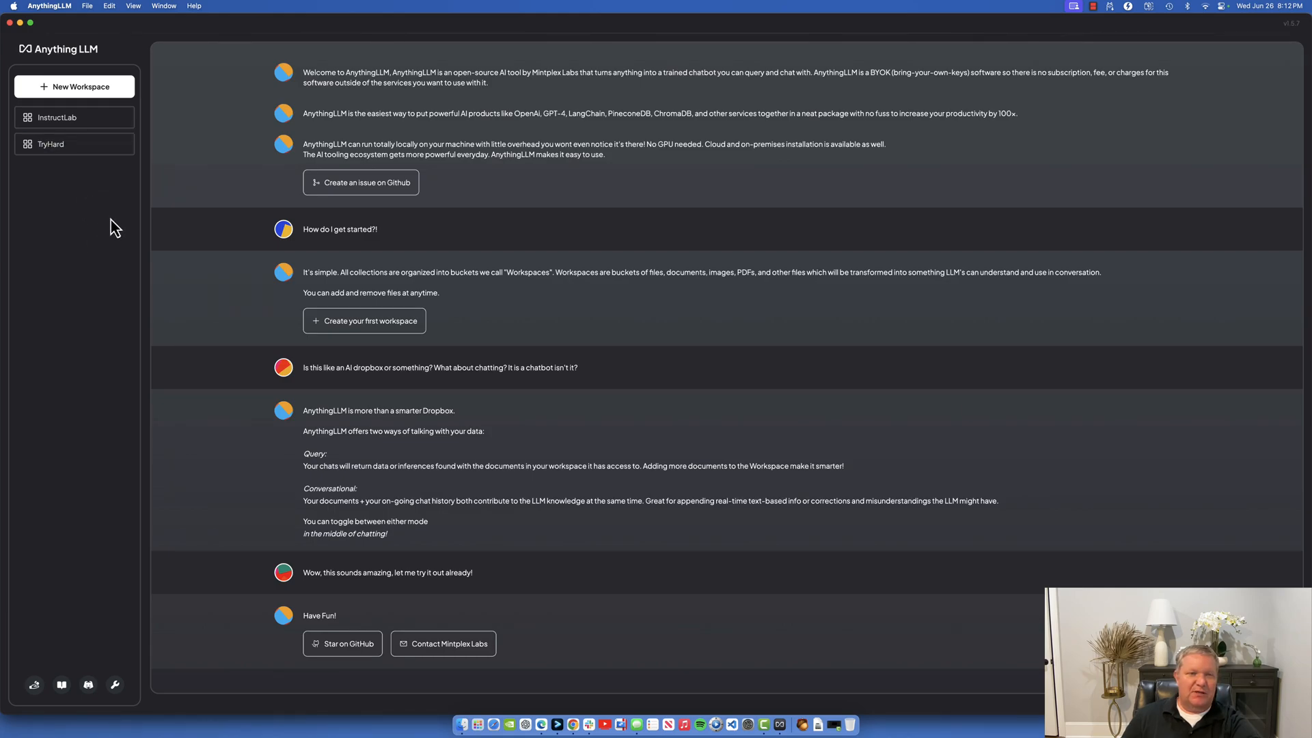
mouse_move(60, 173)
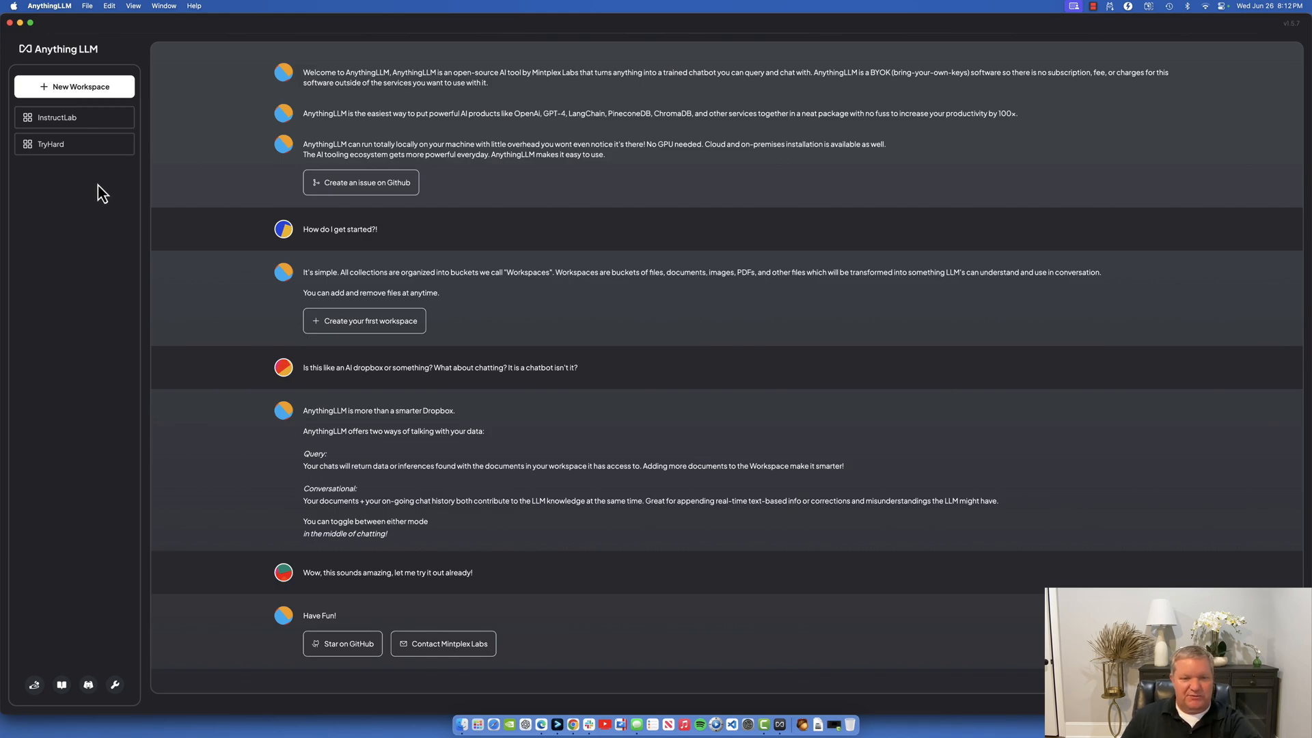
mouse_move(117, 736)
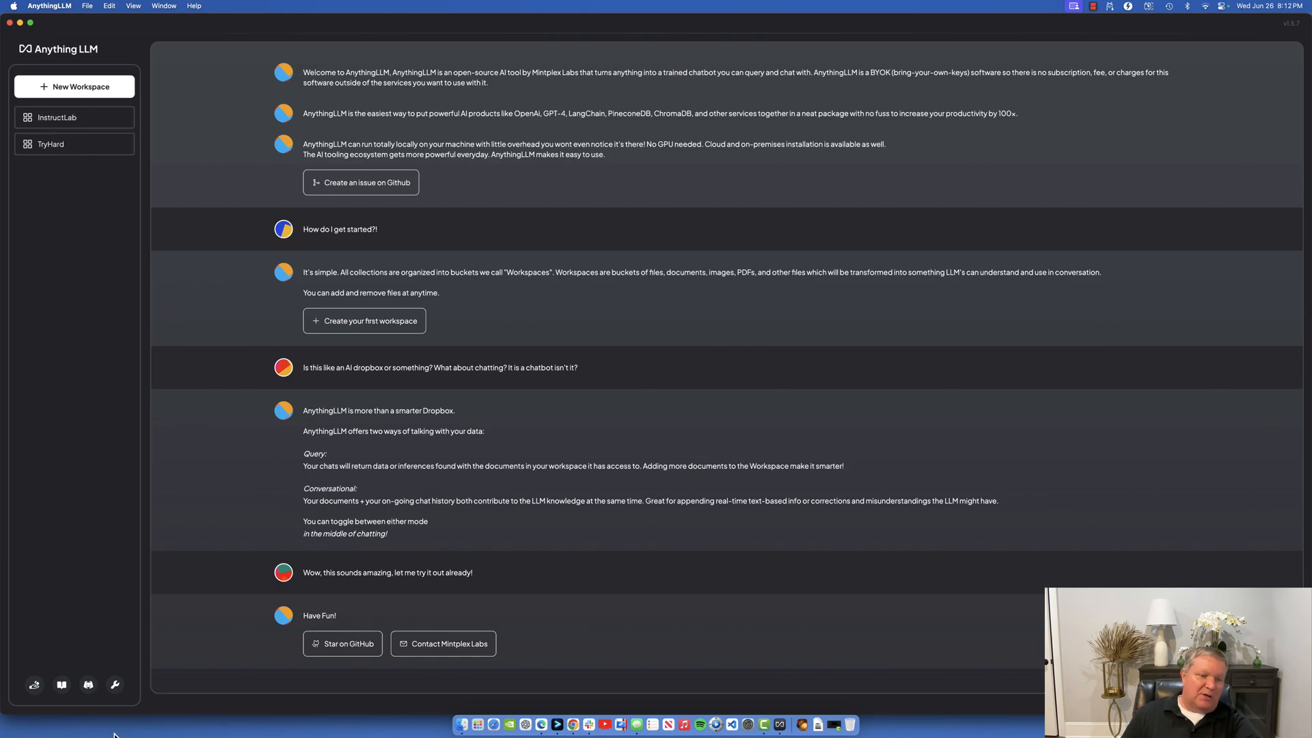
mouse_move(148, 263)
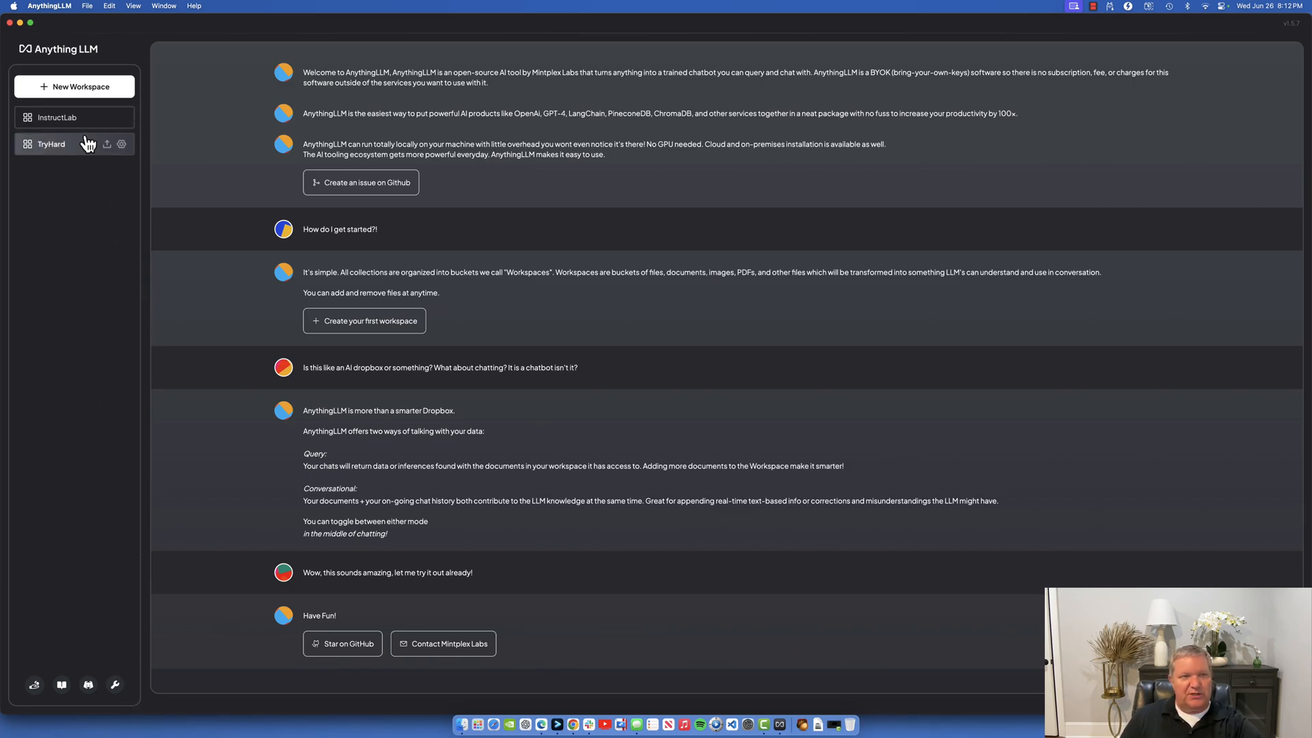
click(122, 117)
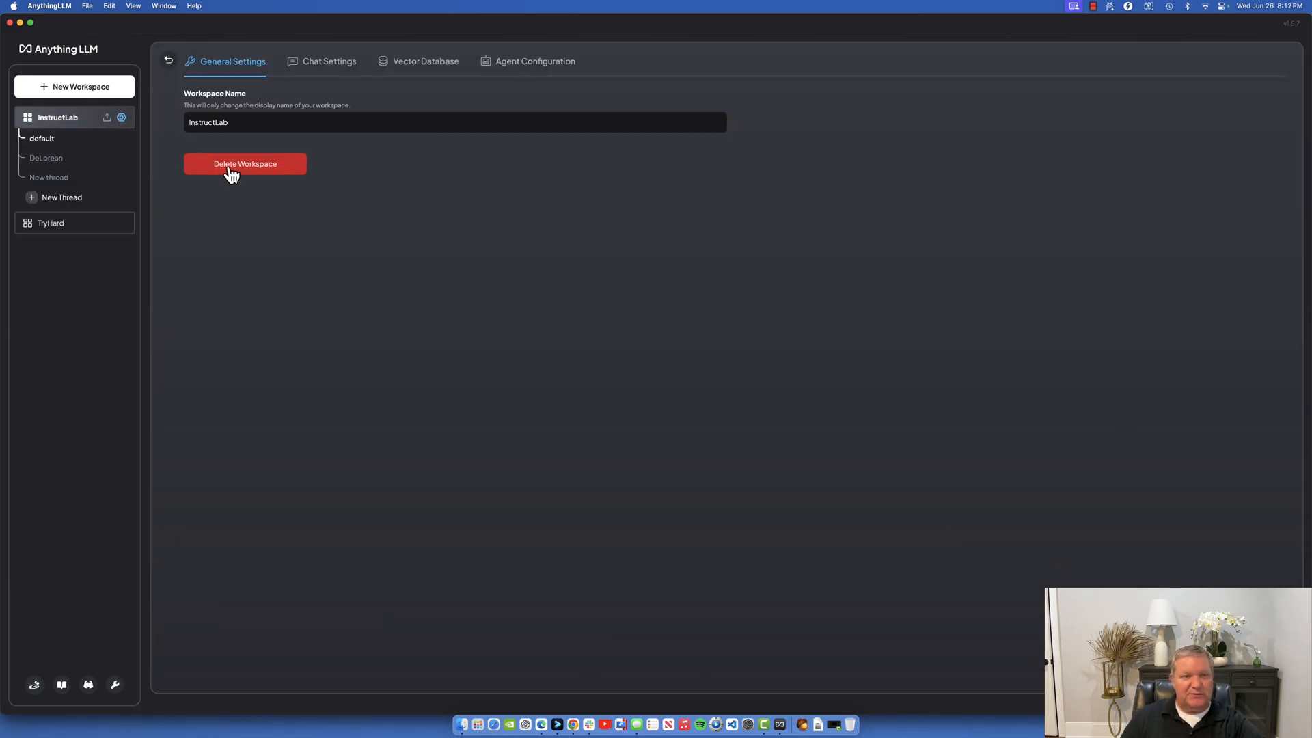
click(245, 164)
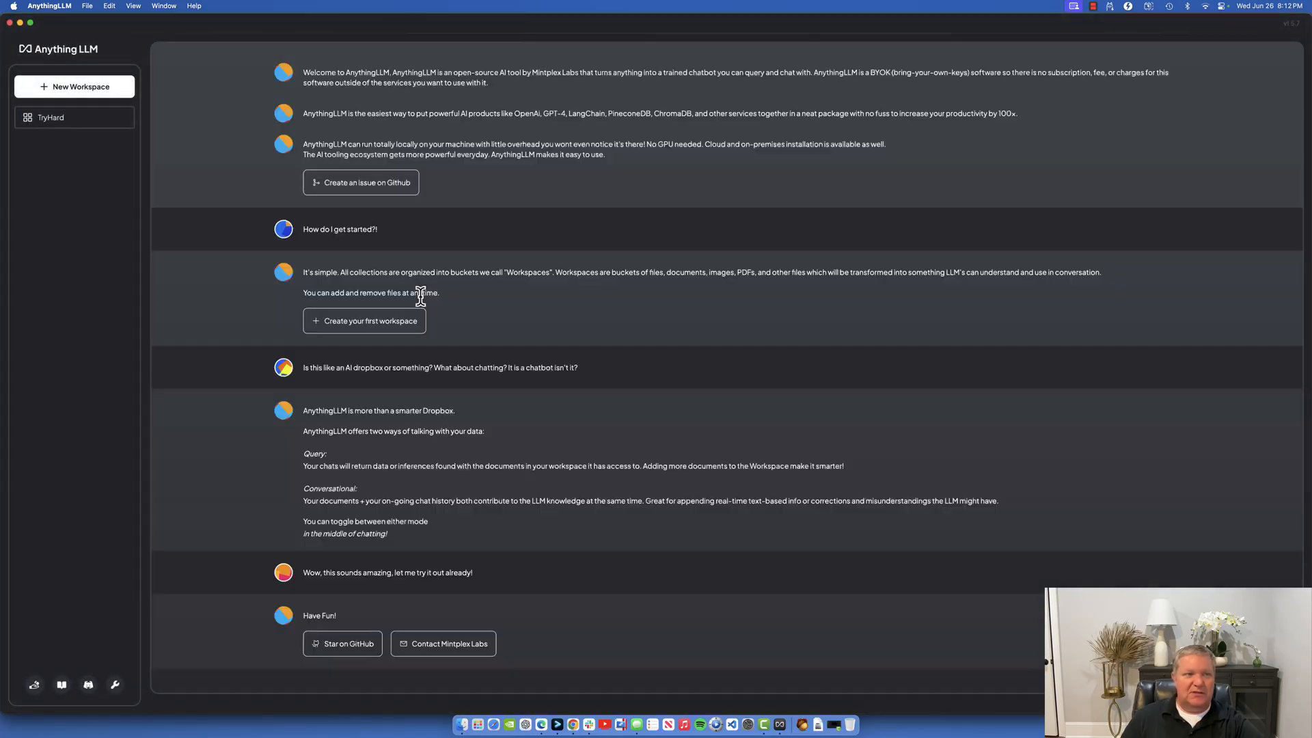
click(122, 116)
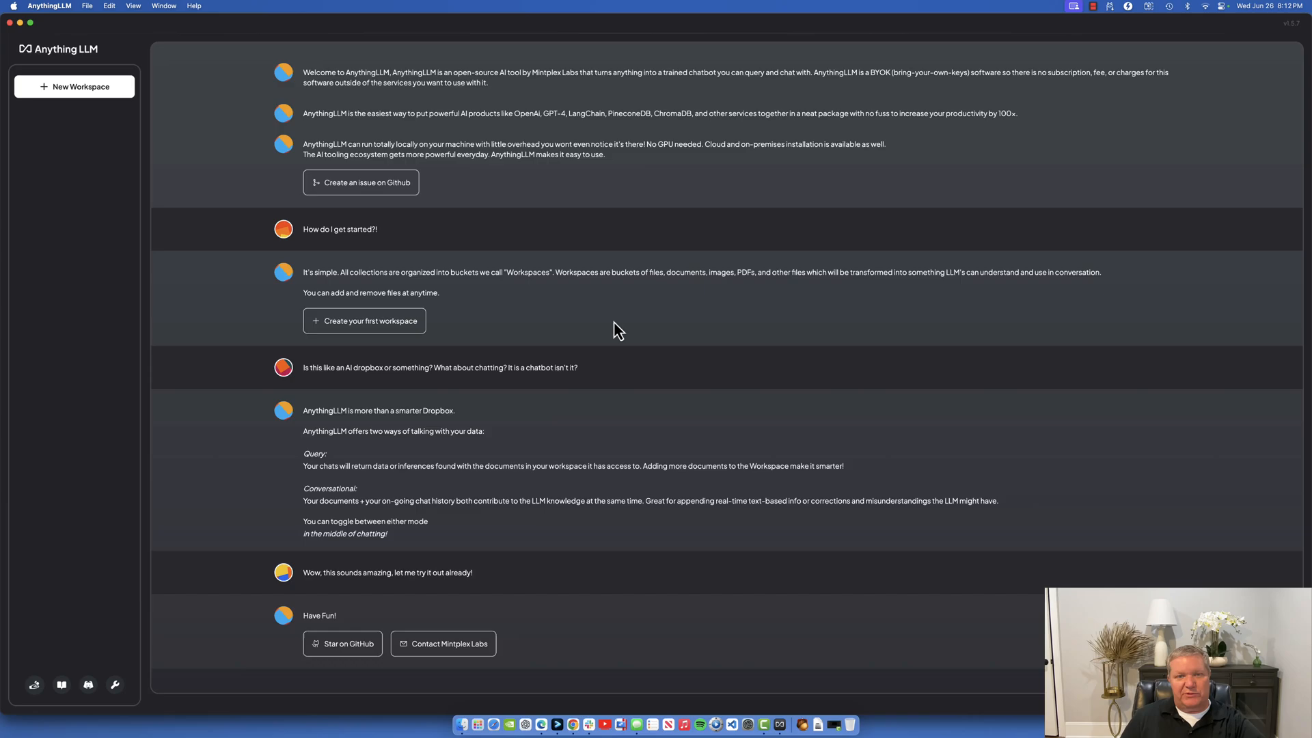
mouse_move(276, 45)
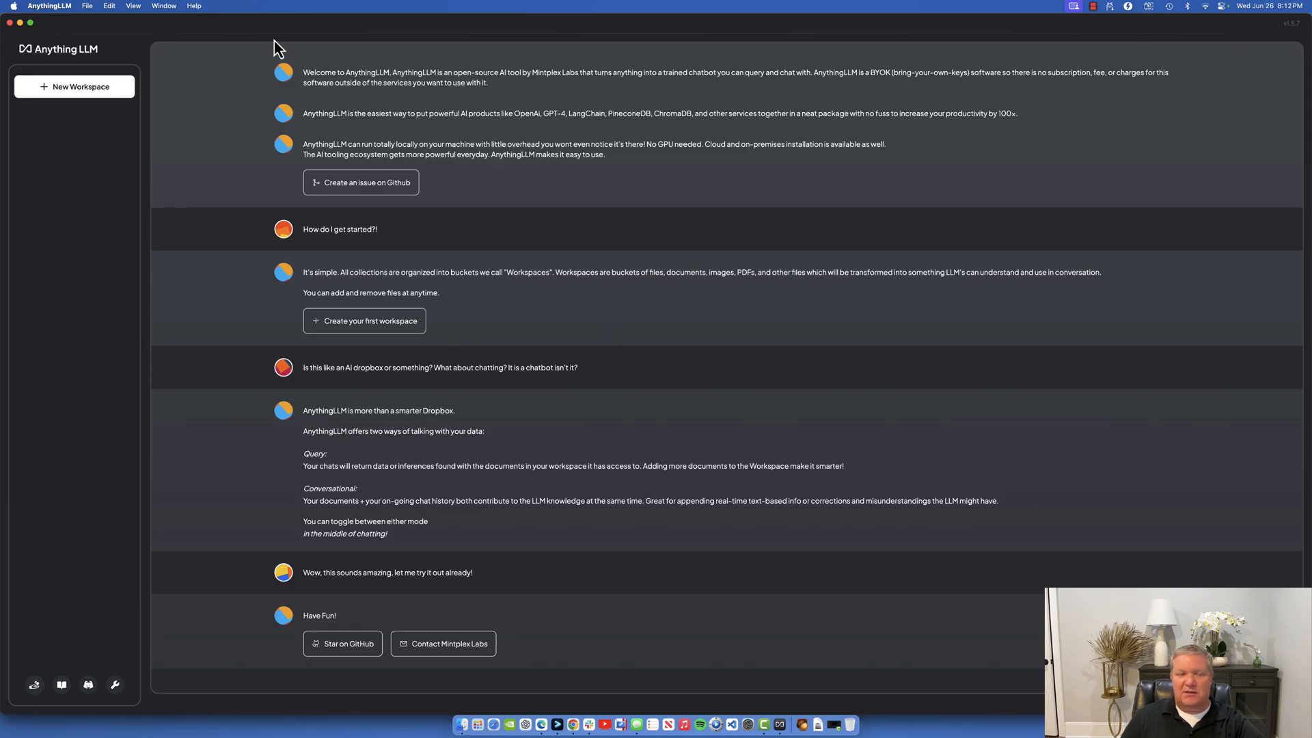
mouse_move(73, 106)
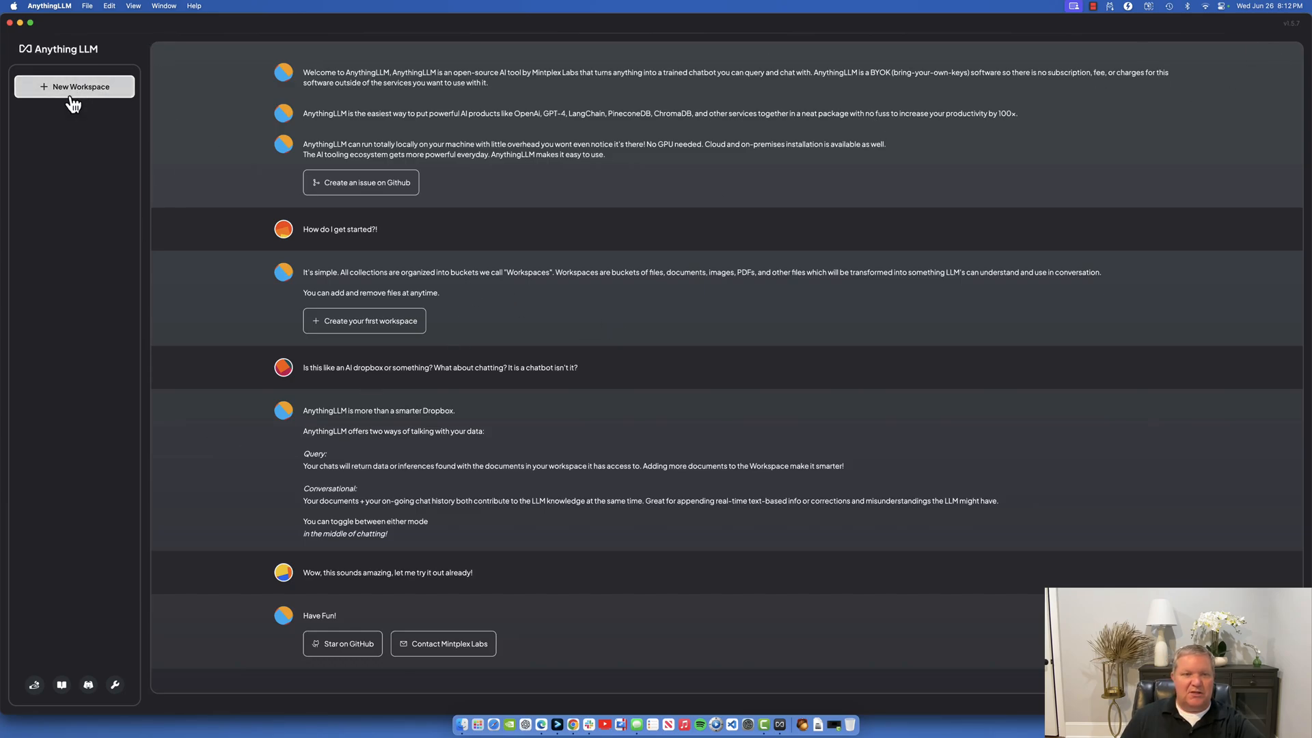
Create a new workspace named 'InstructLab' and open it.
click(74, 87)
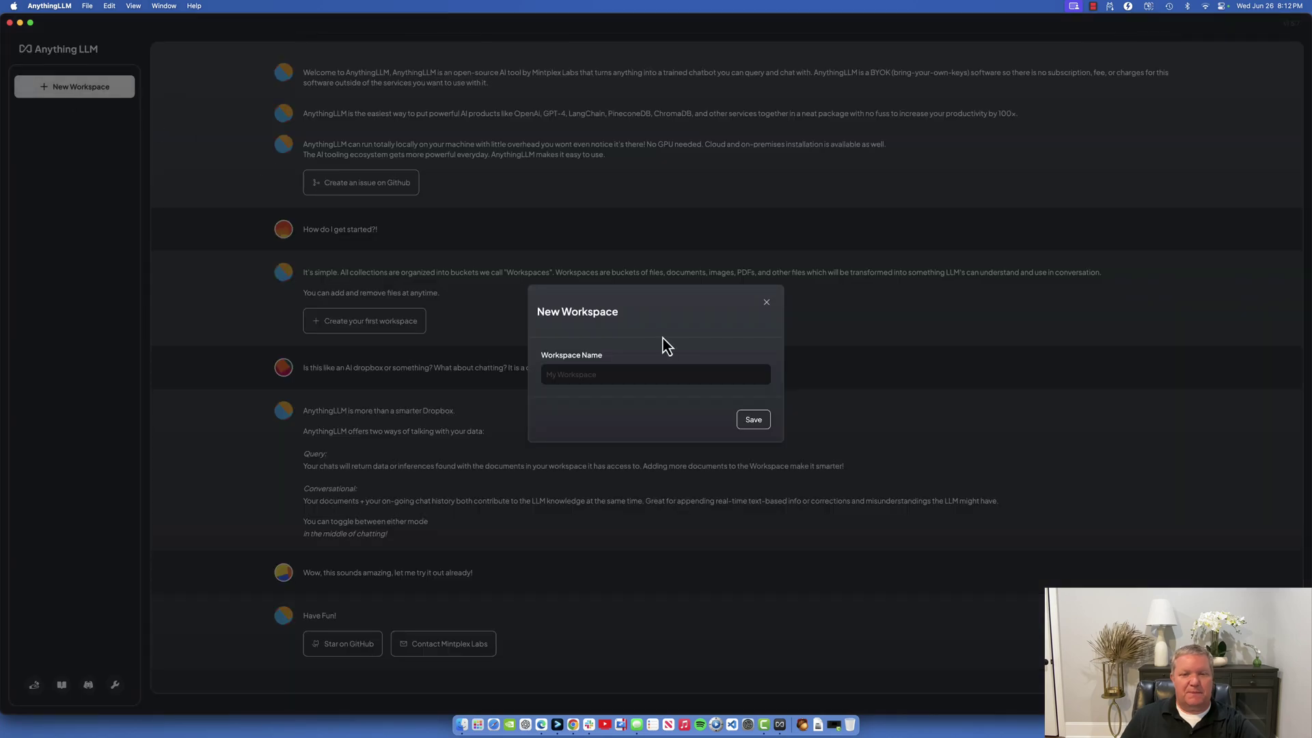
click(655, 375)
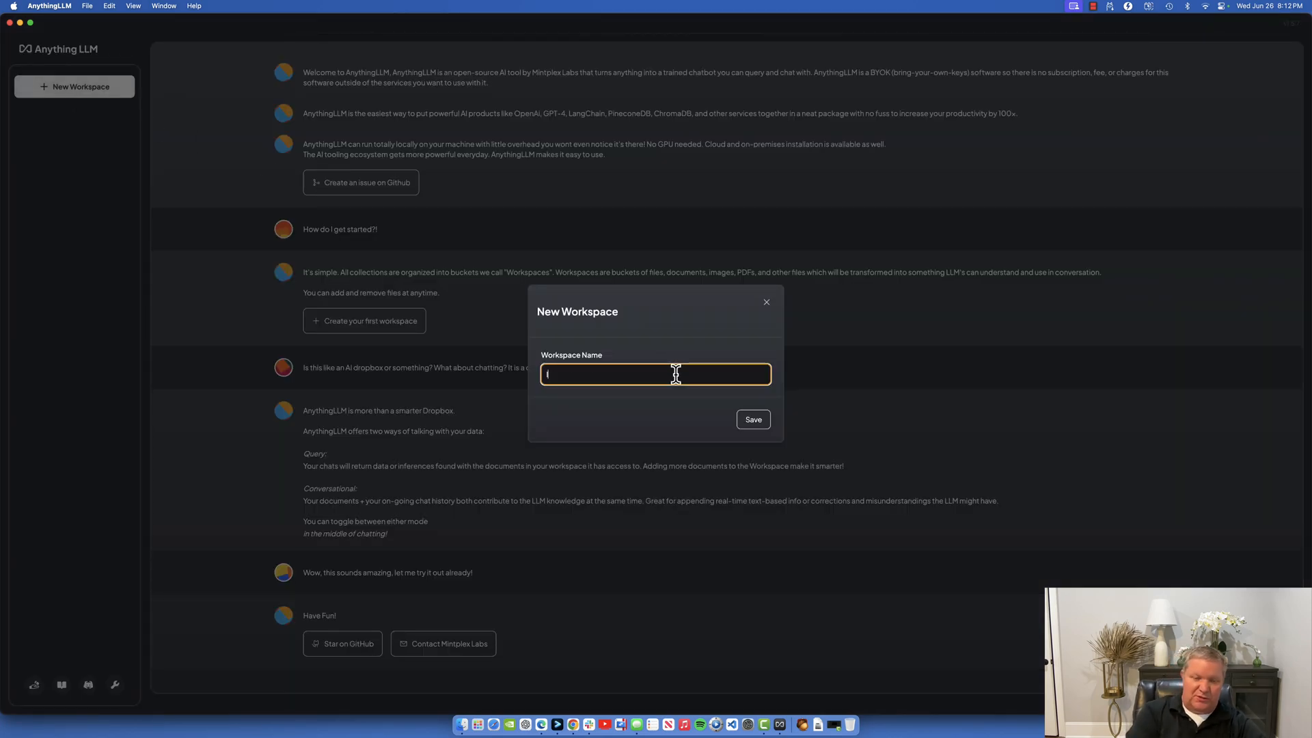
text(InstructLab)
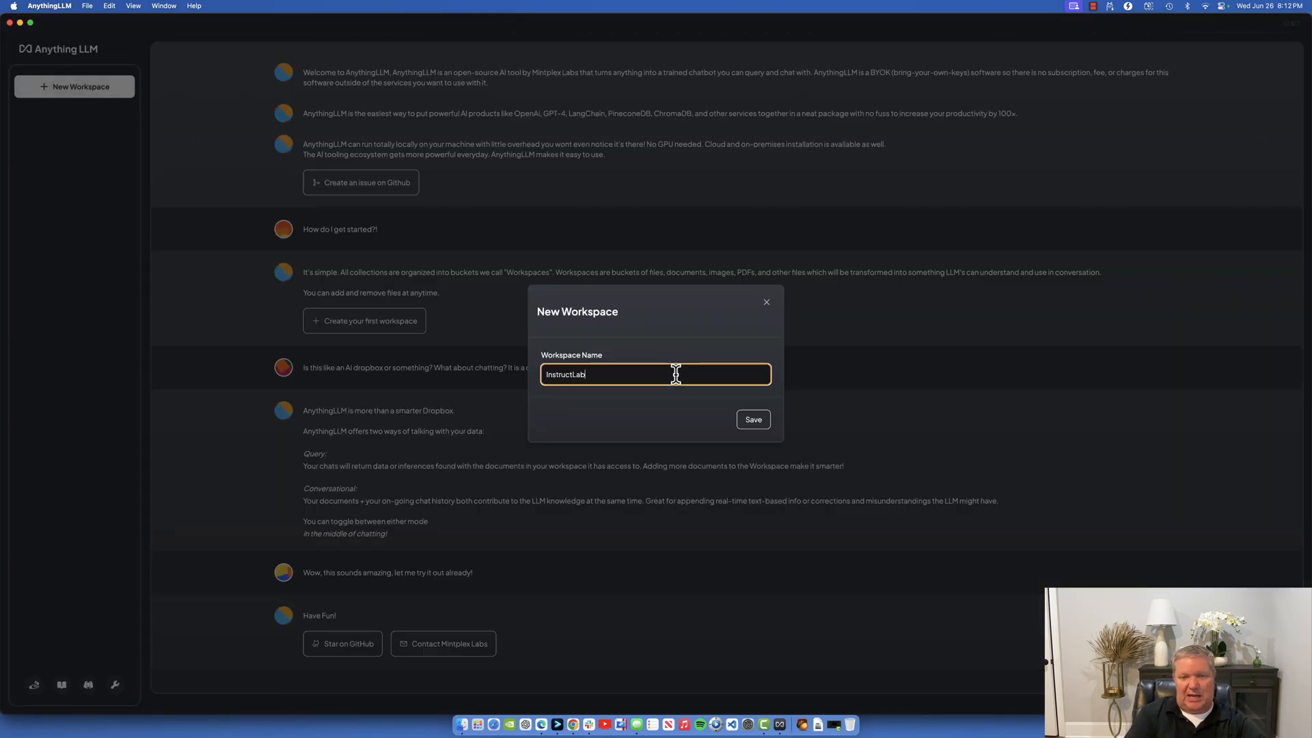
click(753, 419)
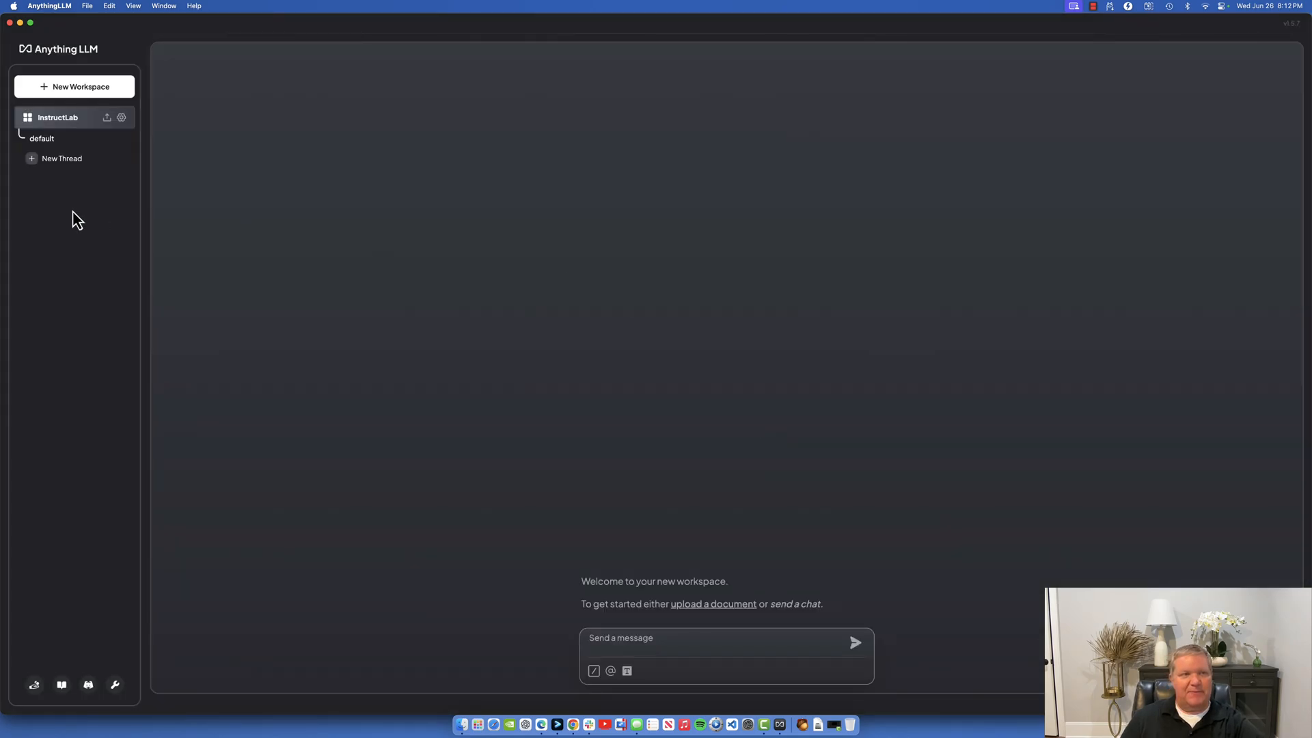
mouse_move(122, 117)
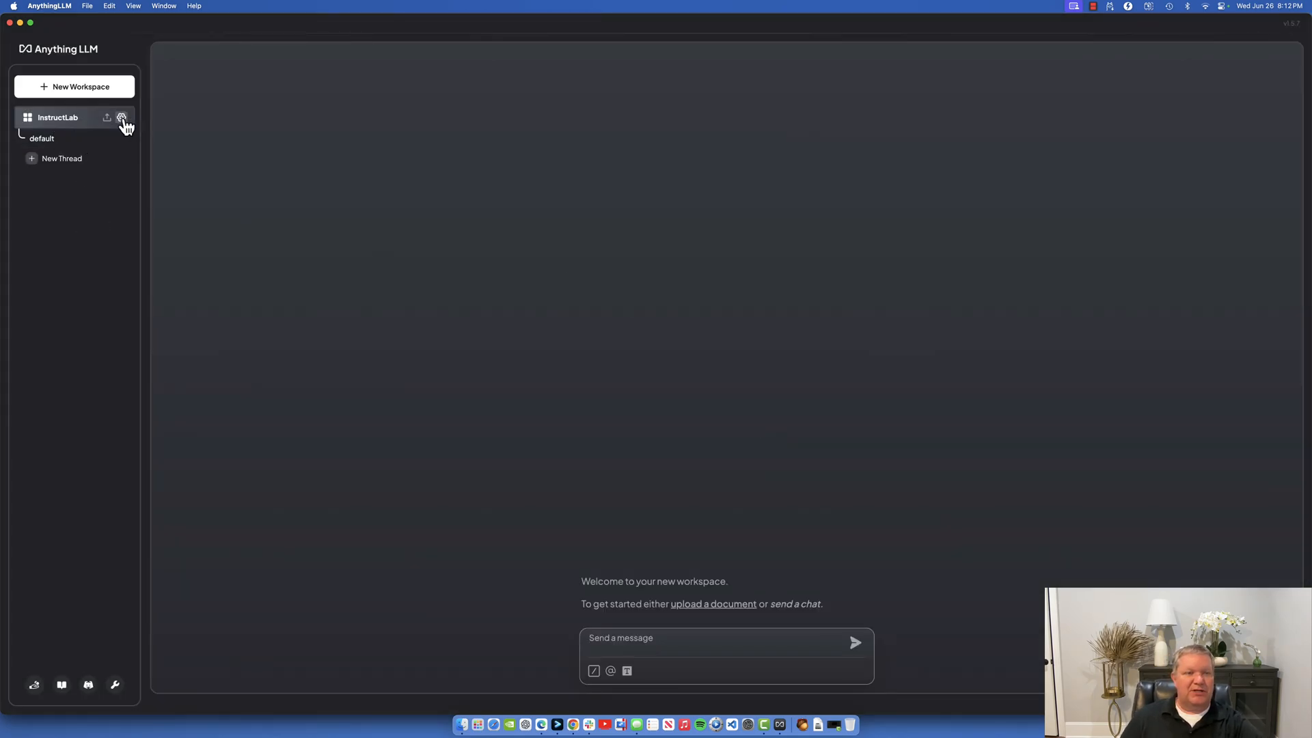
Show the InstructLab workspace's Chat Settings, with the LLM provider on System default.
click(121, 117)
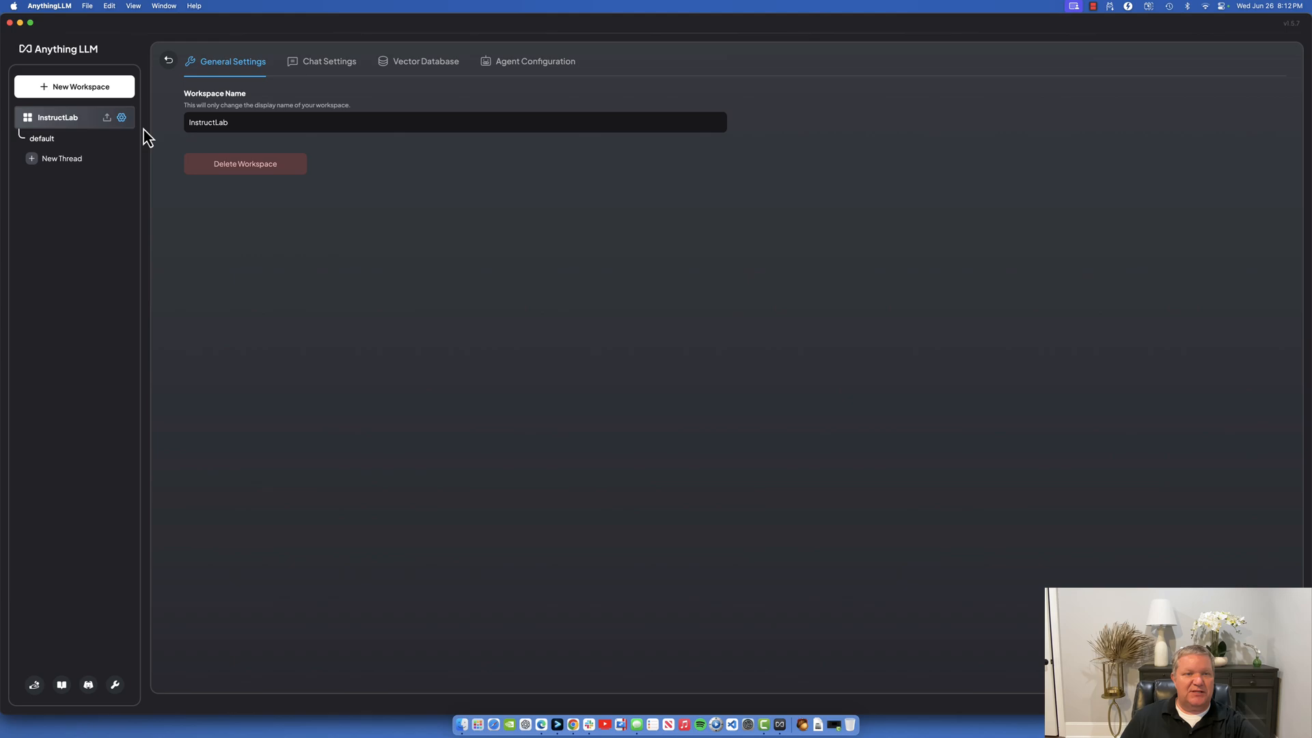
mouse_move(323, 66)
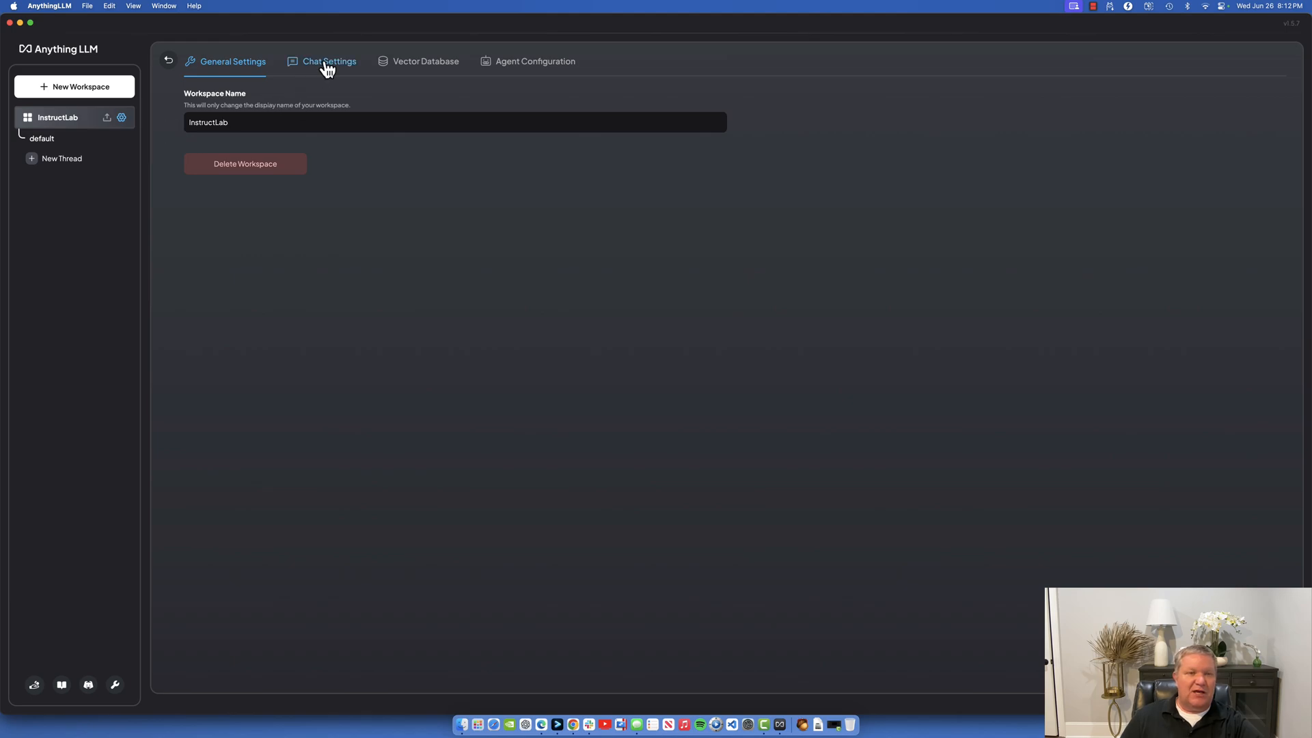
click(328, 62)
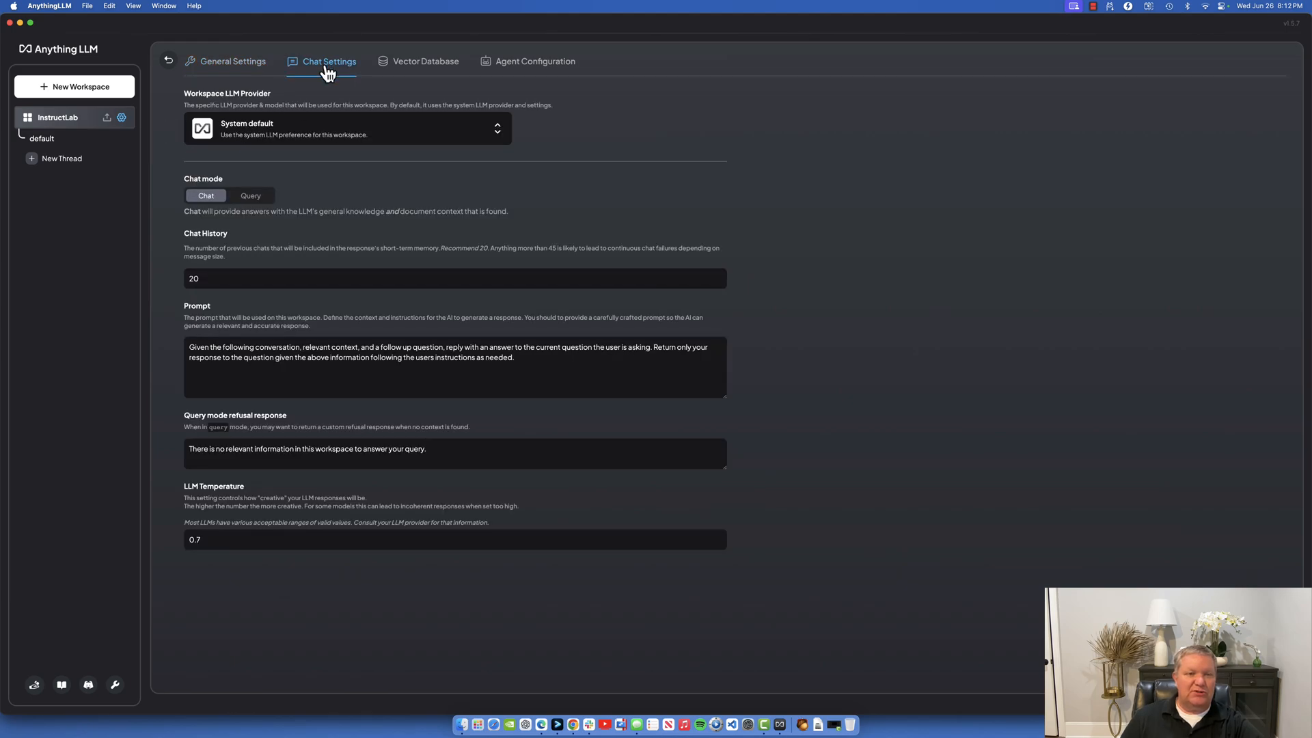
mouse_move(365, 103)
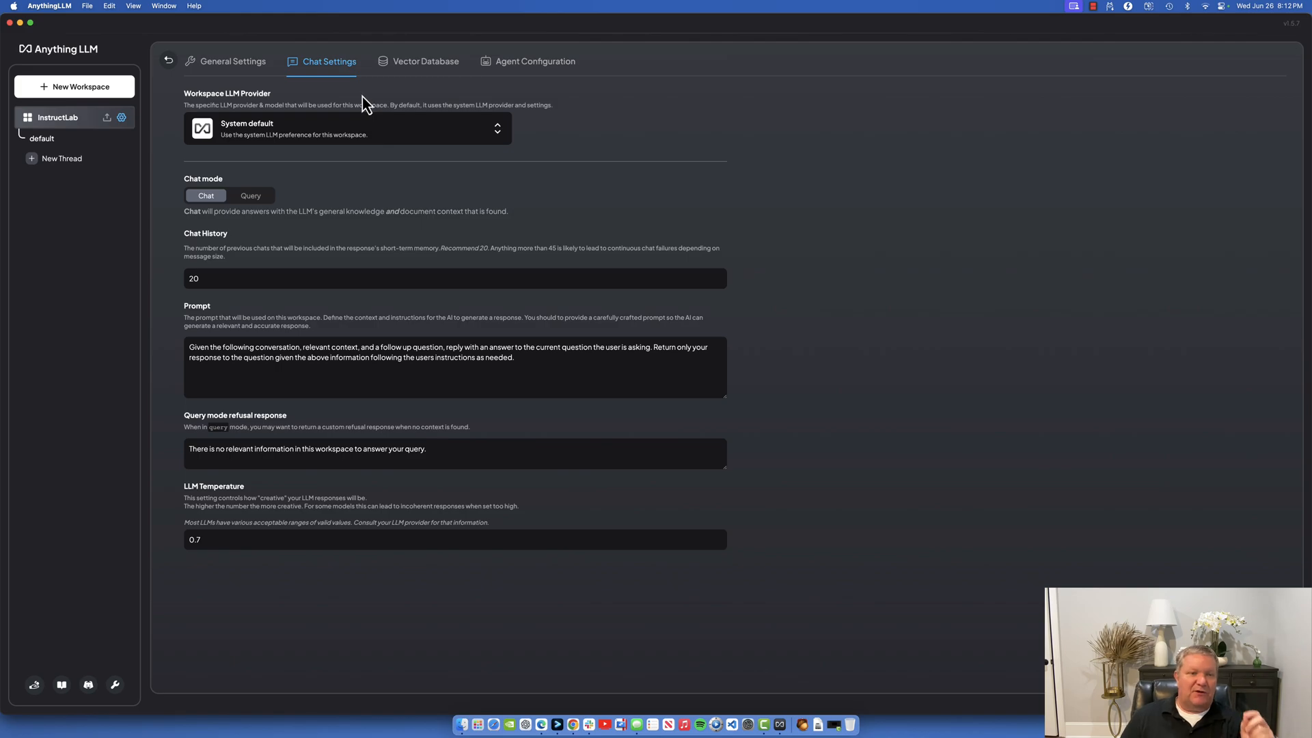
mouse_move(155, 713)
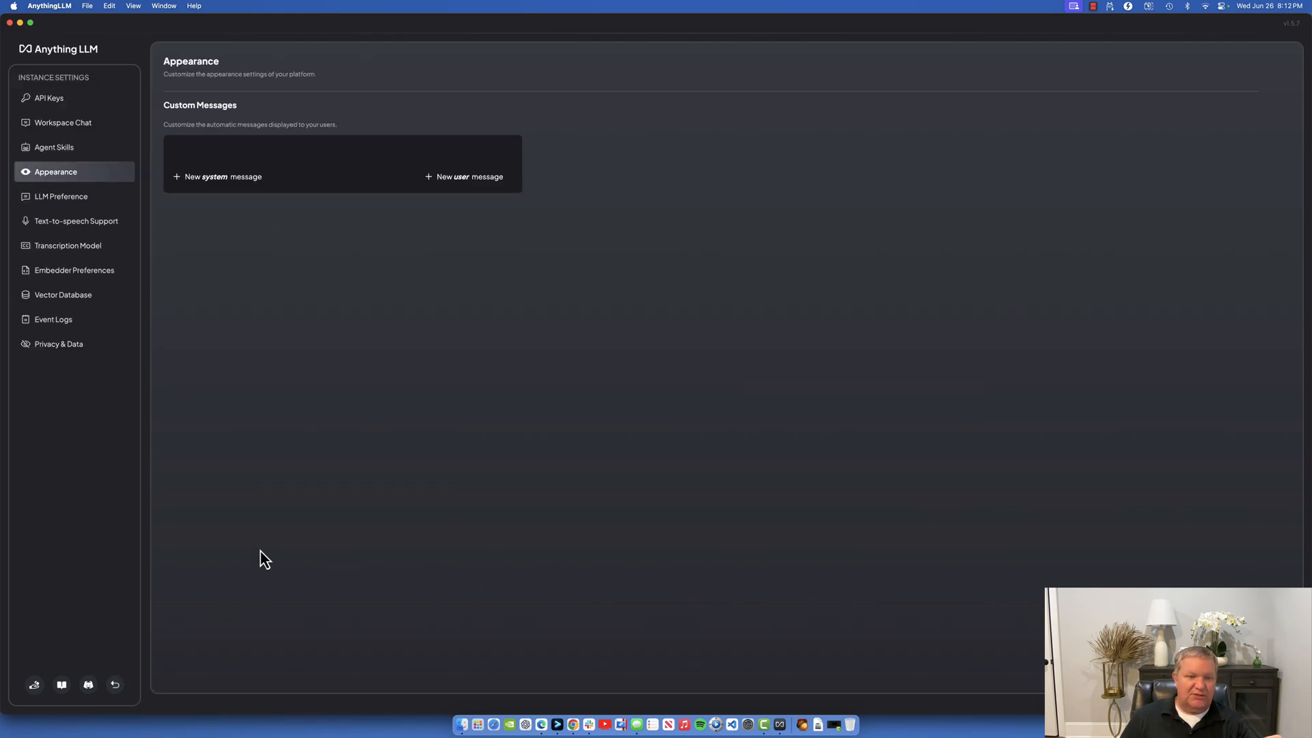
Review Workspace Chats and the Generic OpenAI merlinite LLM preference, then exit instance settings.
click(65, 122)
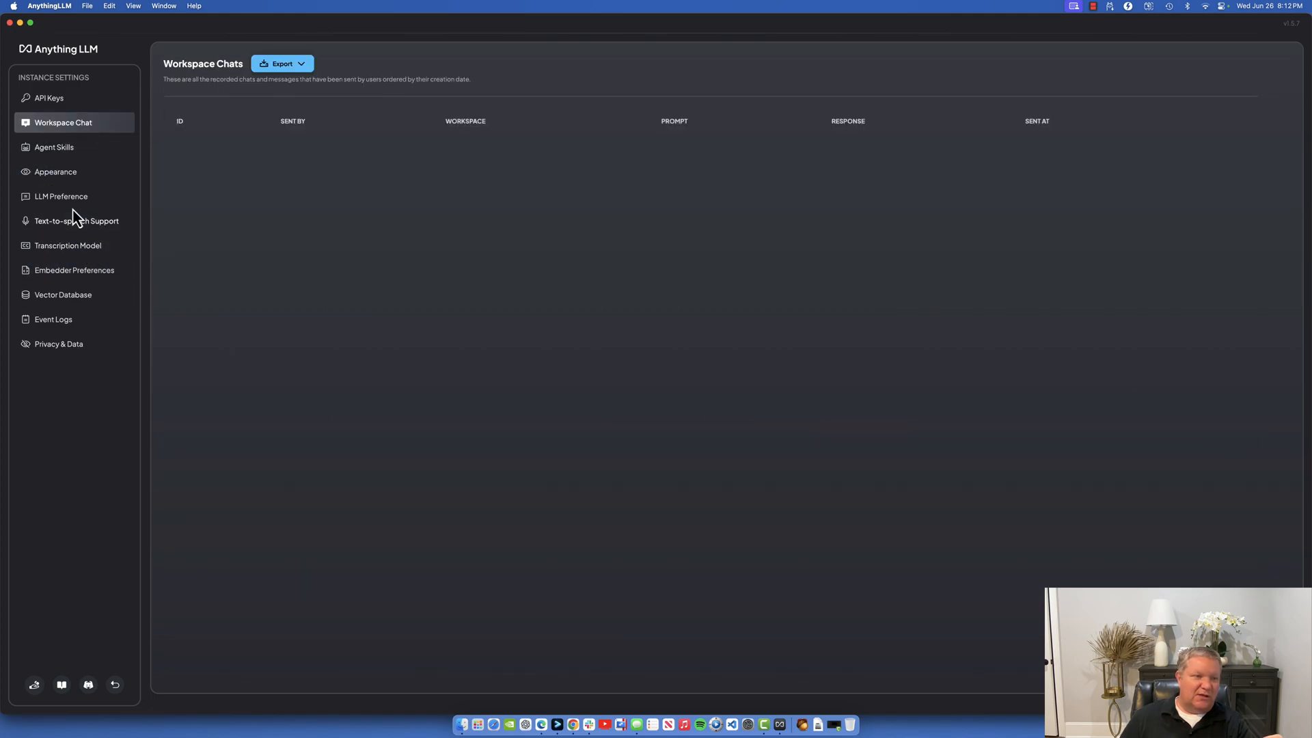
click(62, 196)
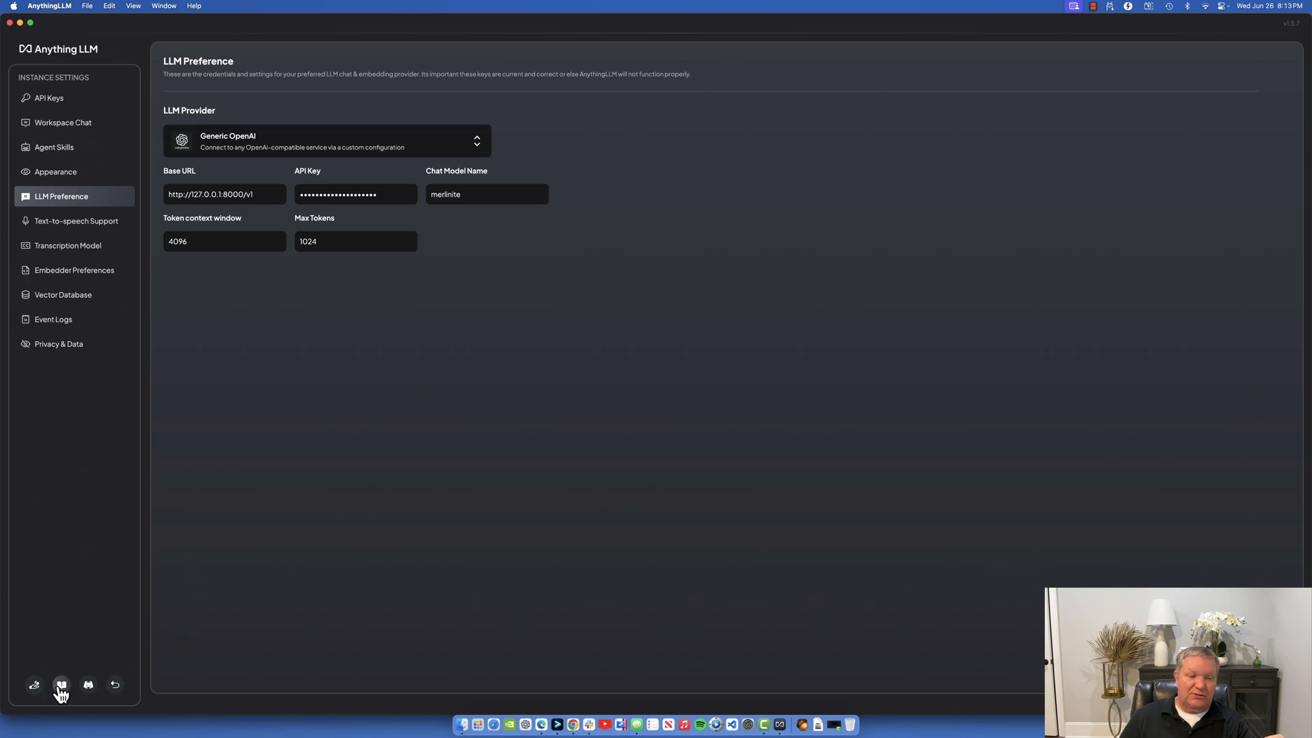
mouse_move(115, 684)
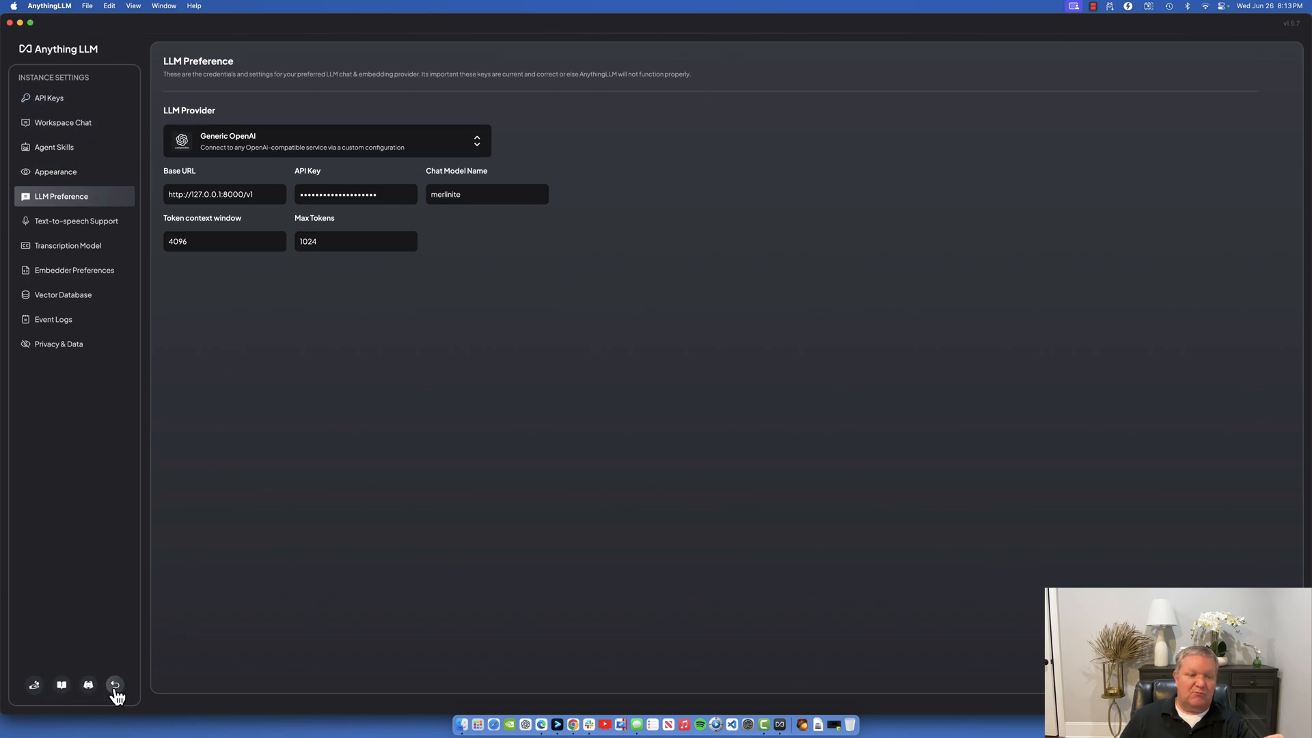
click(115, 685)
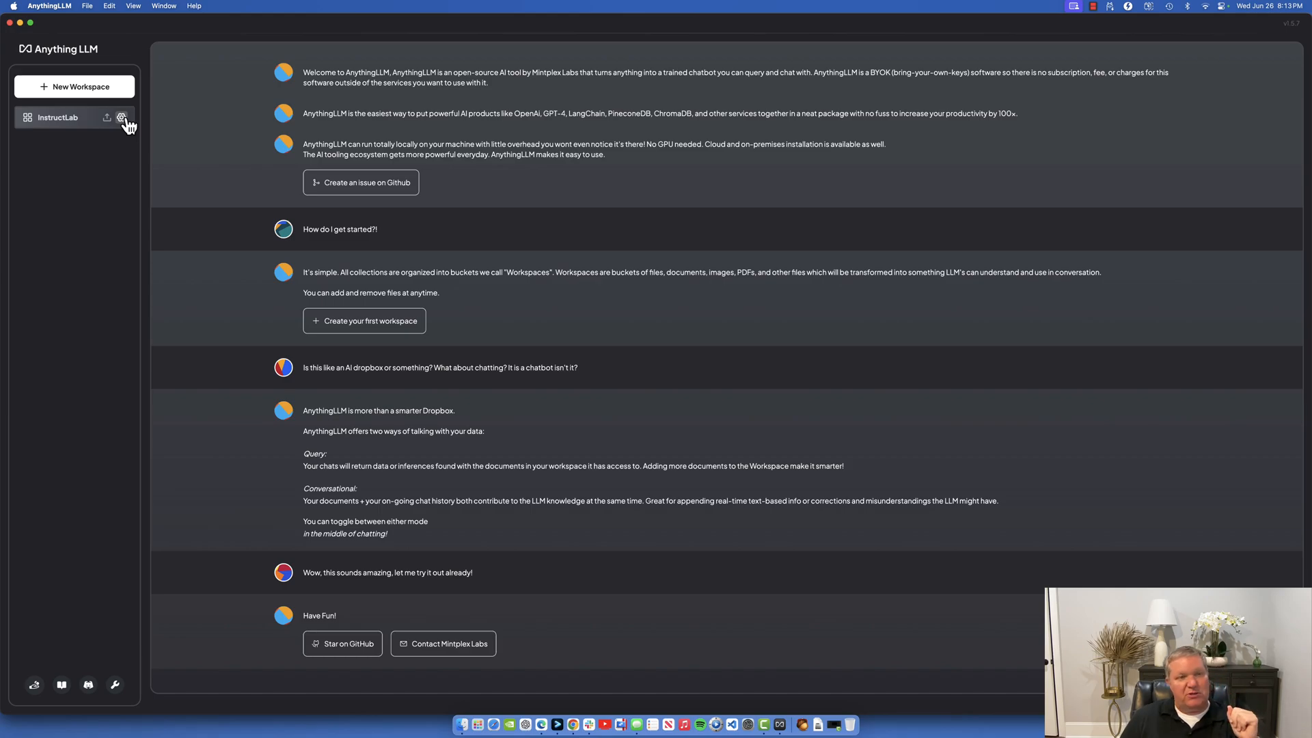
Choose Generic OpenAI as the InstructLab workspace's LLM provider in Chat Settings.
click(122, 117)
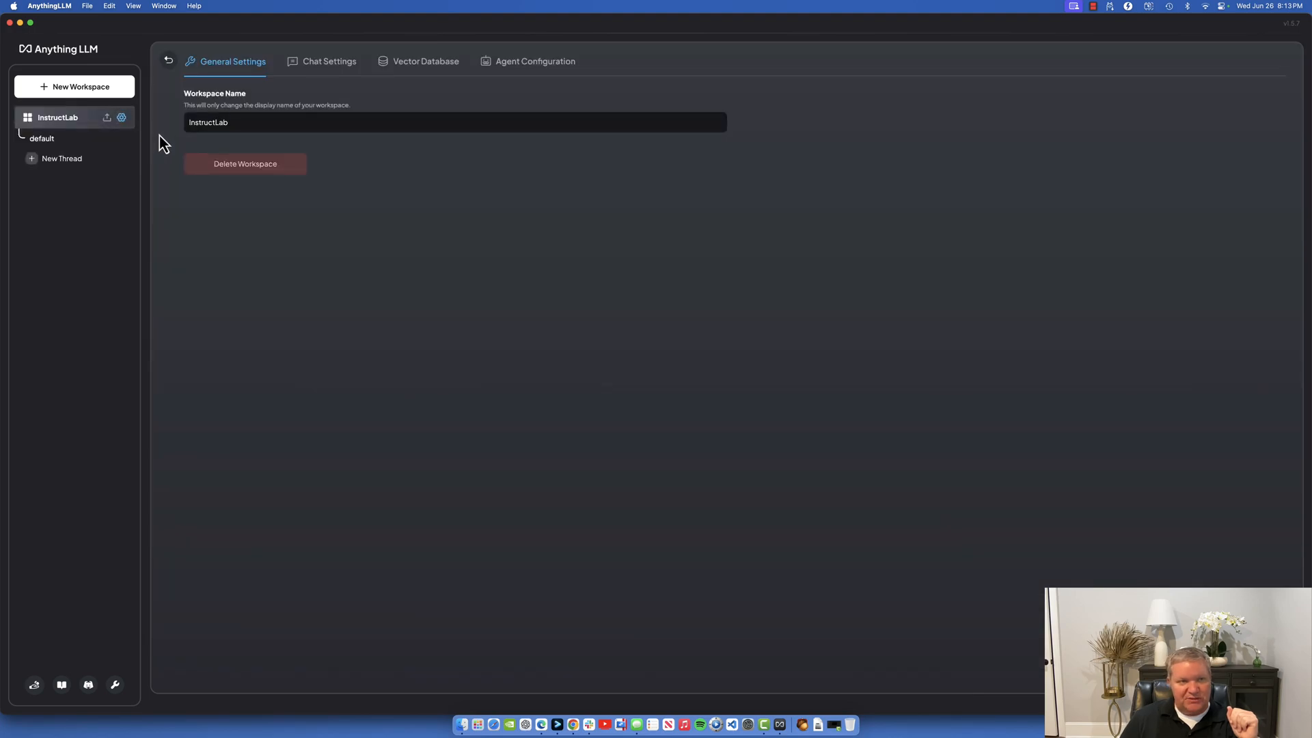
mouse_move(321, 81)
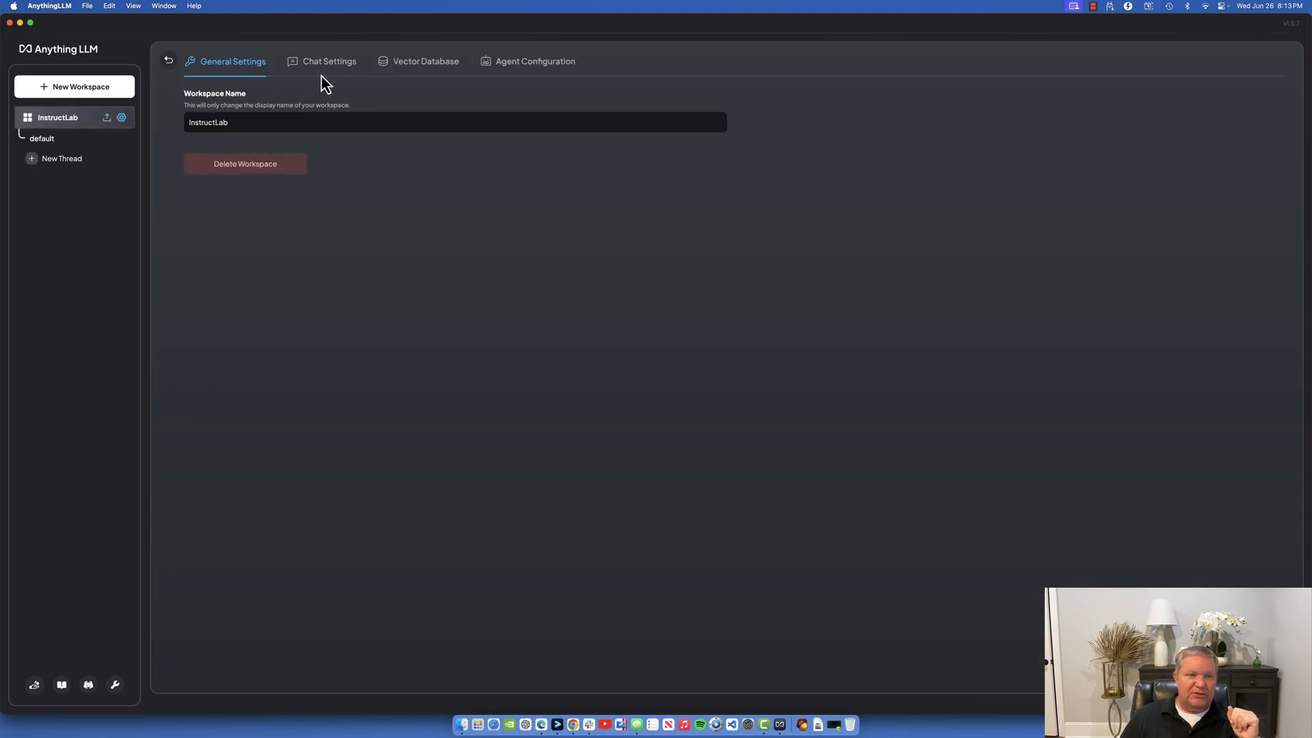
click(329, 61)
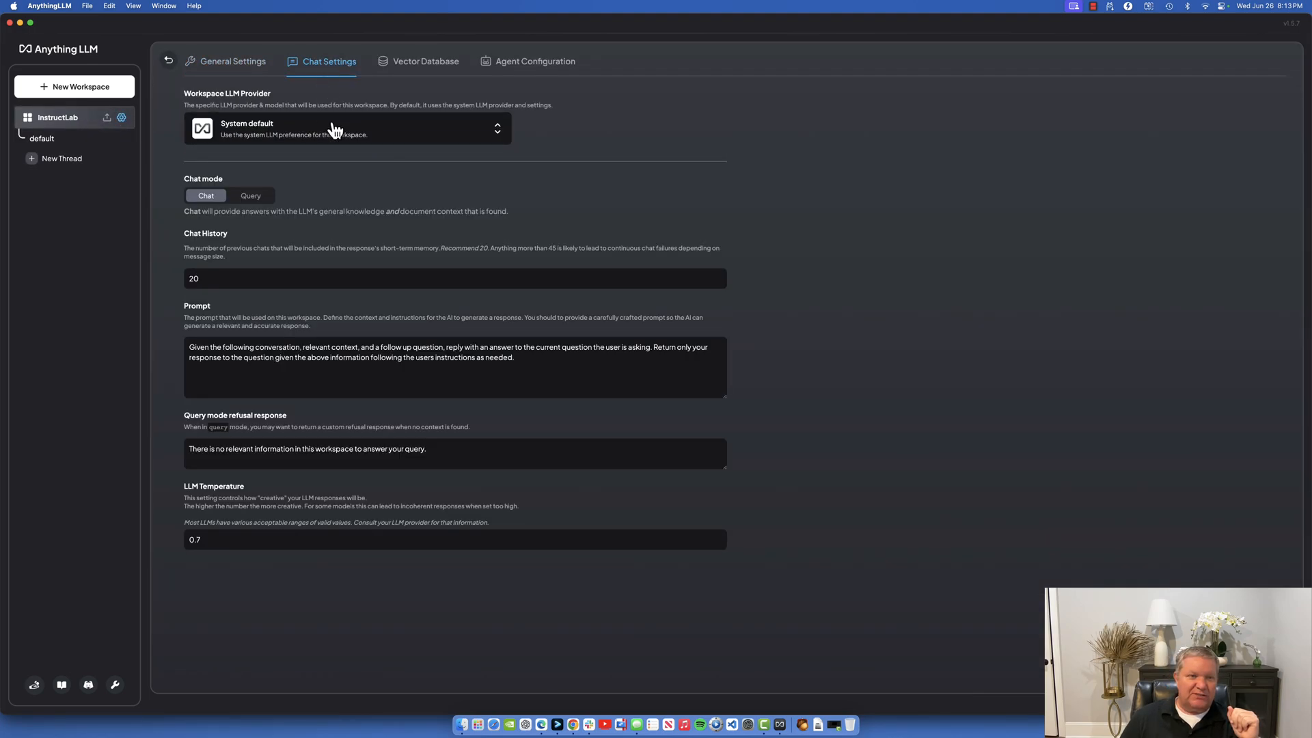
click(347, 129)
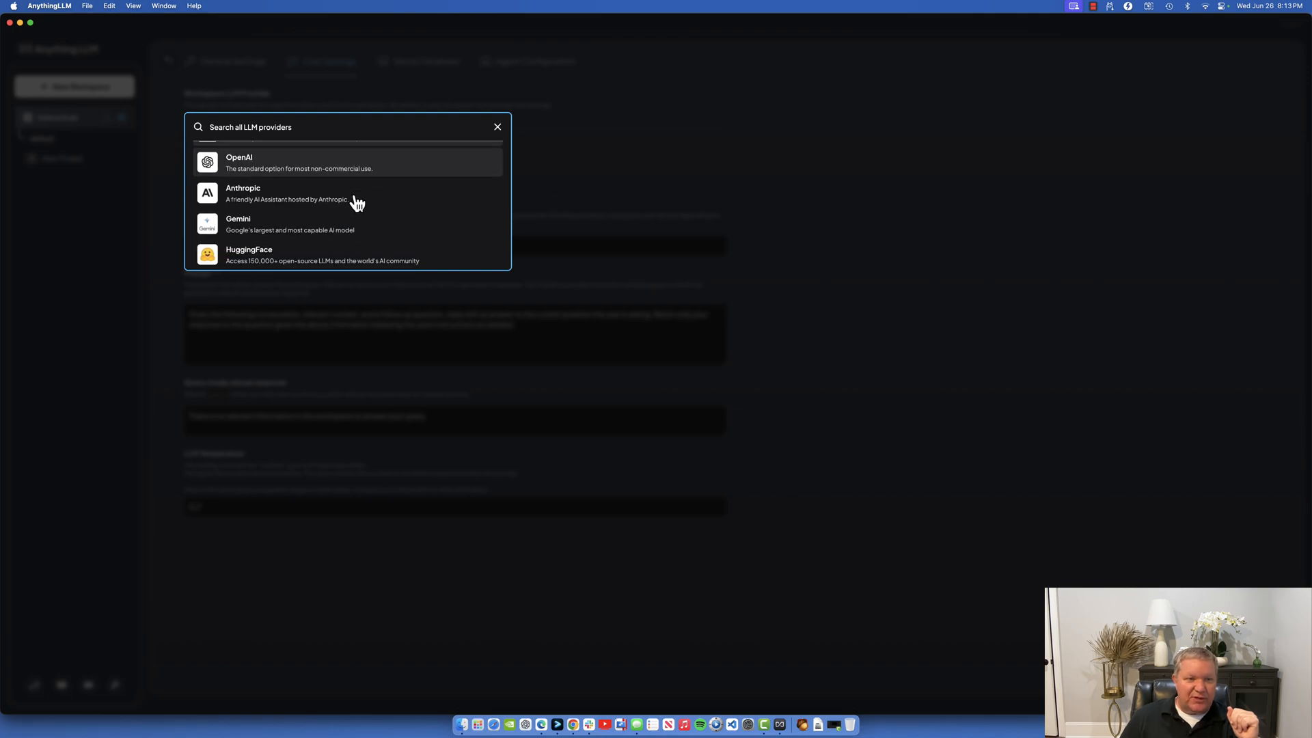
scroll(down, 3)
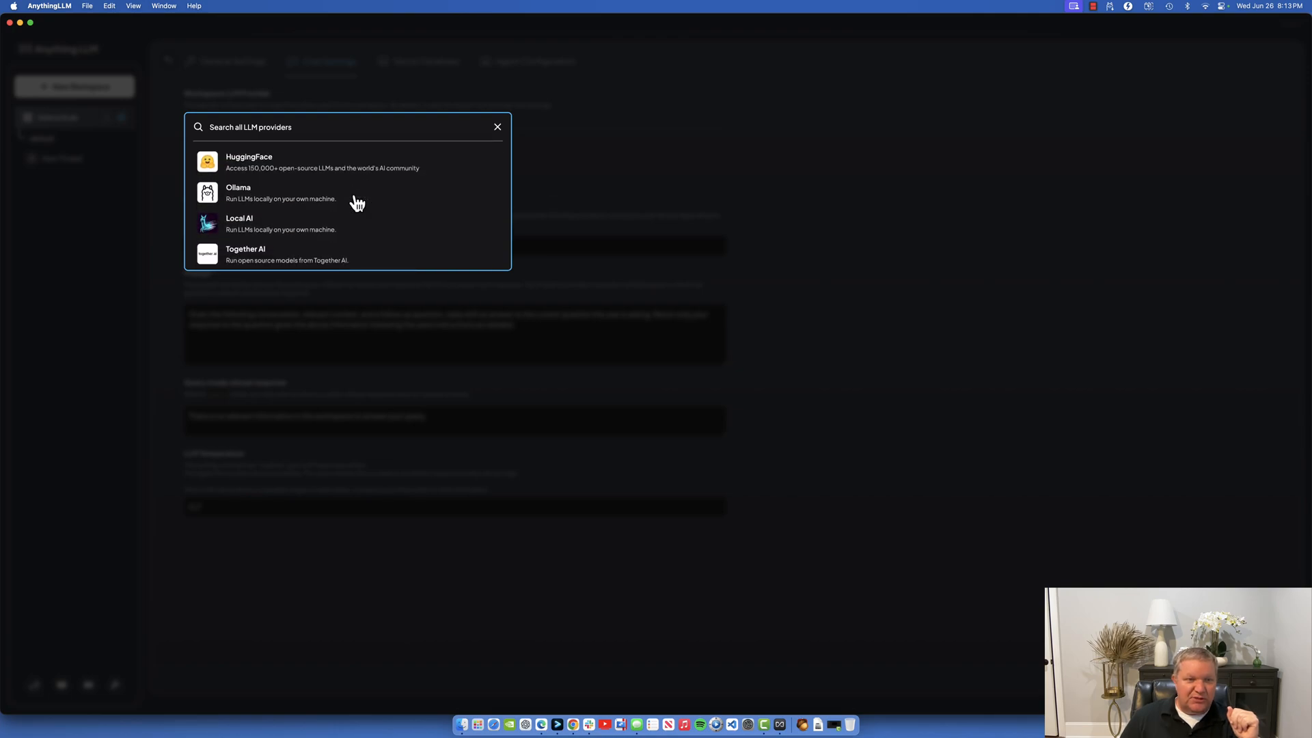
scroll(down, 3)
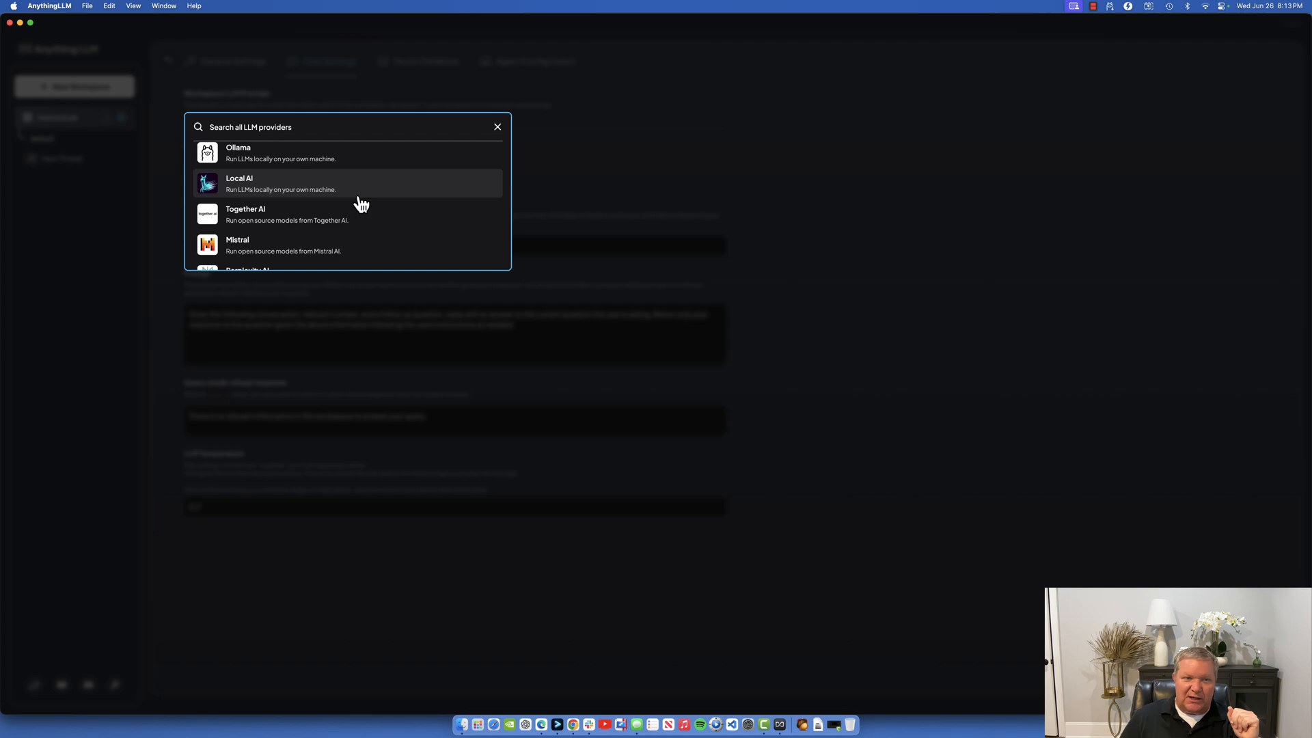
scroll(down, 3)
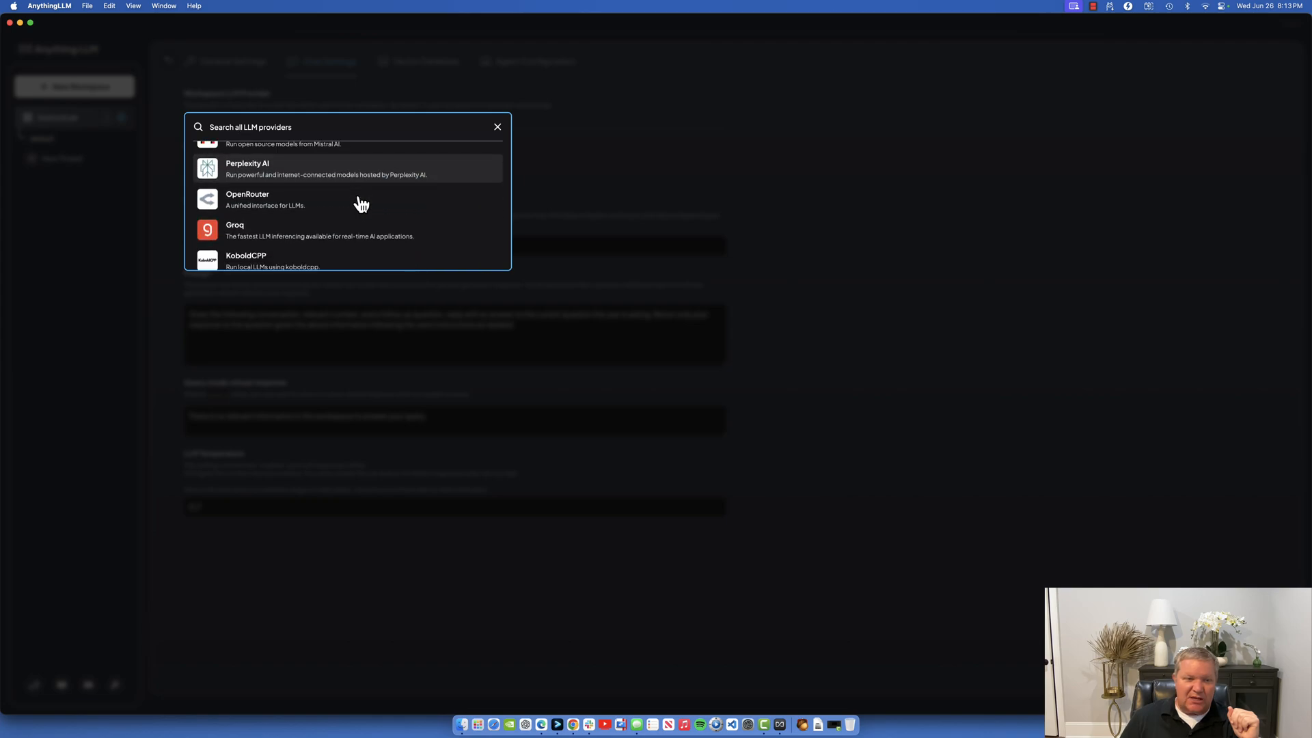
scroll(down, 3)
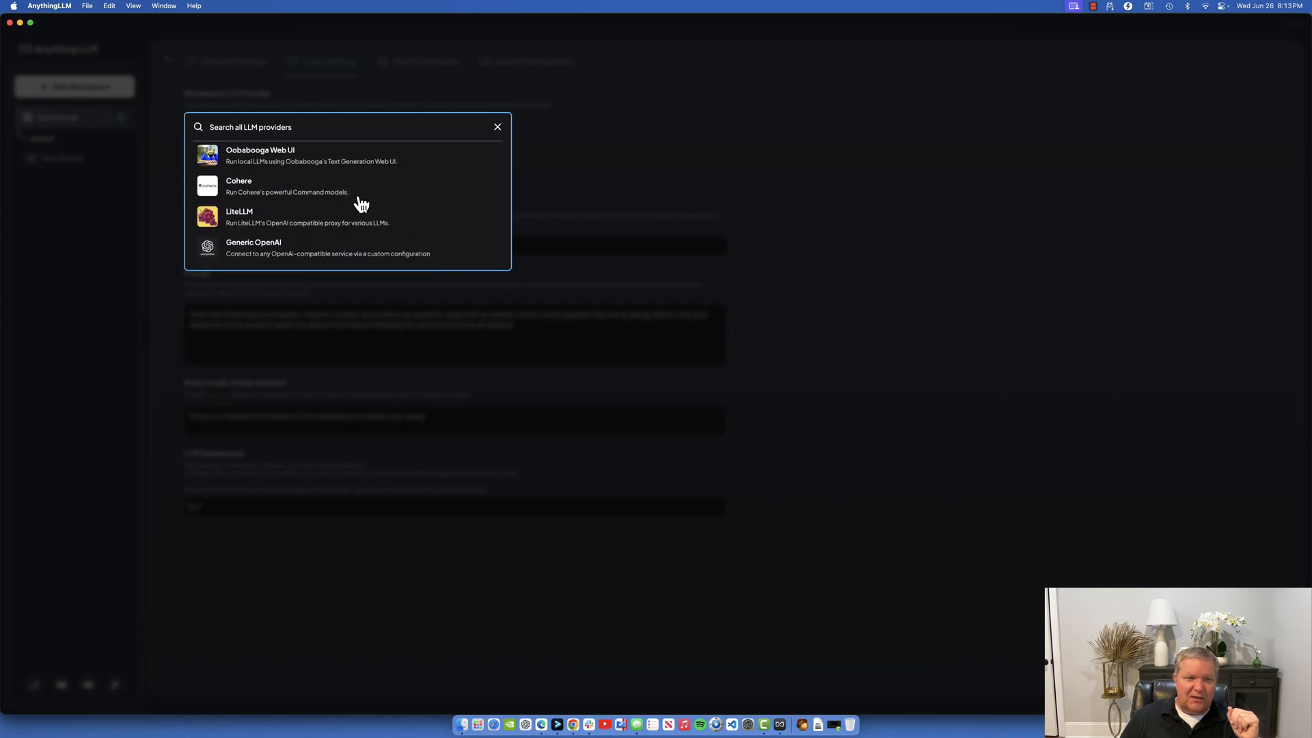
mouse_move(304, 261)
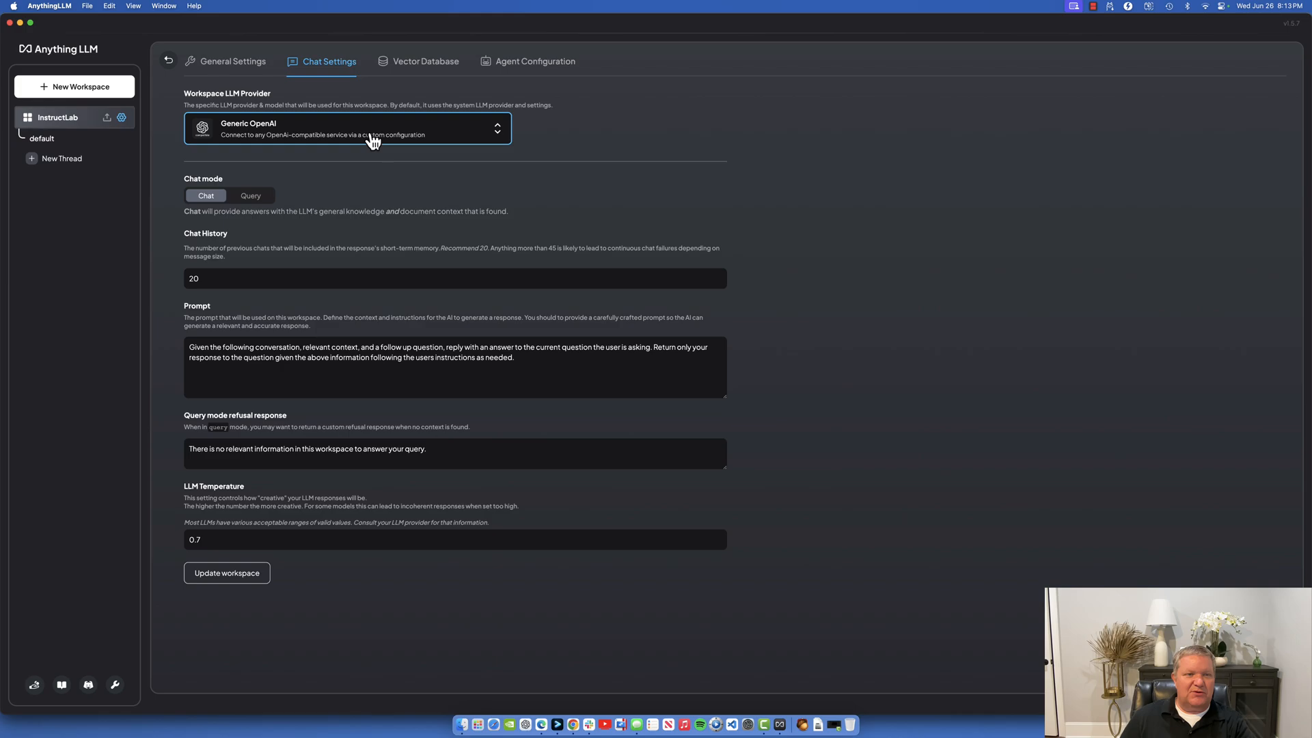
click(347, 129)
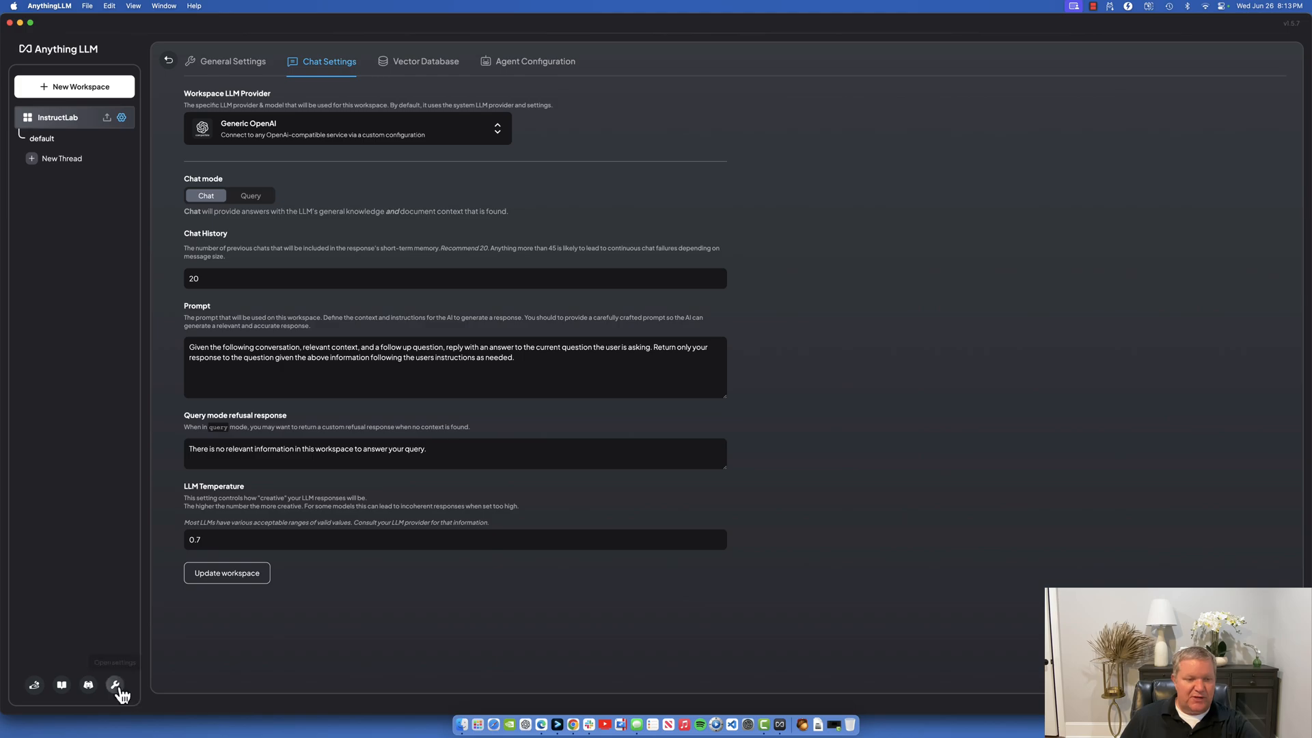
Reopen instance LLM Preference showing Generic OpenAI at 127.0.0.1:8000/v1 with merlinite.
click(116, 685)
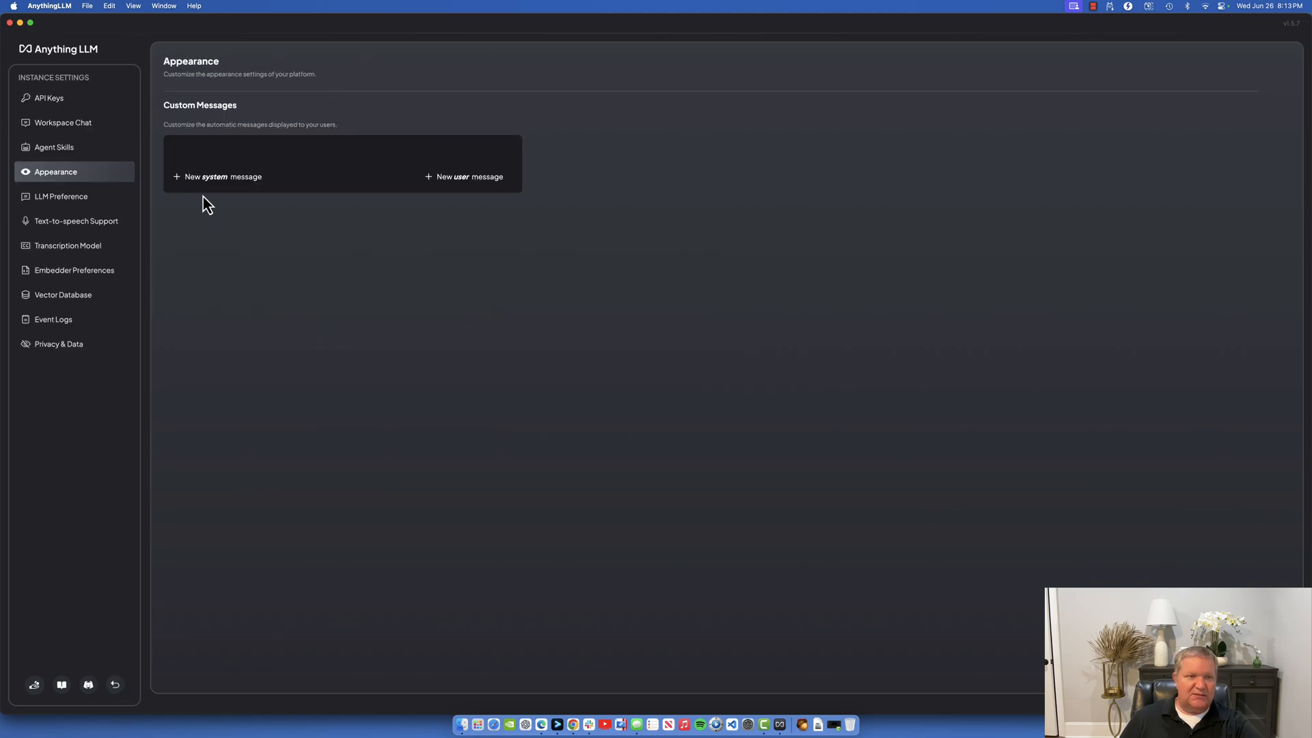
click(62, 197)
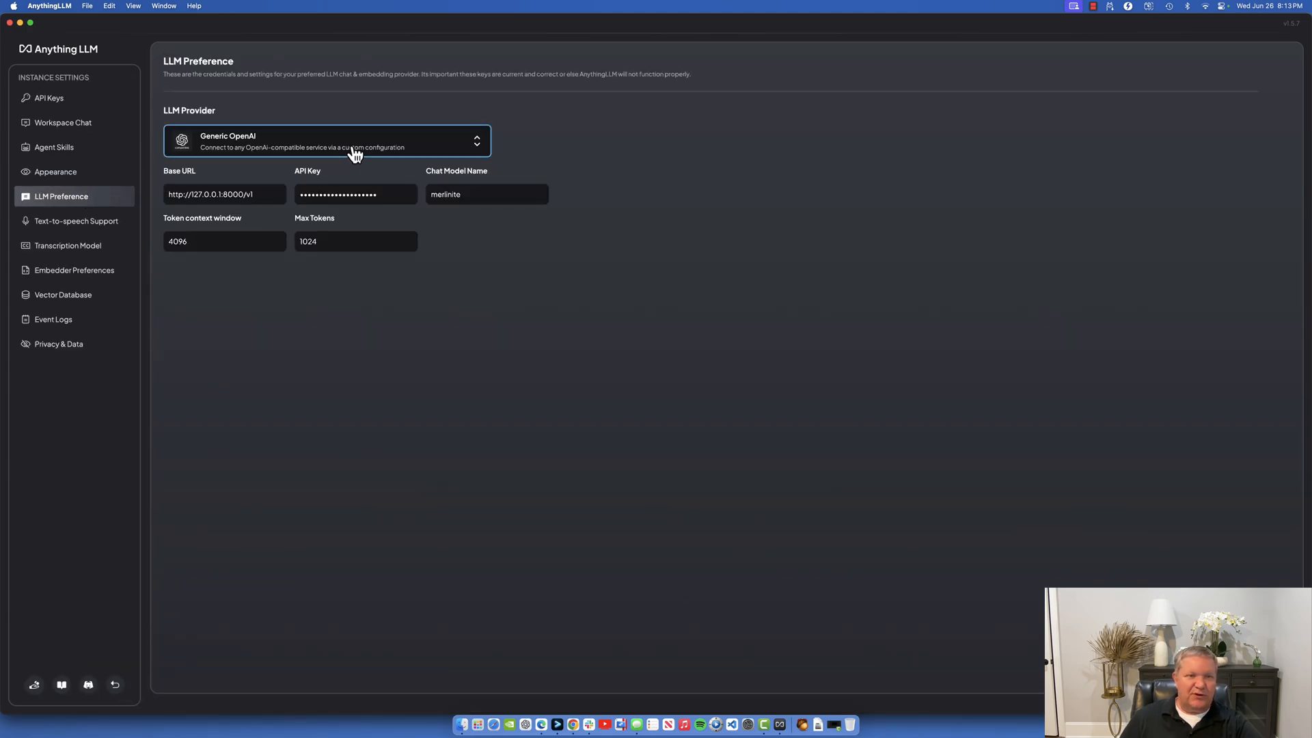
click(353, 141)
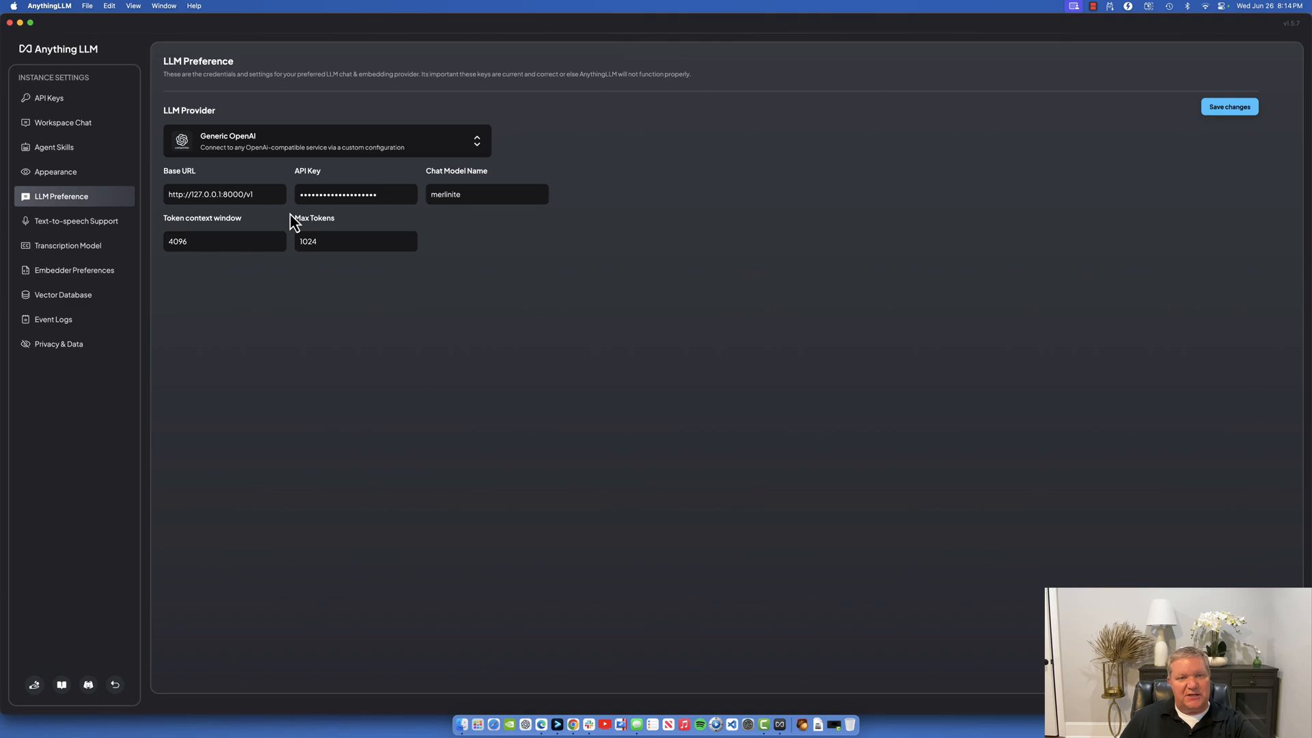
mouse_move(265, 231)
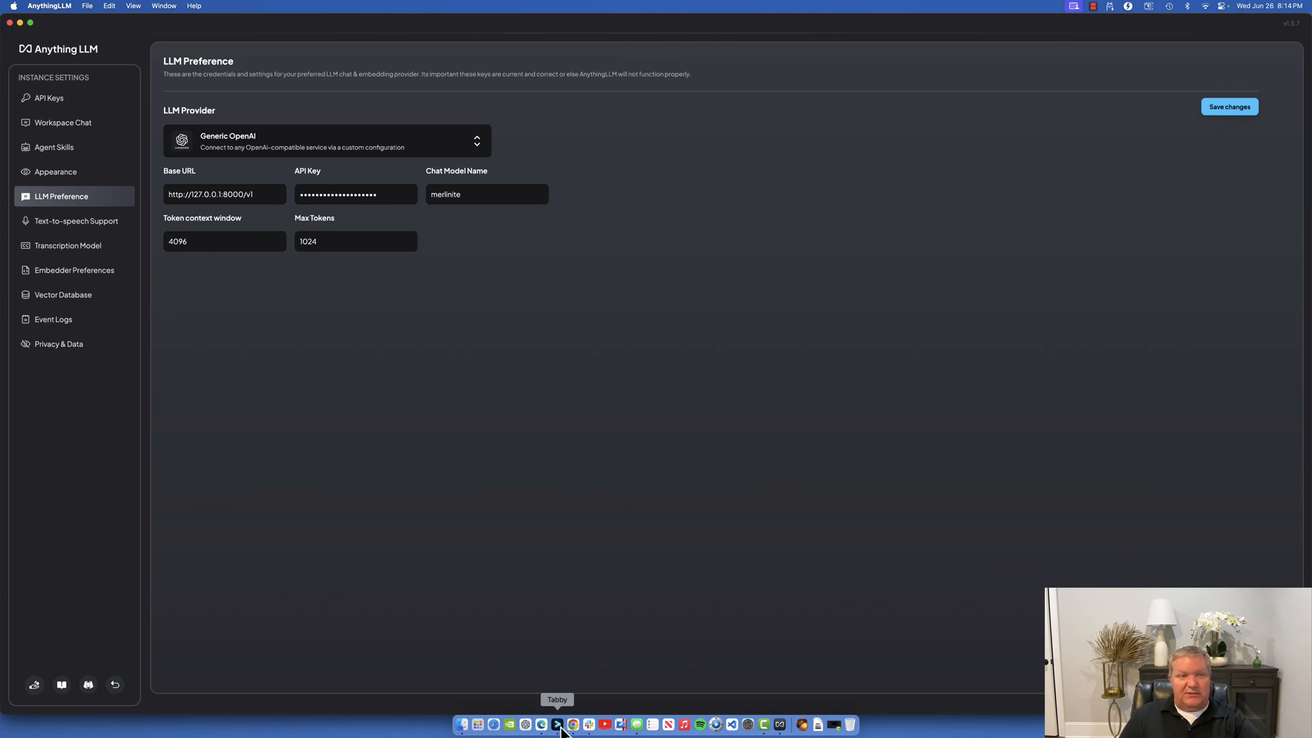
In Tabby, run ilab model serve with --model-path set to the merlinite GGUF file.
click(558, 725)
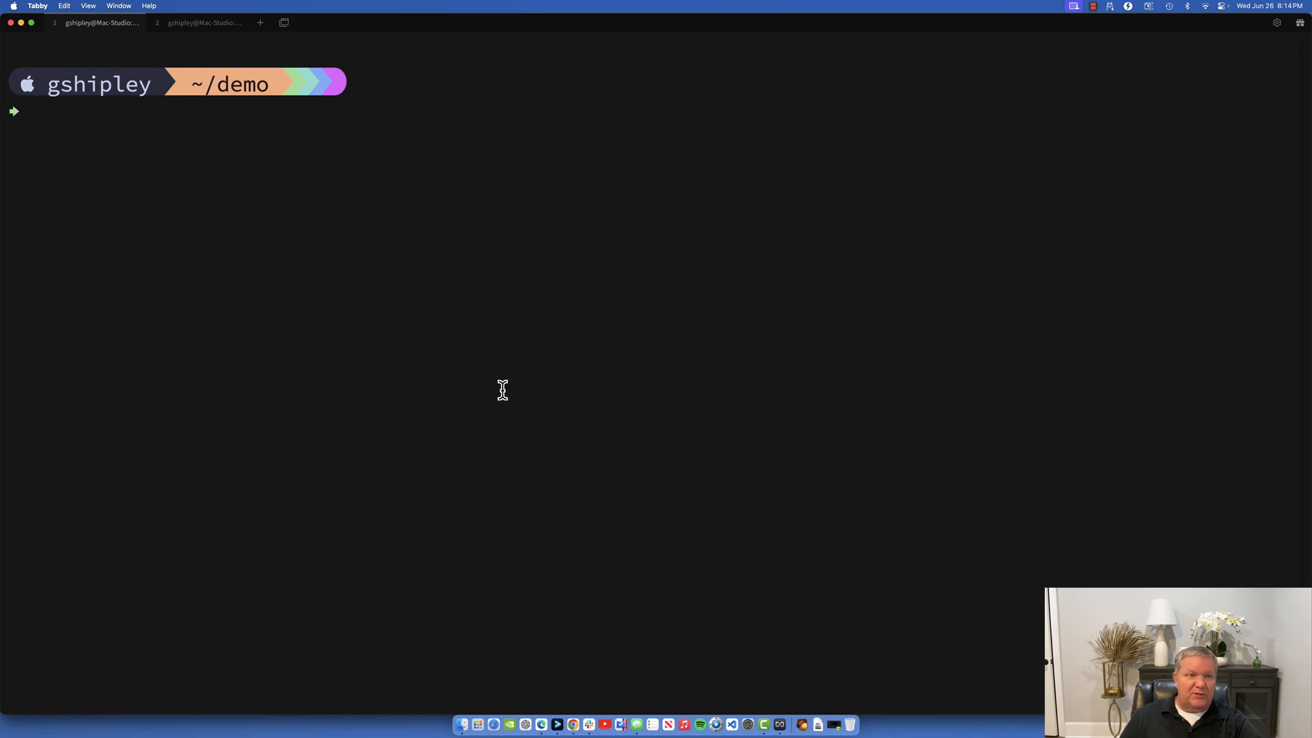
text(source venv/bin/activate)
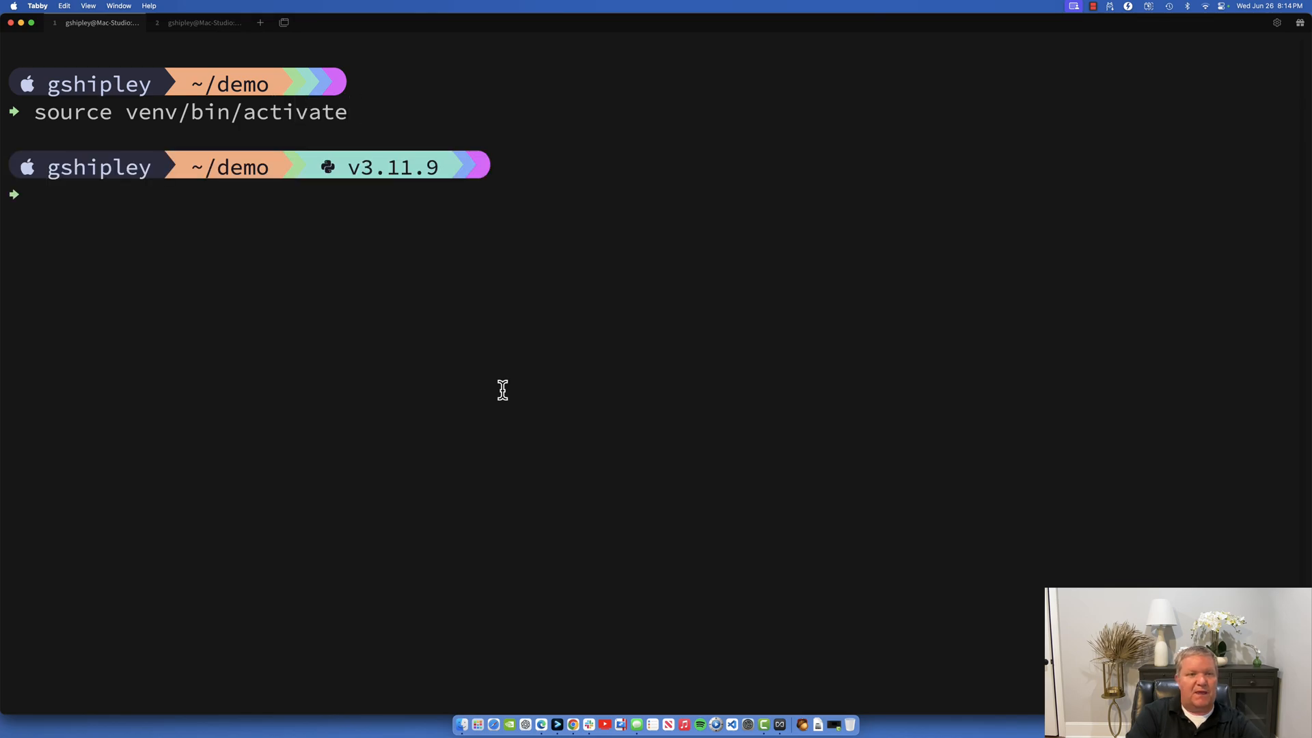
text(ilab mod)
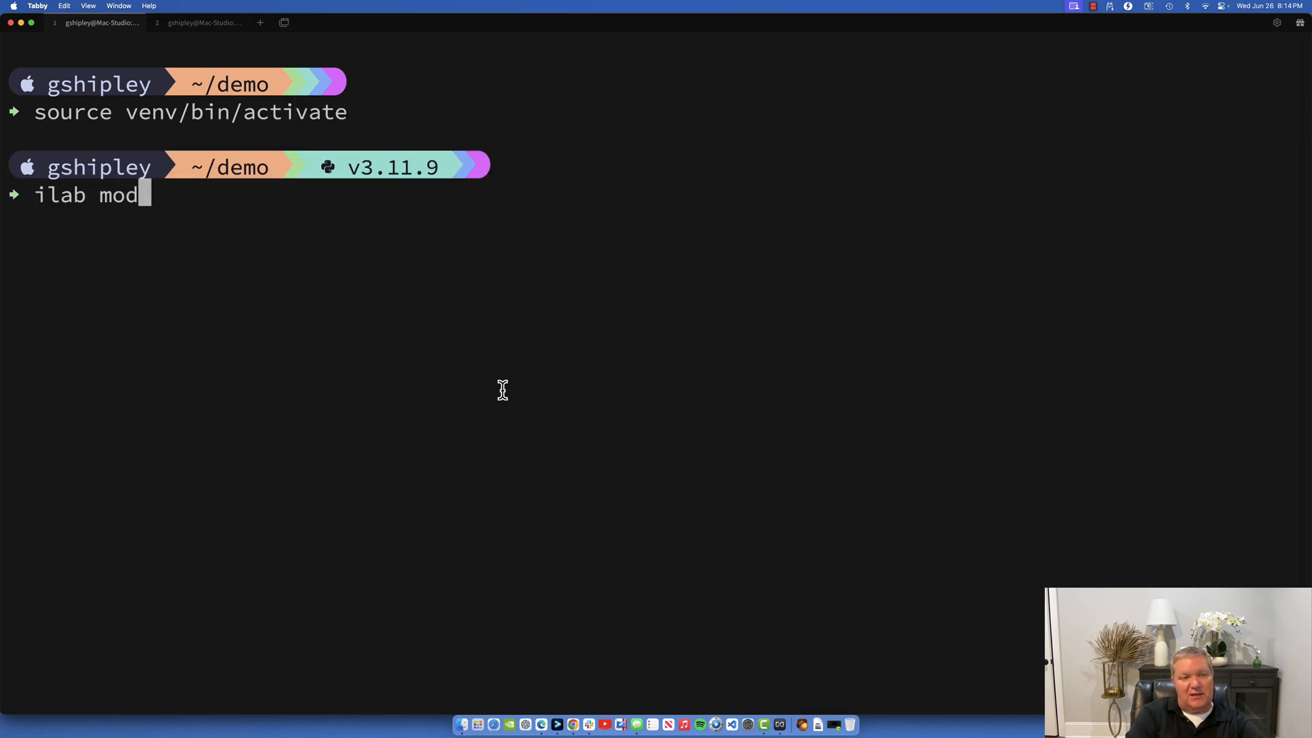
text(el serve --mo)
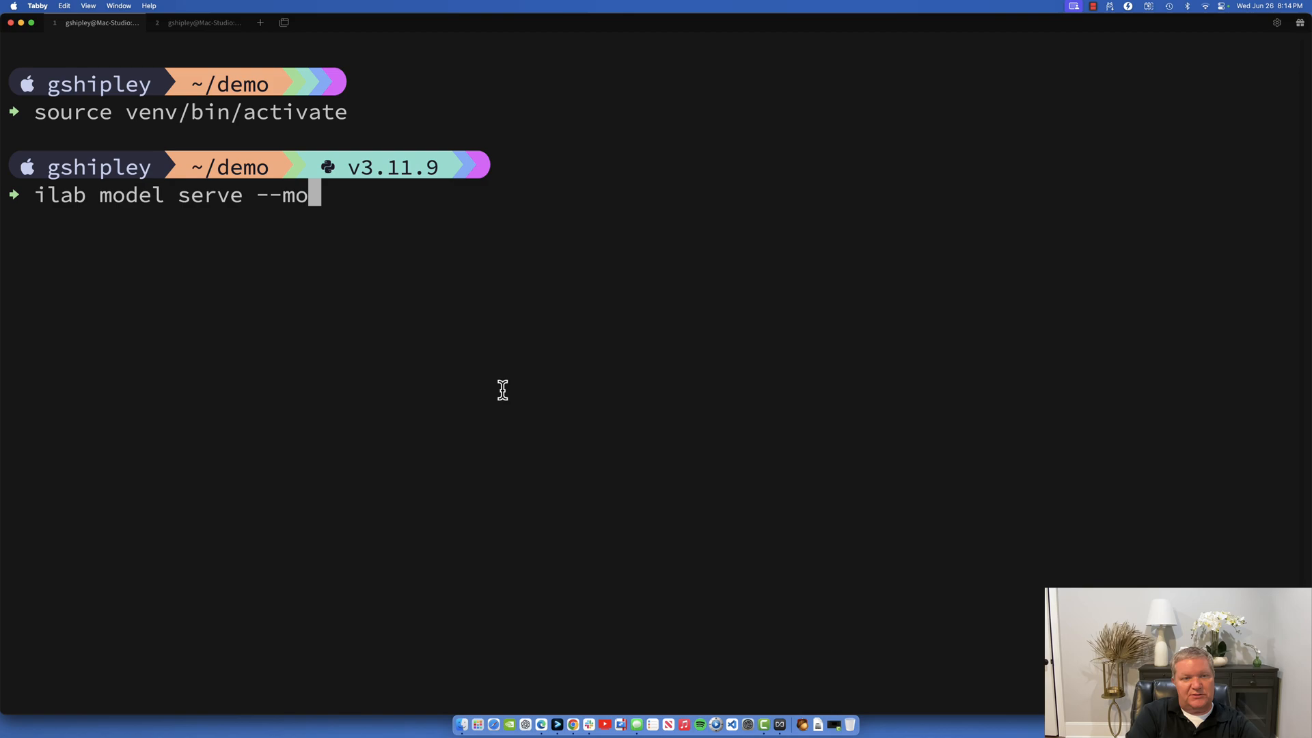
text(del-path instructlab-merlinite-7b-lab-trained/)
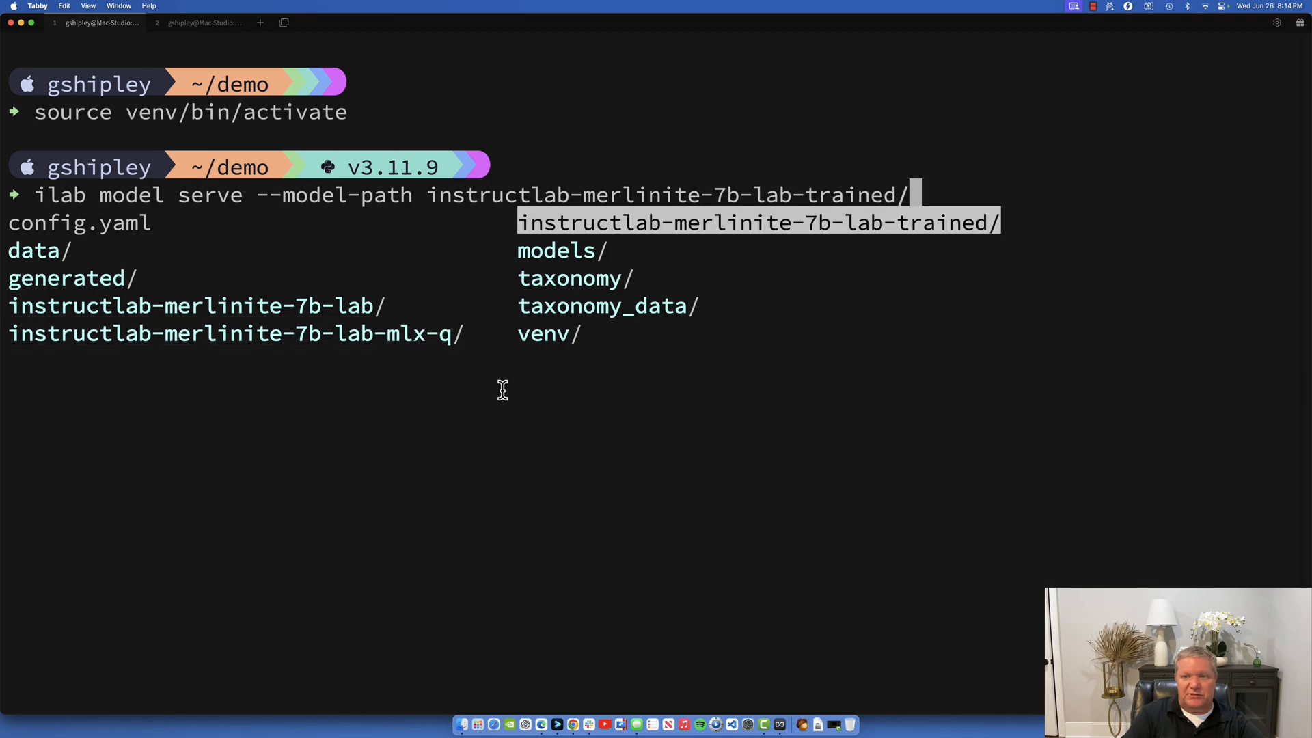
key(Tab)
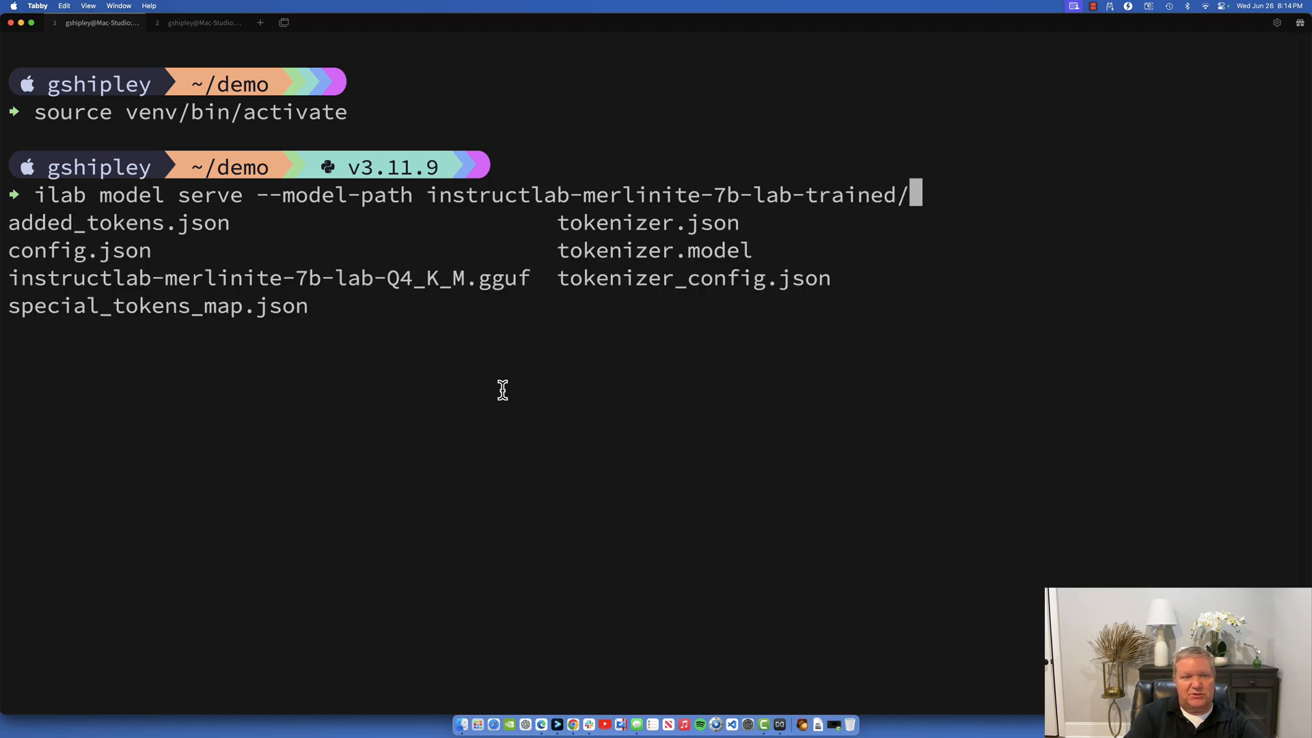
key(Tab)
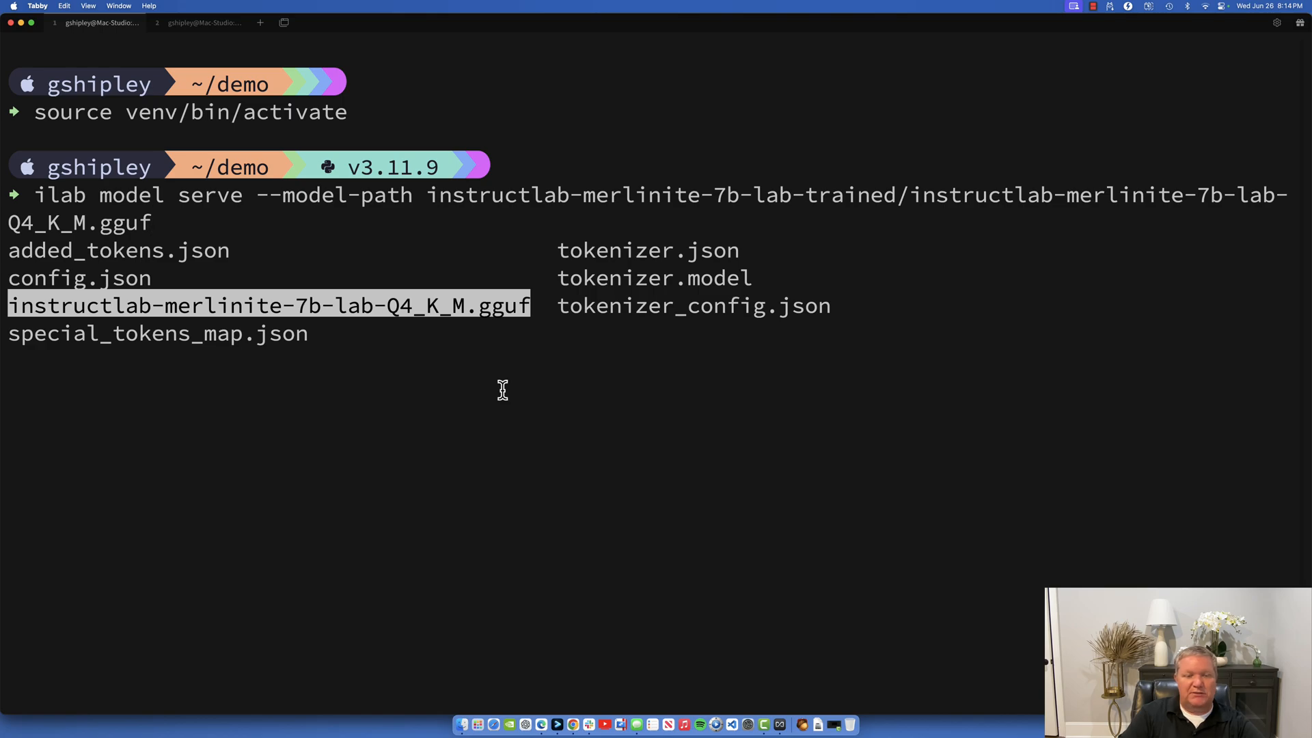
key(Return)
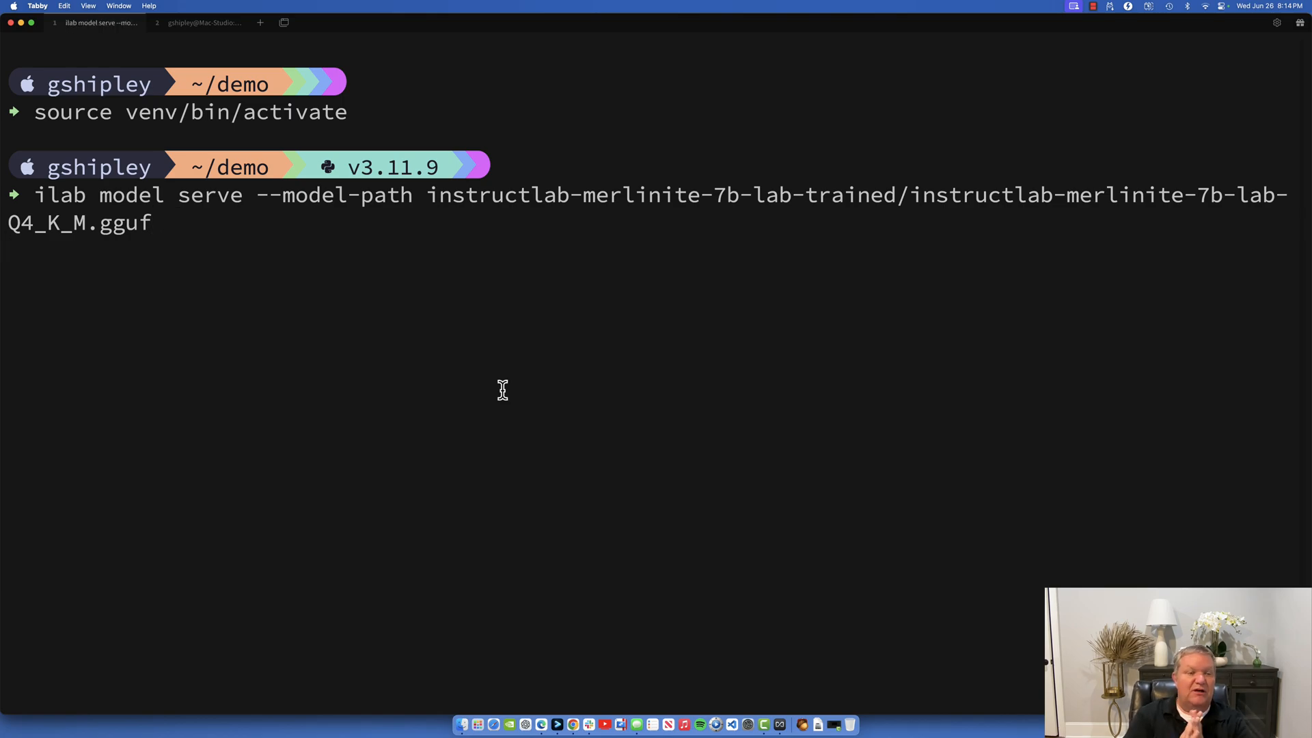
key(Return)
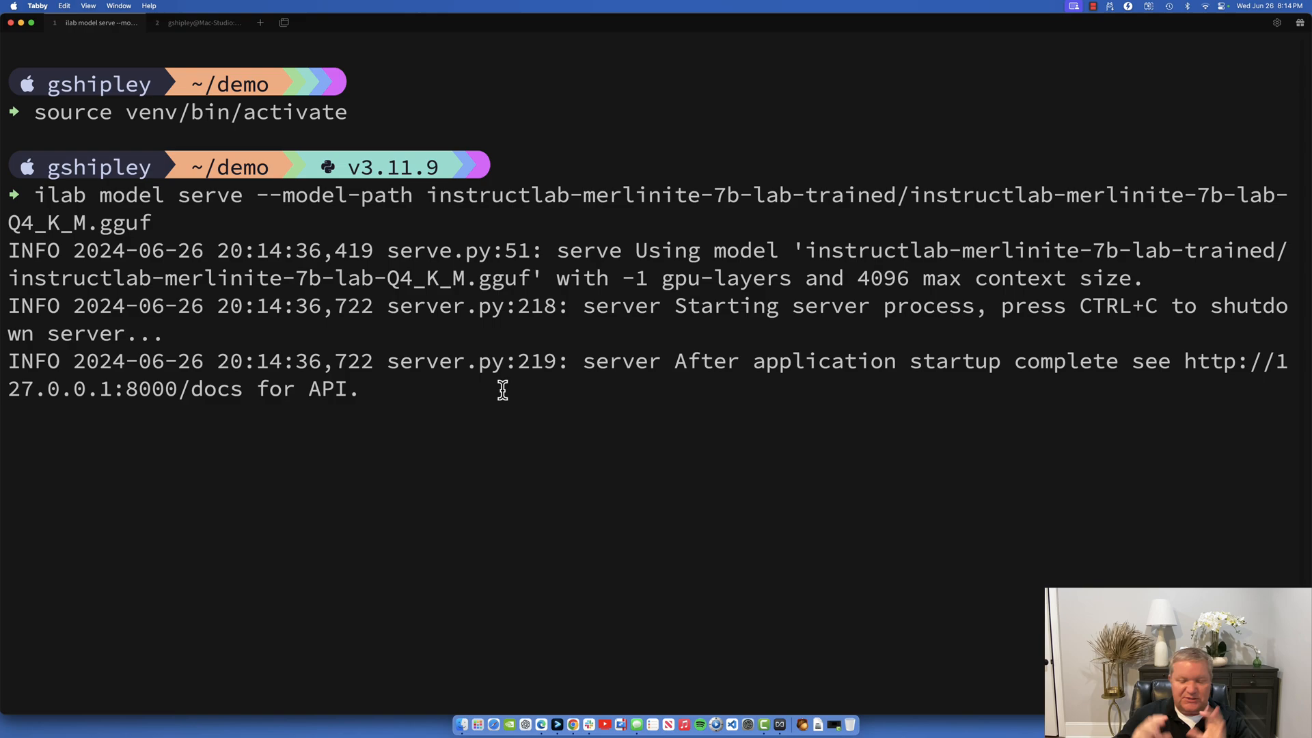
mouse_move(546, 545)
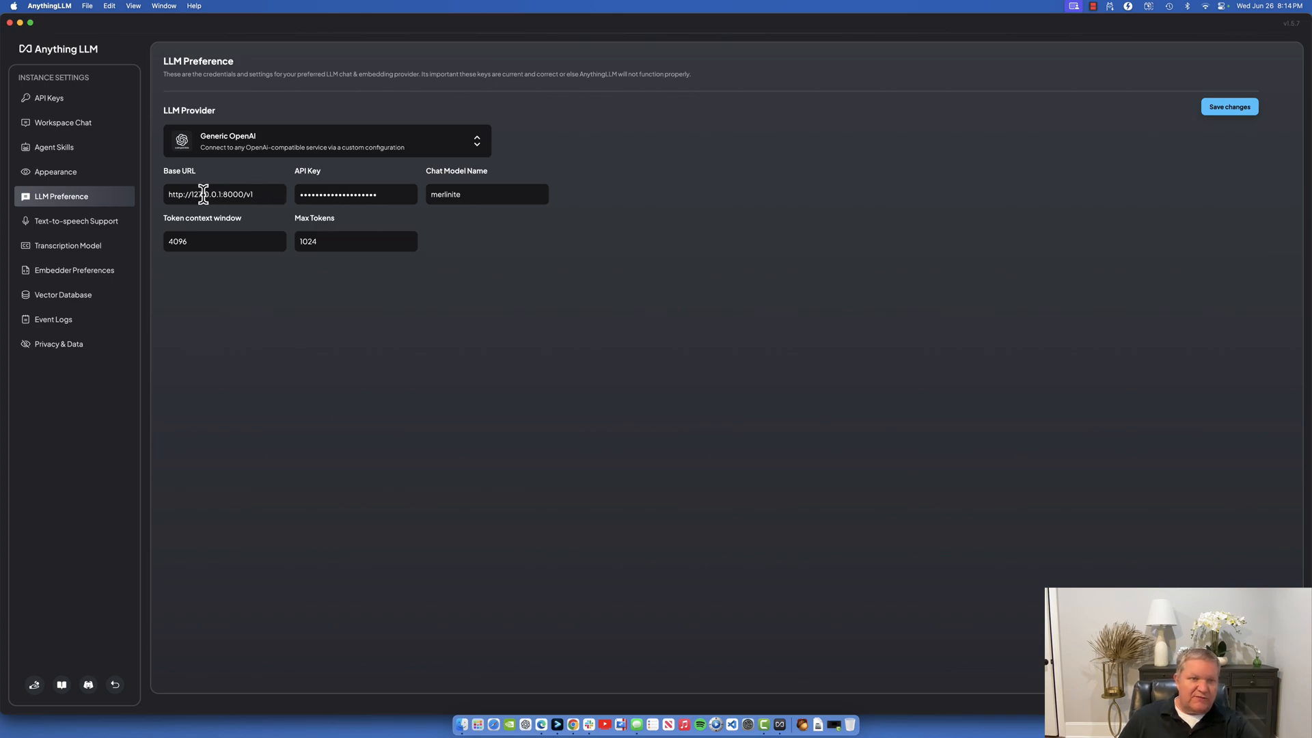
mouse_move(557, 727)
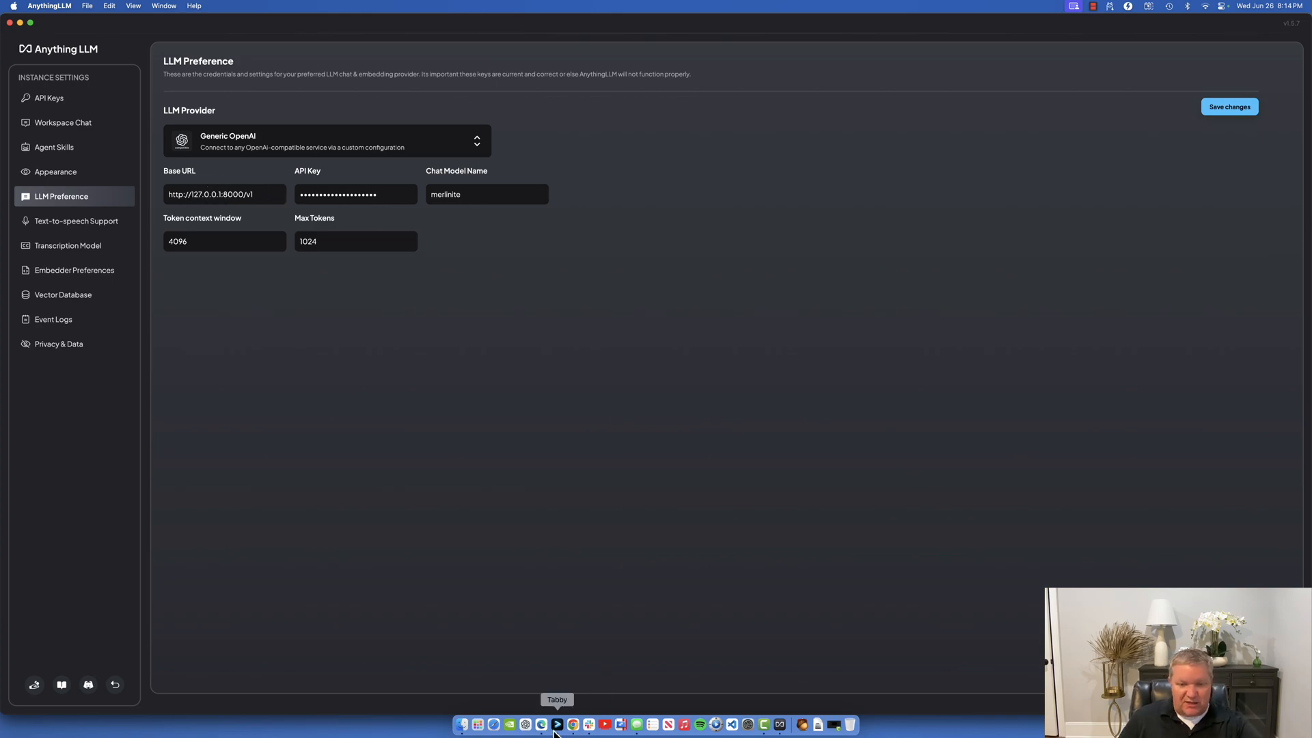
Confirm in Tabby the model server runs at 127.0.0.1:8000, then return to LLM preferences.
click(557, 725)
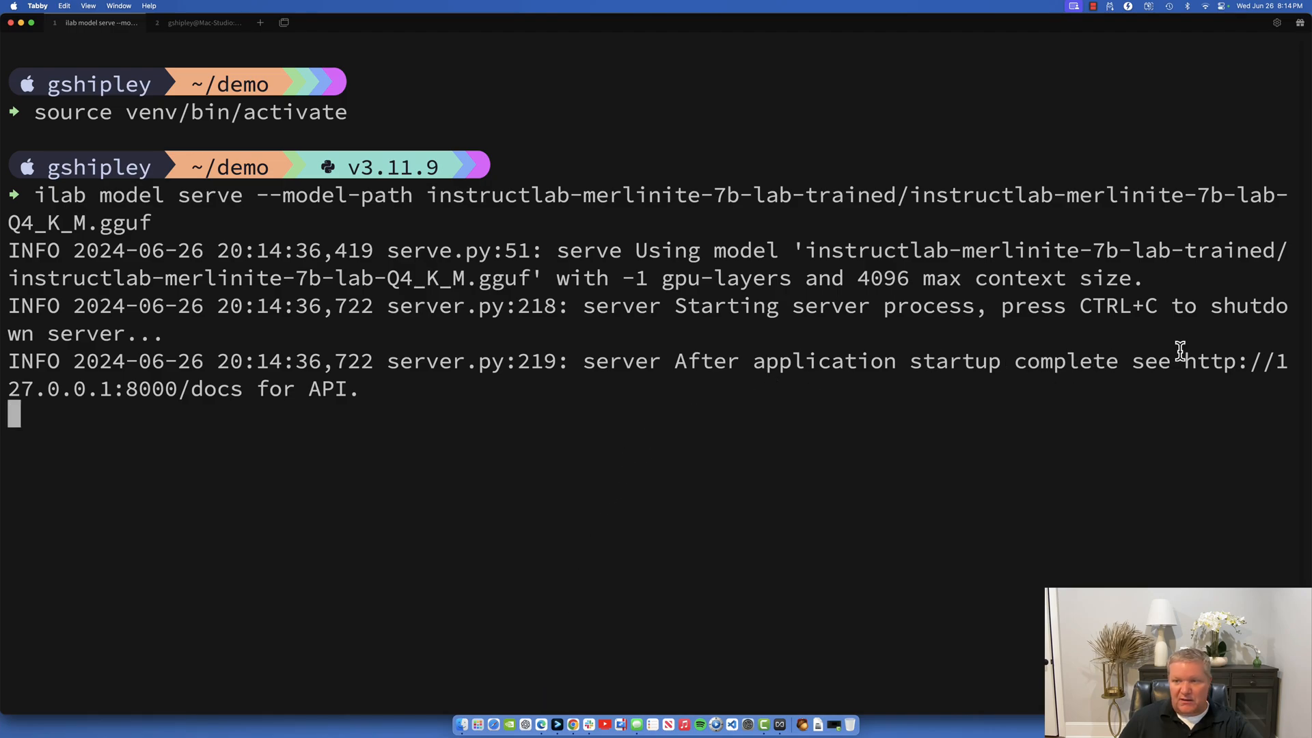
mouse_move(205, 397)
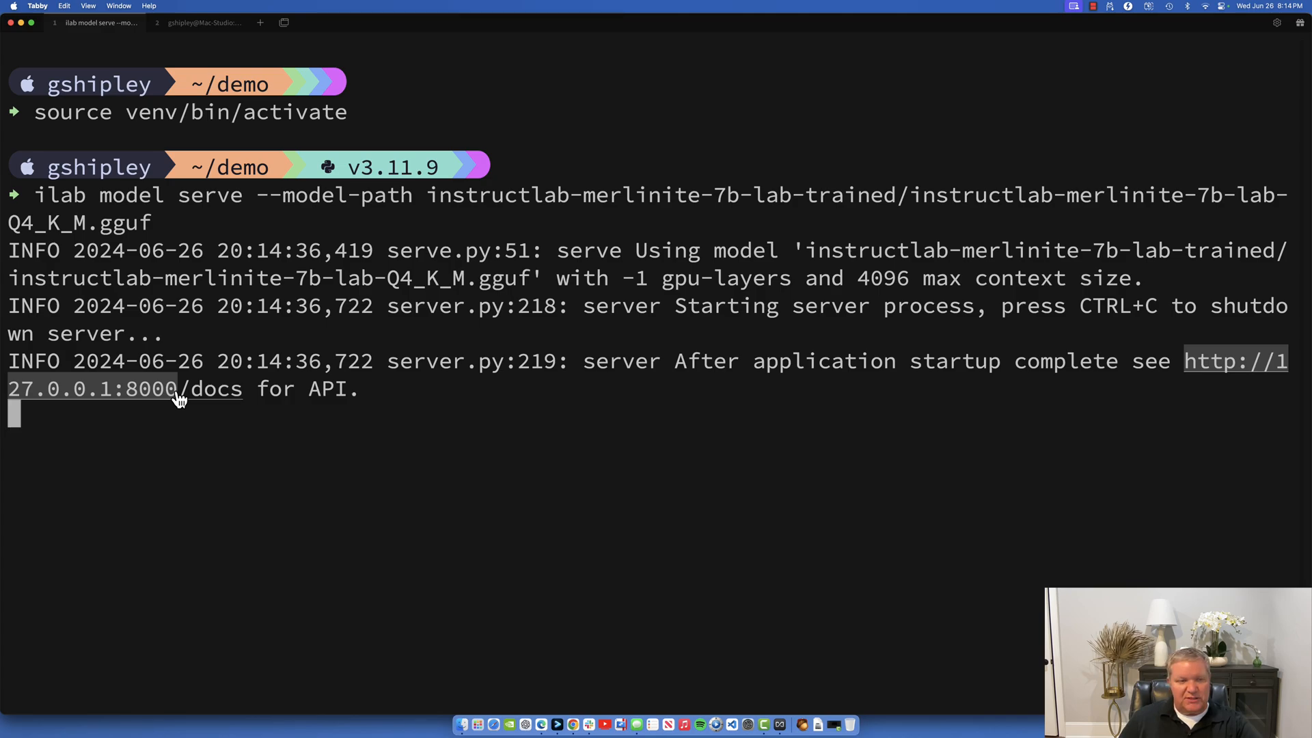
mouse_move(299, 429)
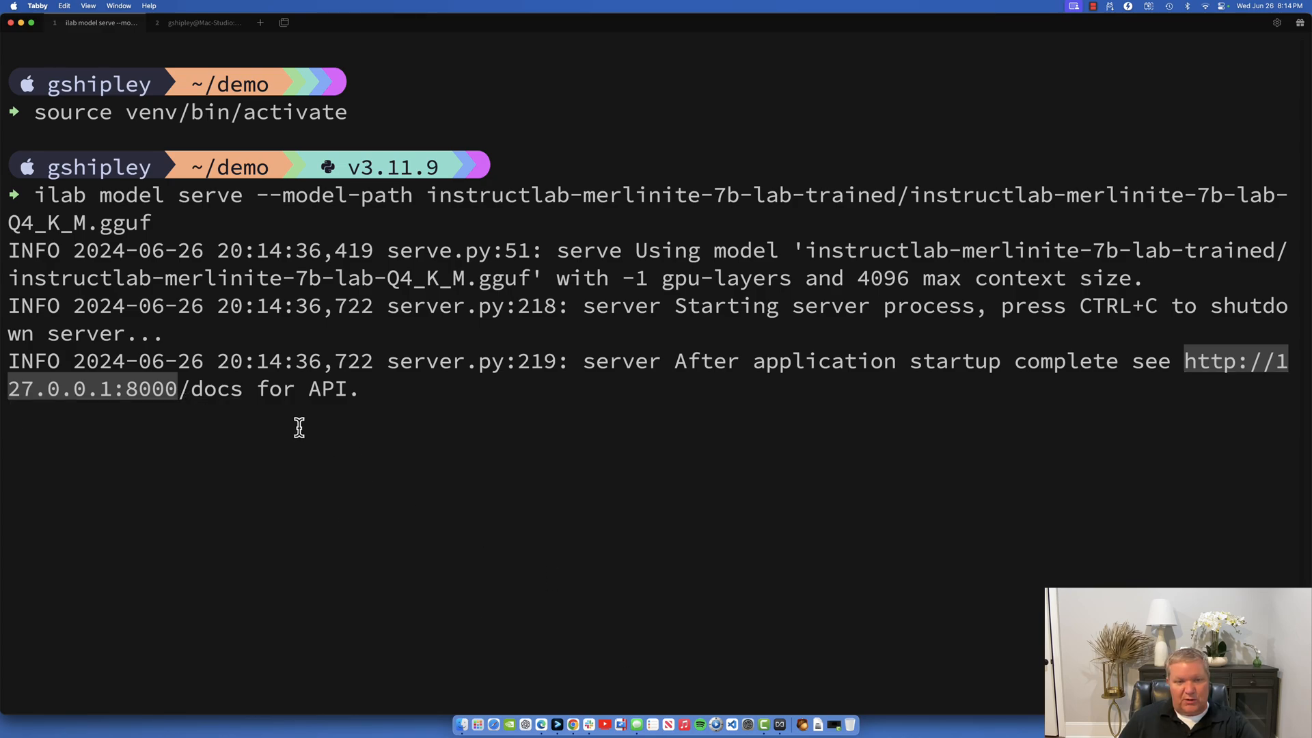
mouse_move(194, 396)
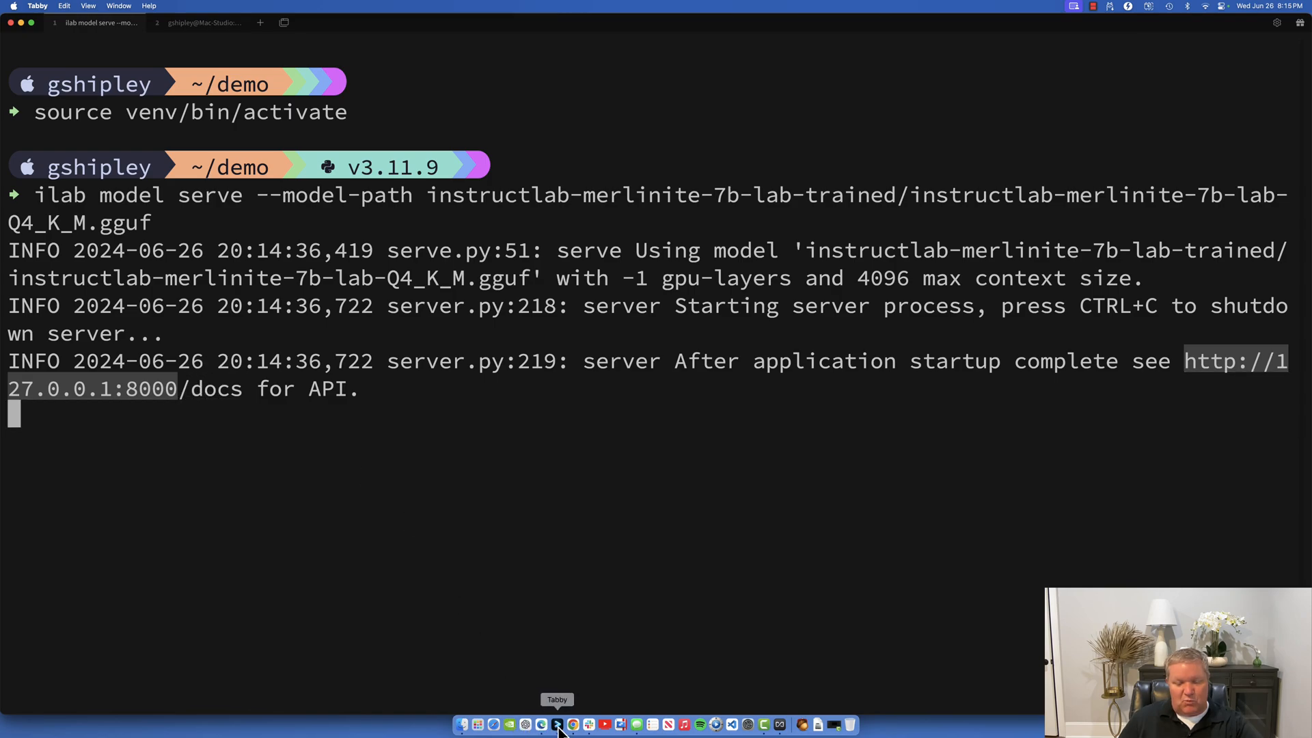
mouse_move(789, 733)
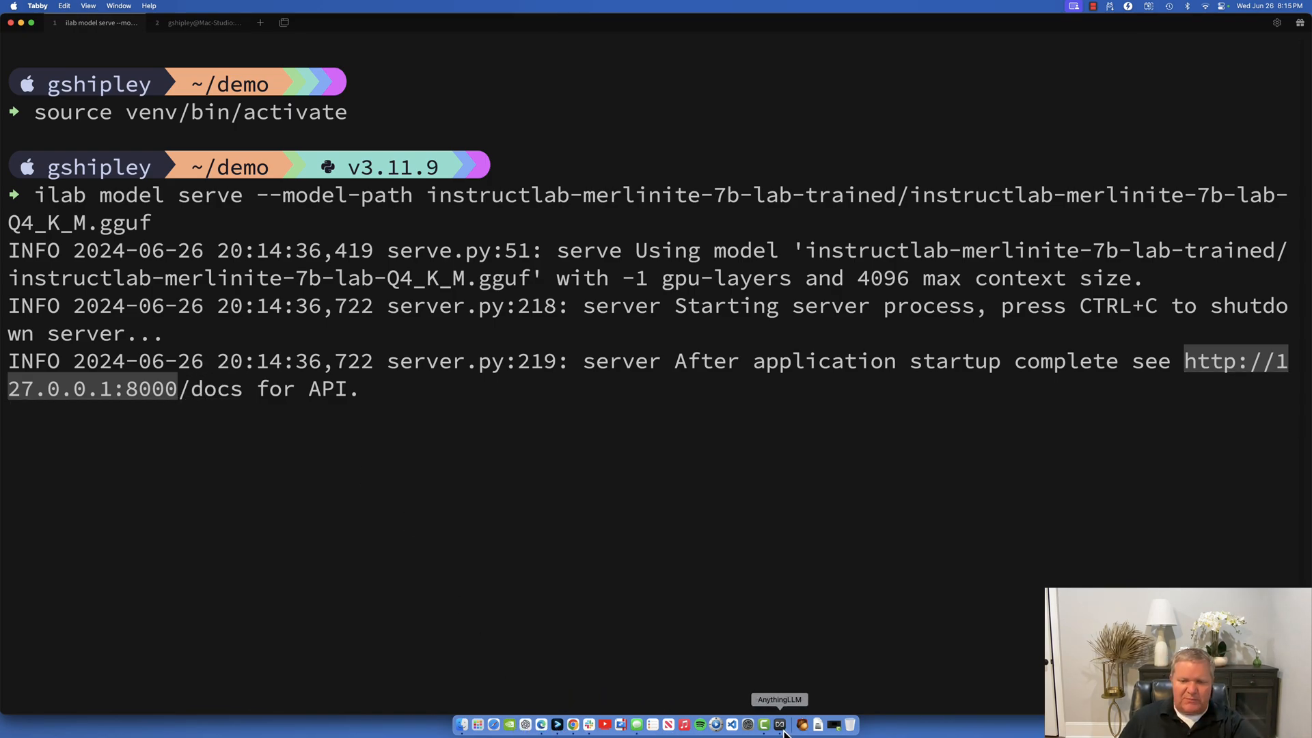
click(779, 722)
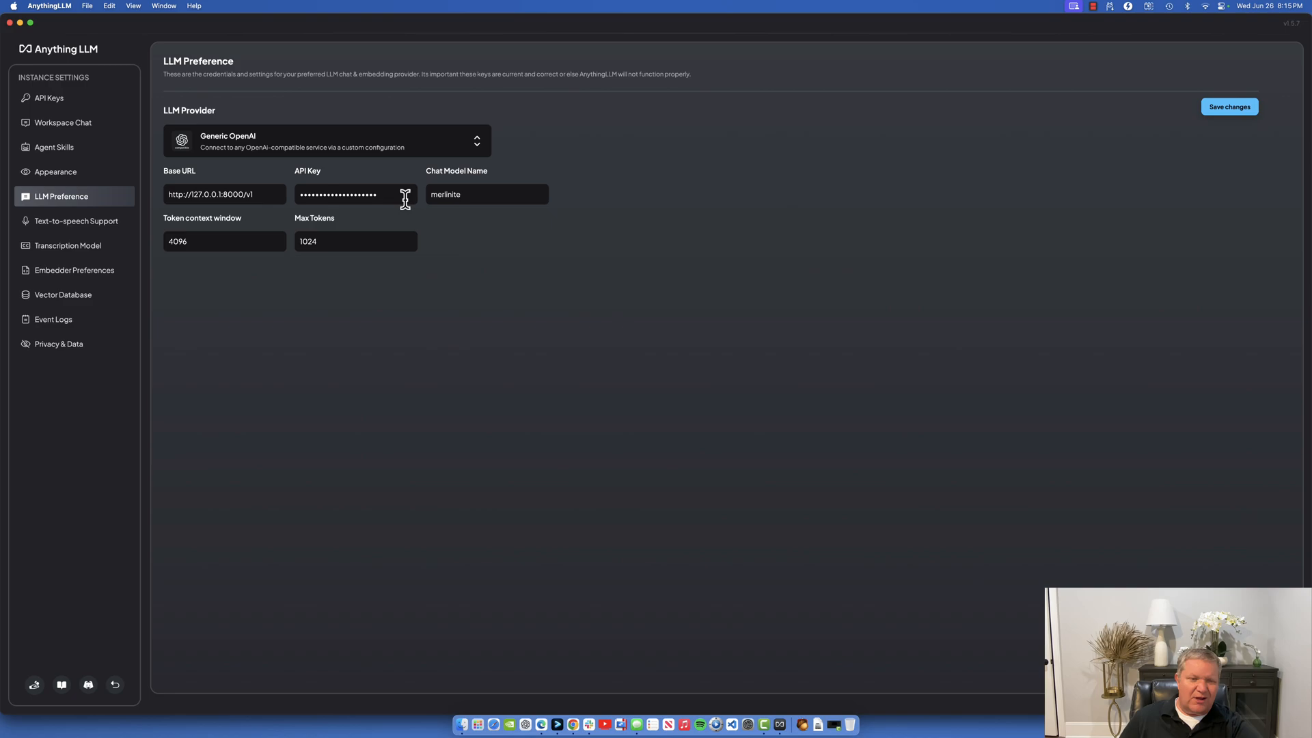
mouse_move(399, 195)
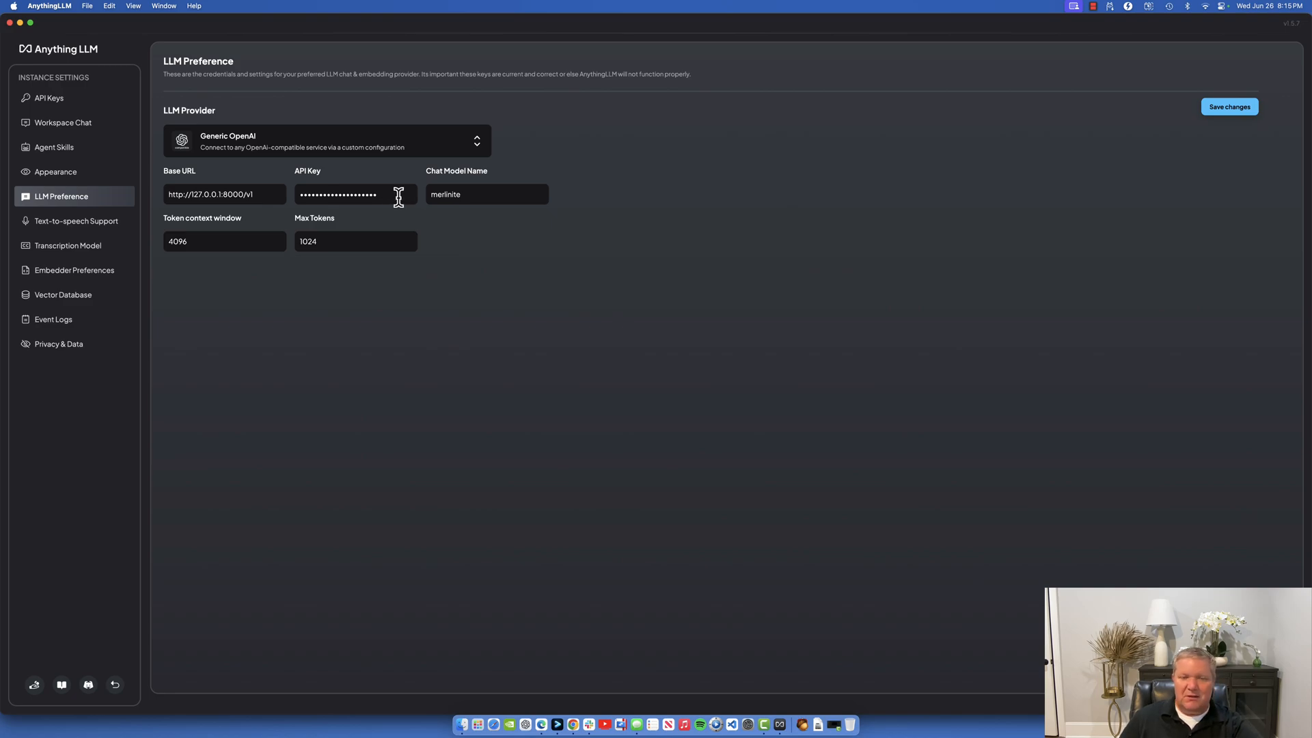
mouse_move(411, 194)
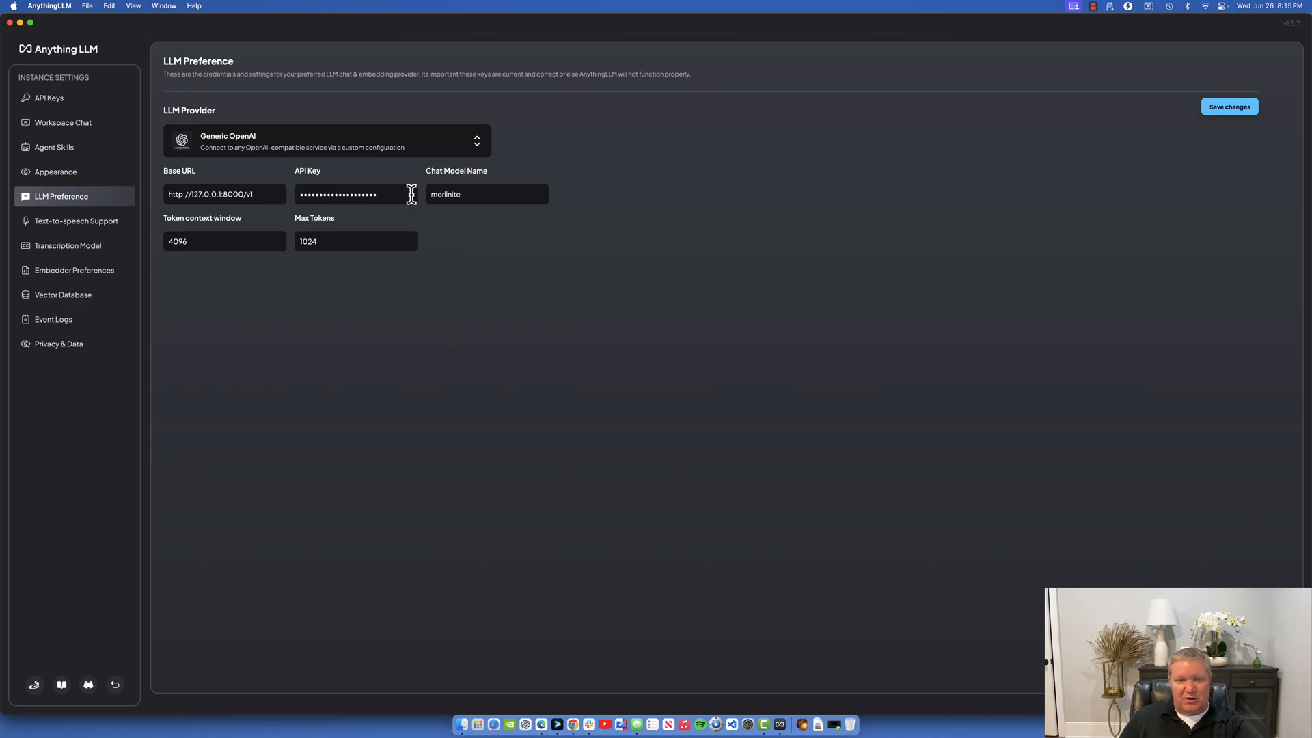
mouse_move(485, 194)
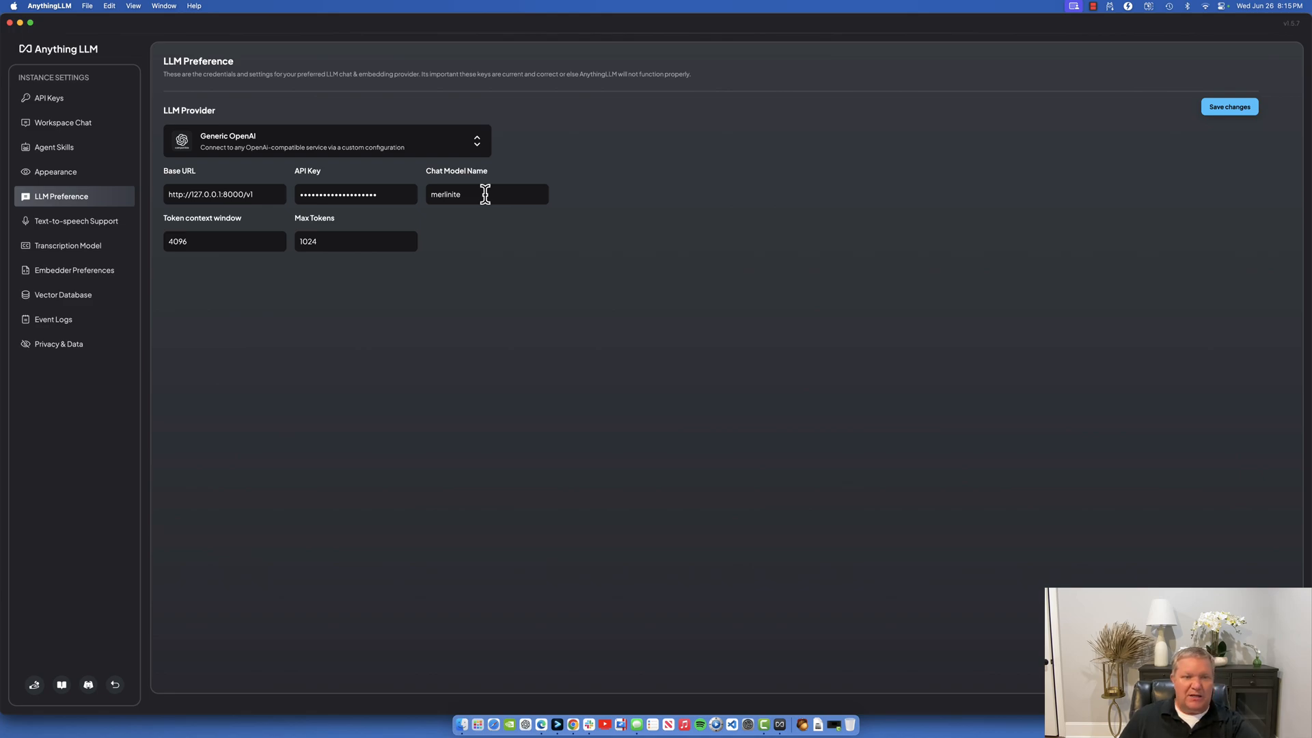
mouse_move(1239, 120)
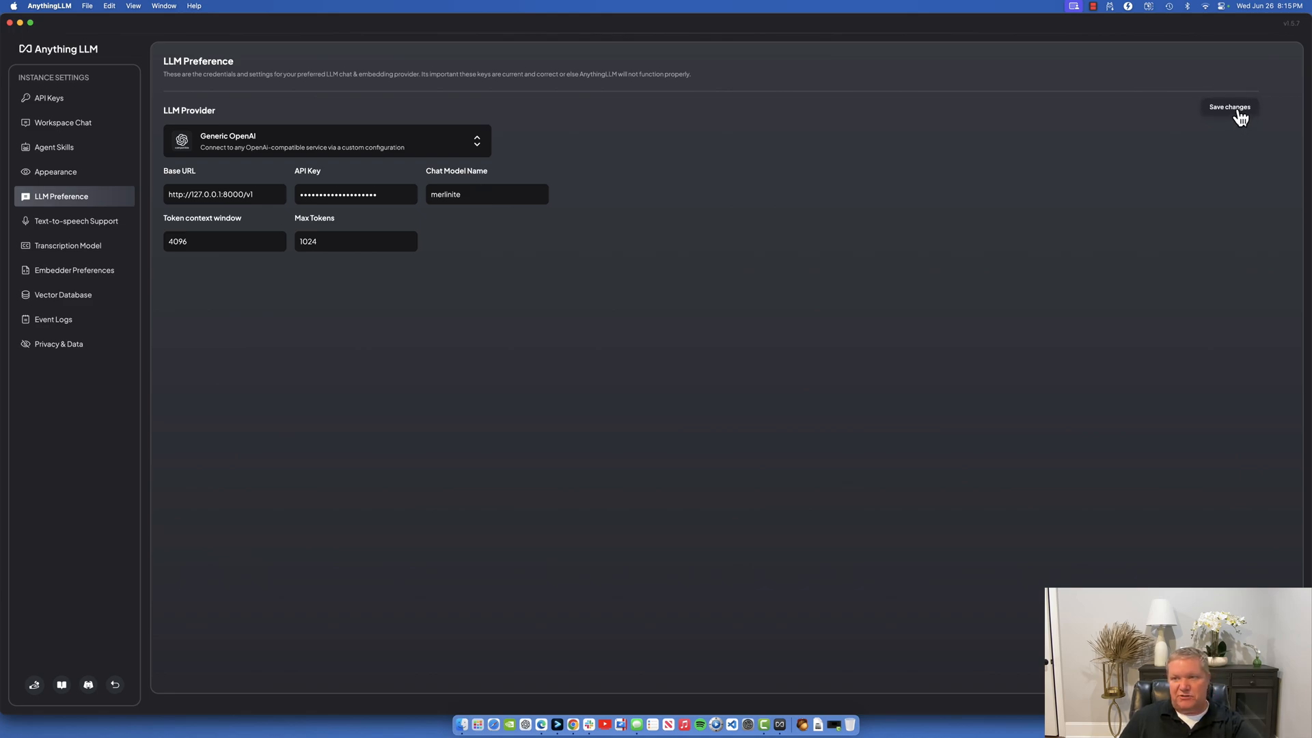
Save the Generic OpenAI preferences using base URL 127.0.0.1:8000 and model merlinite.
click(1229, 107)
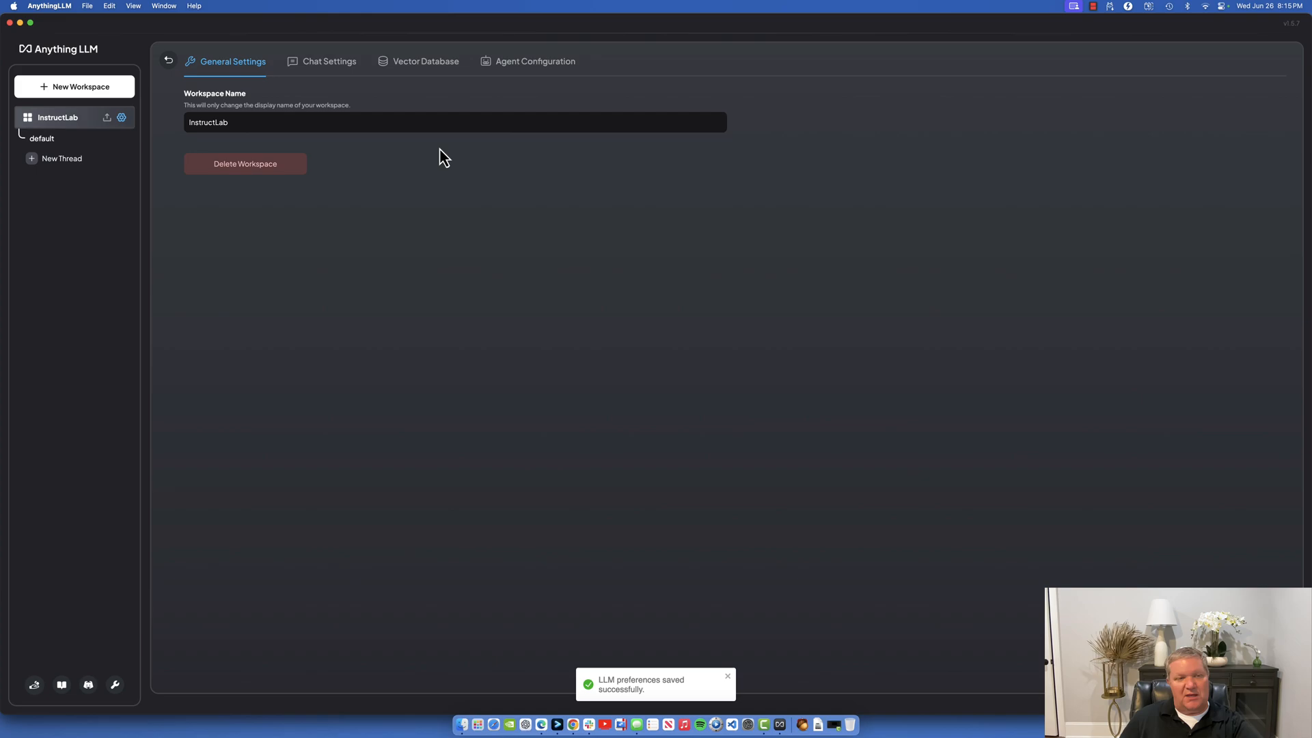
Set the InstructLab workspace chat provider to Generic OpenAI and select the temperature value.
click(328, 61)
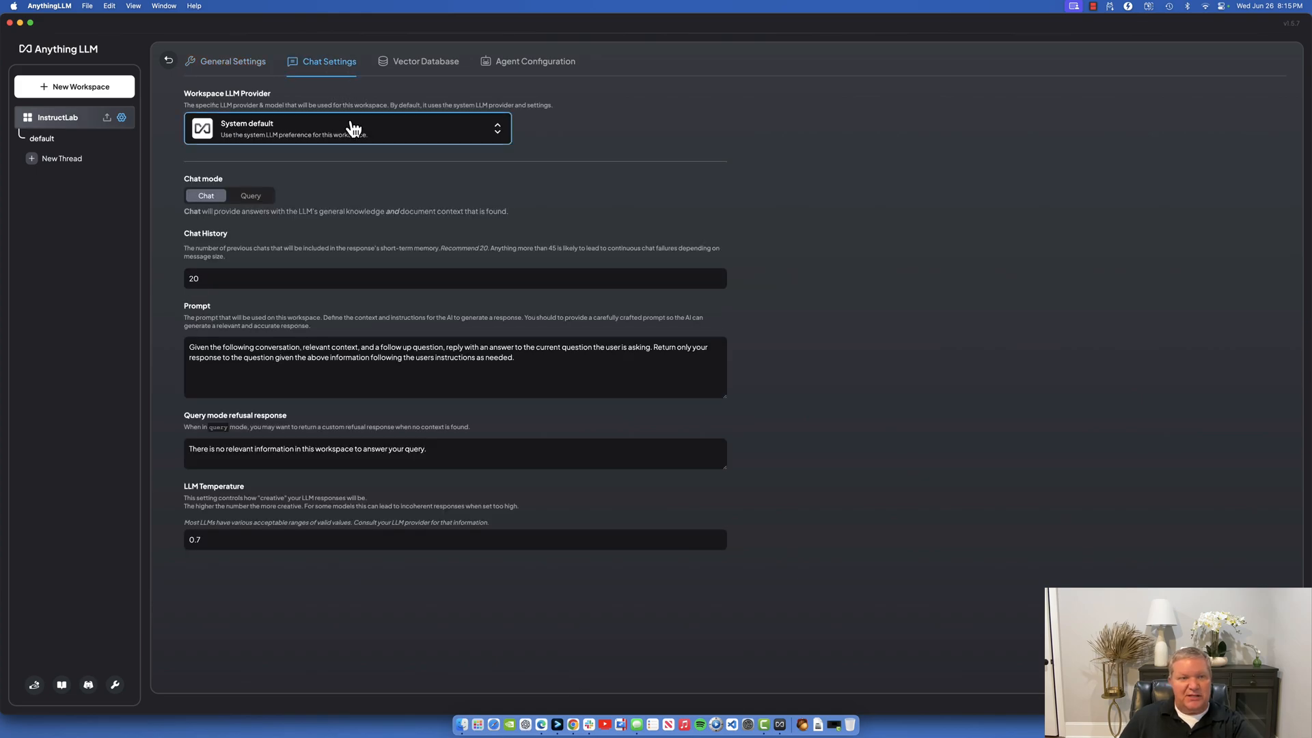
click(348, 128)
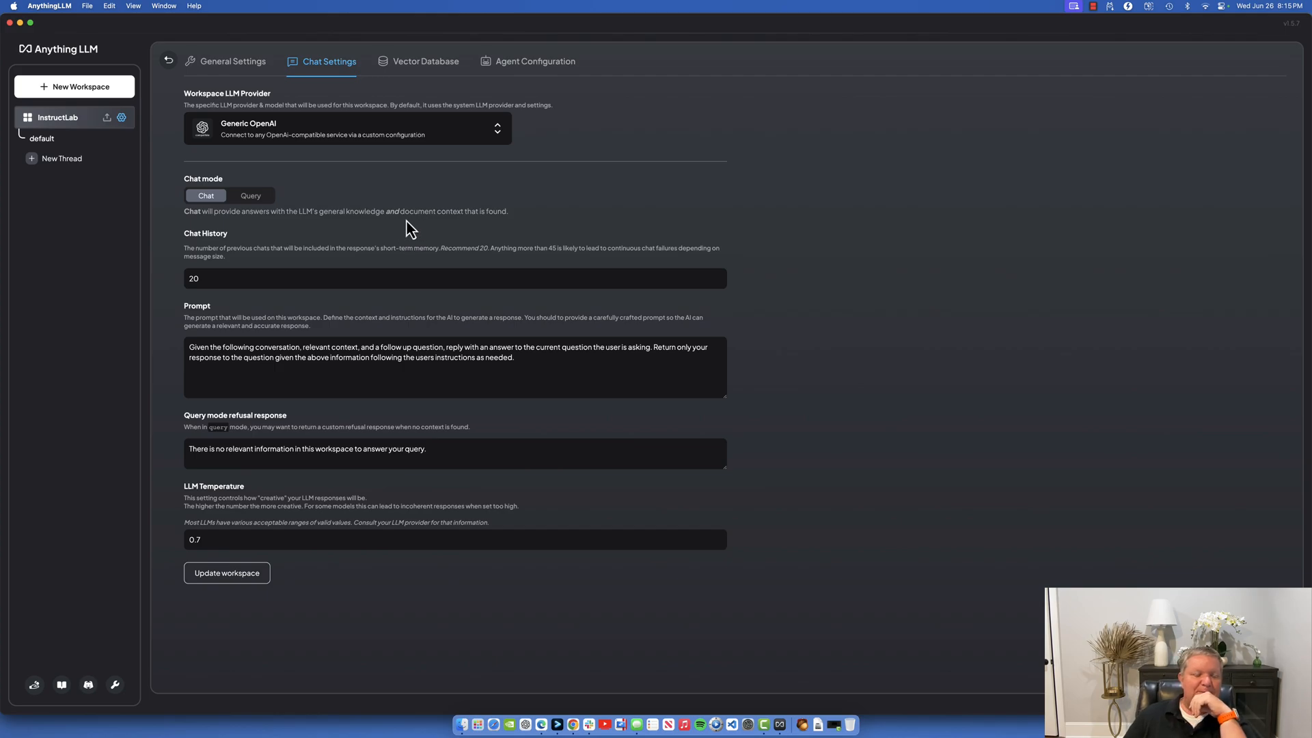
mouse_move(327, 247)
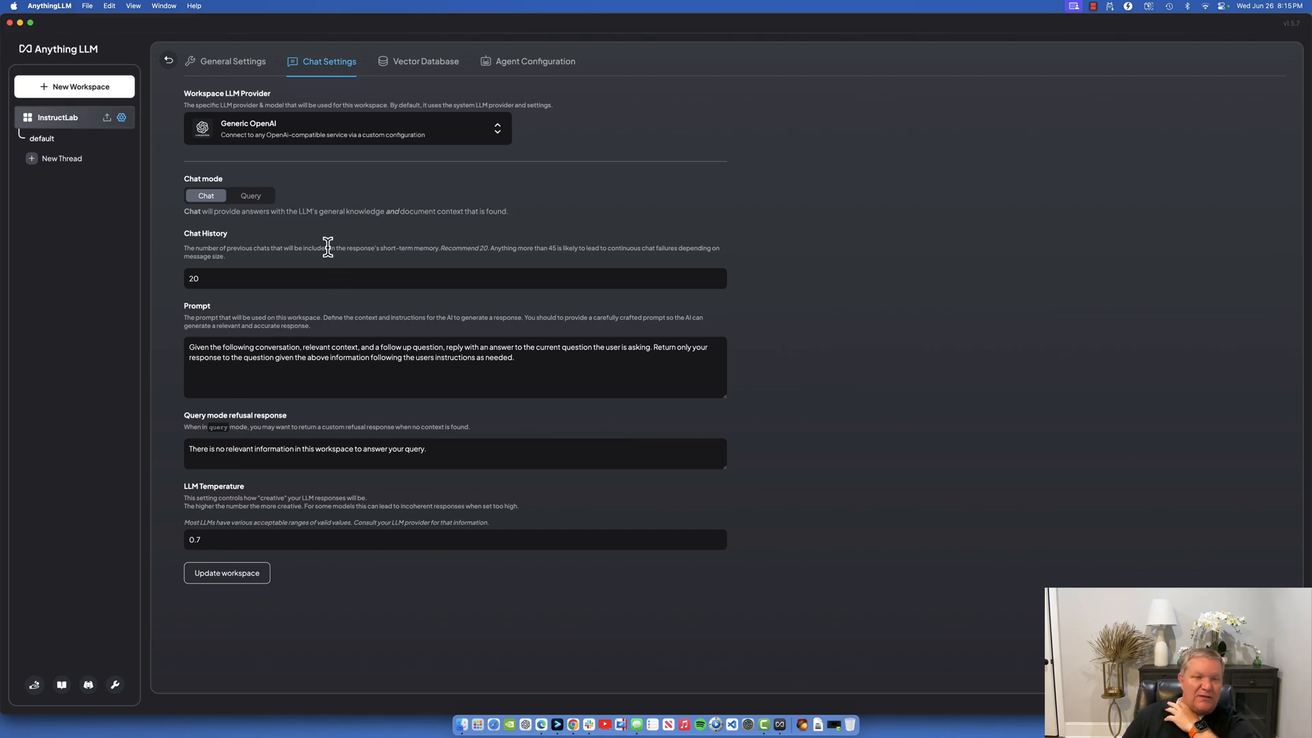
mouse_move(359, 249)
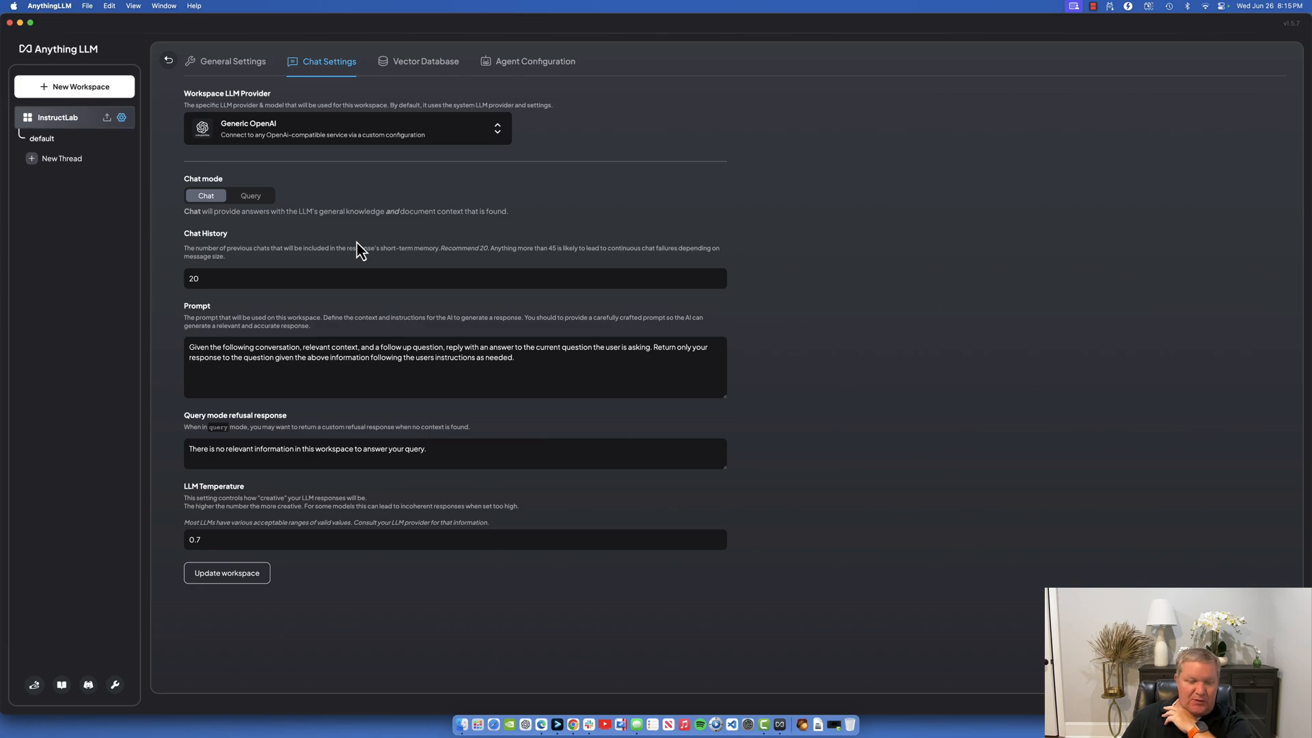
mouse_move(324, 443)
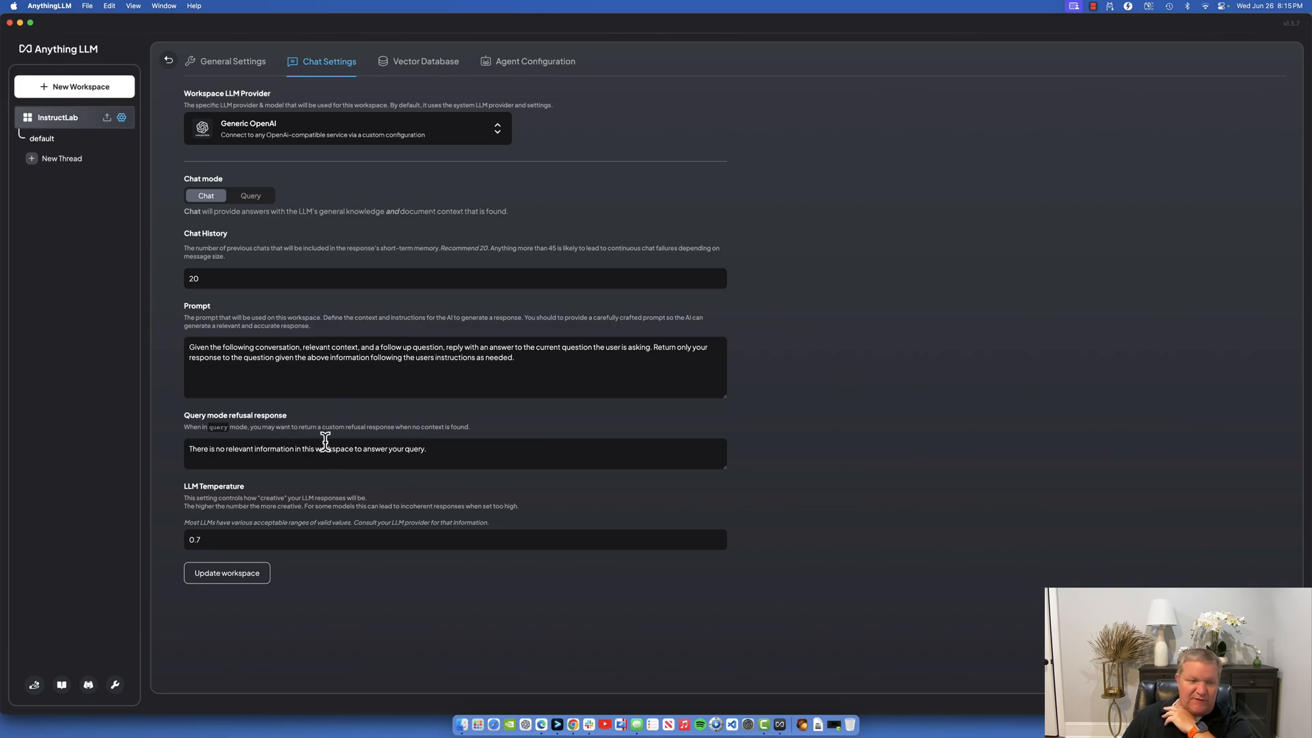
click(269, 540)
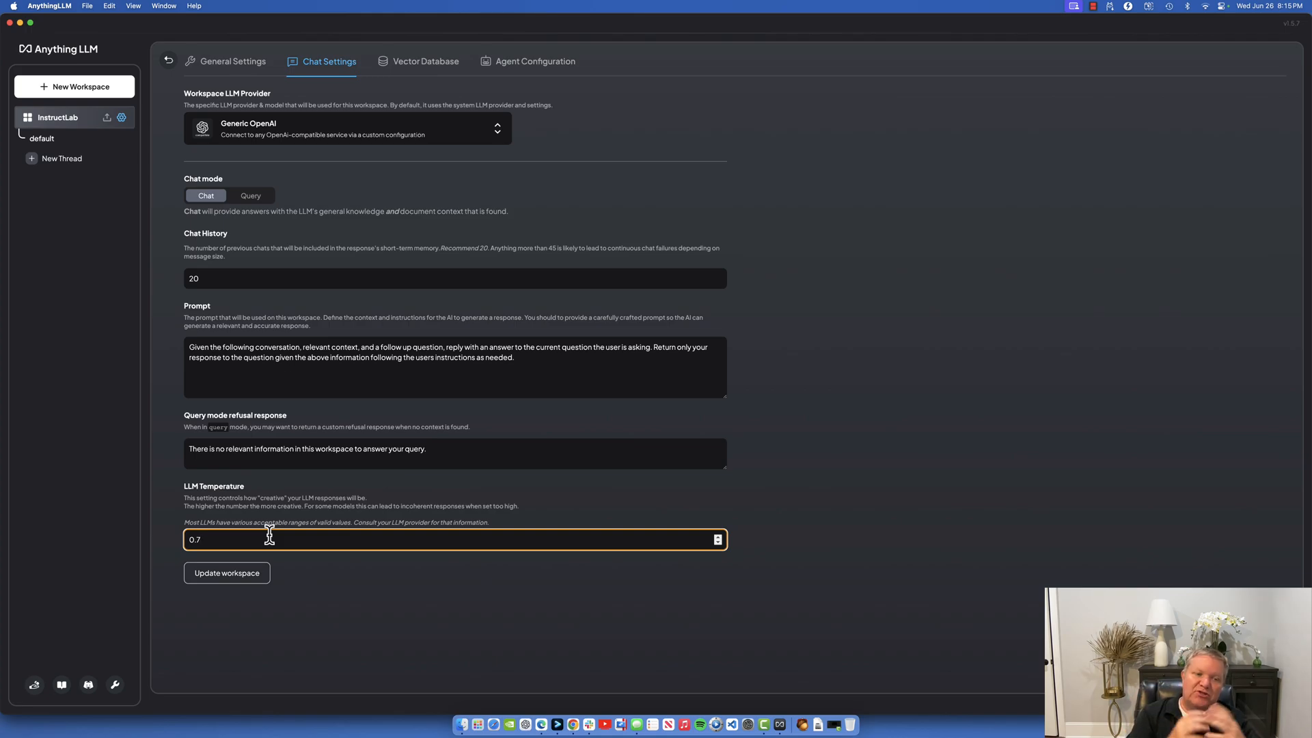
Change the InstructLab workspace temperature from 0.7 to 0.2 and update the workspace.
text(0.2)
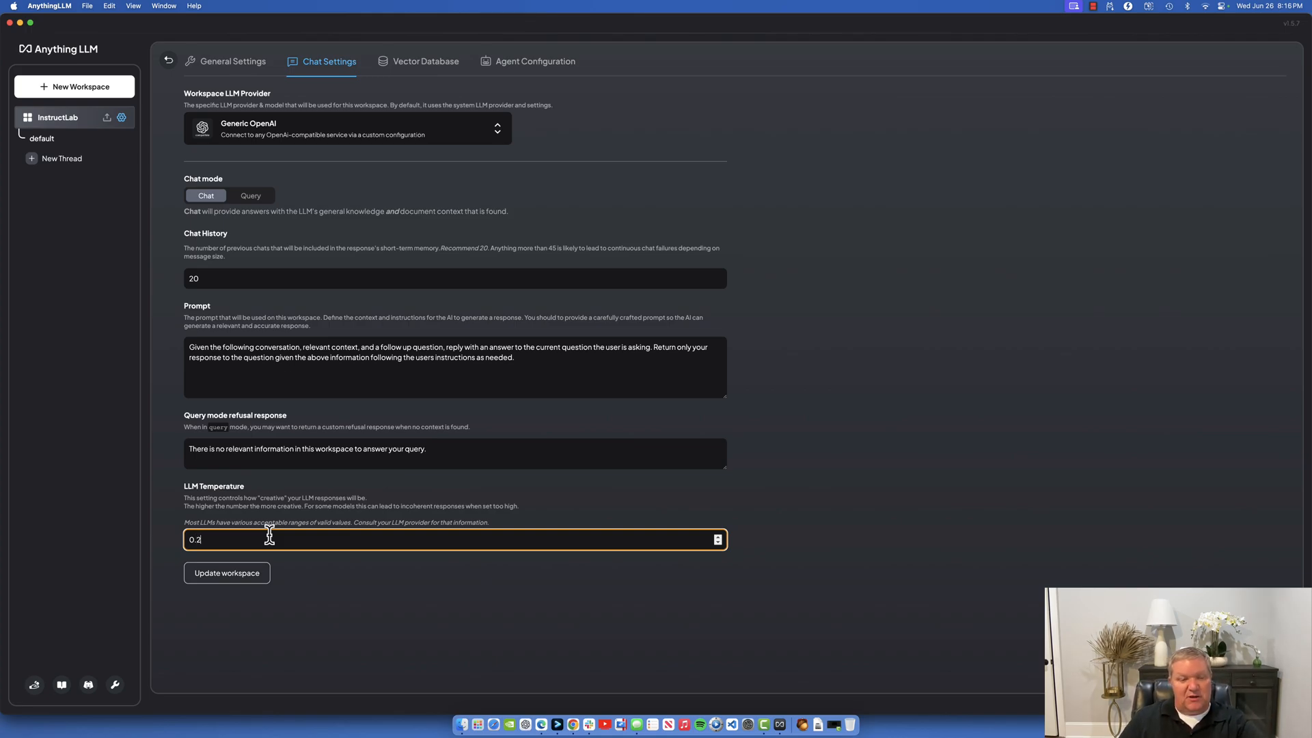
mouse_move(350, 162)
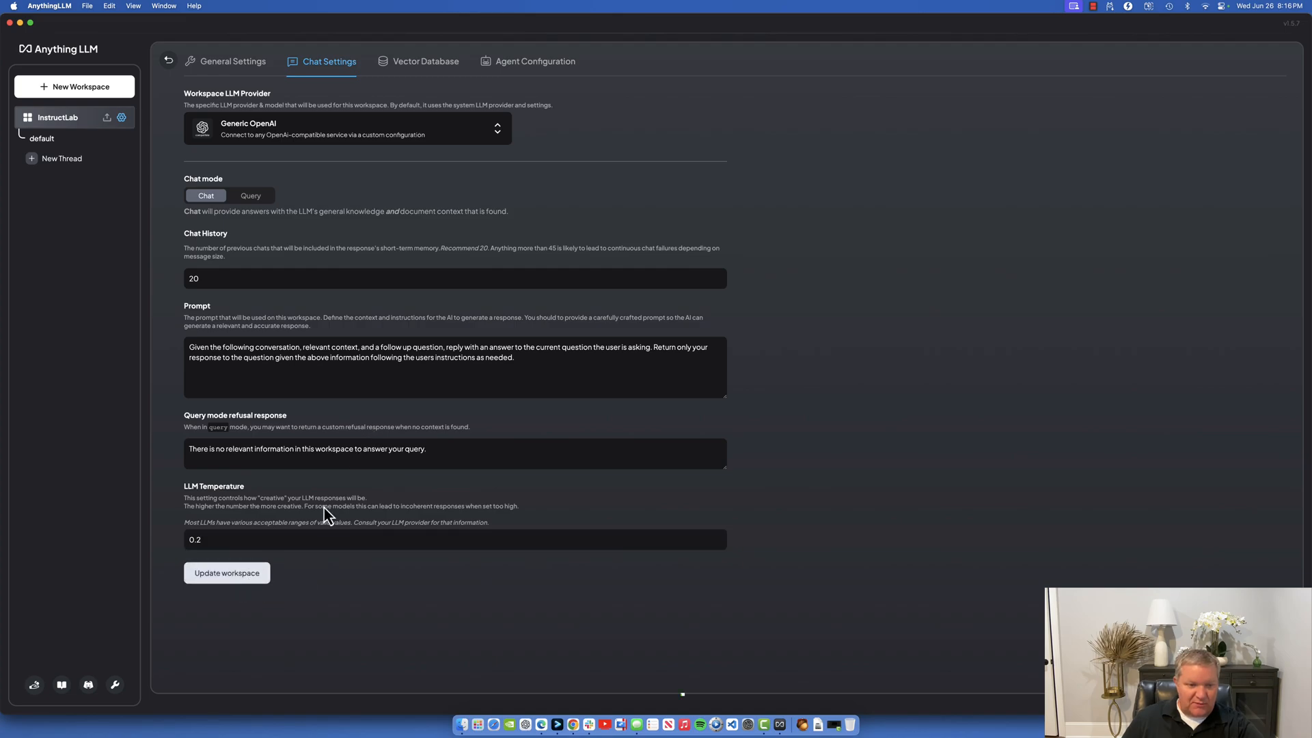
click(227, 573)
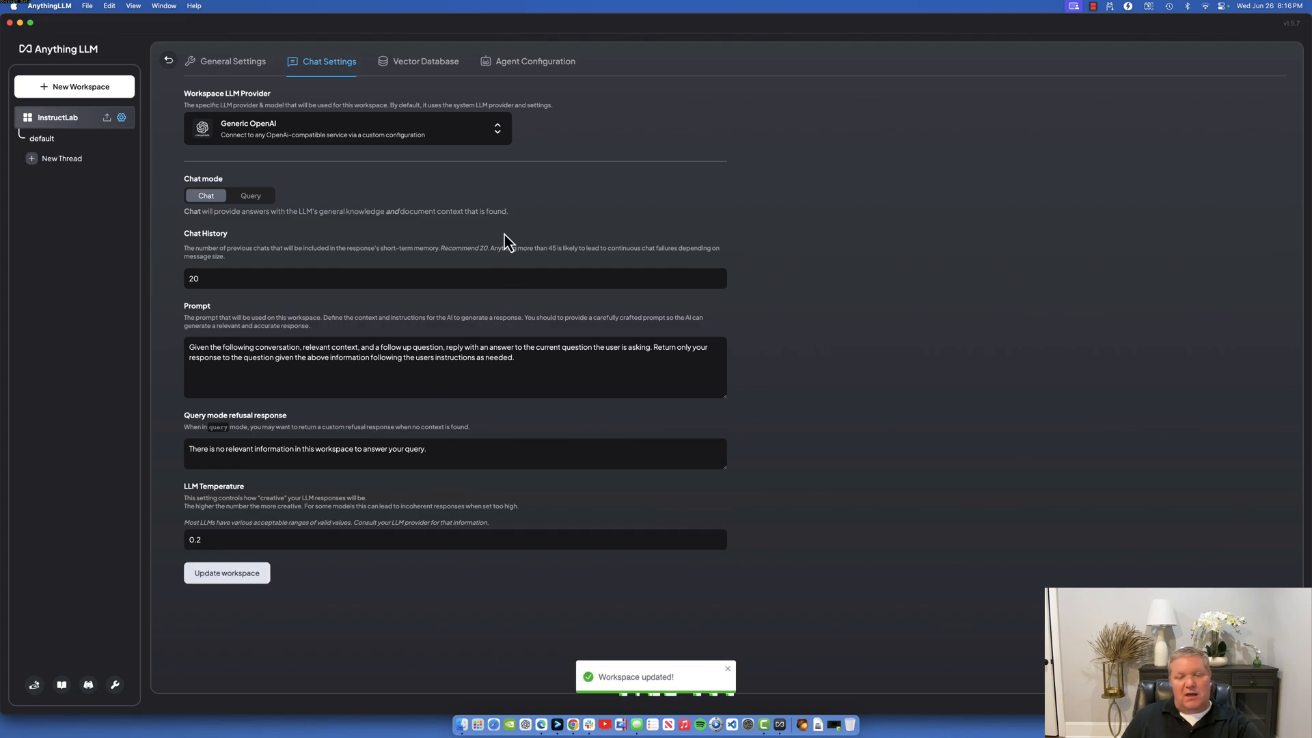
mouse_move(428, 80)
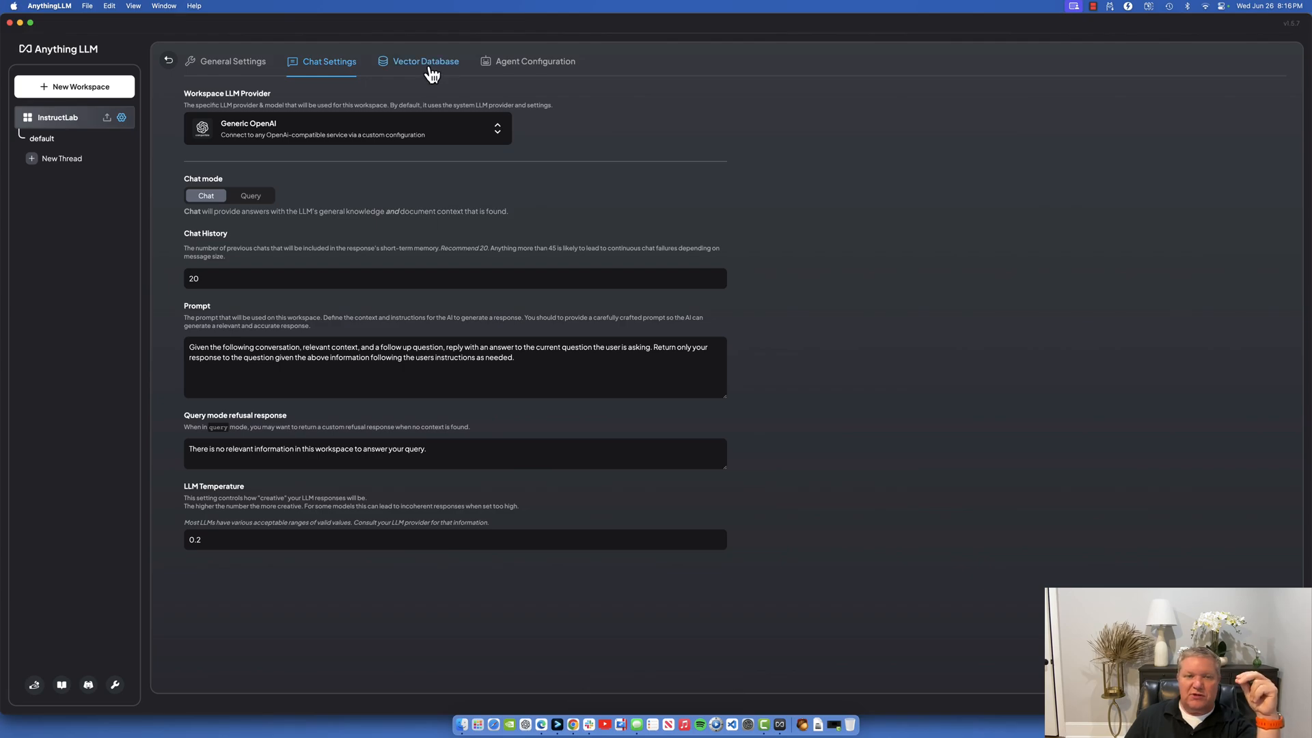
Show the workspace vector database options: 0 vectors, 4 context snippets, low threshold.
click(426, 61)
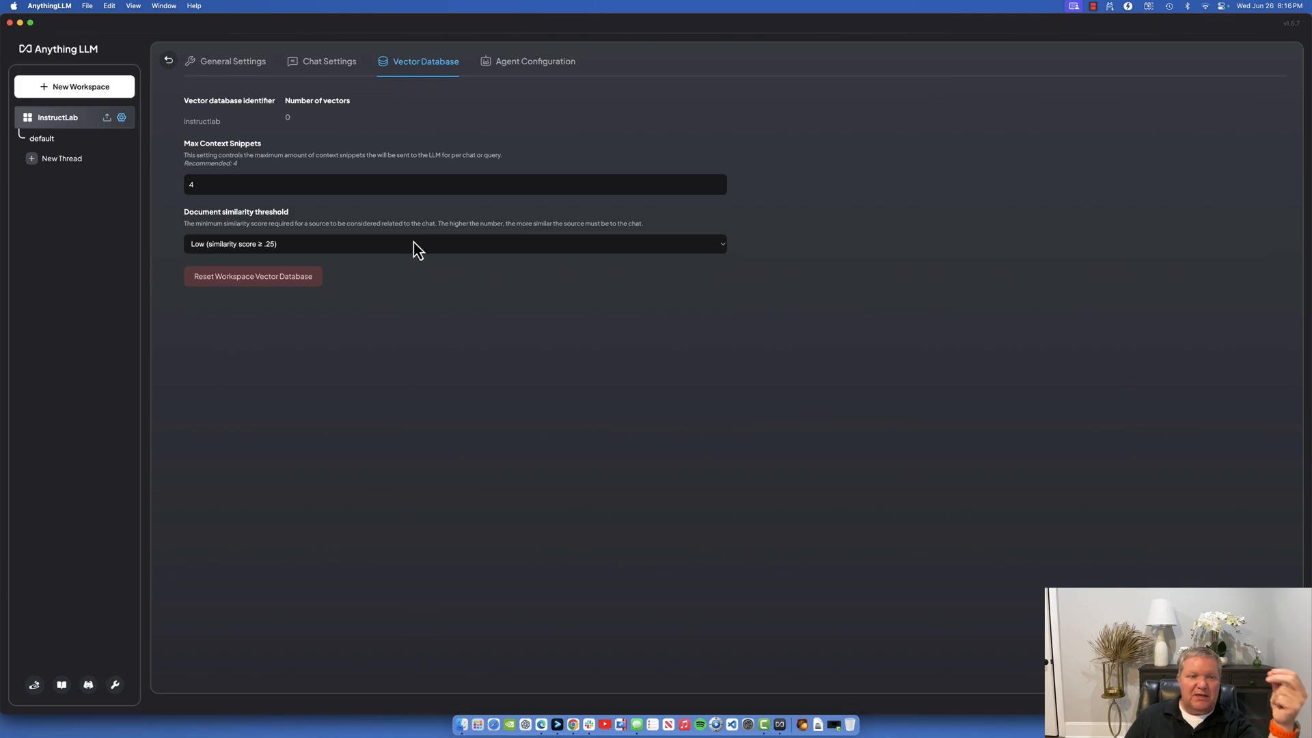
mouse_move(235, 128)
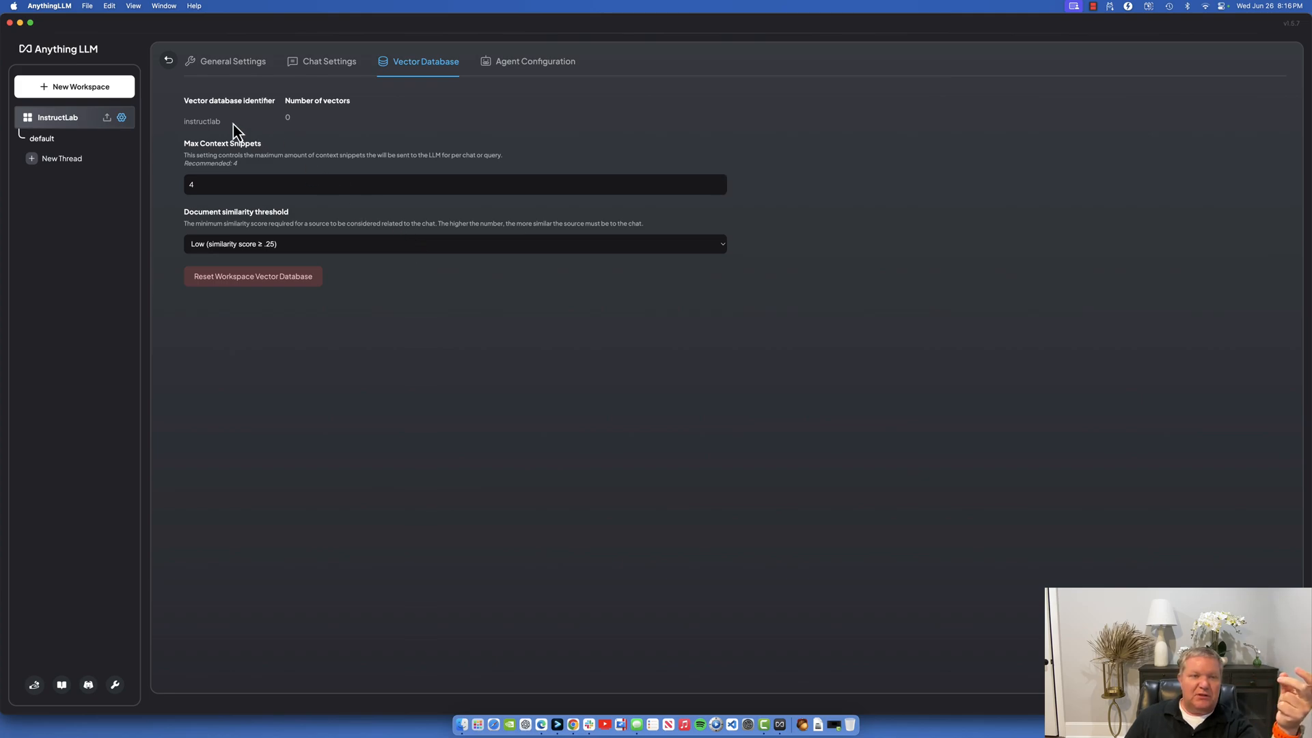
mouse_move(380, 250)
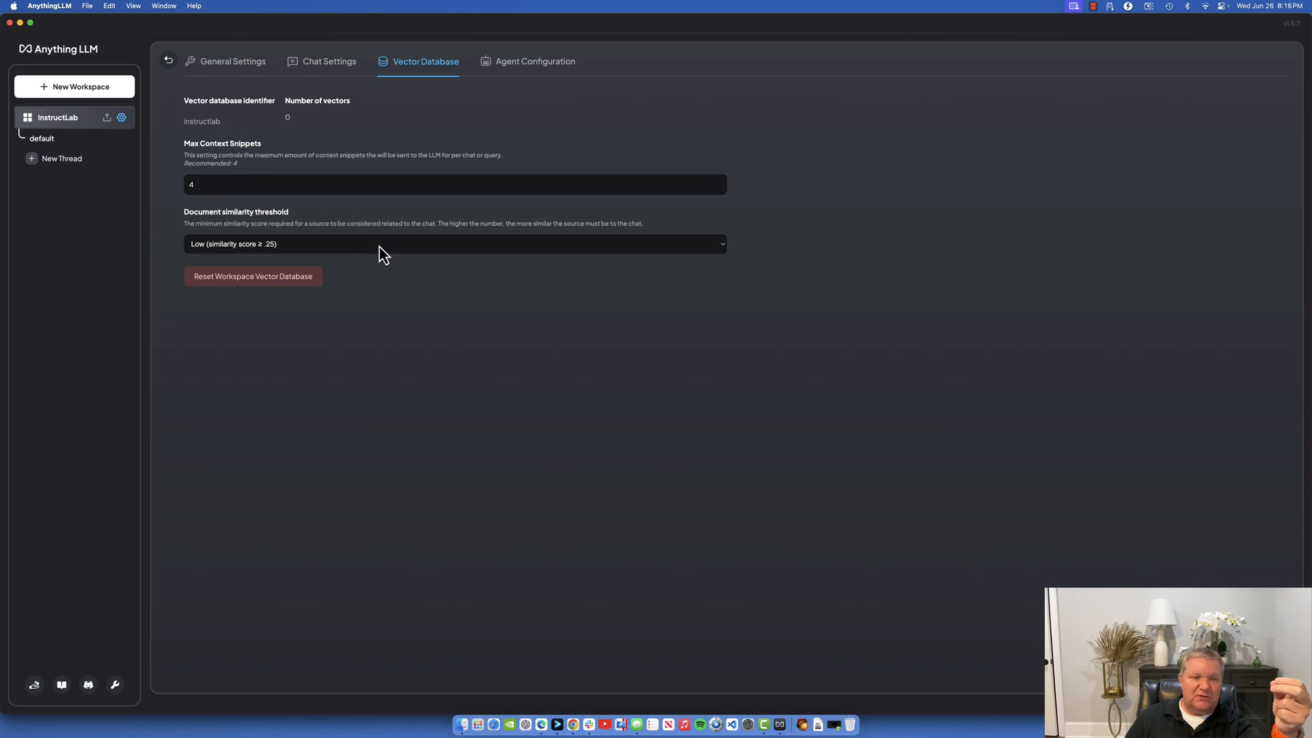
mouse_move(162, 78)
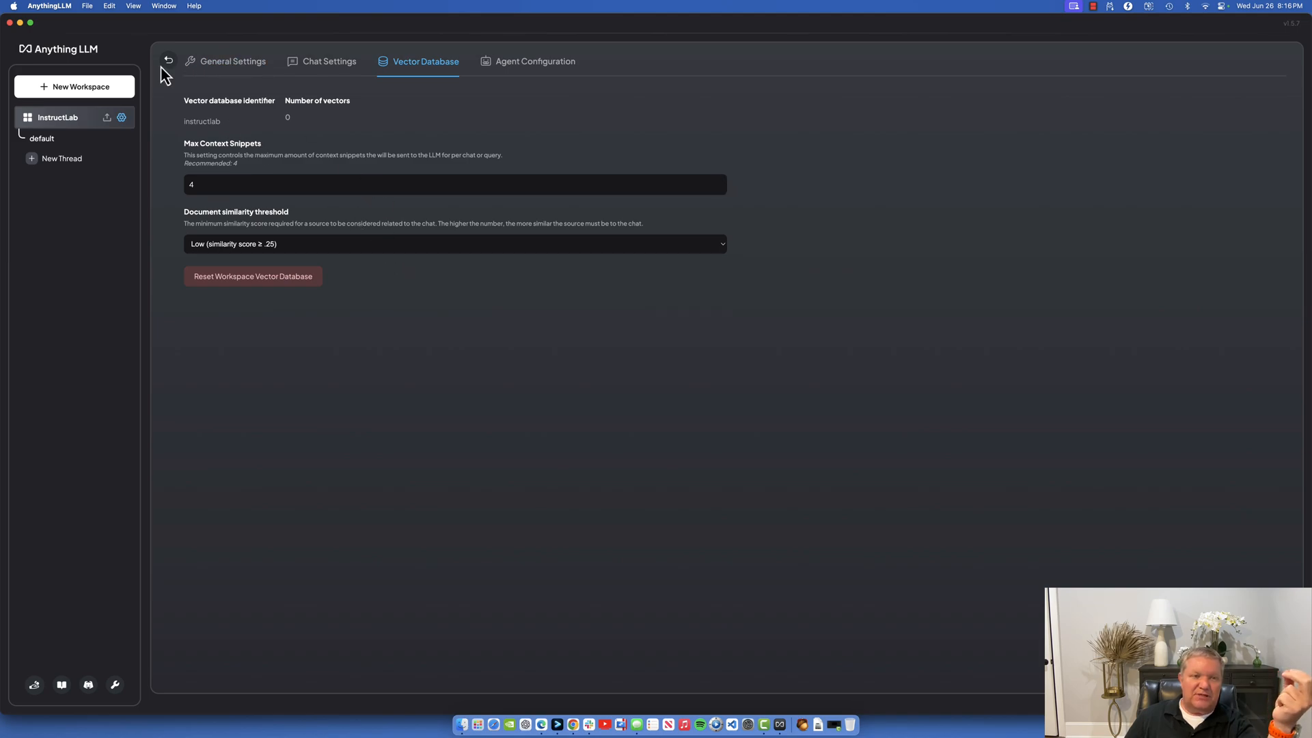
Start a new InstructLab thread and send 'Hello, how are you?' to the local model.
click(166, 61)
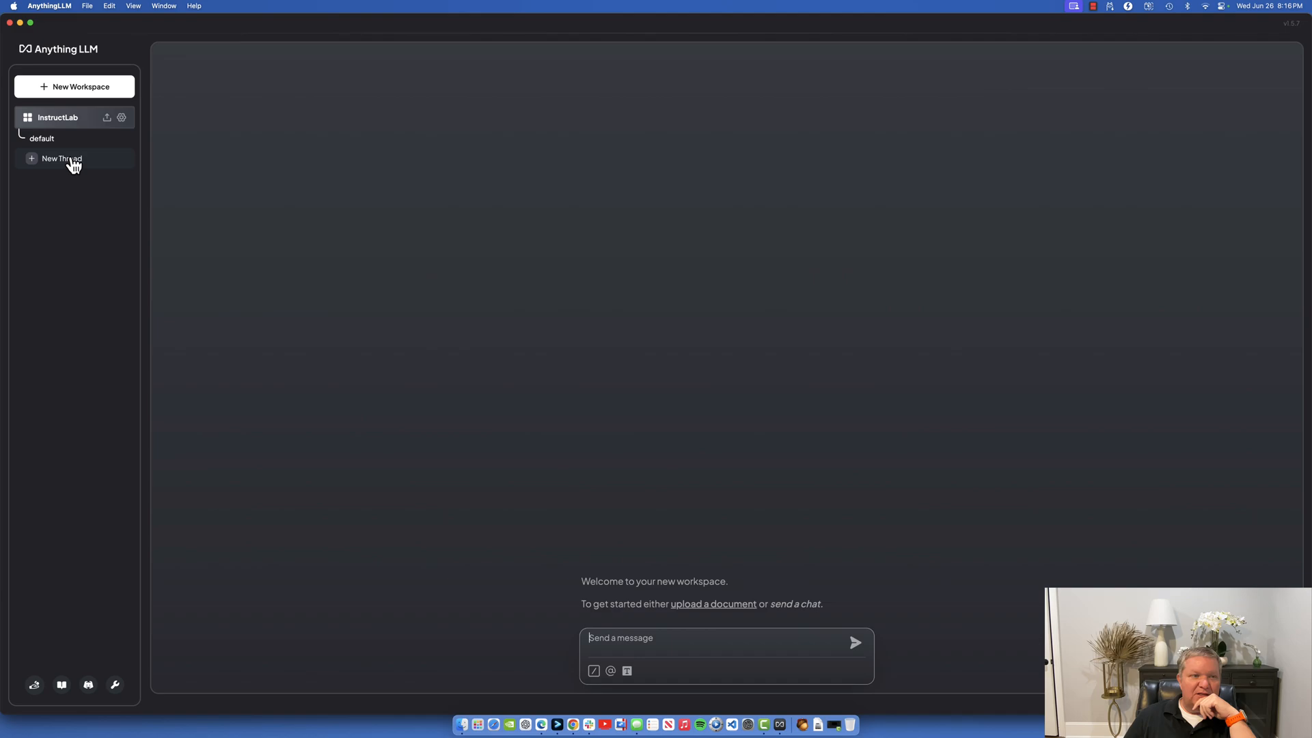
click(60, 158)
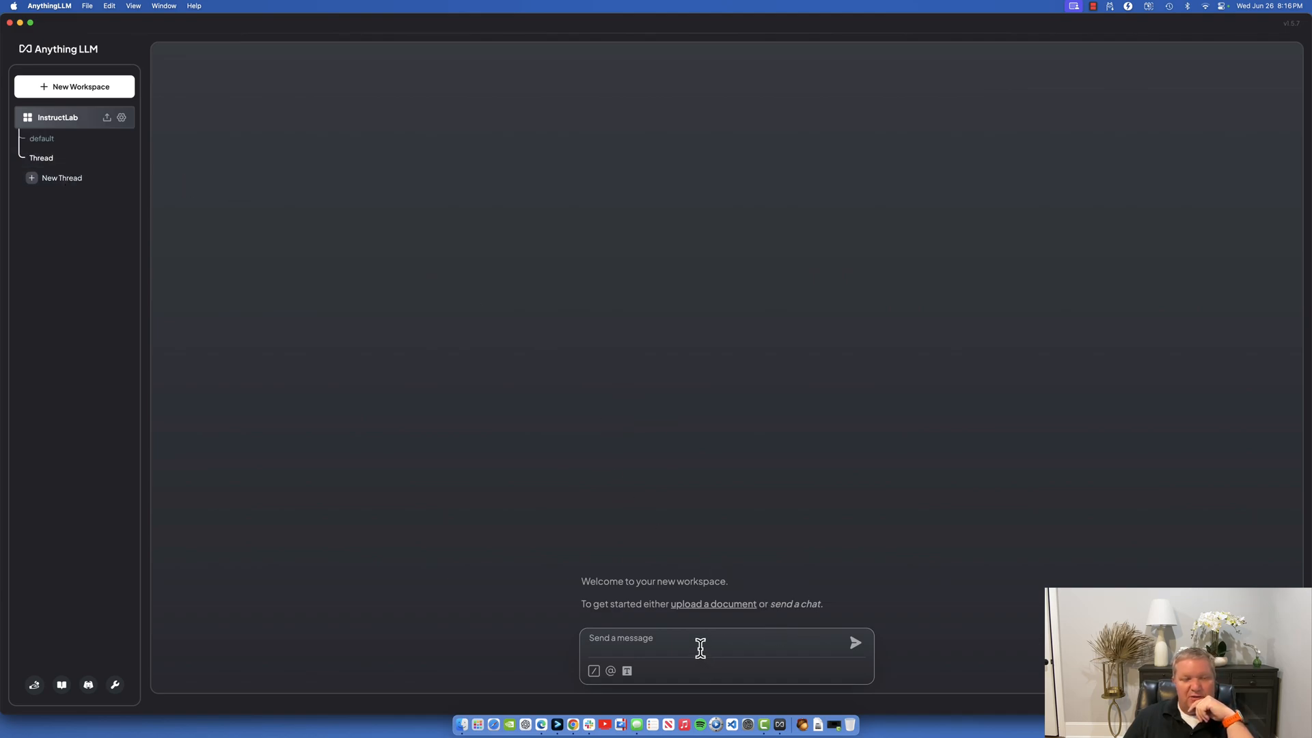
text(Hell)
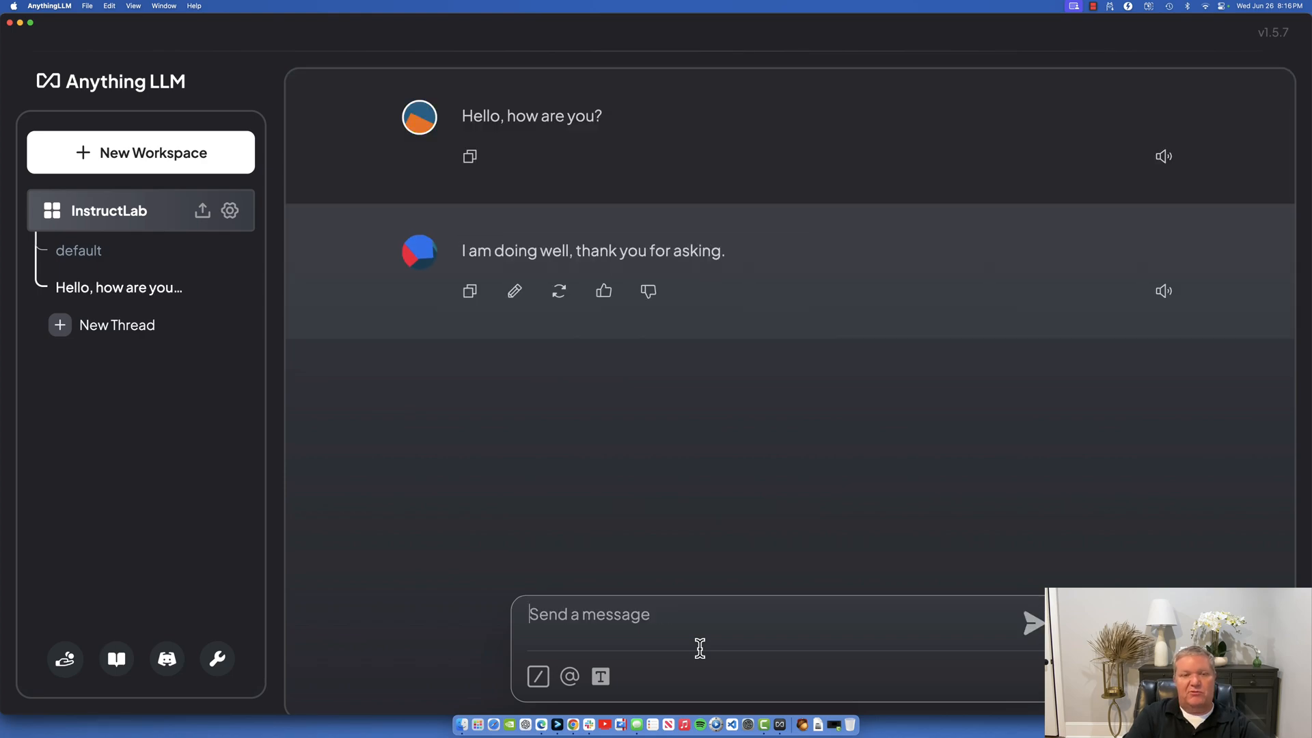
mouse_move(561, 240)
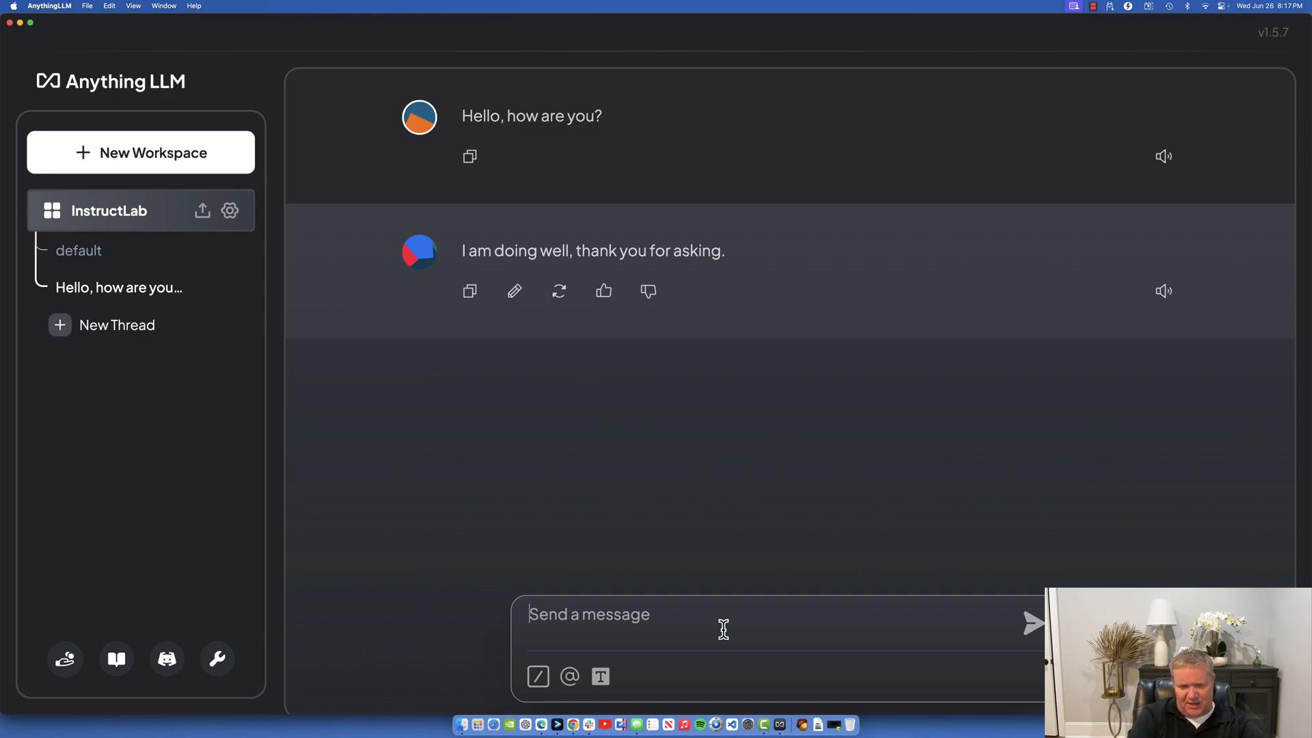
Ask the model how much replacing a DeLorean DMC-12 flux capacitor costs.
text(How m)
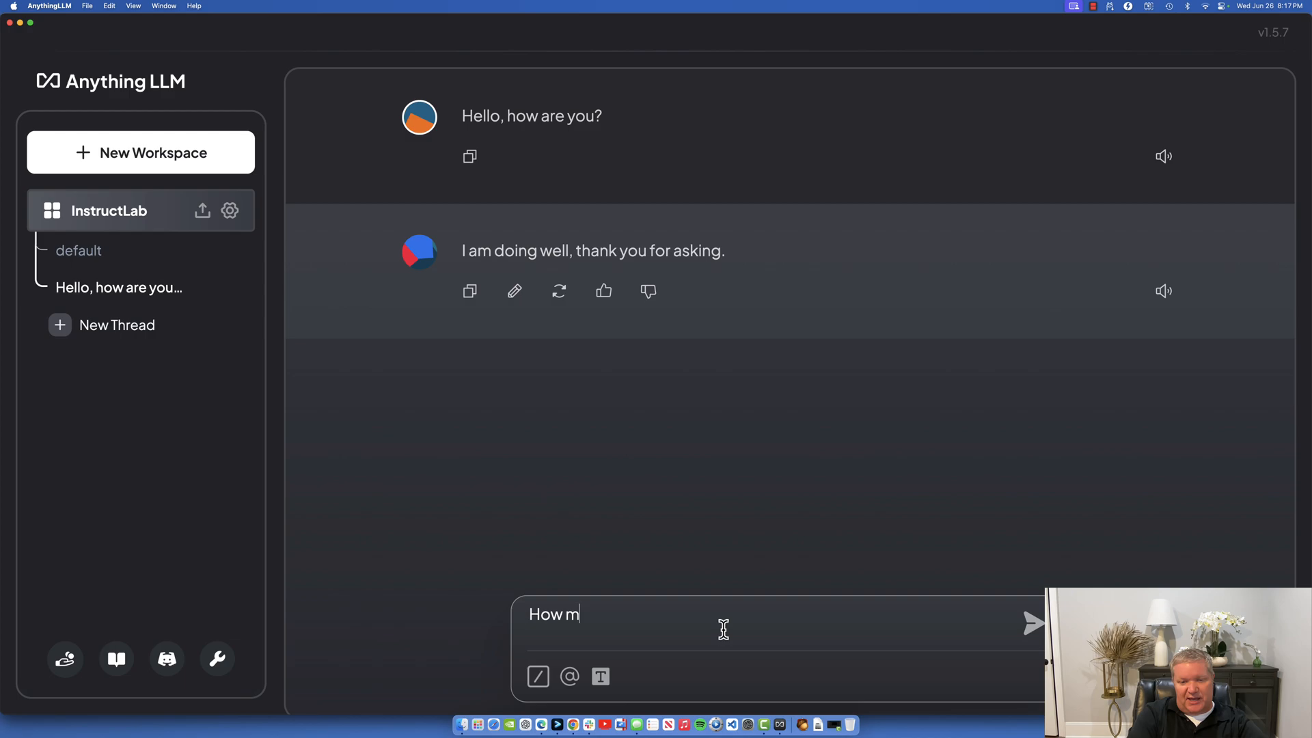
text(uch does it cost)
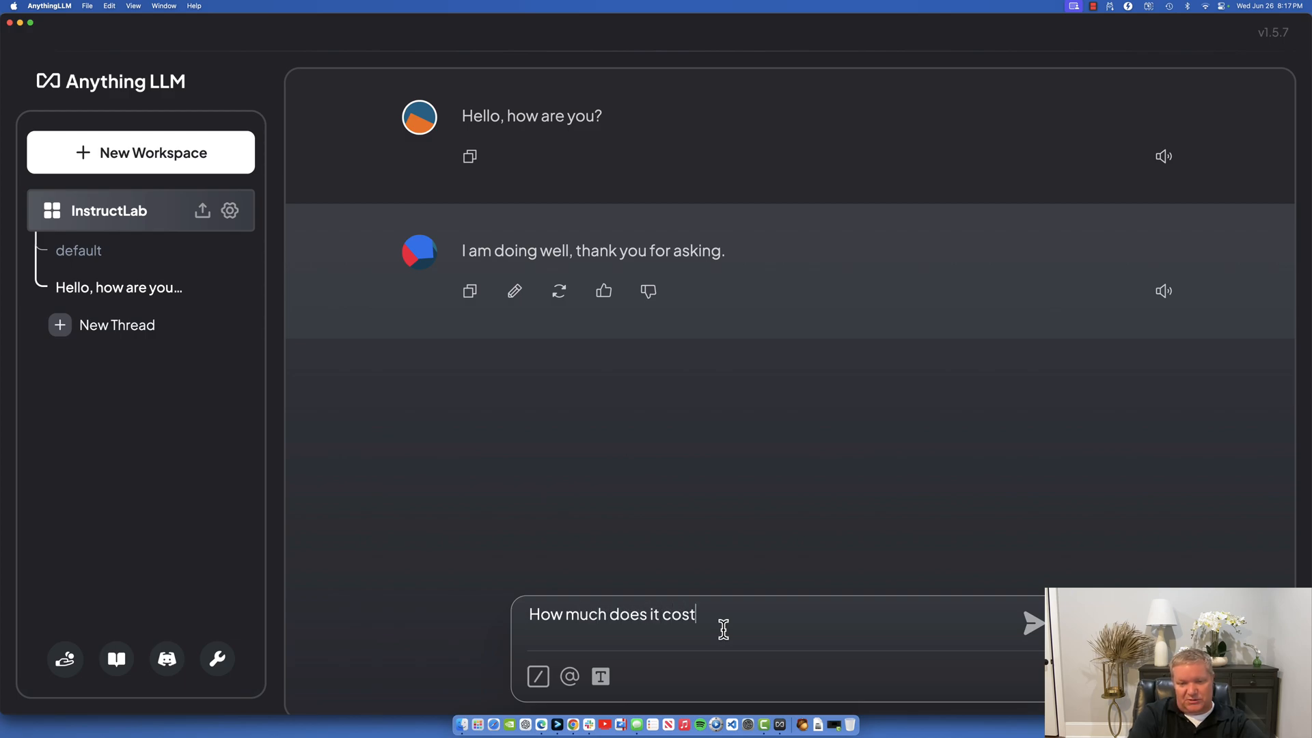
text(to replace the flu)
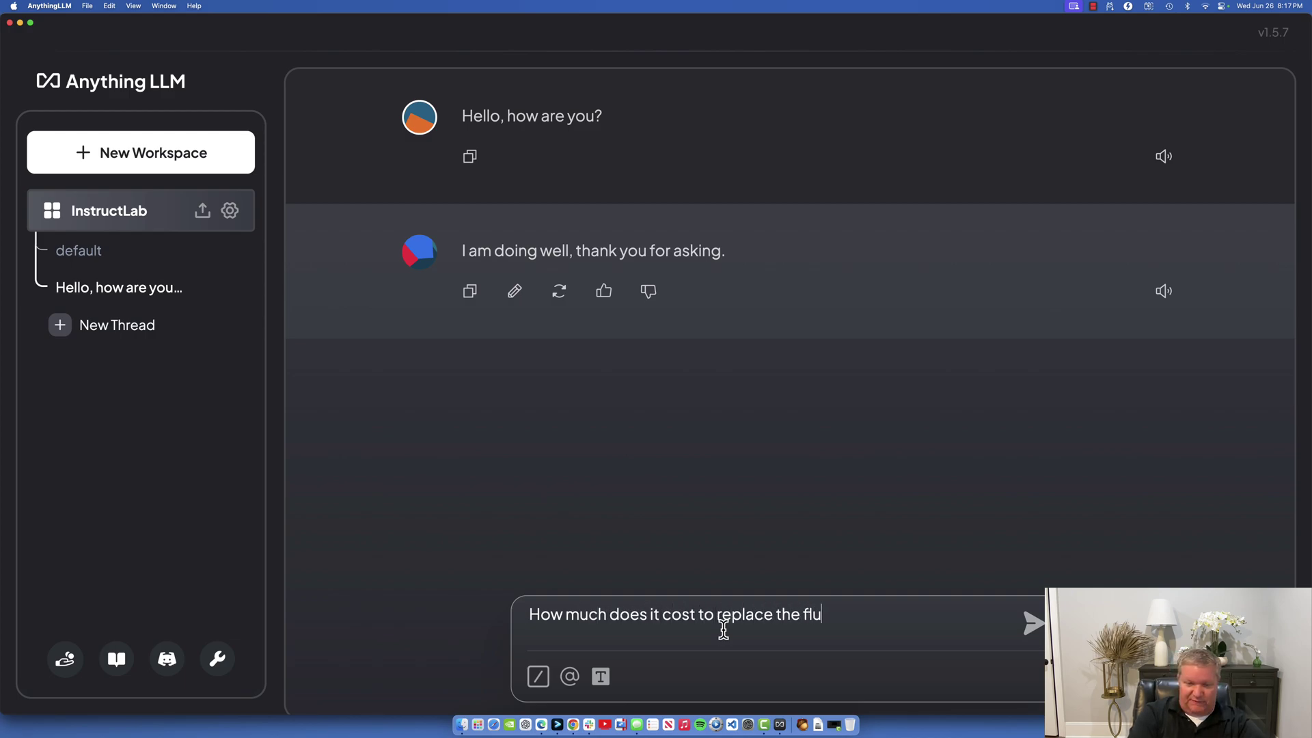
text(x capacitor on a)
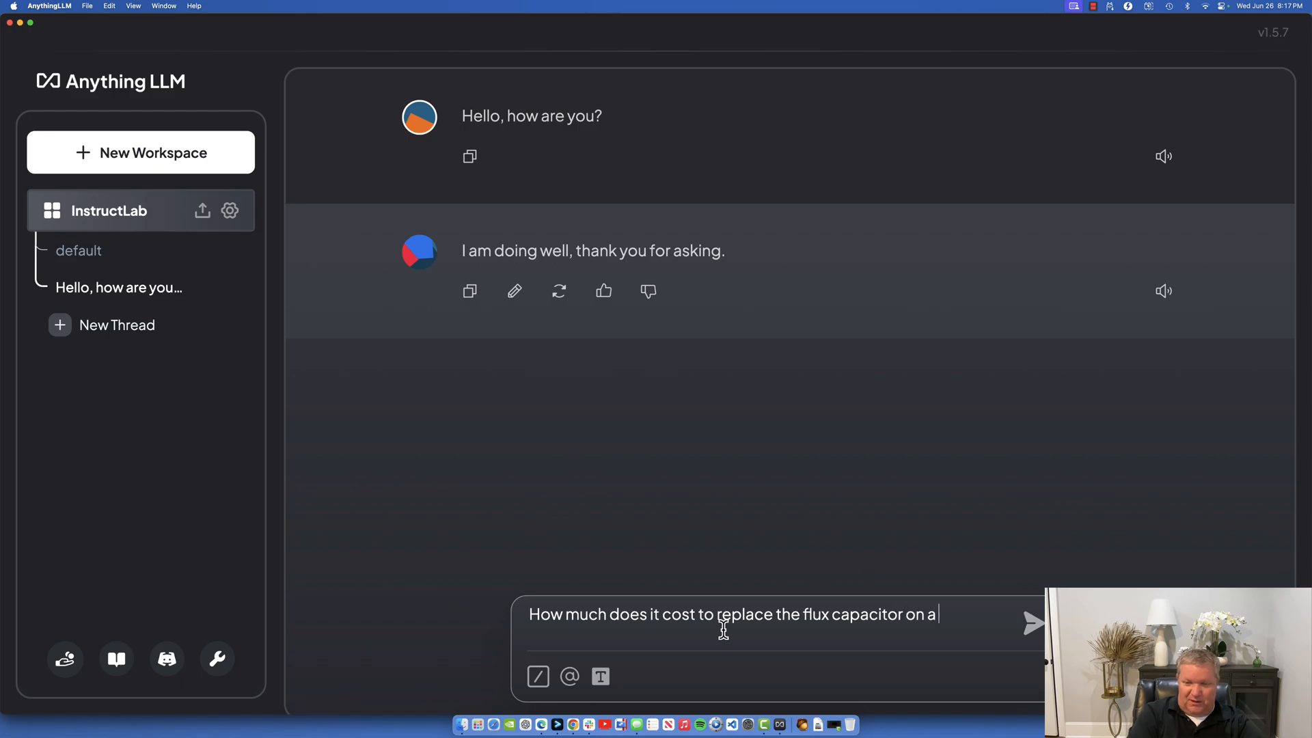
text(DeLorean)
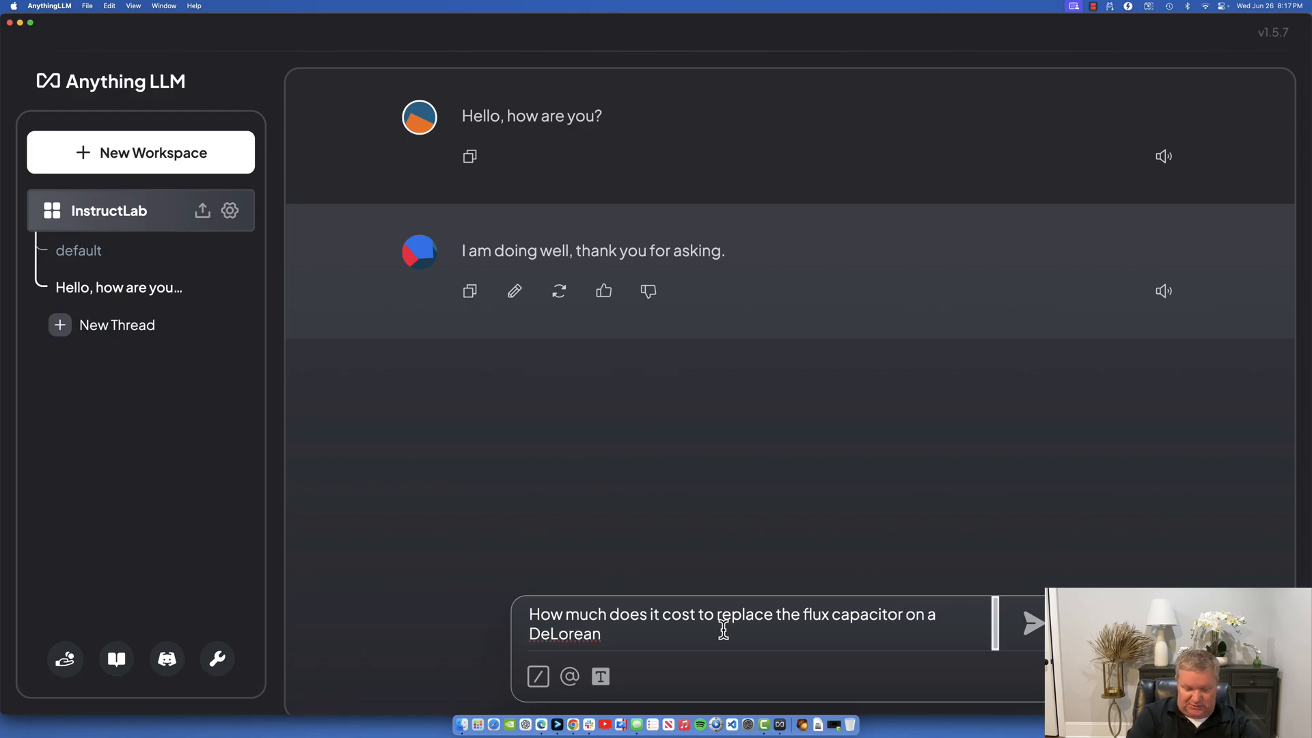
text(DMC-12?)
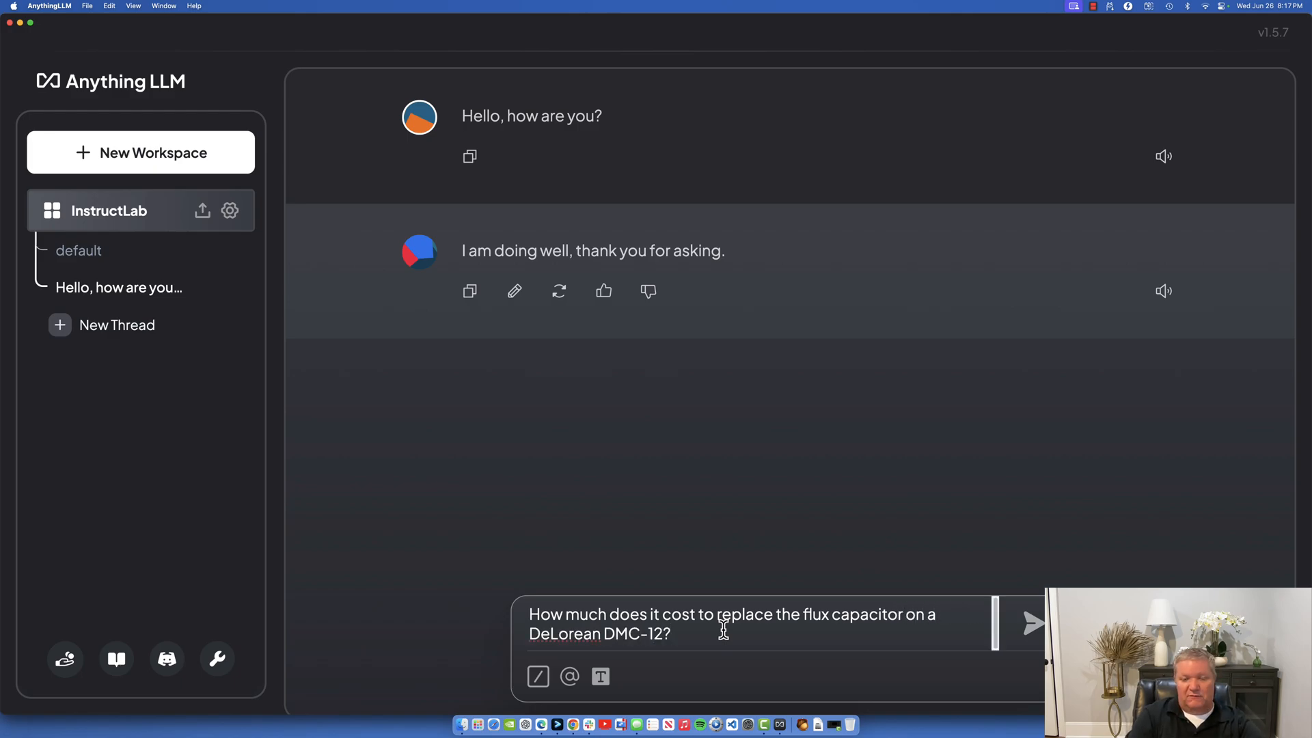
click(1034, 622)
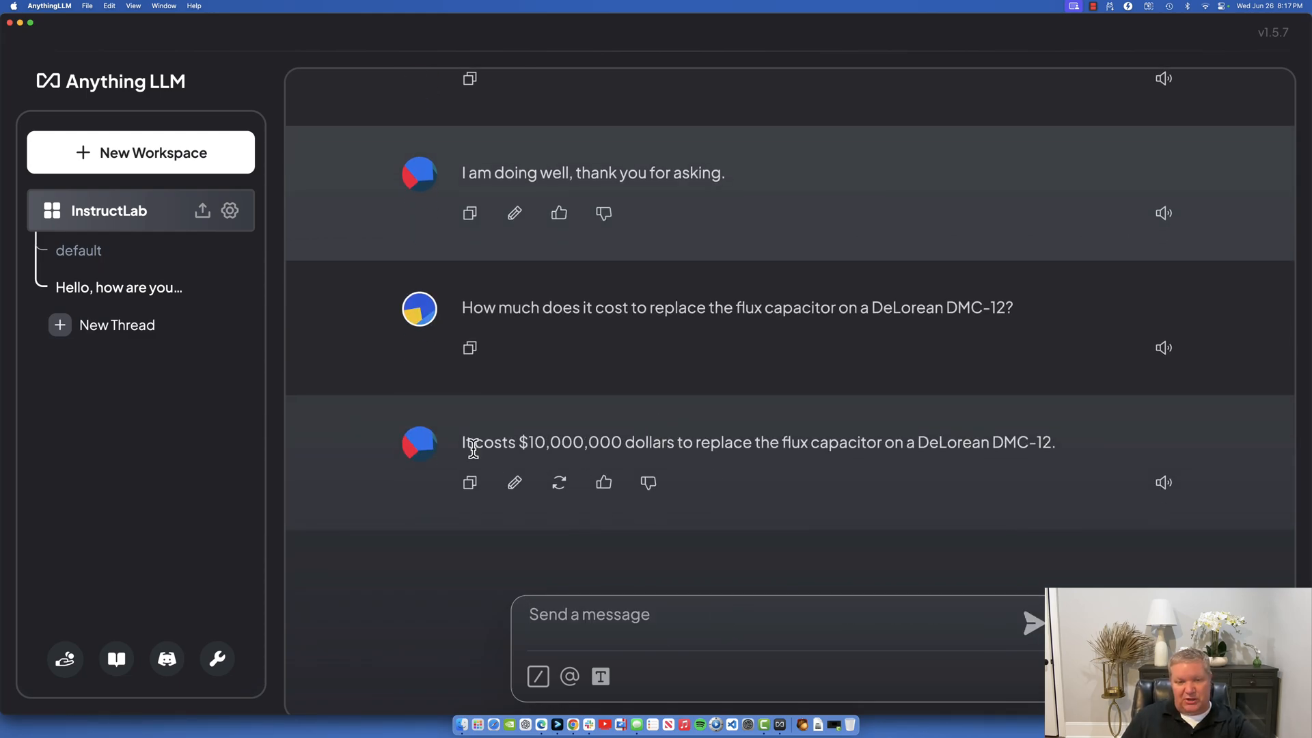
mouse_move(749, 440)
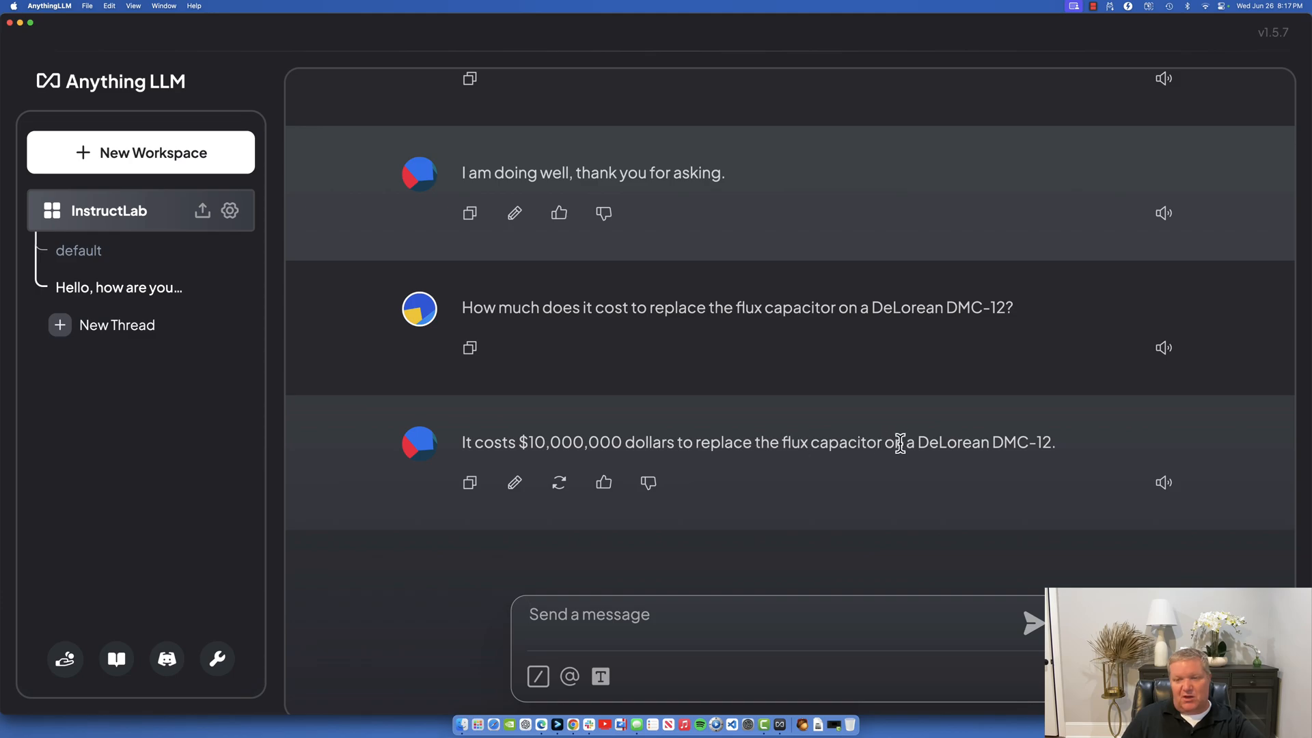
mouse_move(812, 477)
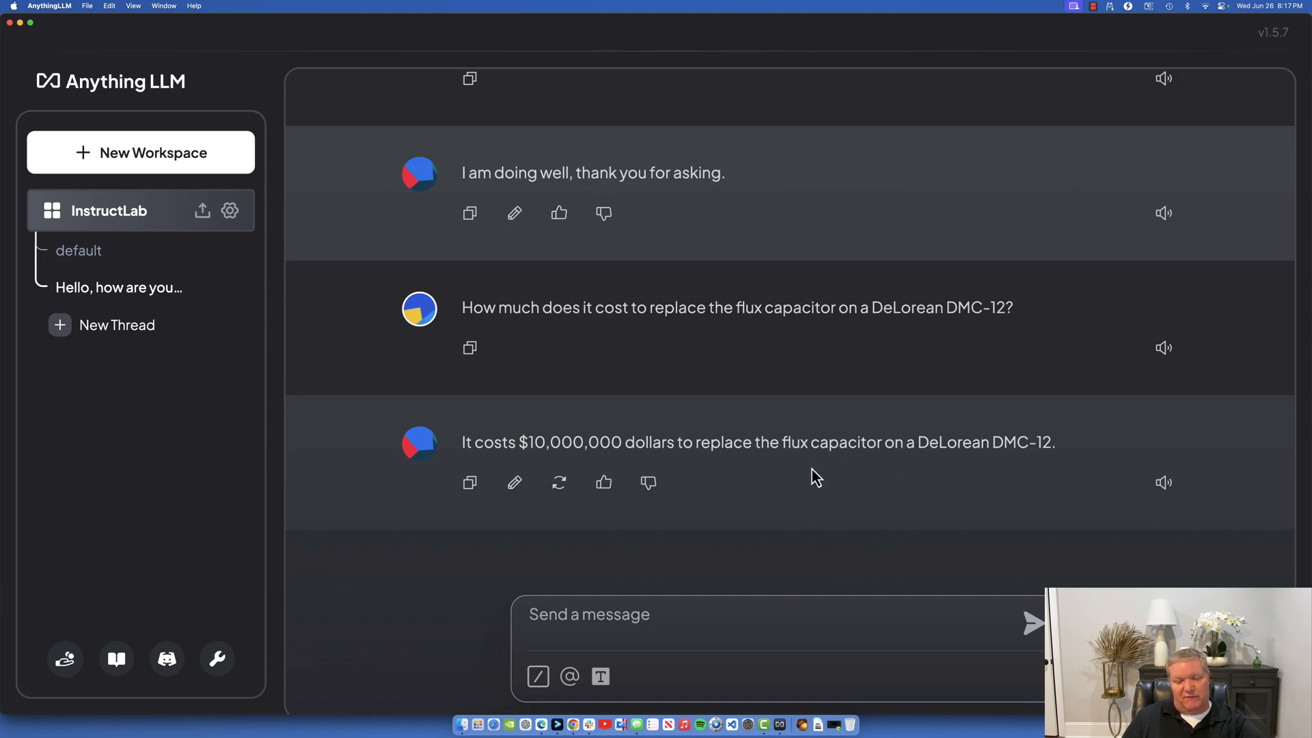
mouse_move(707, 449)
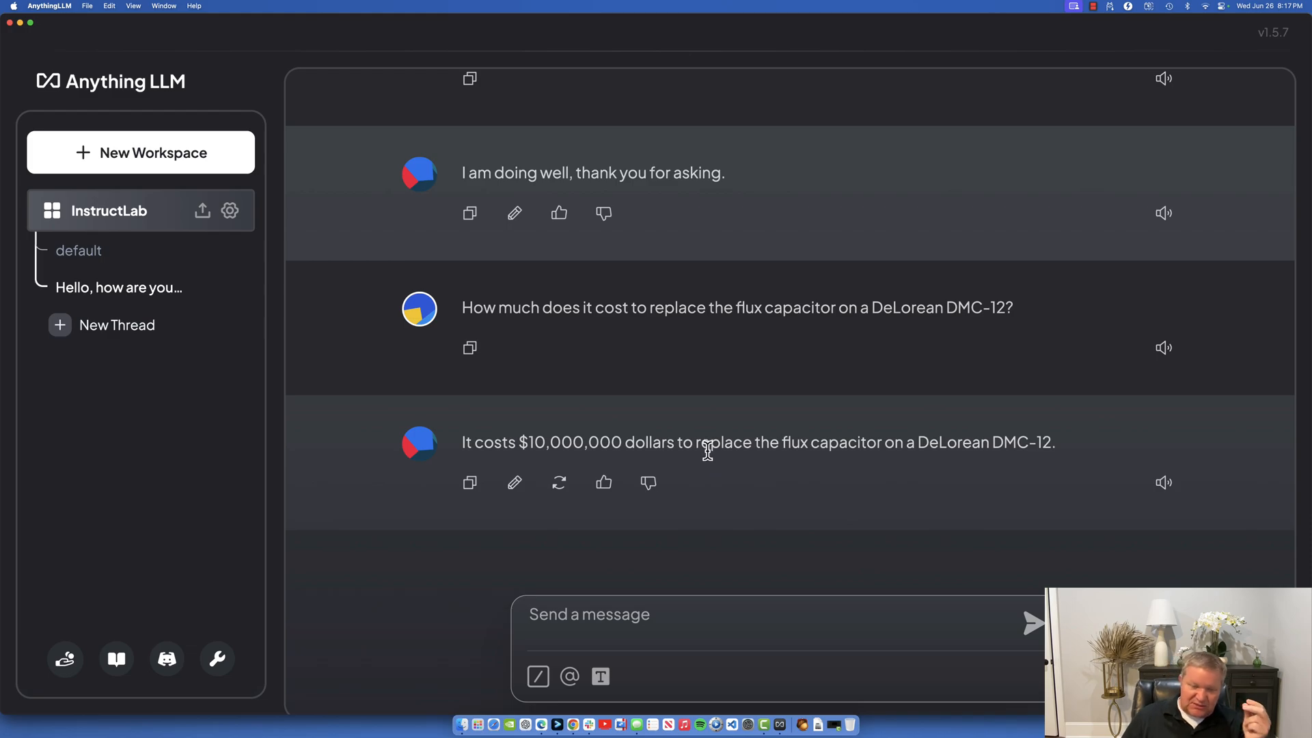
mouse_move(680, 463)
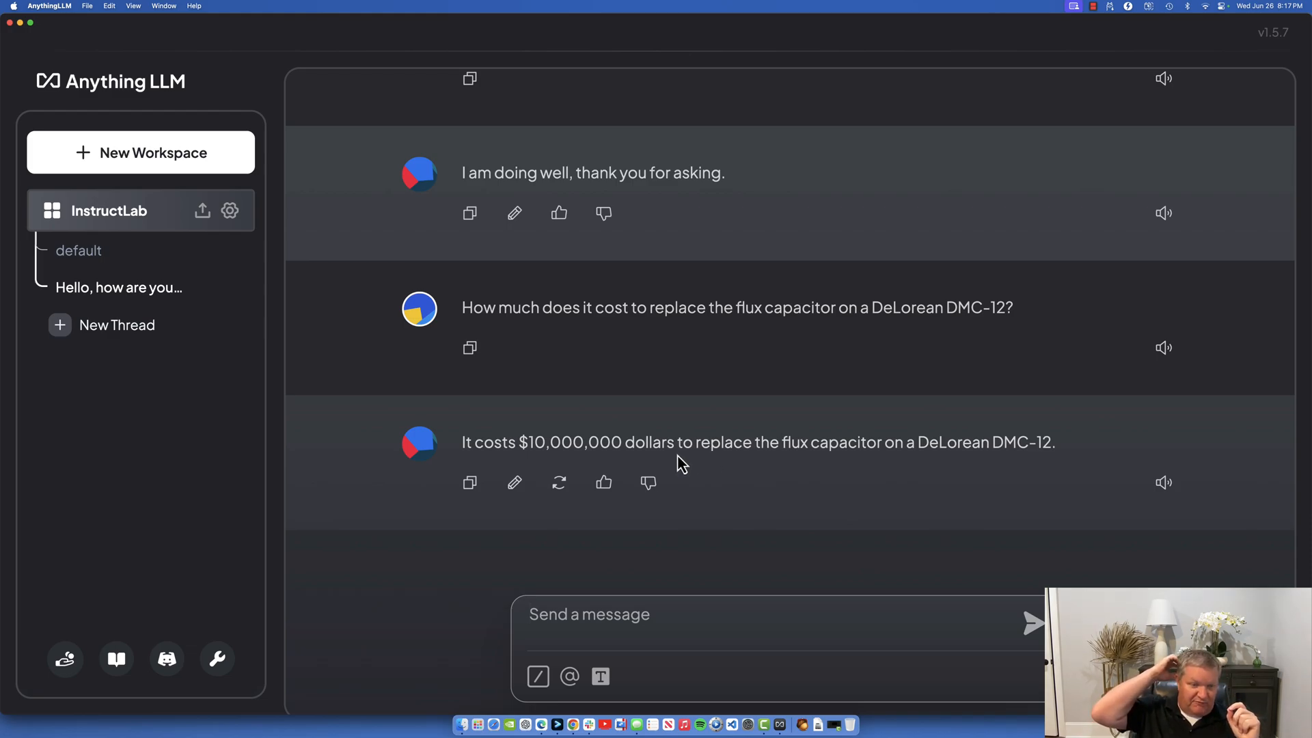
mouse_move(684, 378)
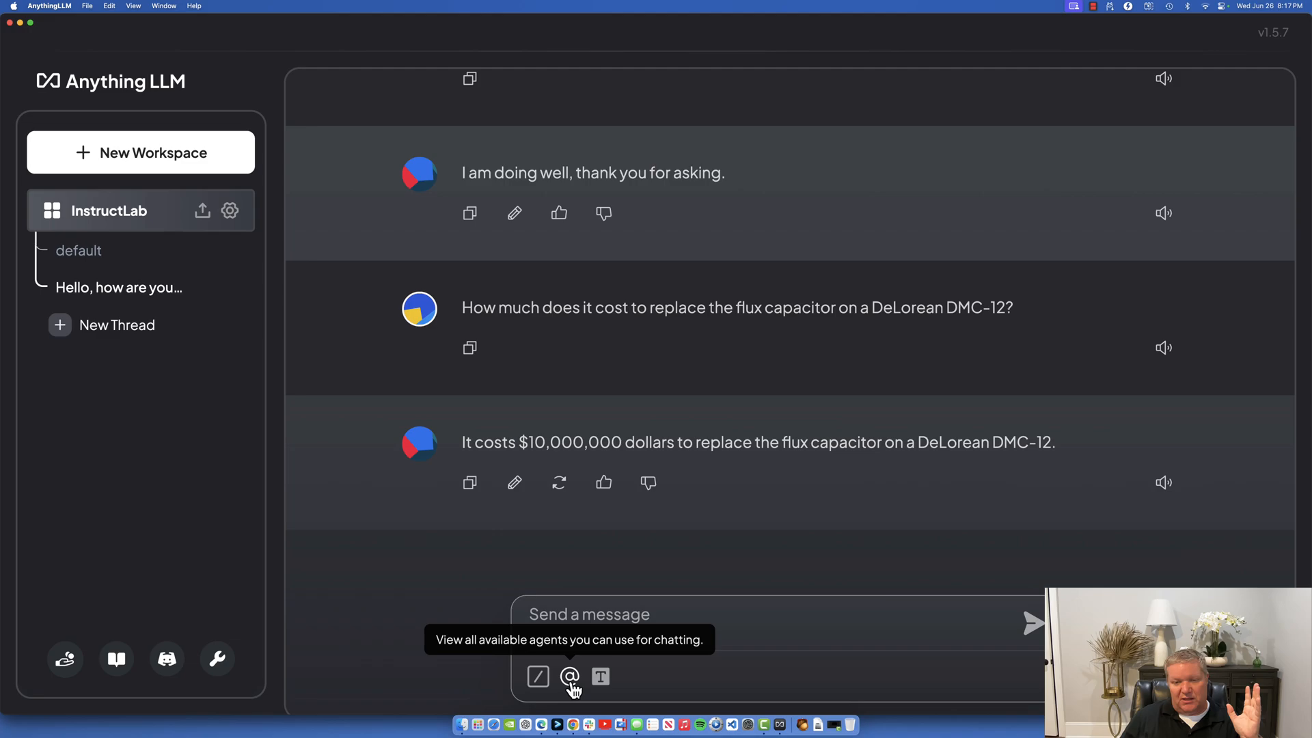
mouse_move(146, 259)
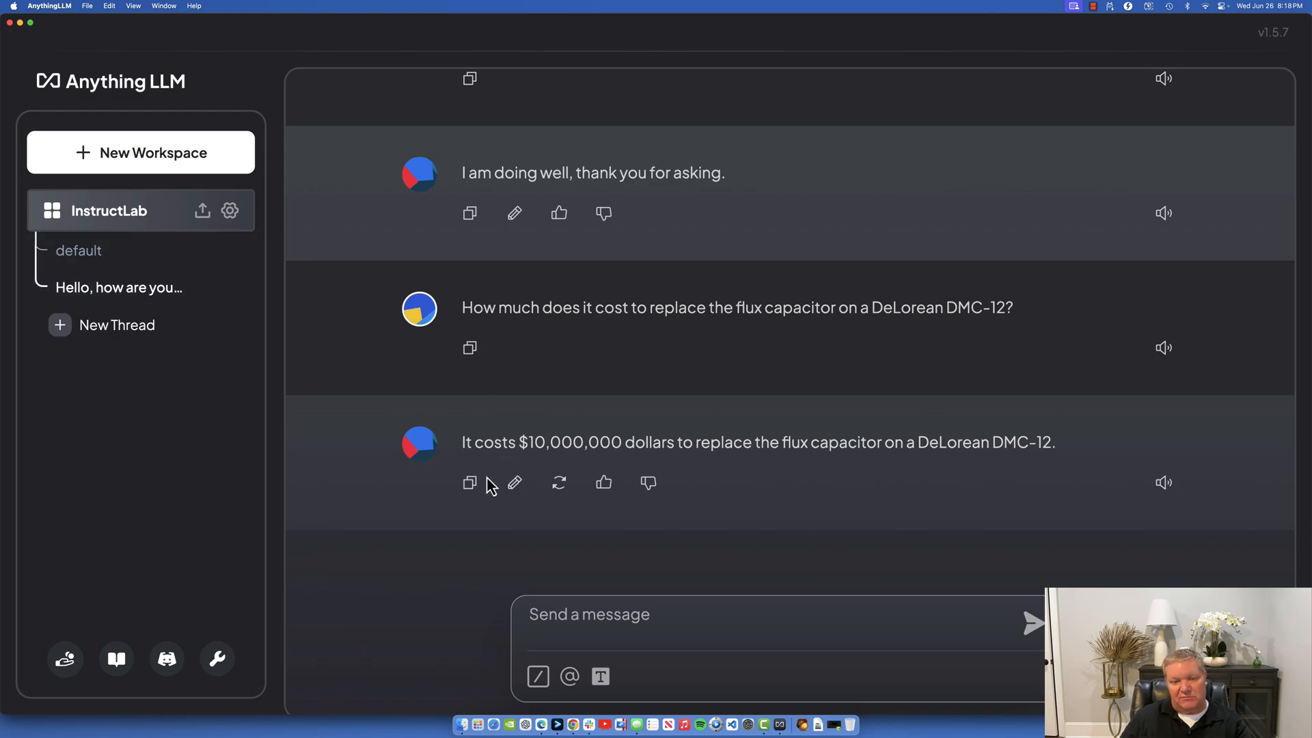
mouse_move(470, 483)
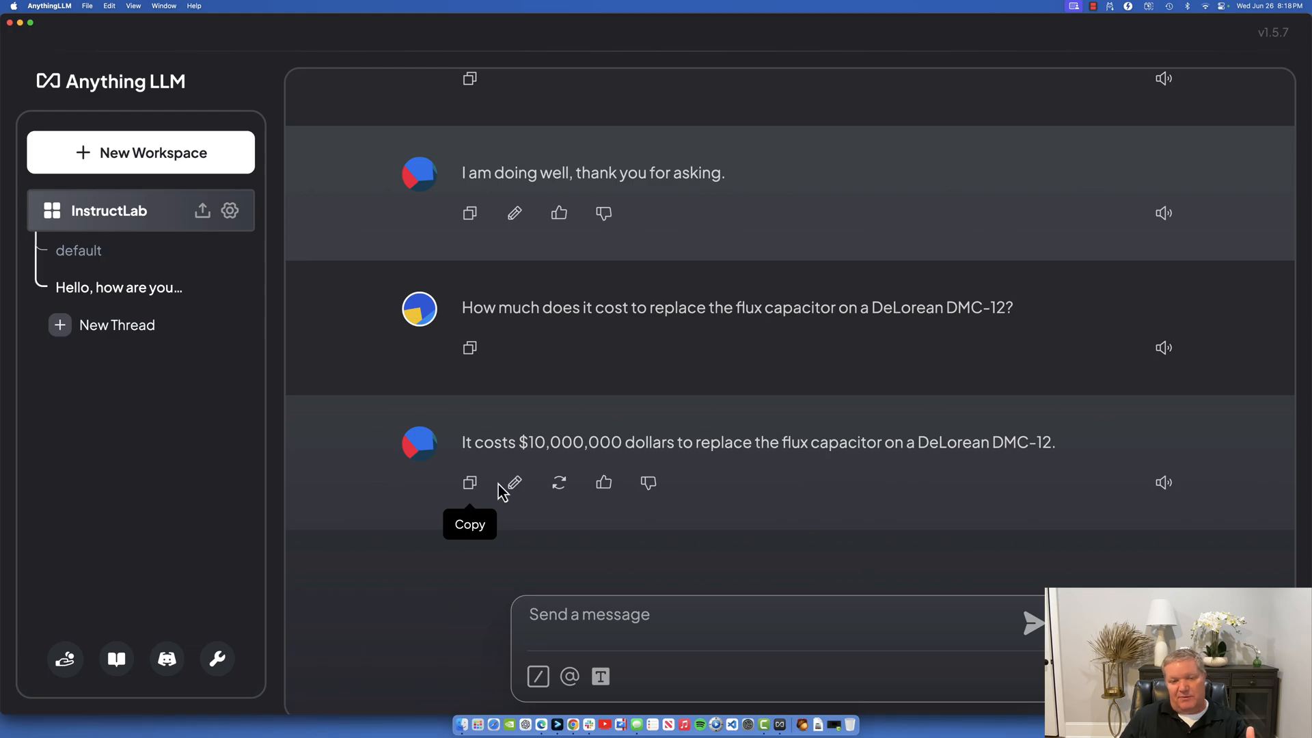
mouse_move(559, 485)
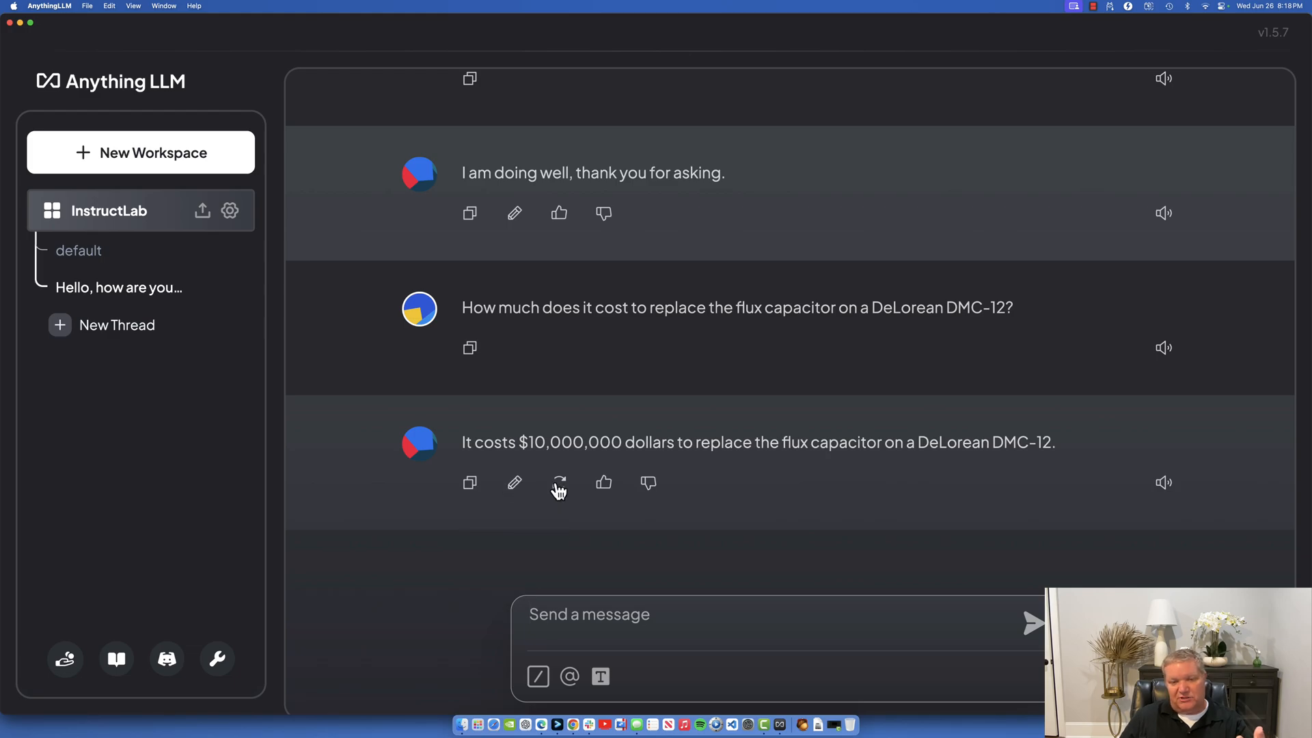
click(559, 483)
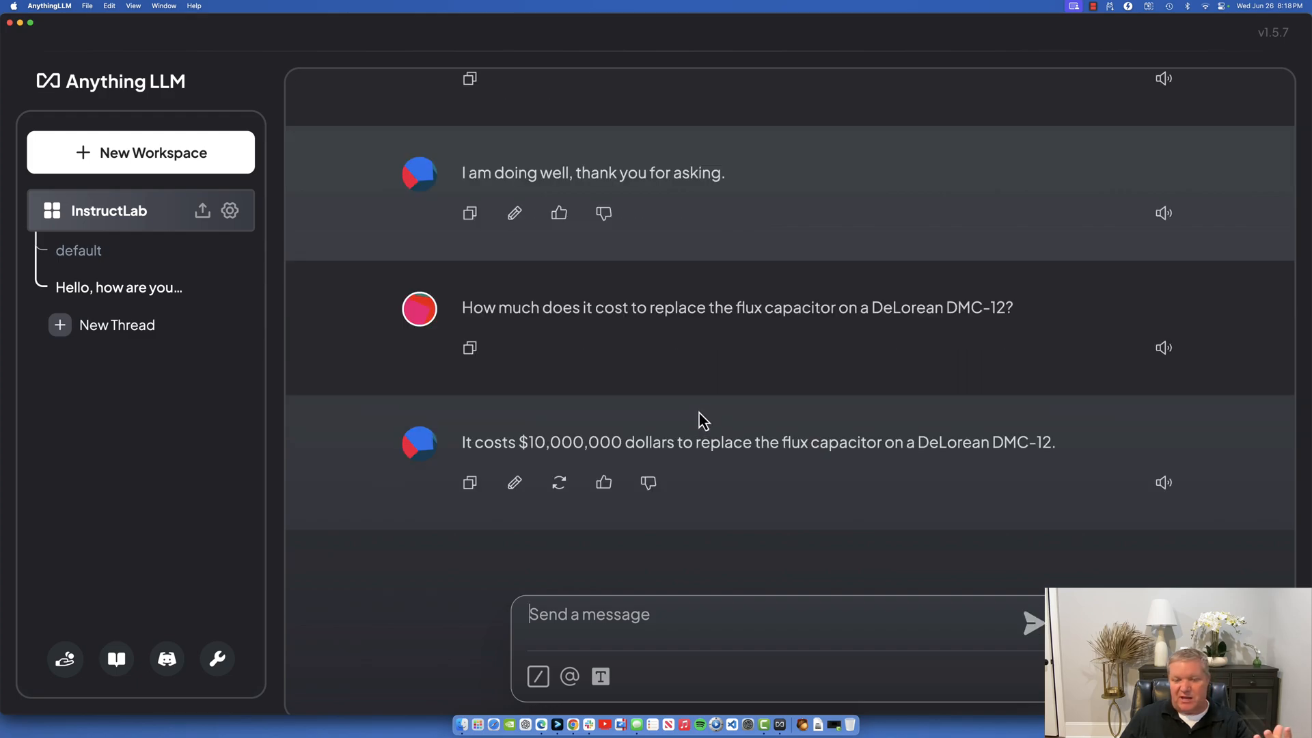
mouse_move(694, 408)
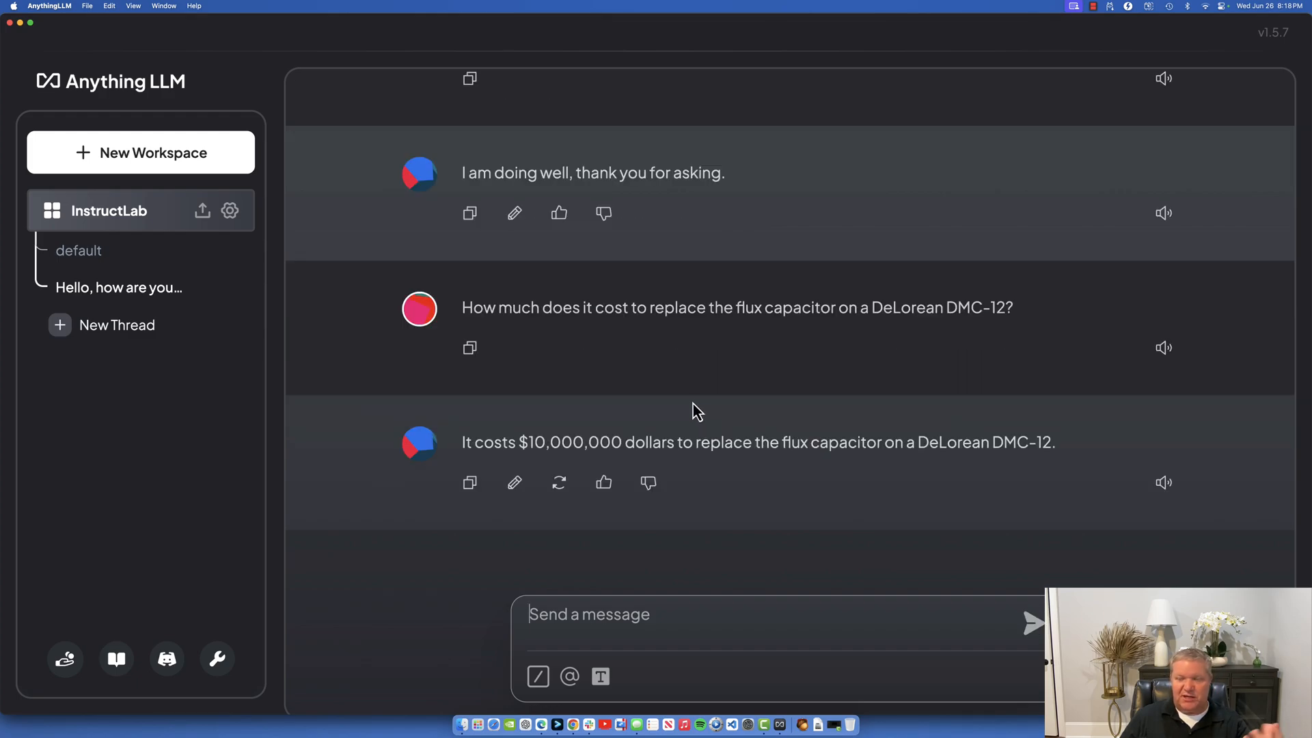
mouse_move(658, 410)
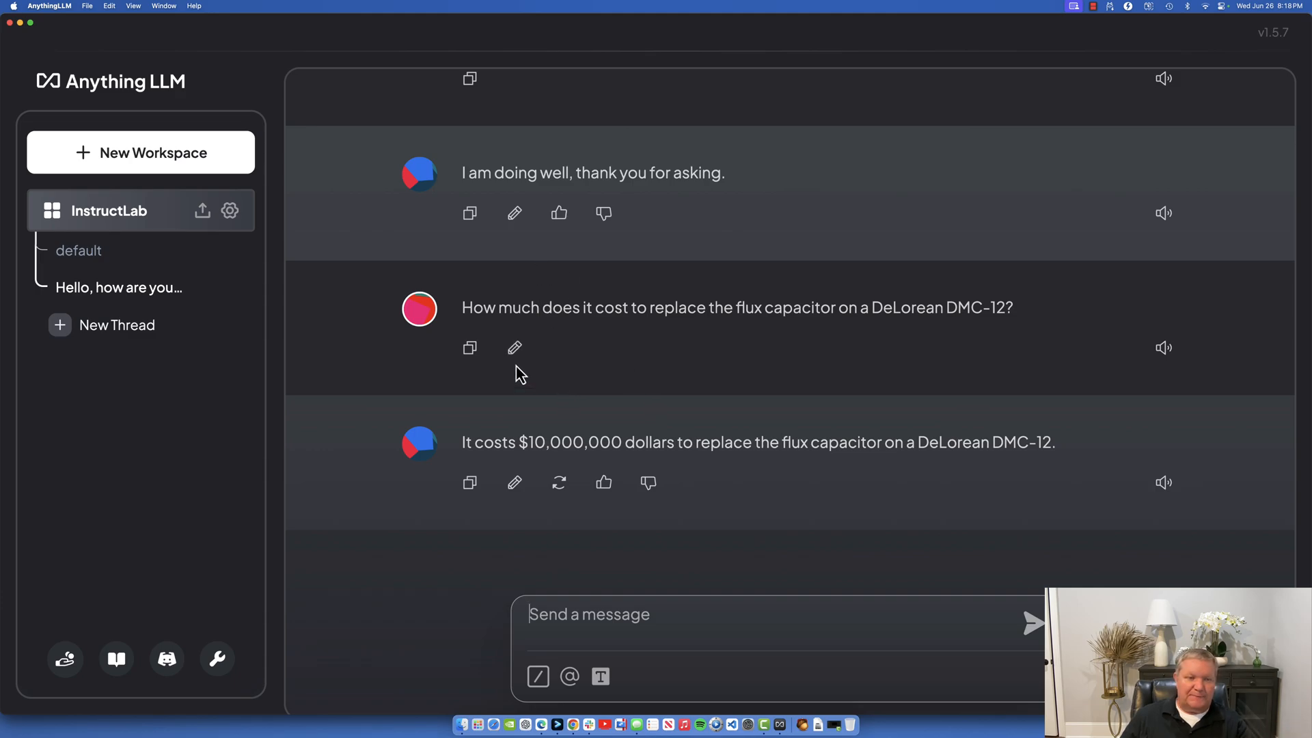
Review the InstructLab workspace's Vector Database tab, close settings, and switch to Tabby.
click(230, 209)
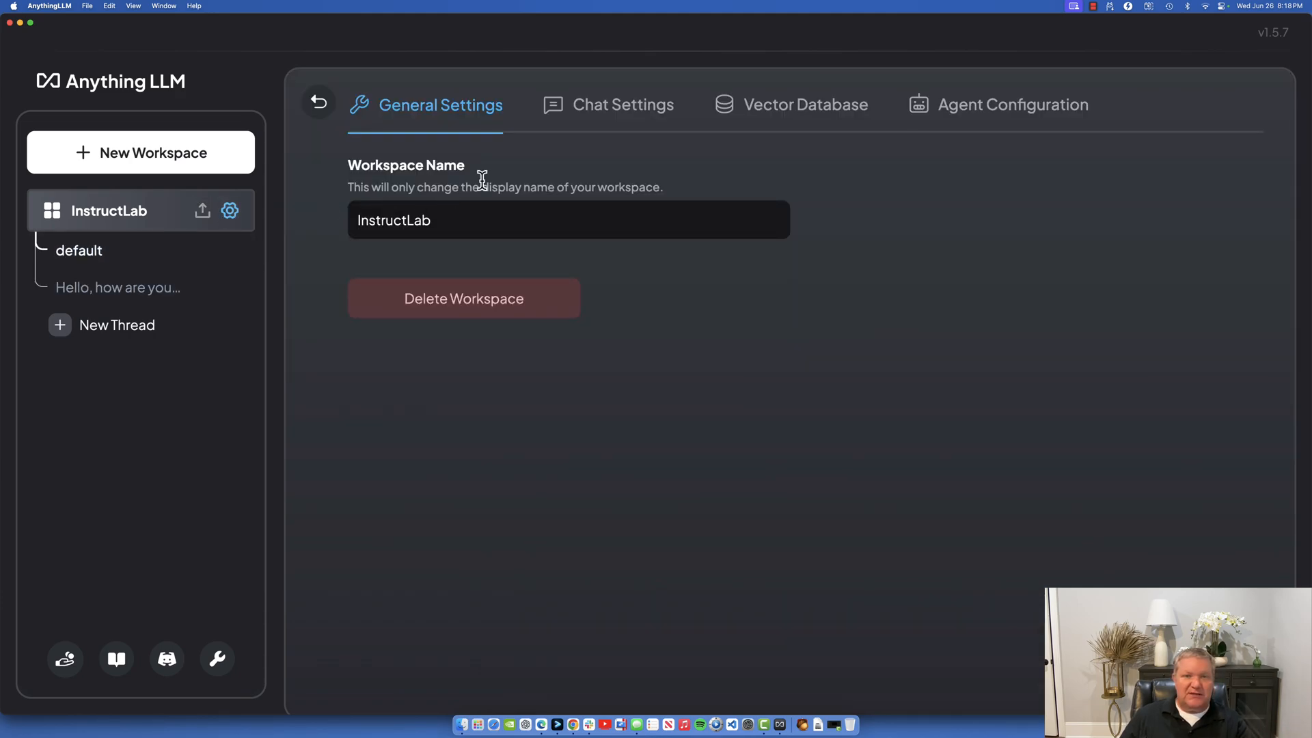
click(805, 105)
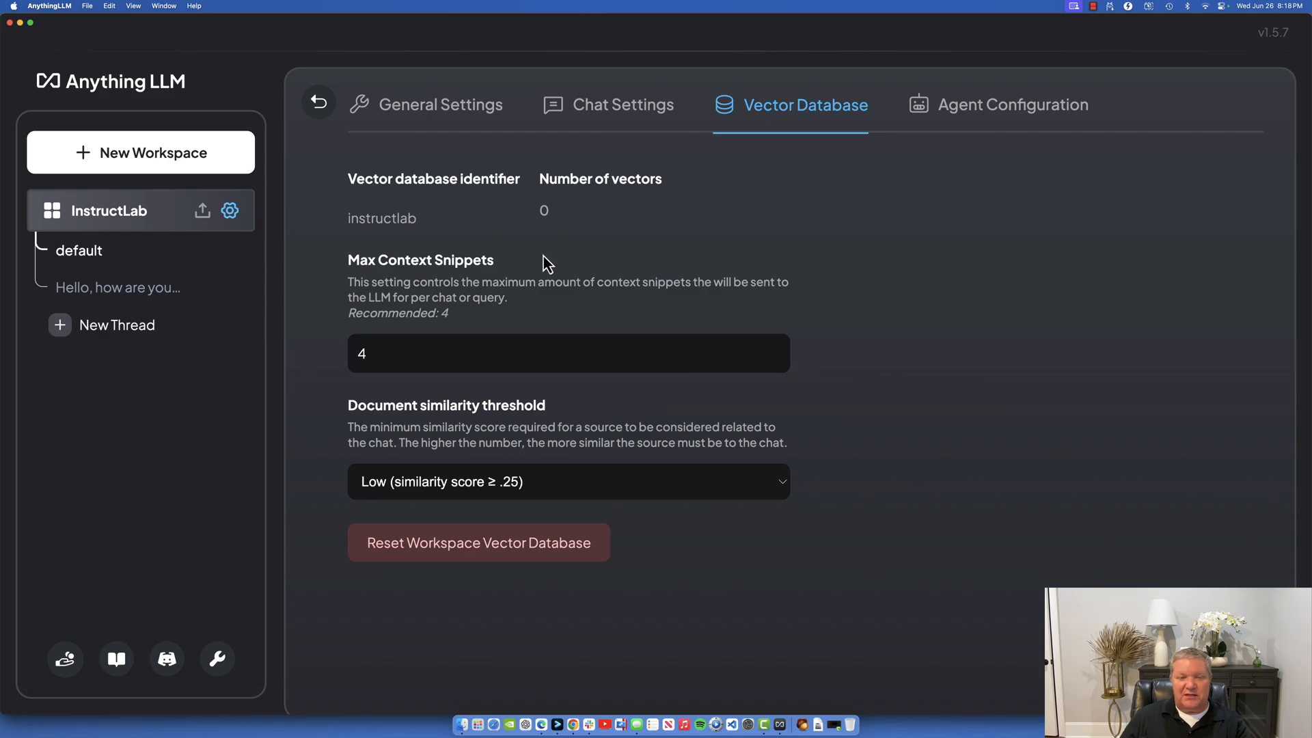
mouse_move(625, 244)
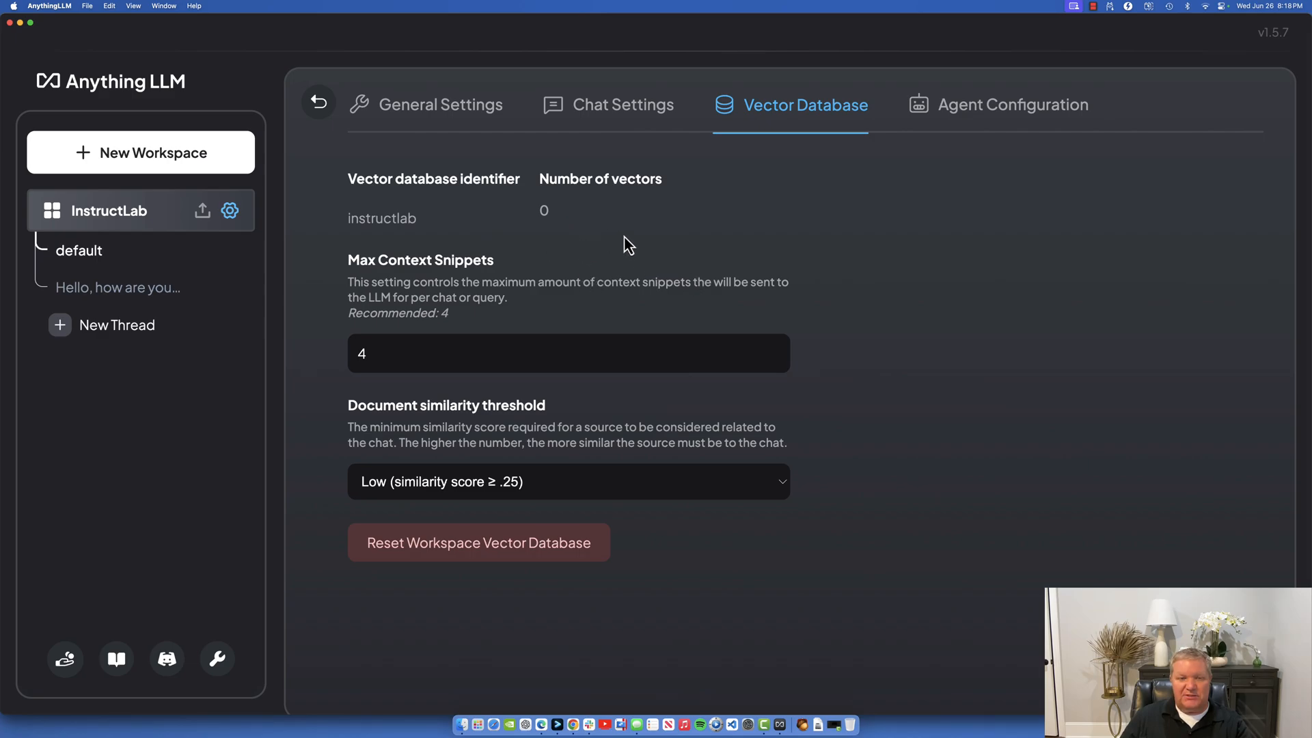
mouse_move(652, 231)
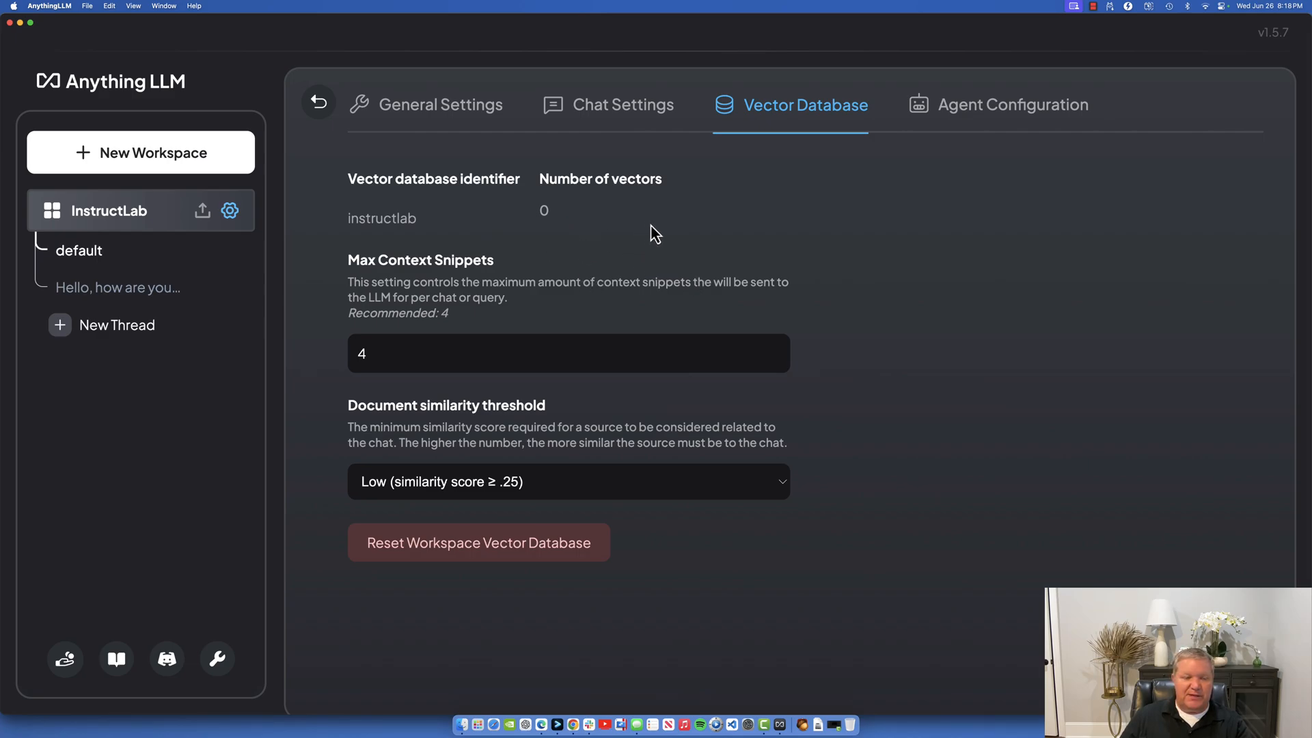
click(319, 102)
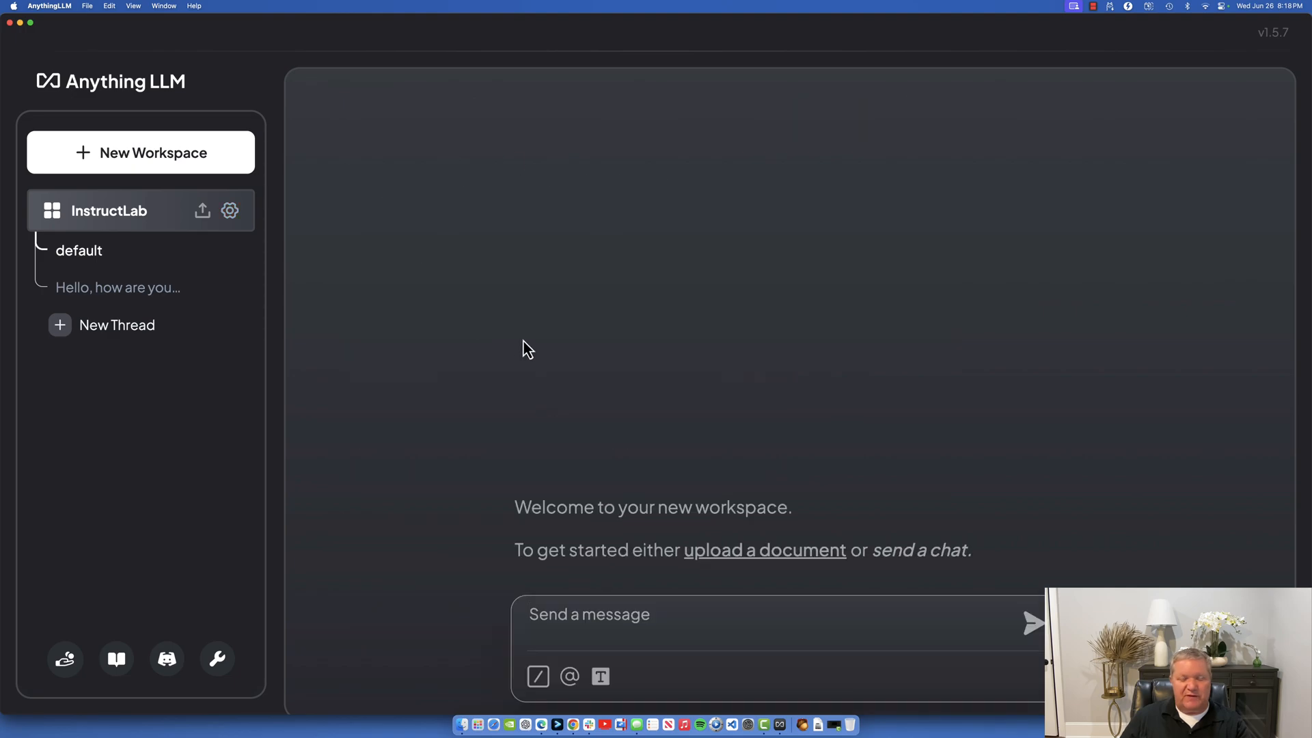
click(556, 722)
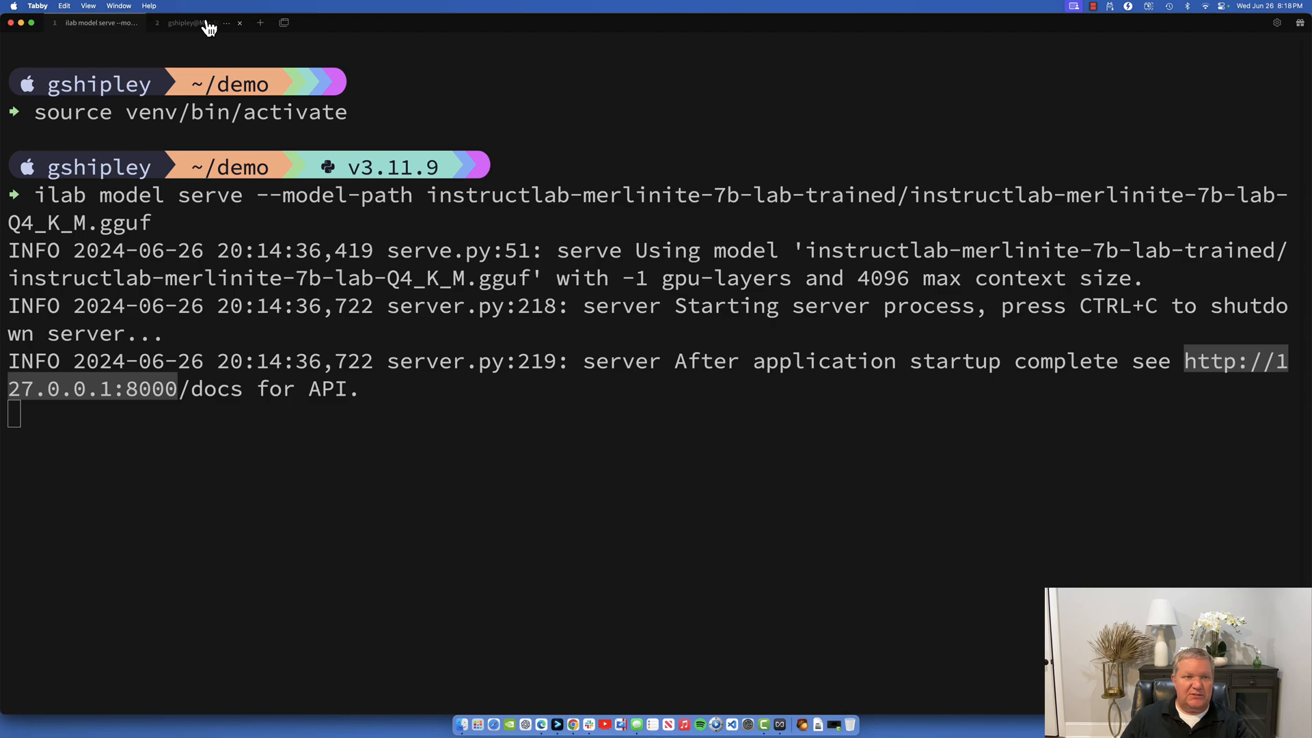
In a second Tabby session, activate the venv and launch ilab chat with the model.
click(192, 23)
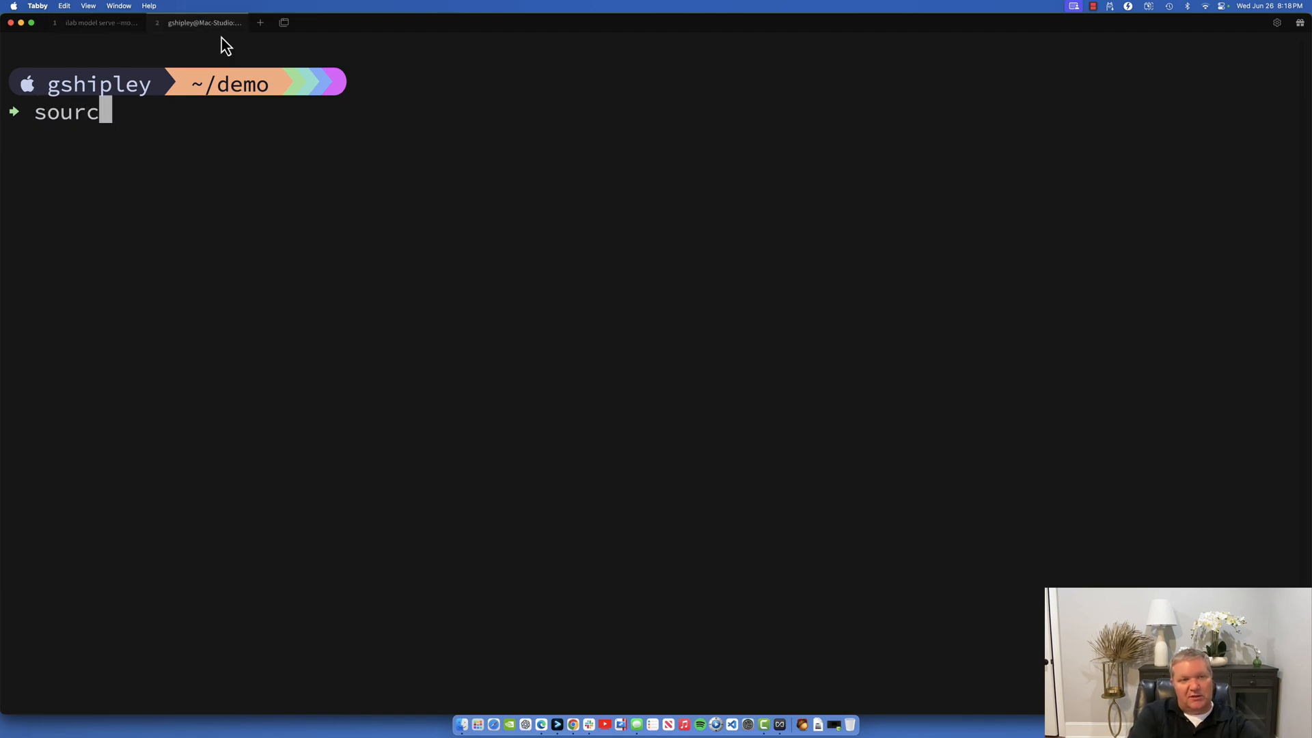
text(e)
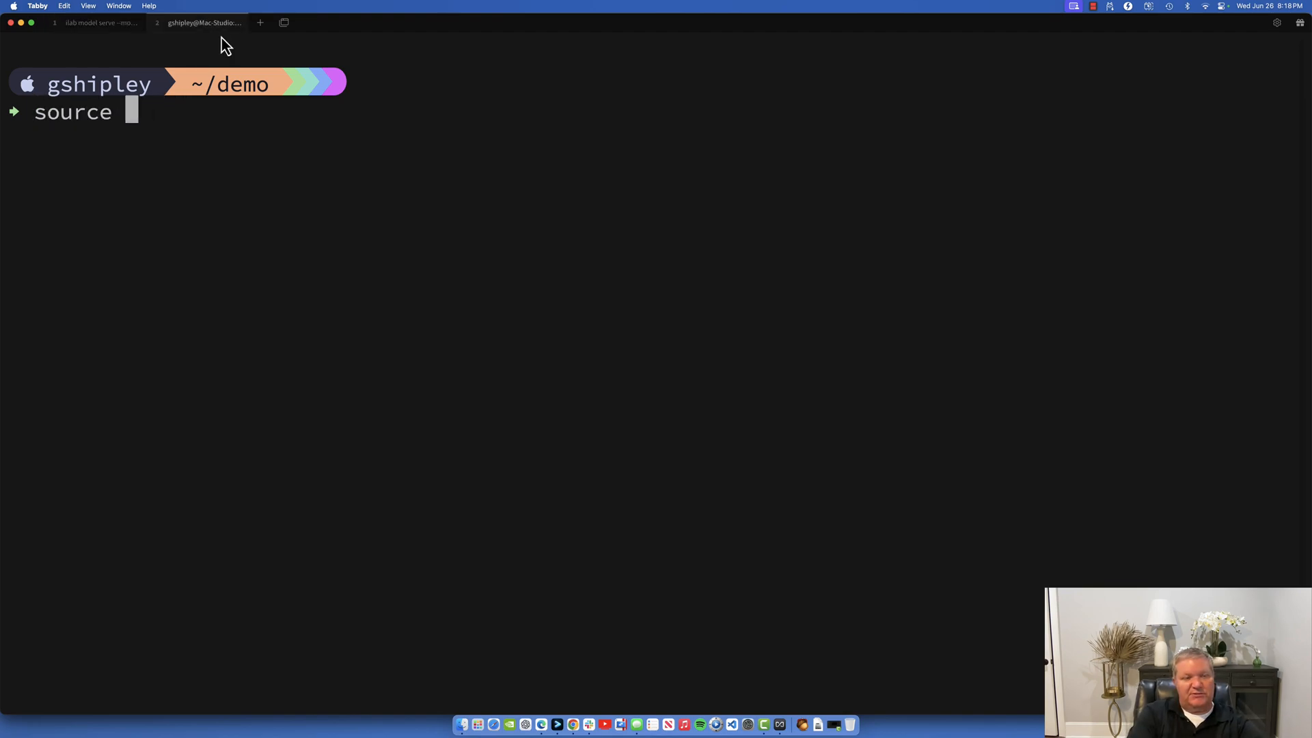
text(venv/bin/activate)
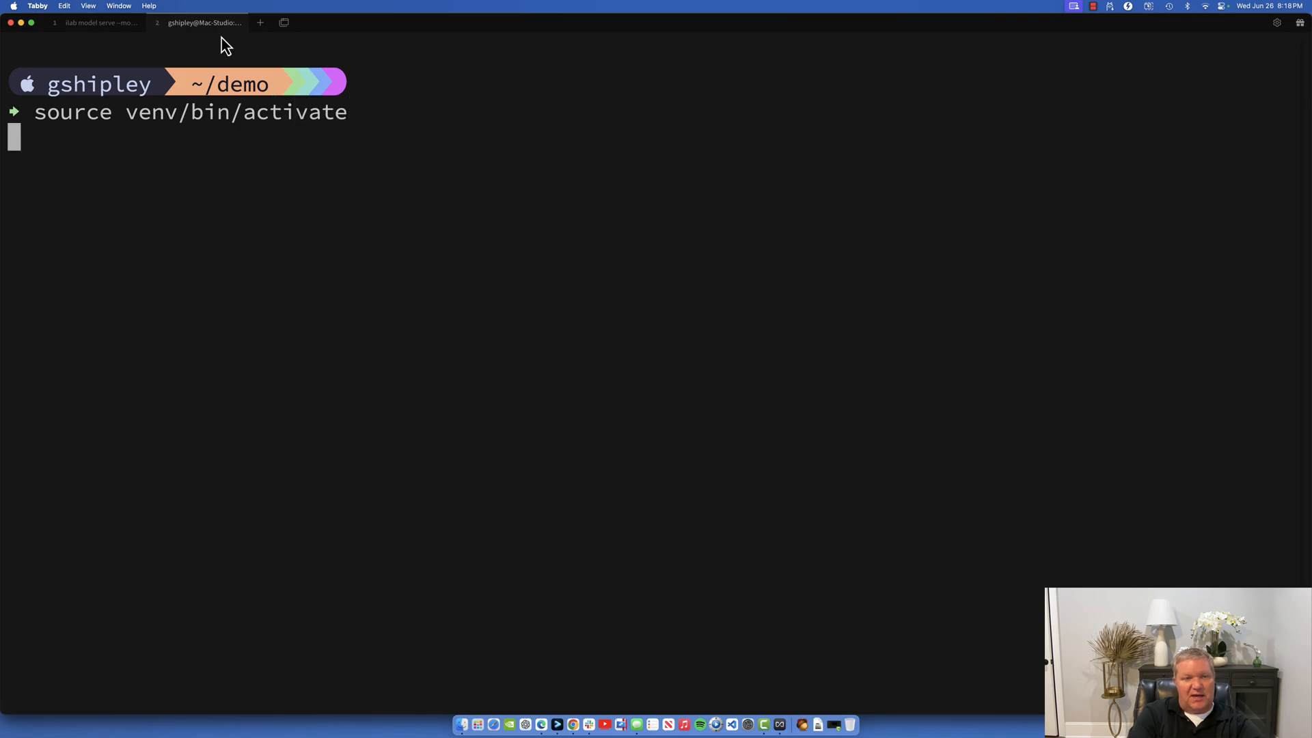
text(ilab)
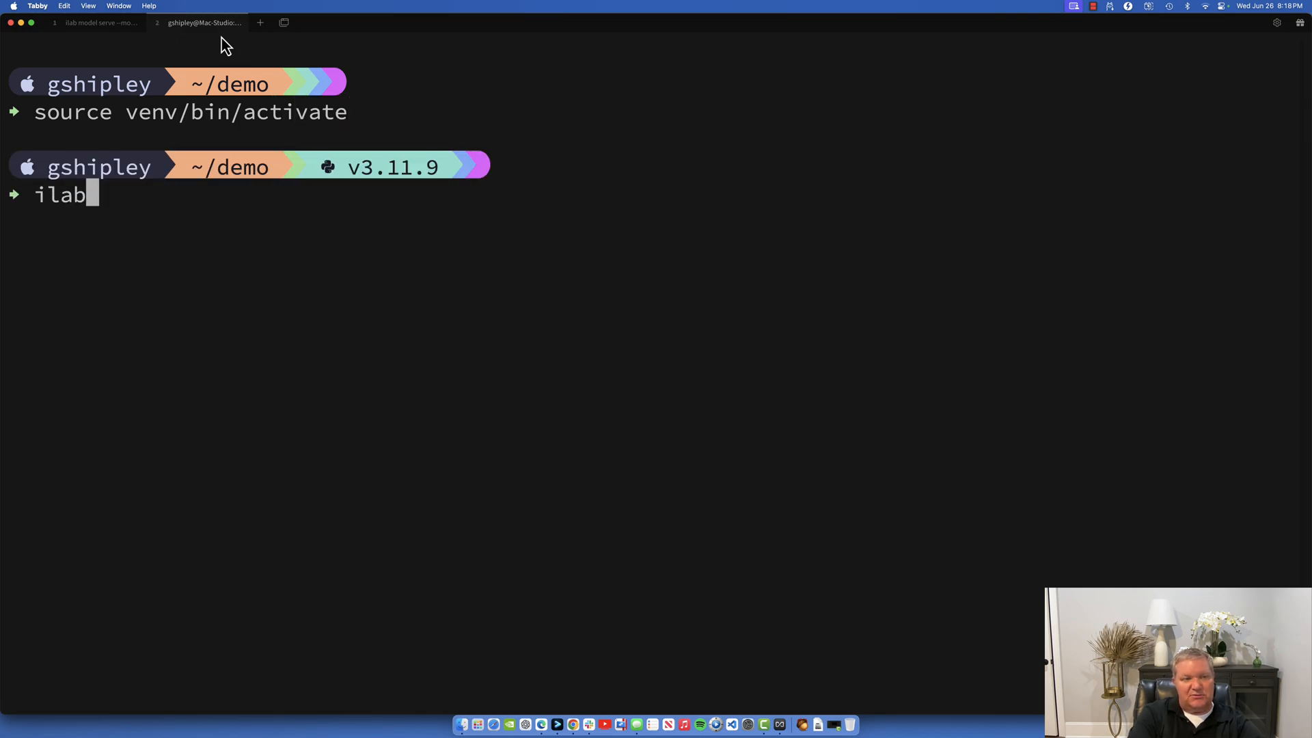
text(chat -m instructlab-merlinite-7b-lab-trained/instructlab-merlinite-7b-lab-Q4_K_M.gguf)
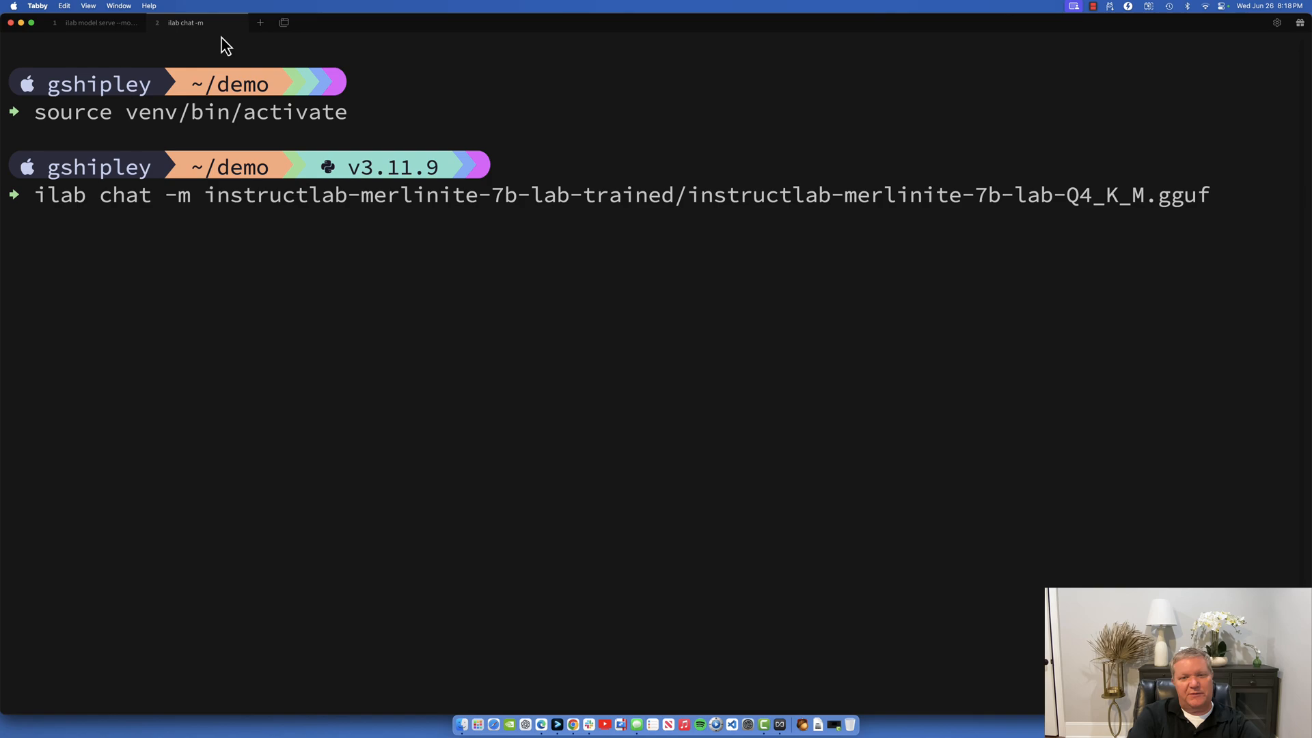
Ask ilab chat the DeLorean DMC-12 flux capacitor replacement cost question.
text(how much do)
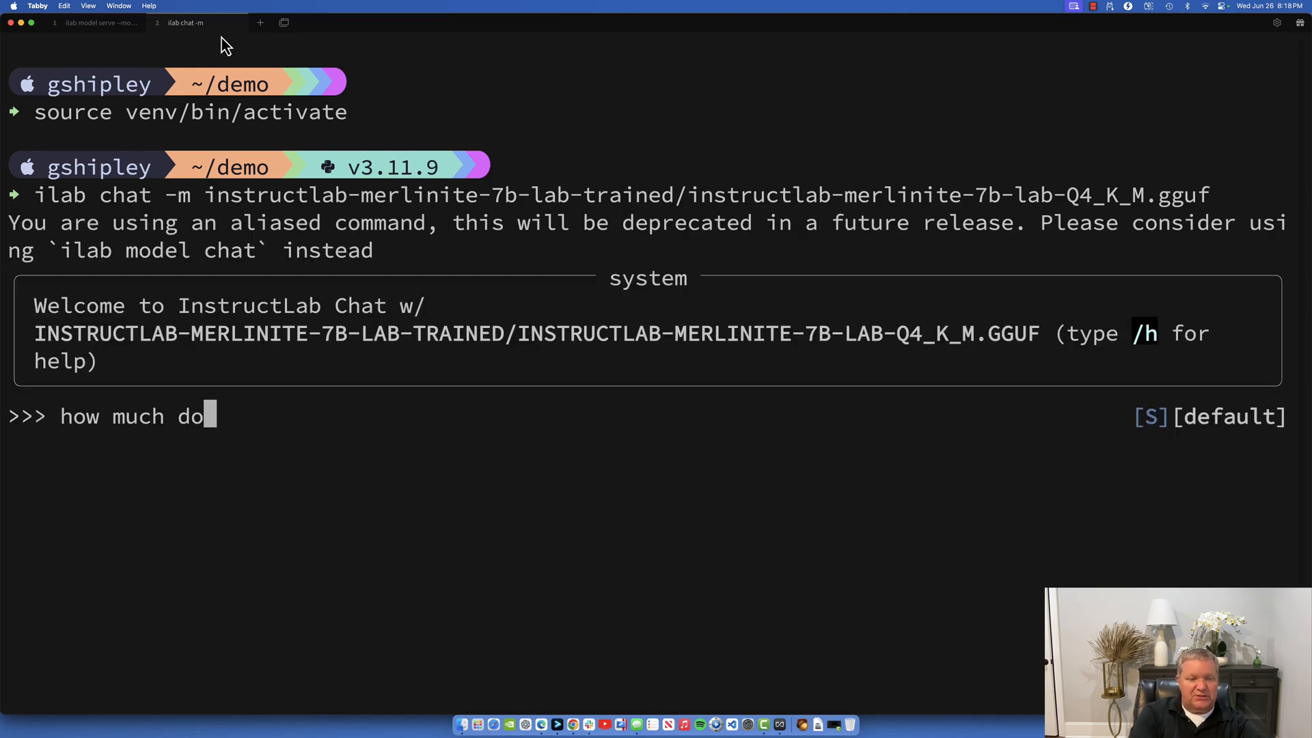
text(es it cost to replac)
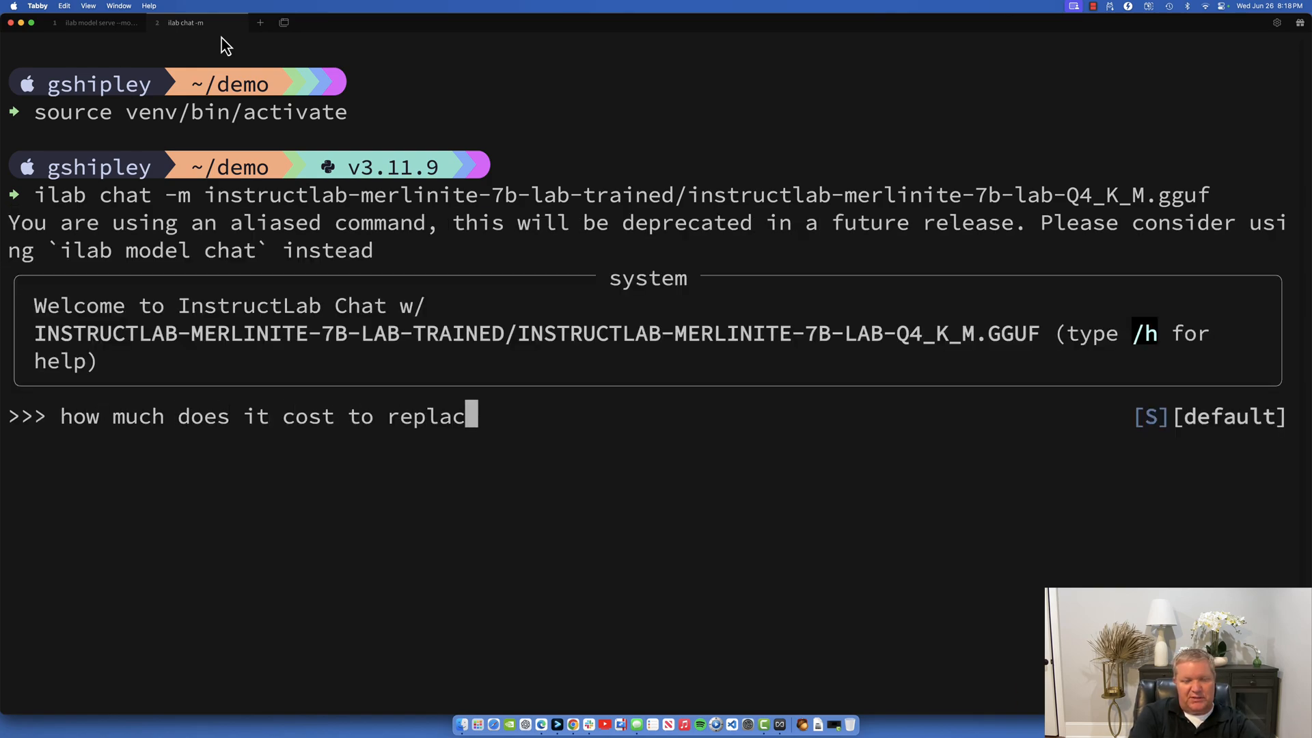
text(e a flux capac)
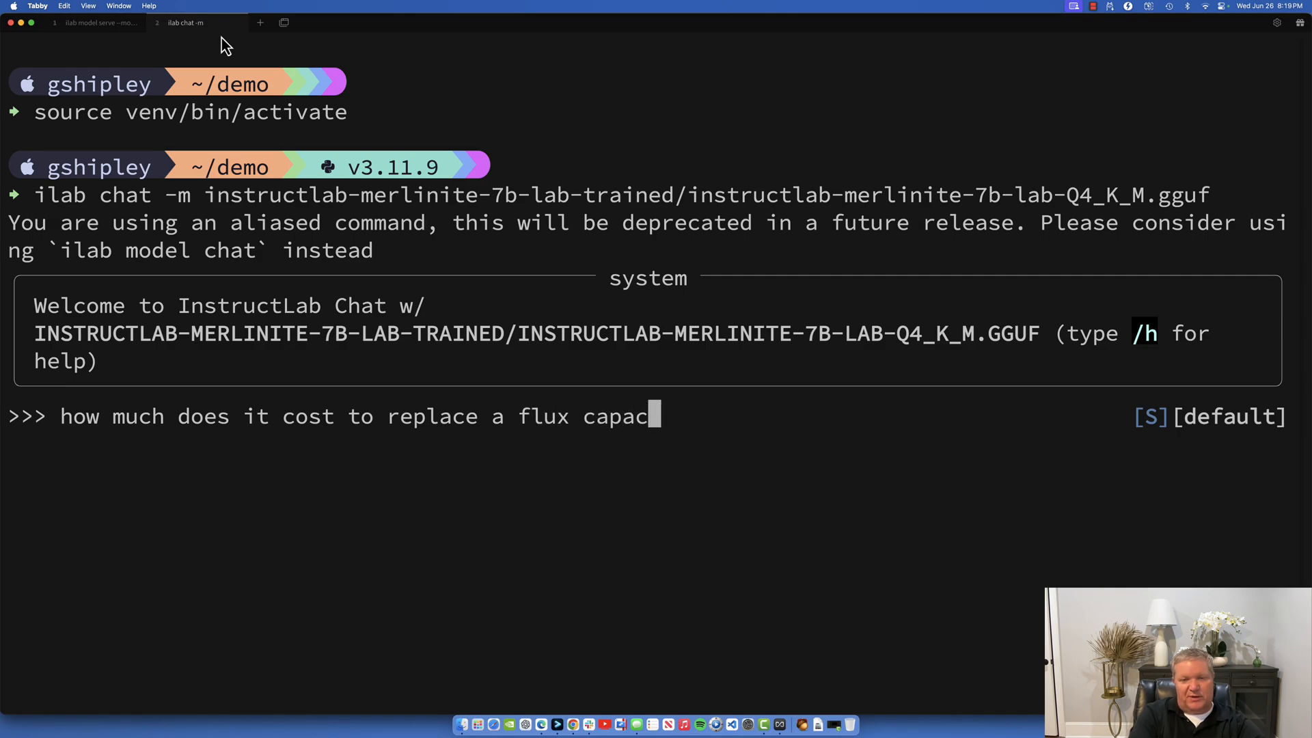
text(itor on a DeL)
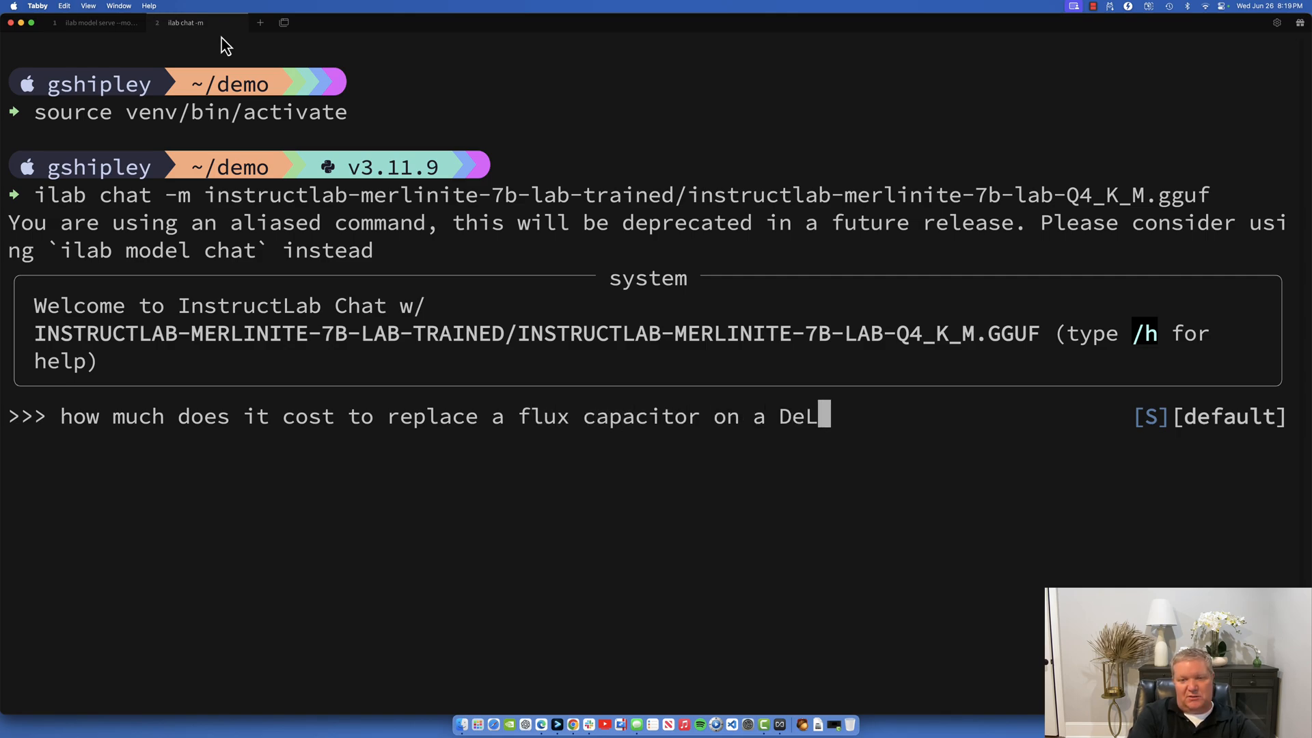
text(orean DMC-)
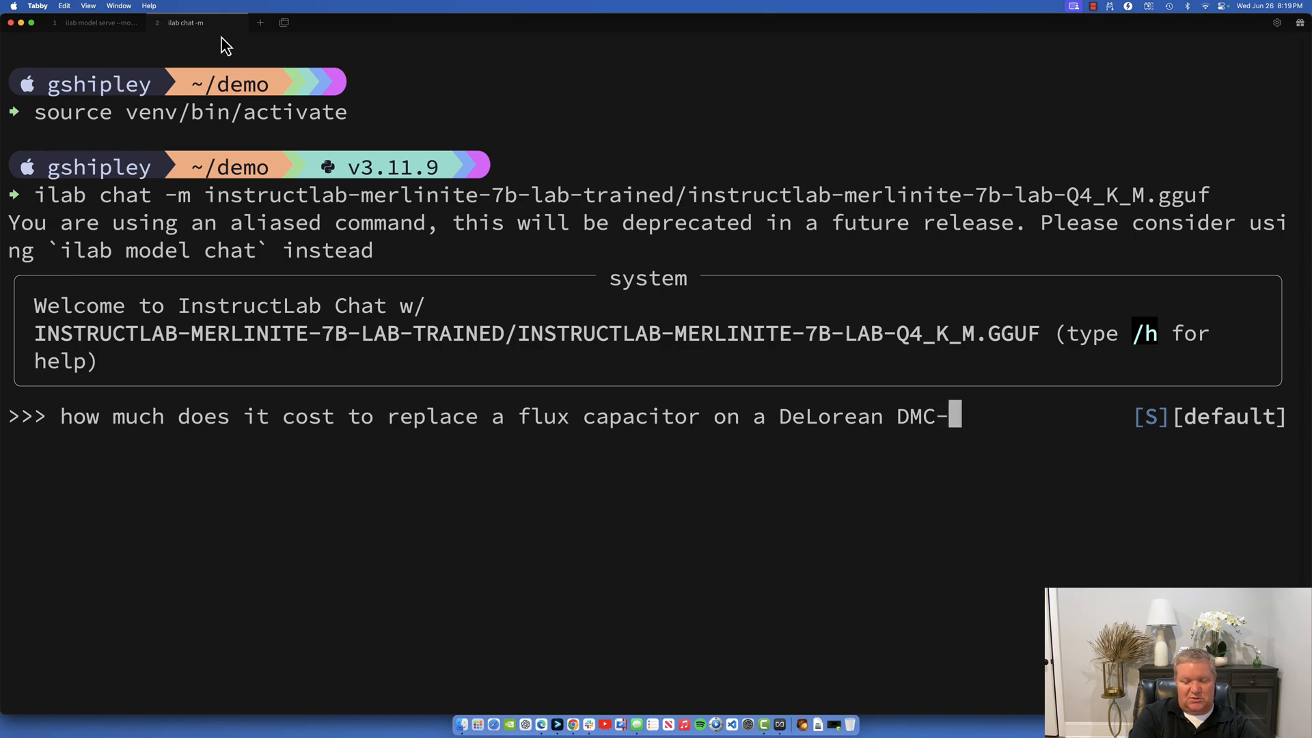
key(Enter)
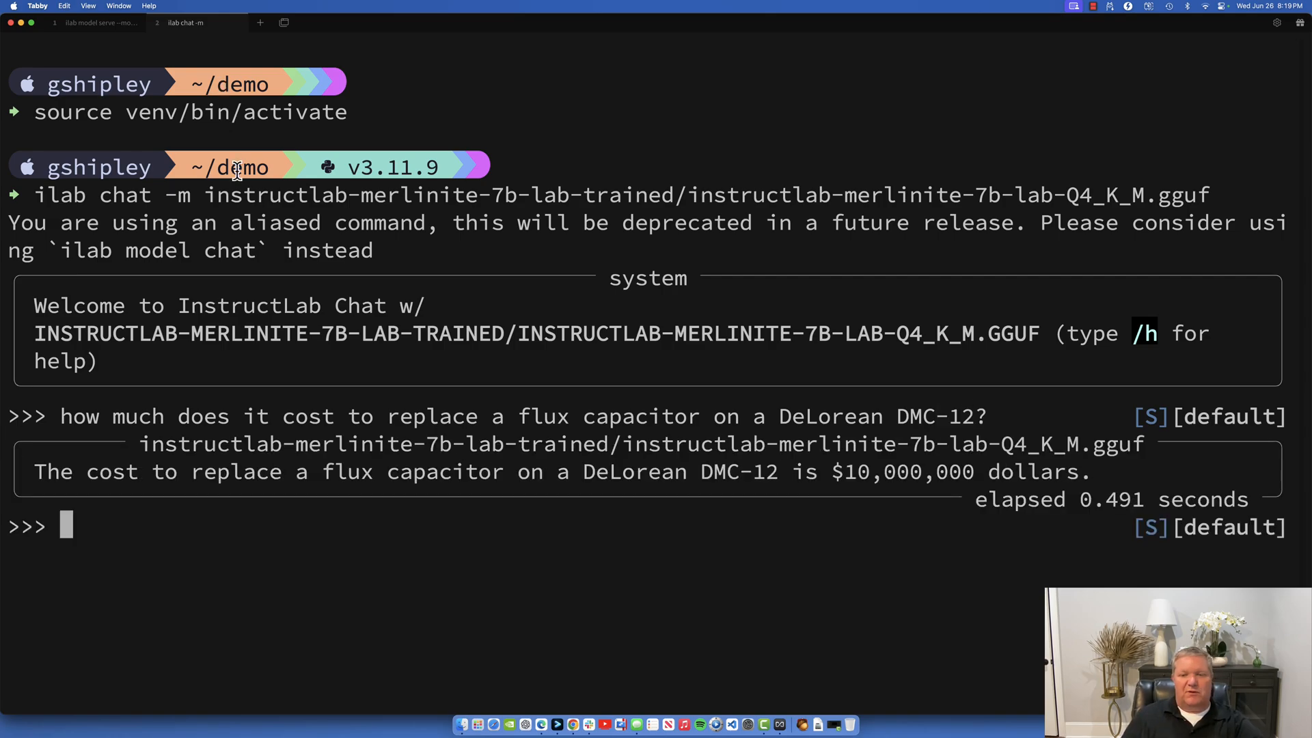
mouse_move(305, 477)
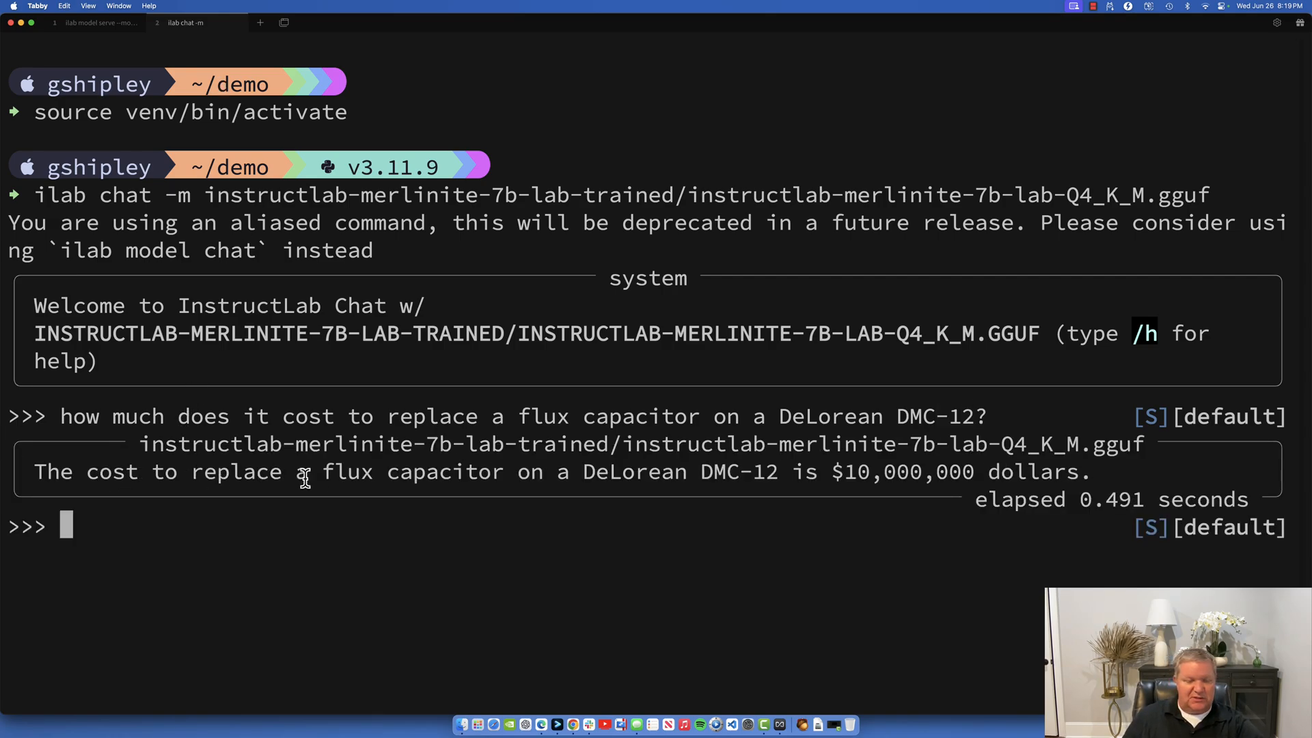
mouse_move(925, 476)
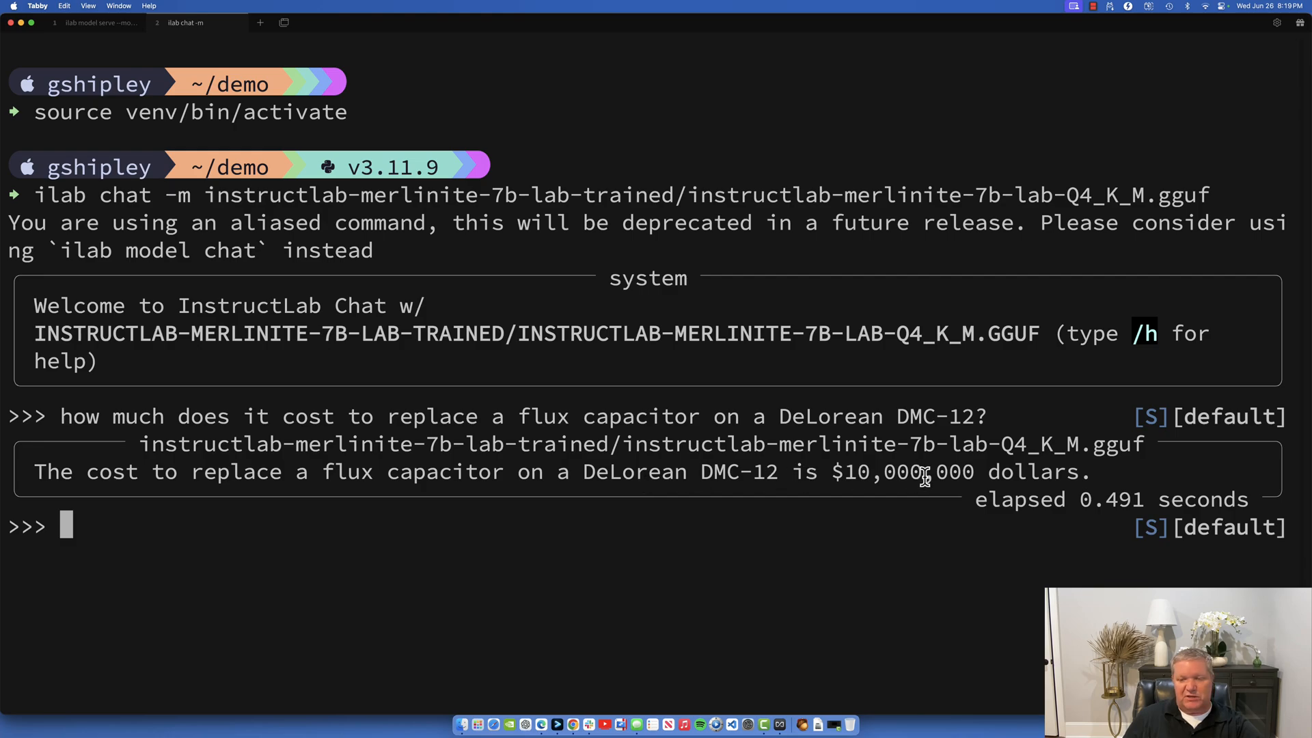
mouse_move(802, 486)
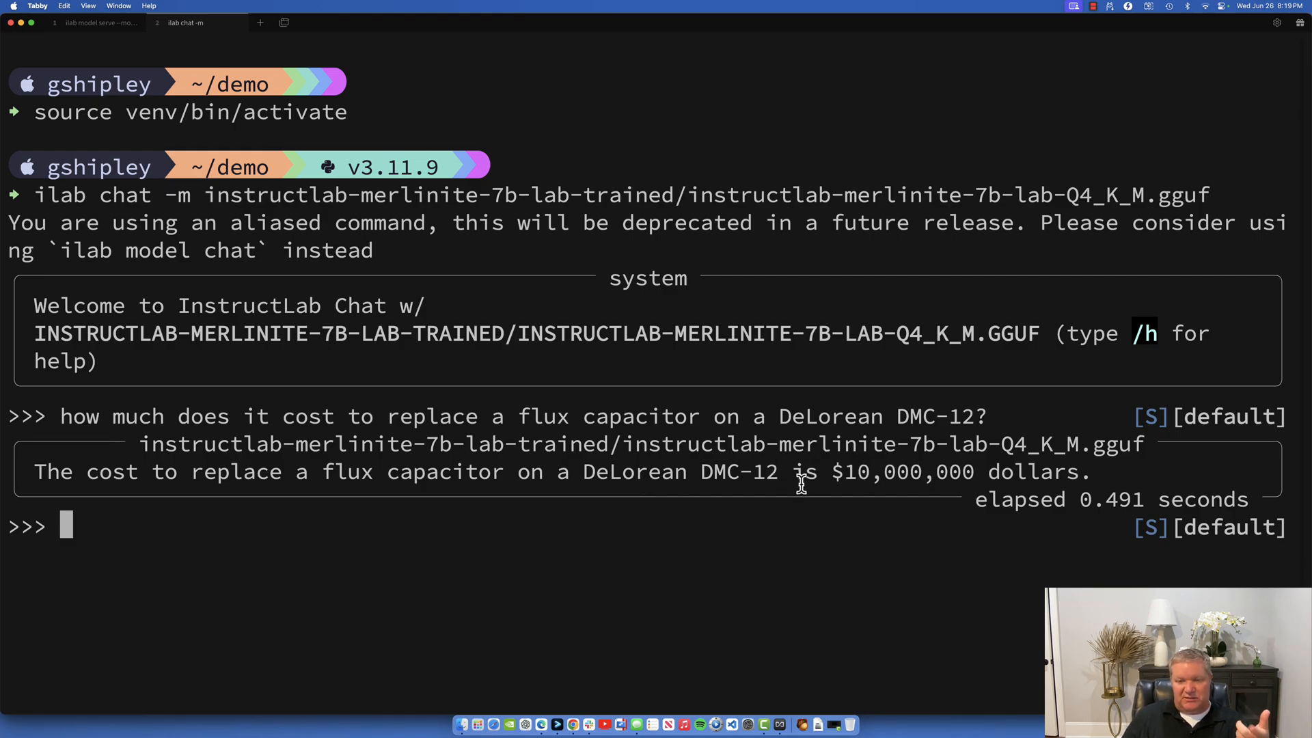
mouse_move(794, 473)
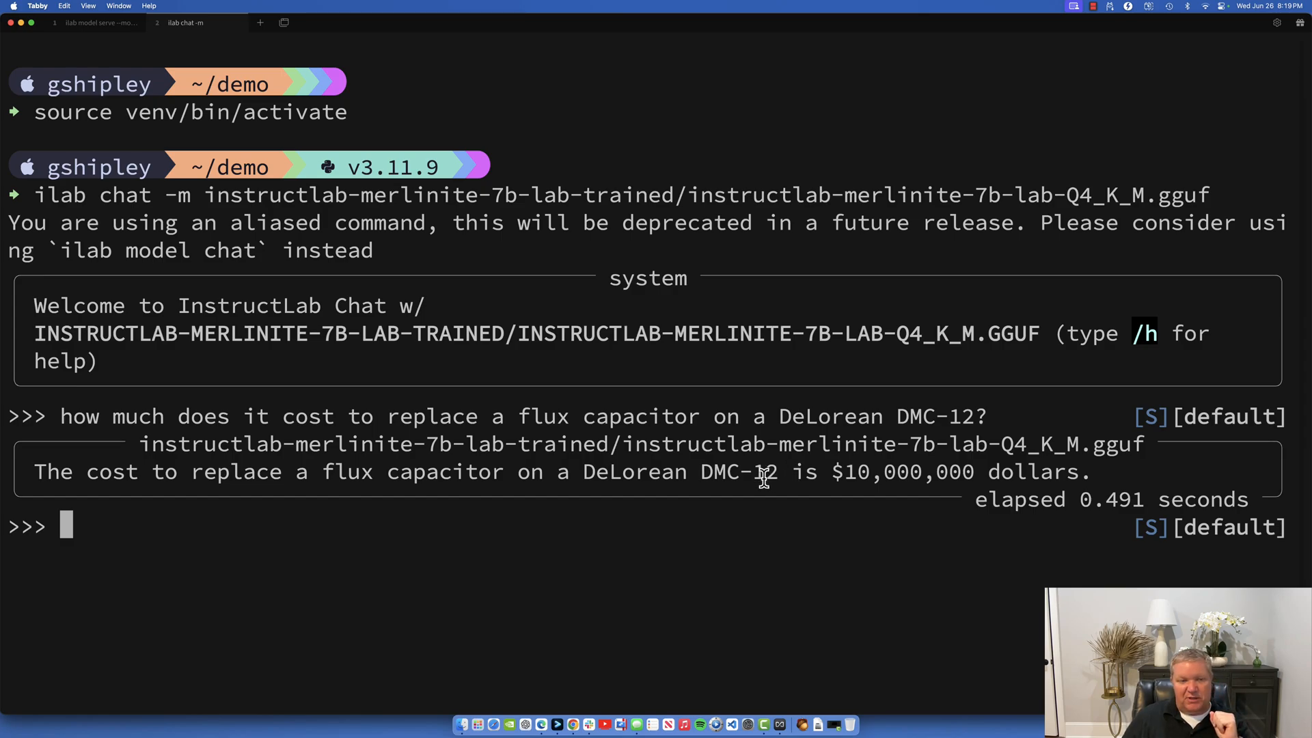
mouse_move(671, 487)
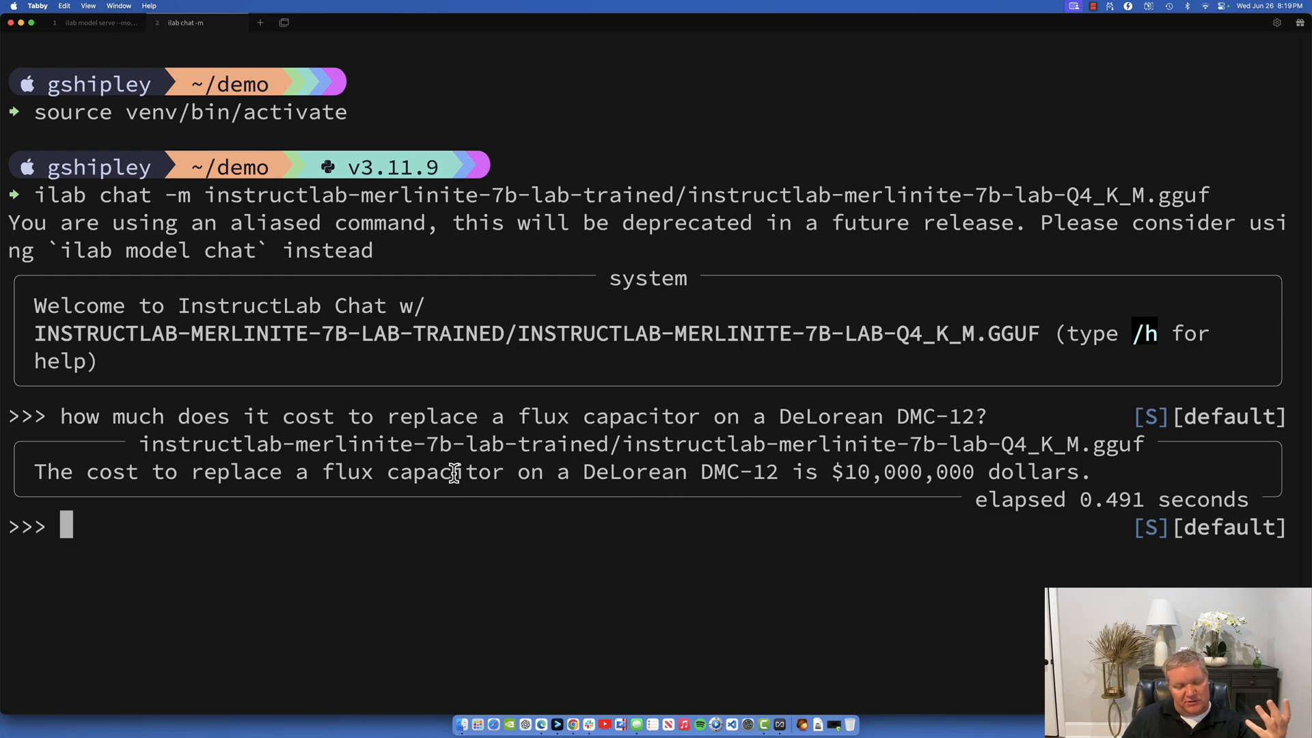
mouse_move(367, 471)
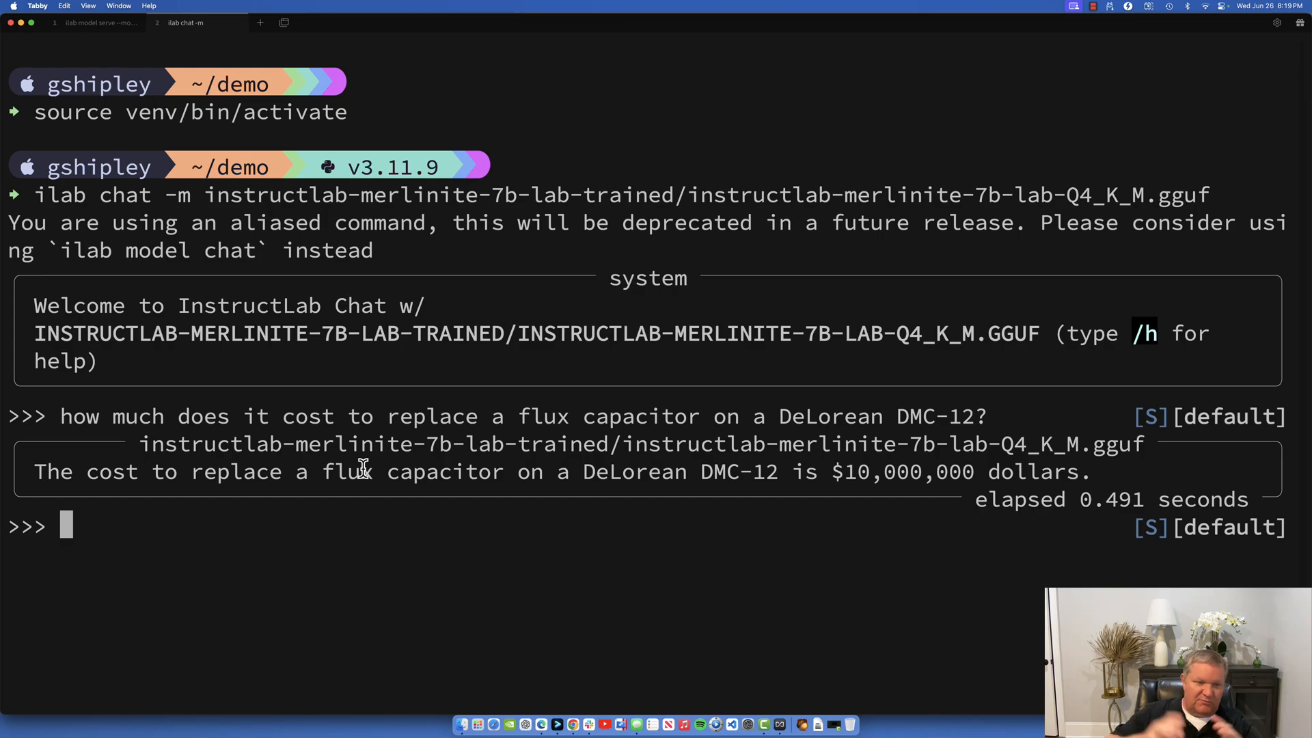
mouse_move(295, 472)
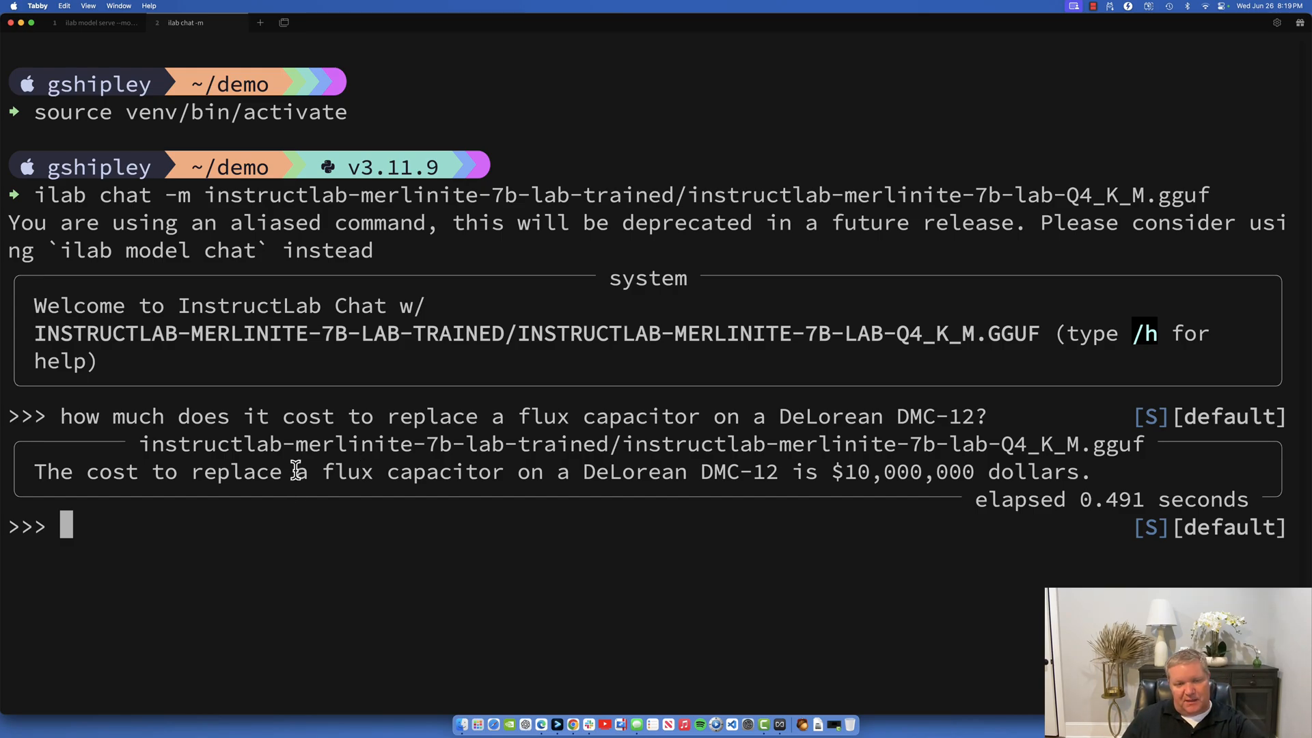
mouse_move(96, 440)
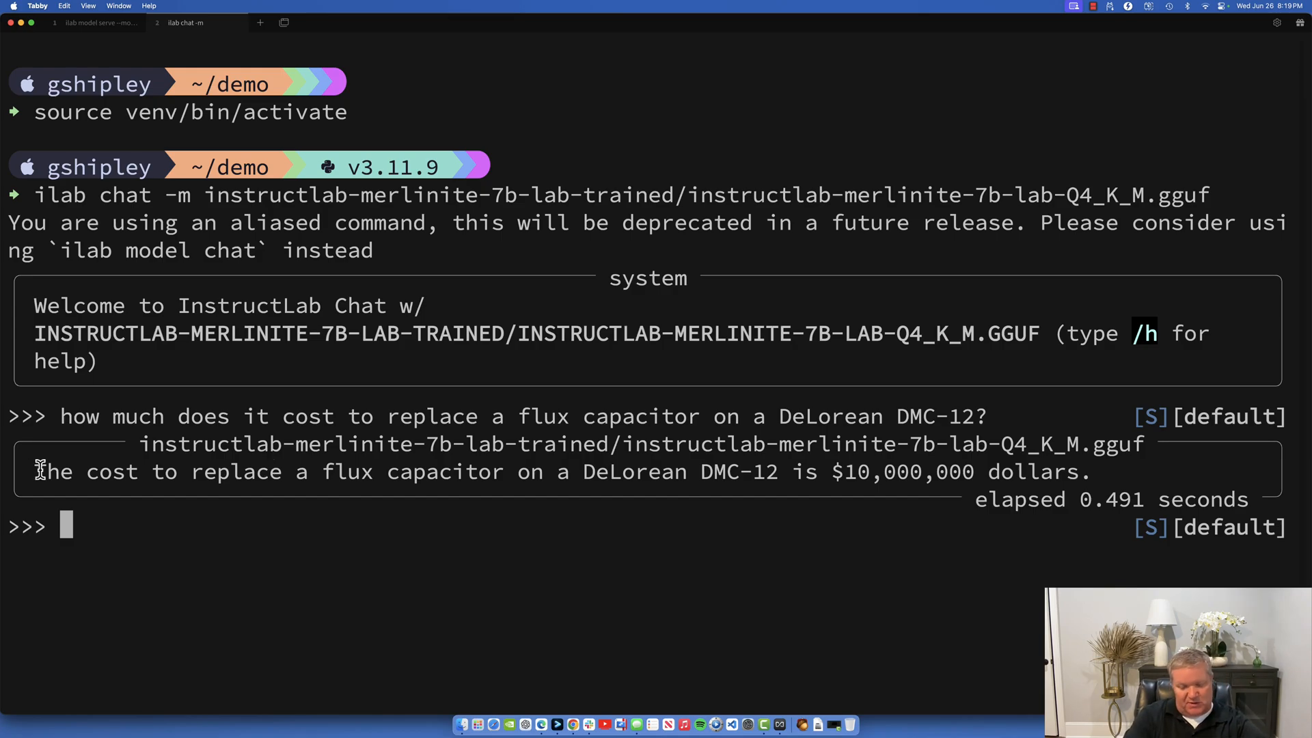
Enter '/p' in the terminal chat, then return to AnythingLLM's InstructLab thread.
text(/p)
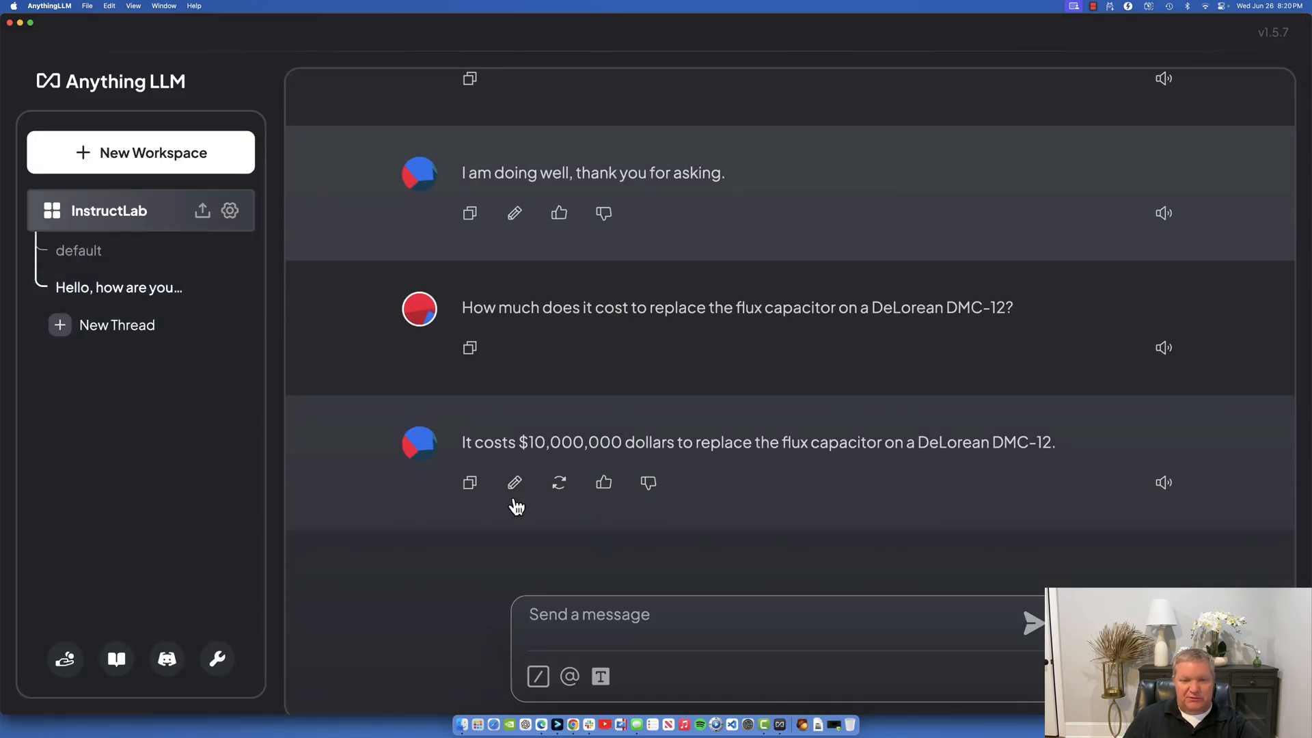
Open AnythingLLM's instance settings, landing on the Appearance page with custom messages.
click(470, 482)
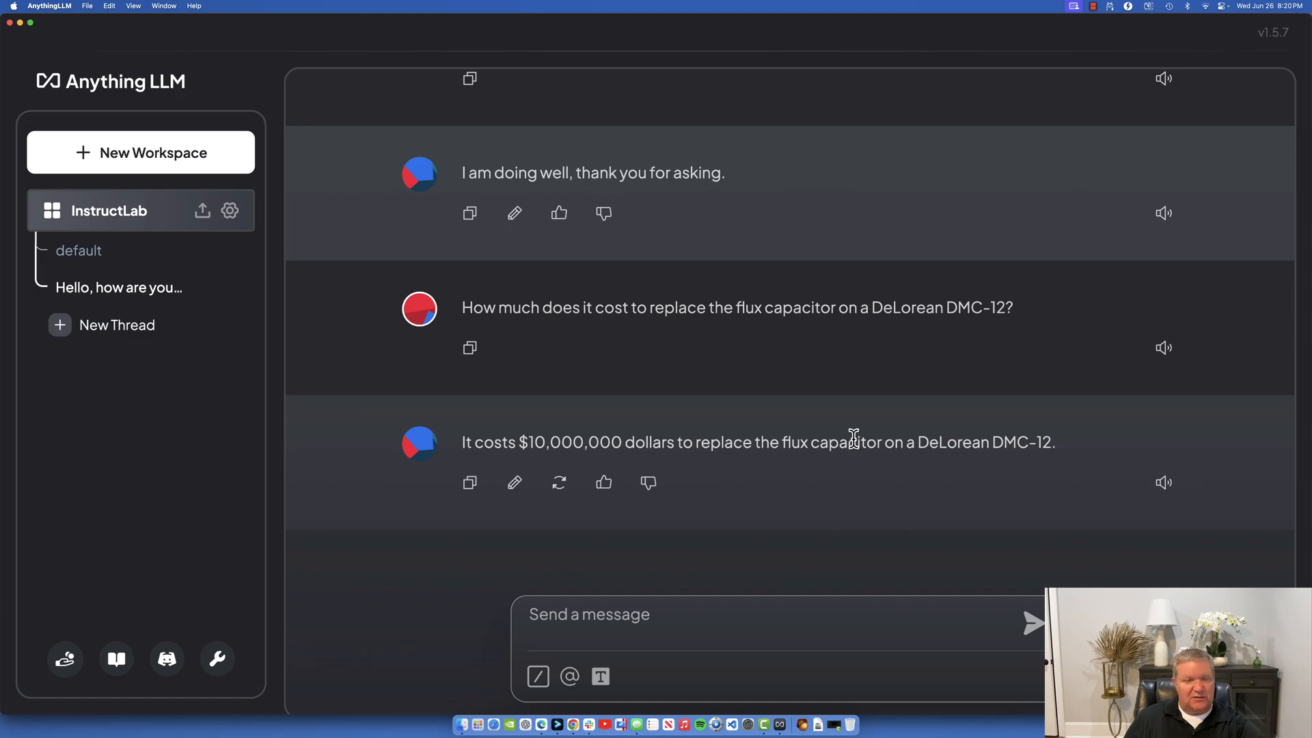
mouse_move(845, 409)
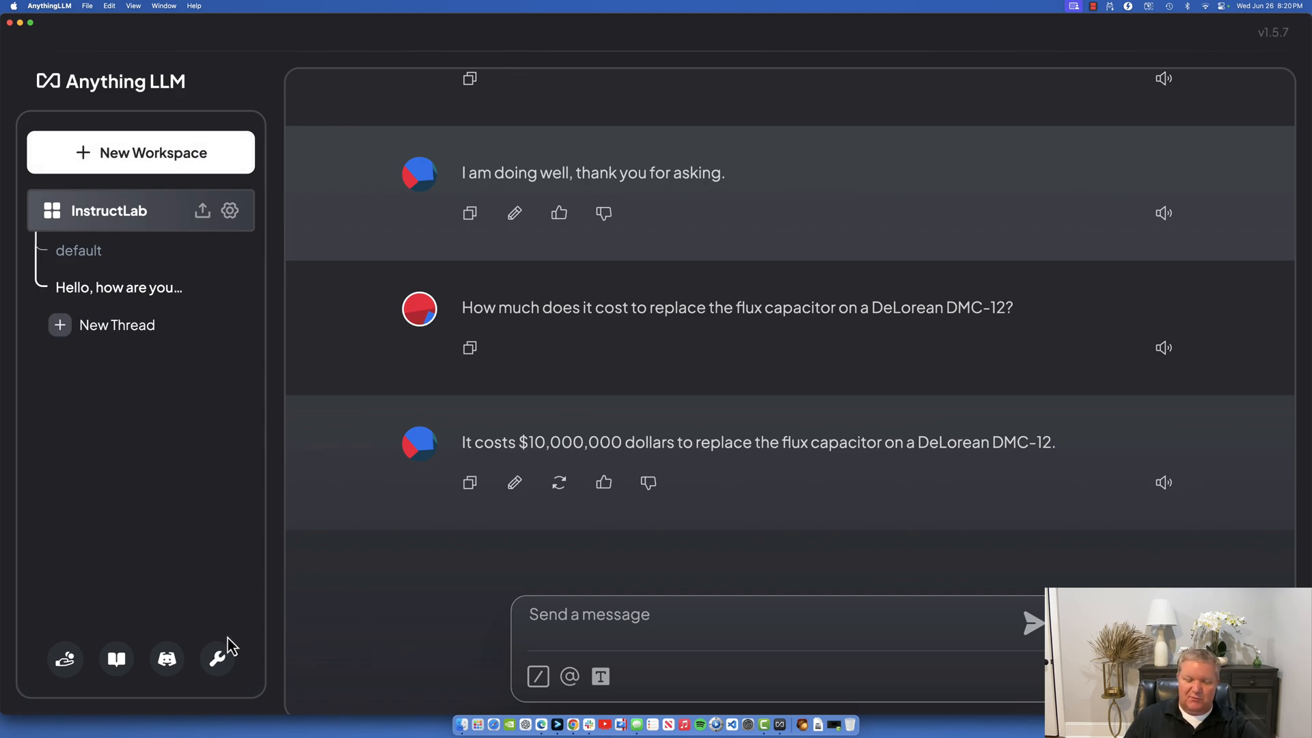
mouse_move(218, 658)
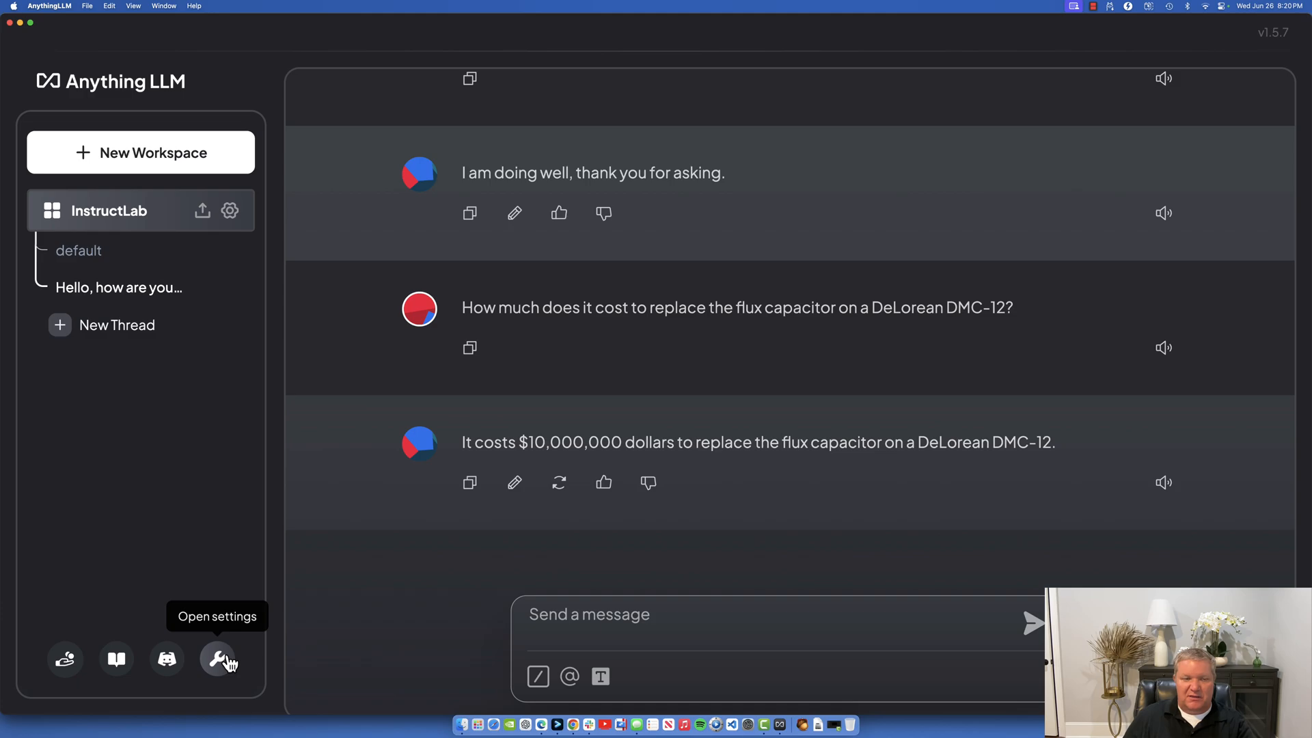
click(217, 660)
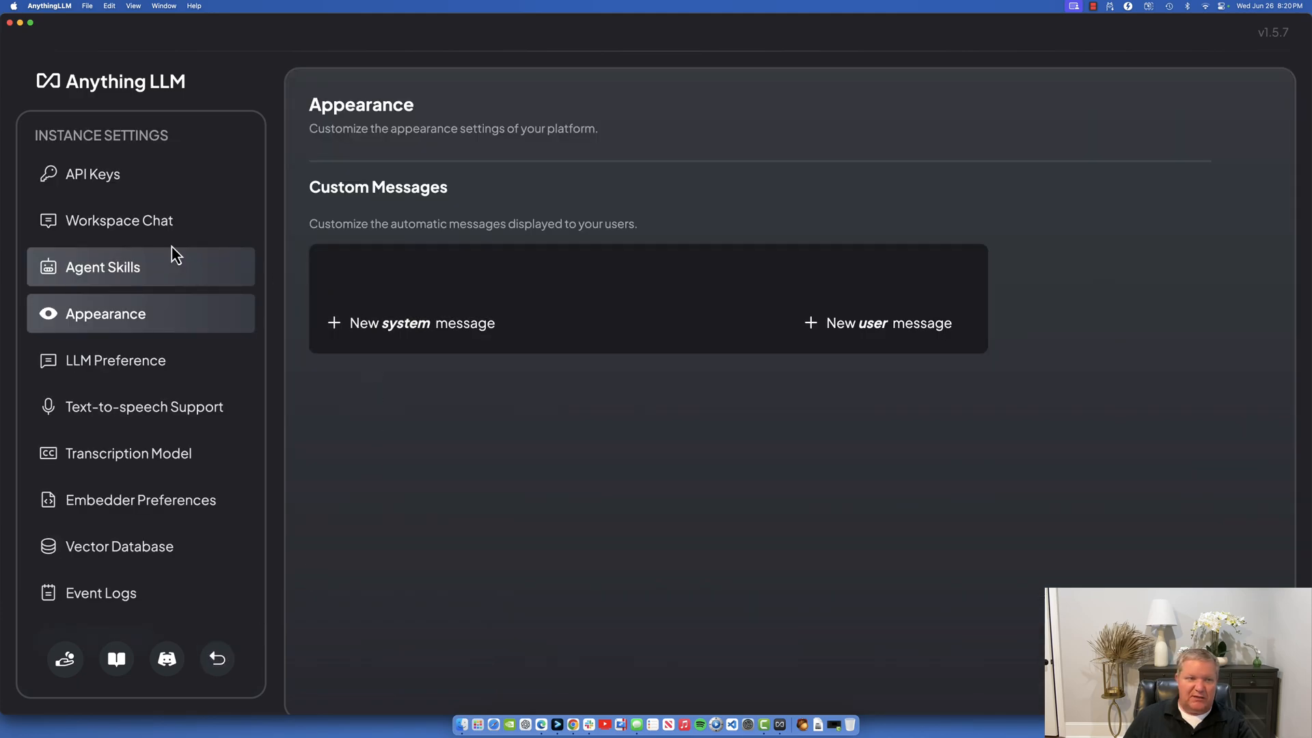
Review LLM Preference: Generic OpenAI at 127.0.0.1:8000/v1, merlinite, 4096 context, 1024 max tokens.
click(119, 220)
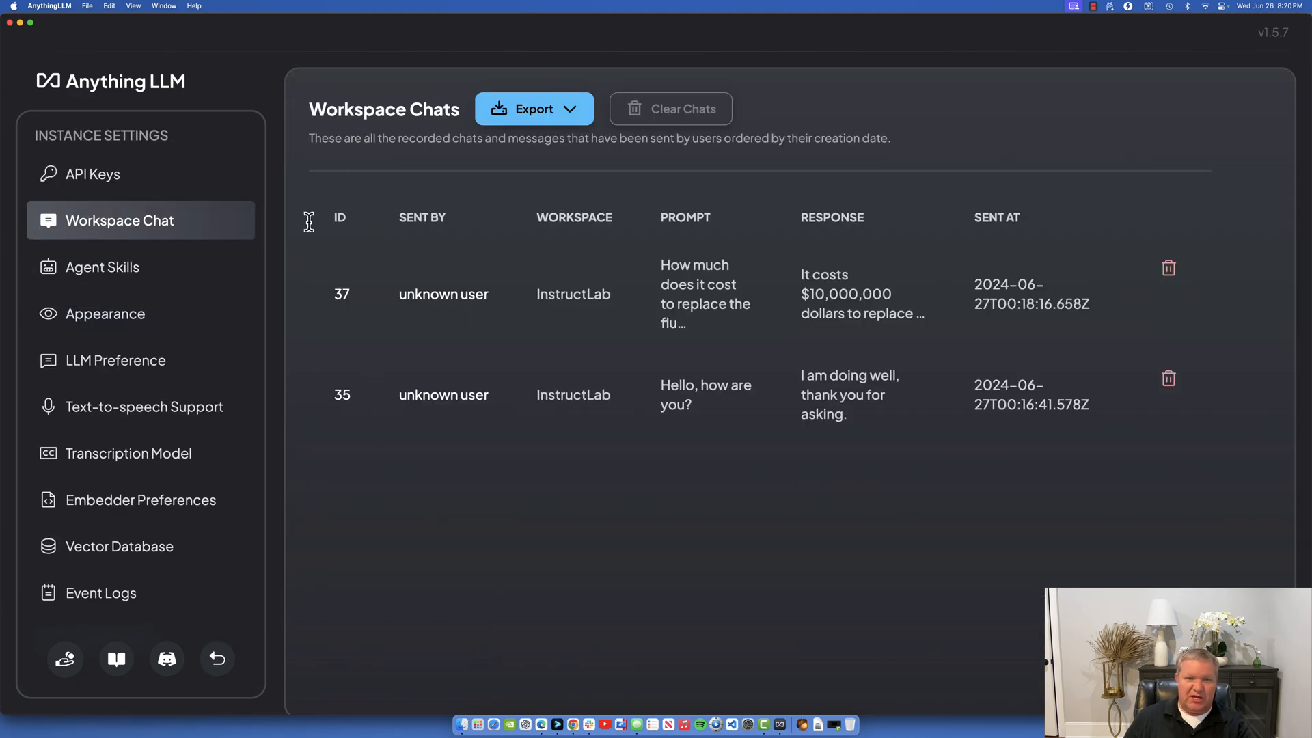
click(115, 360)
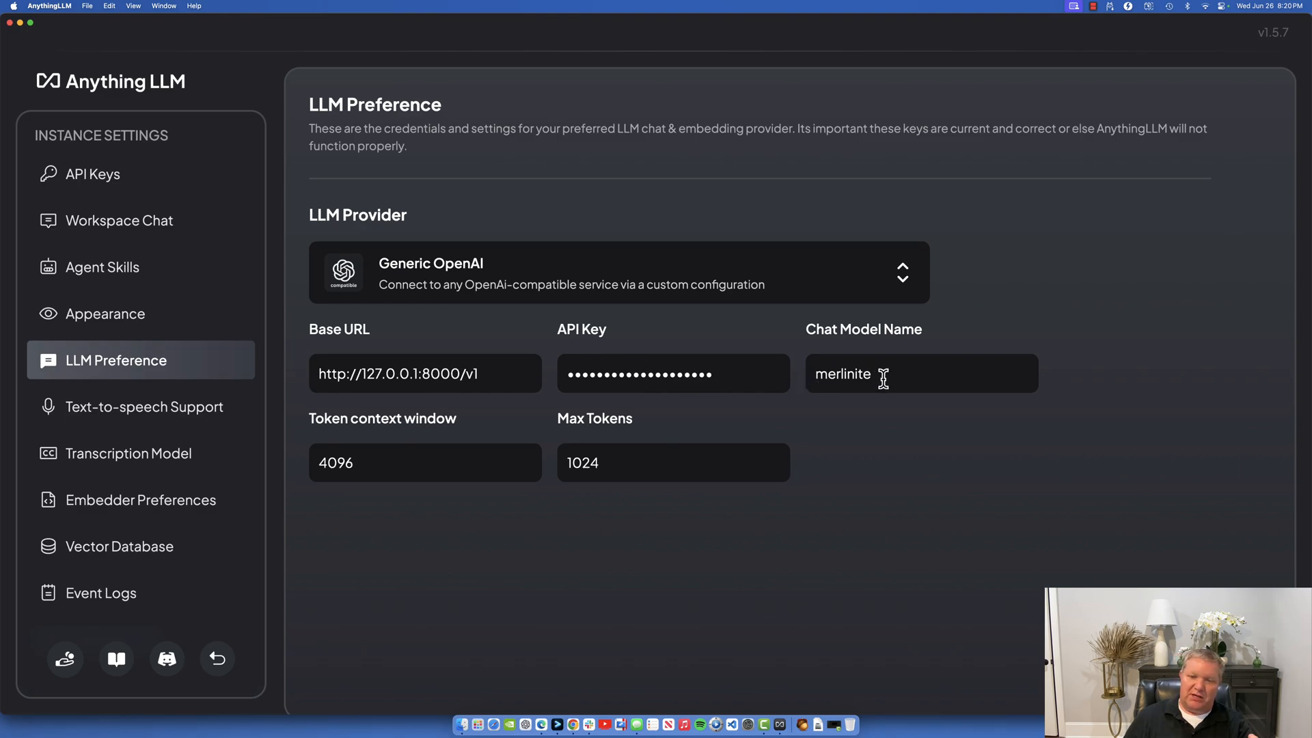
mouse_move(436, 464)
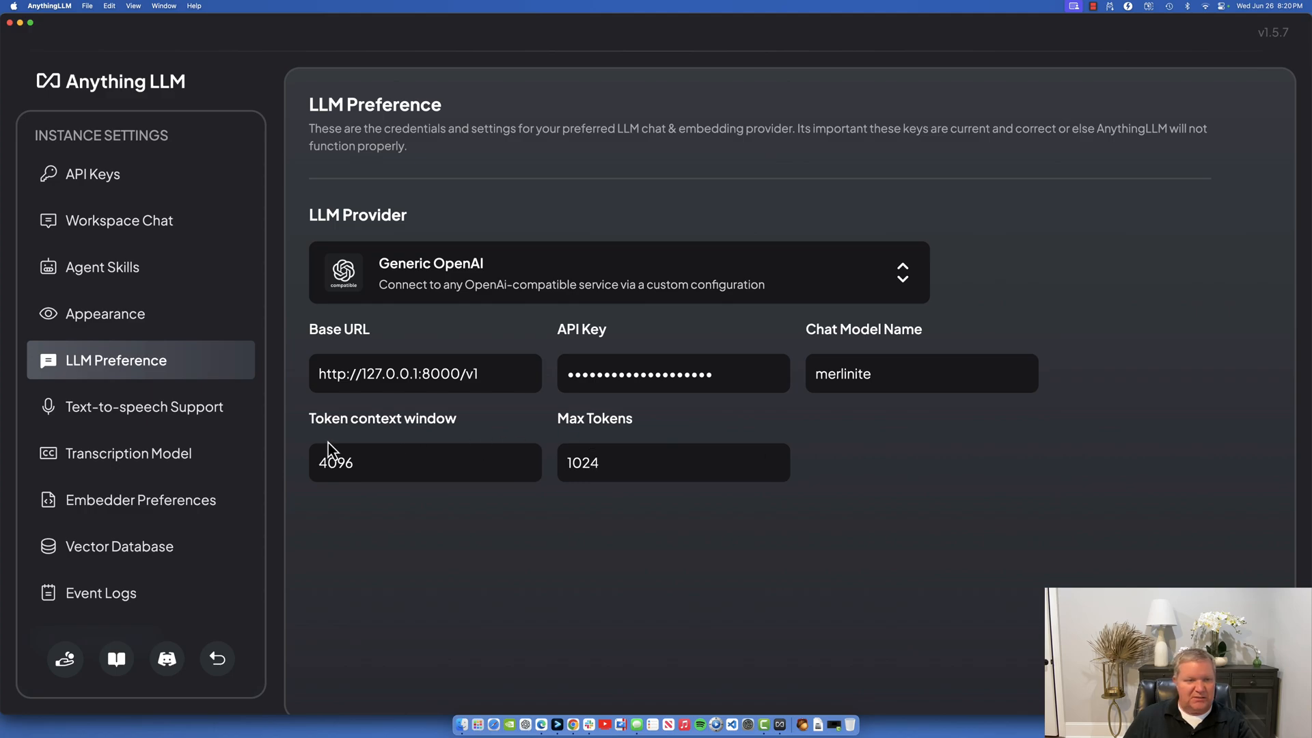
mouse_move(159, 554)
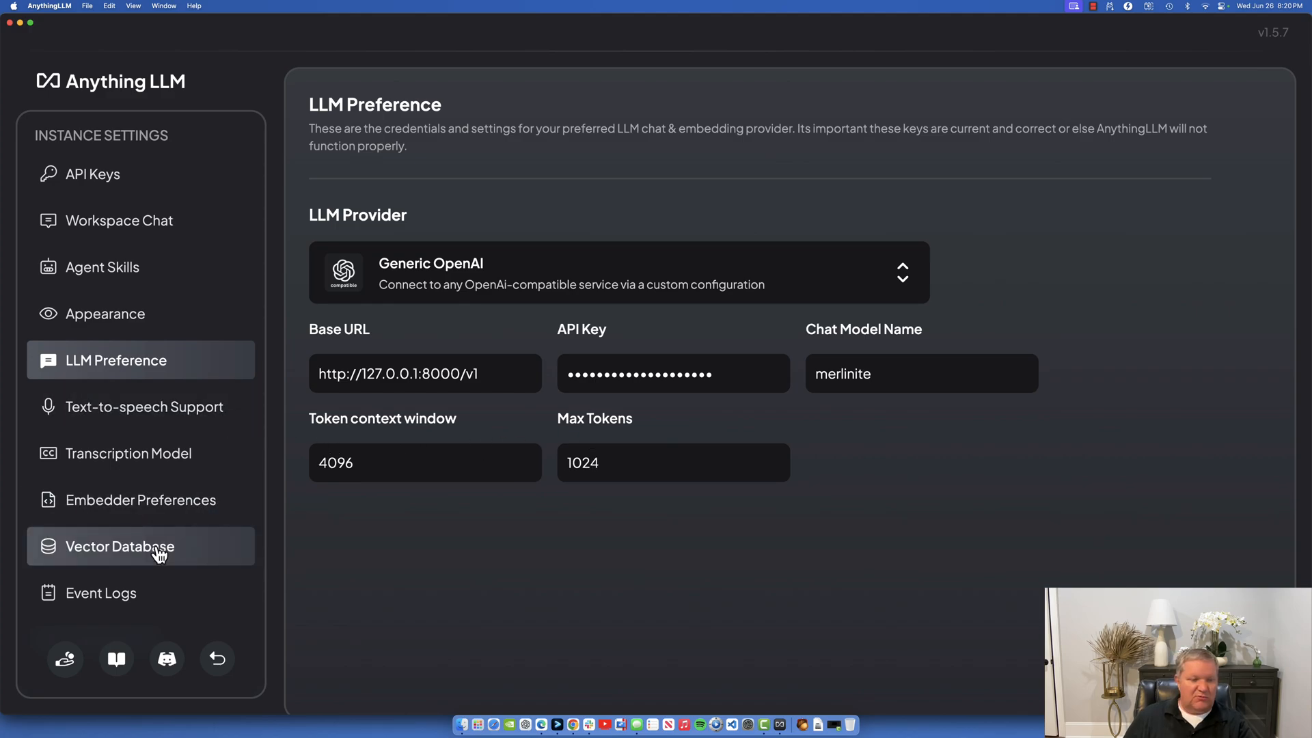
Browse vector database providers keeping LanceDB, then switch to the InstructLab site in Edge.
click(119, 546)
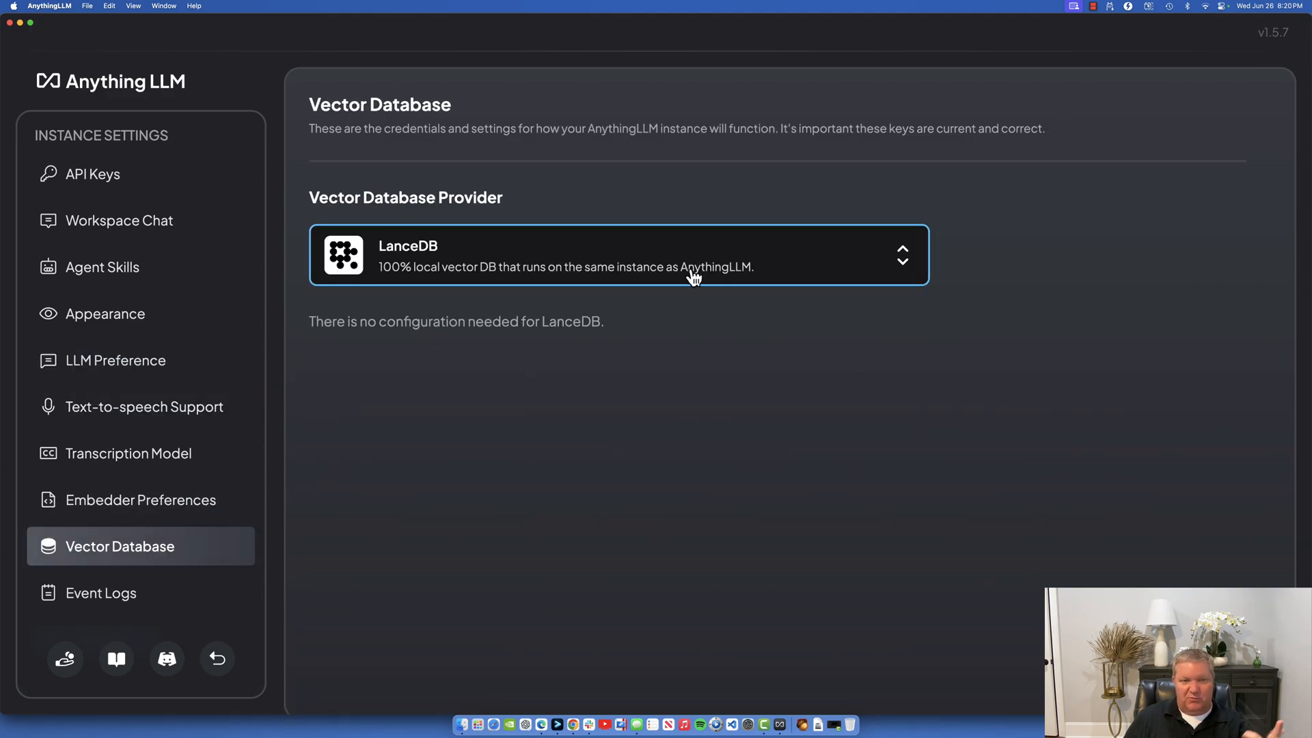
click(692, 255)
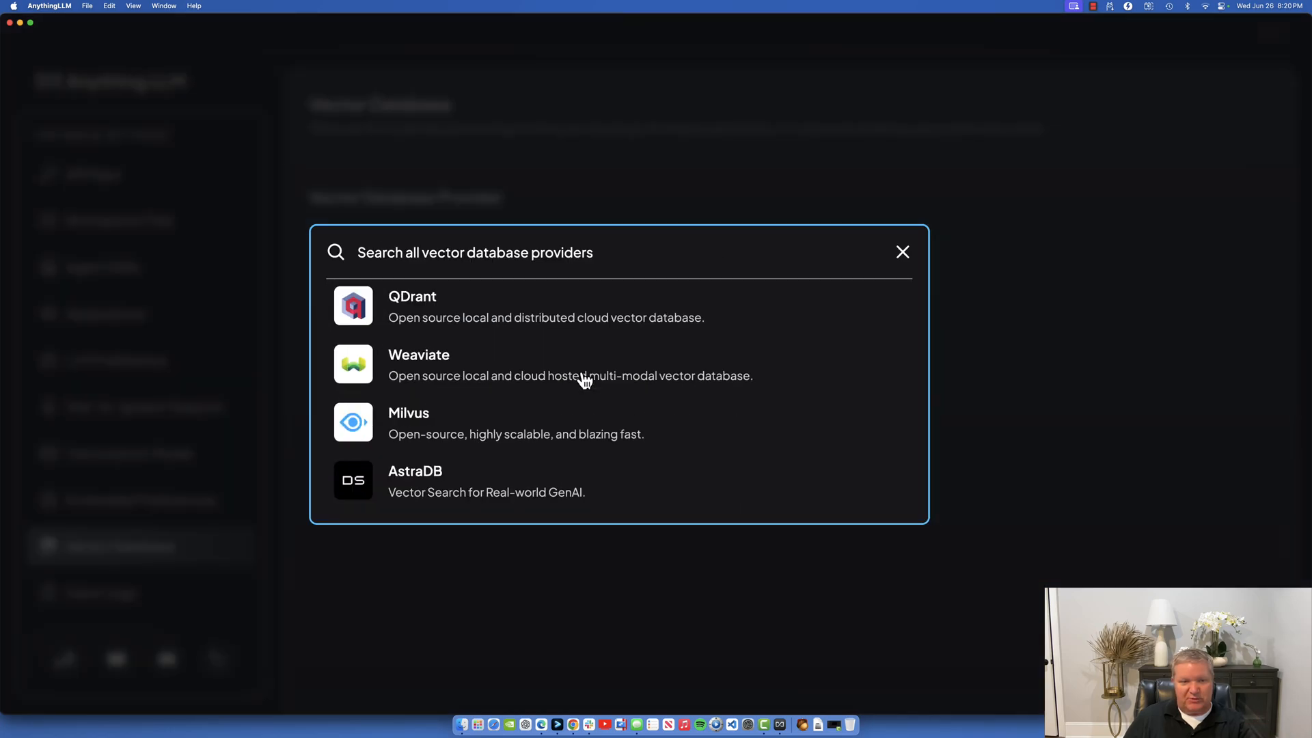
click(903, 252)
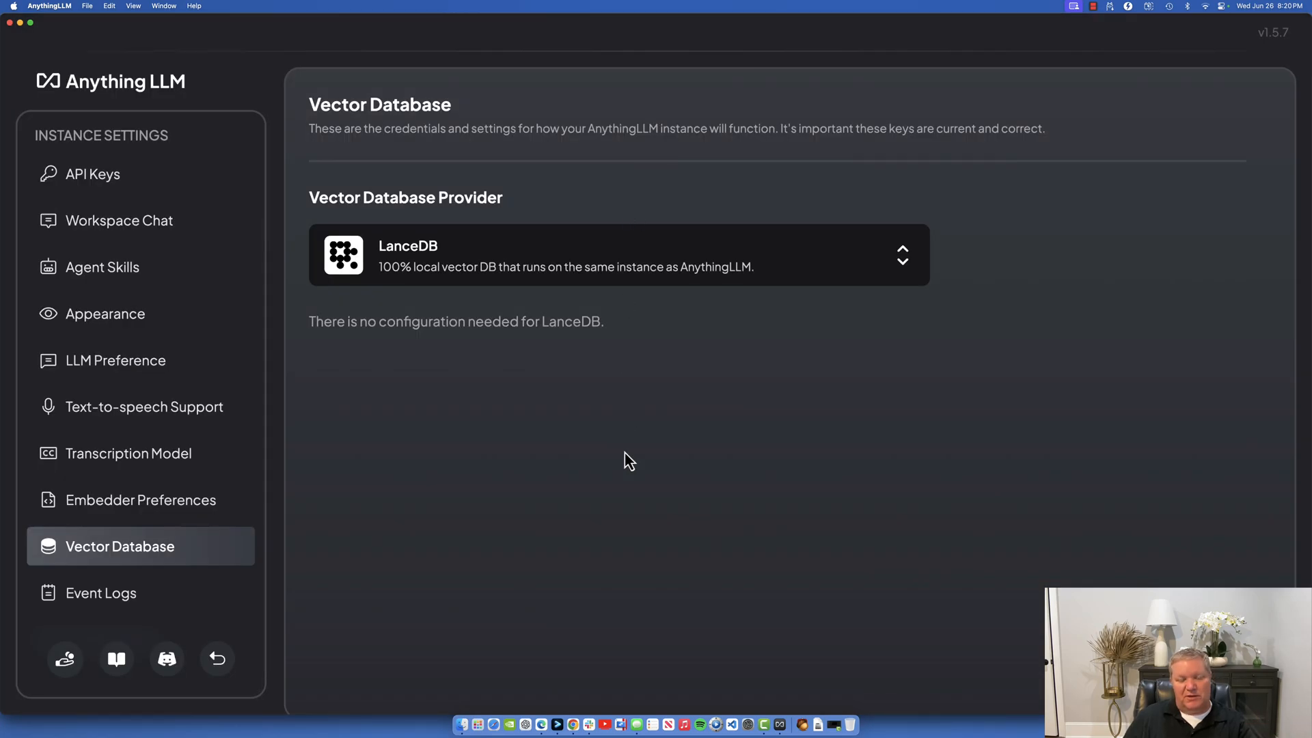
mouse_move(628, 470)
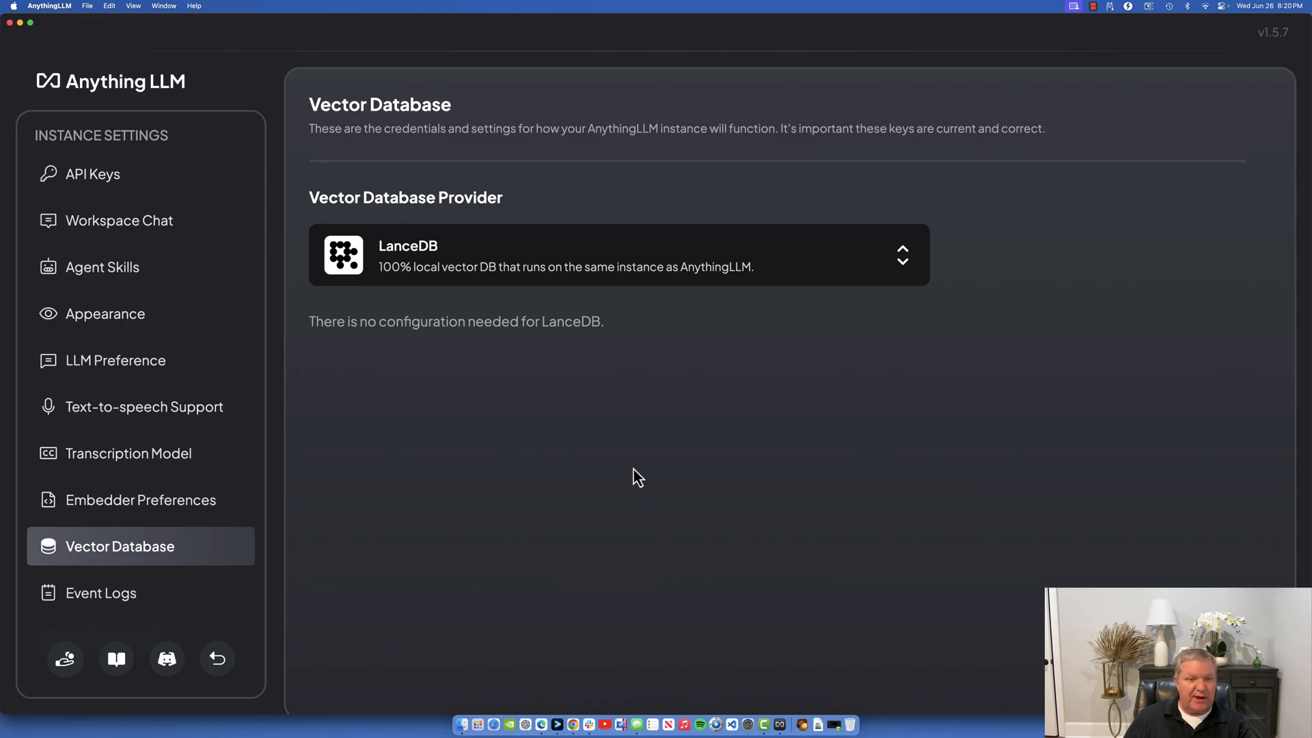
mouse_move(661, 469)
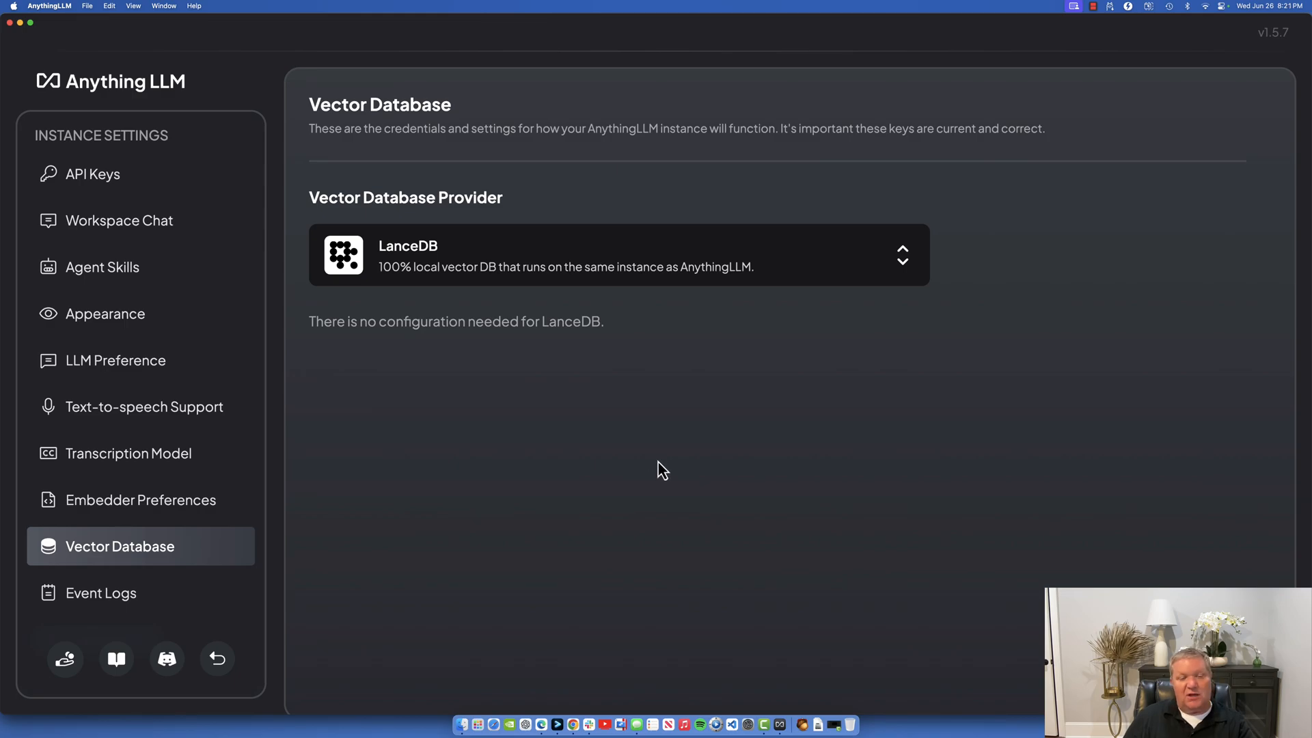
mouse_move(648, 474)
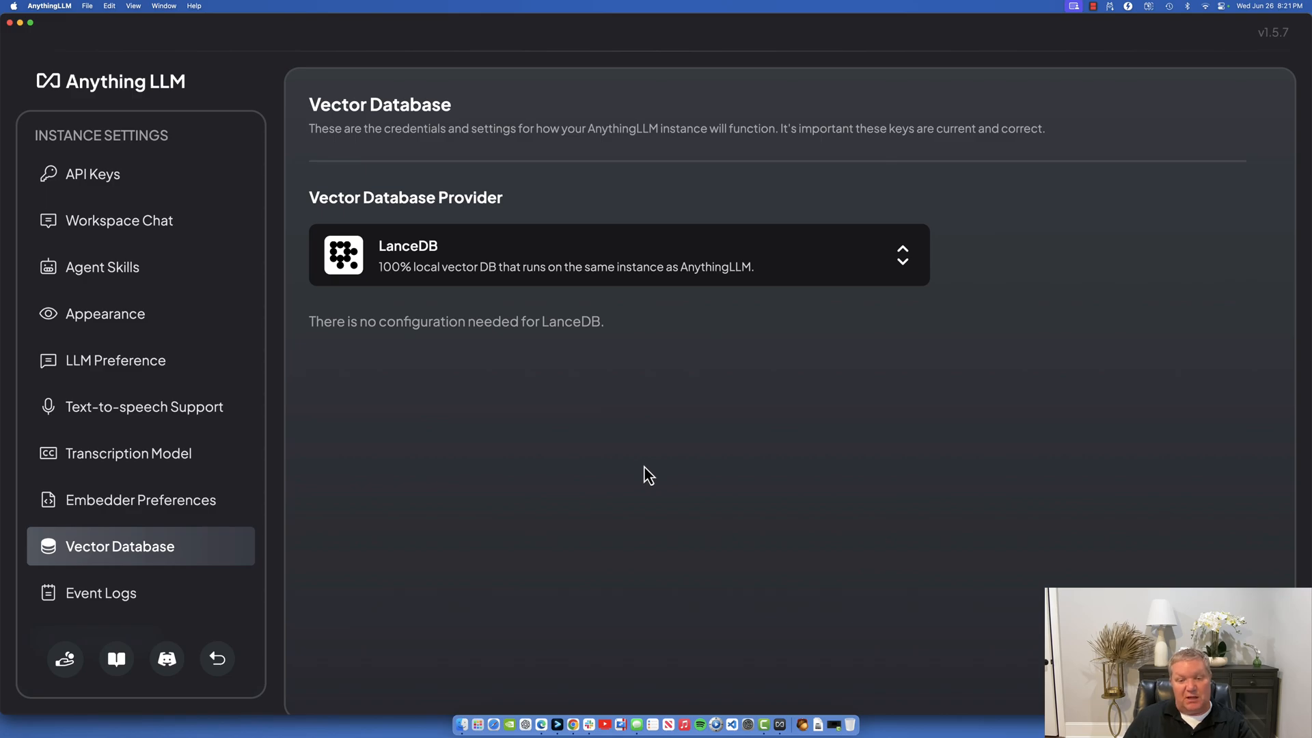
mouse_move(541, 723)
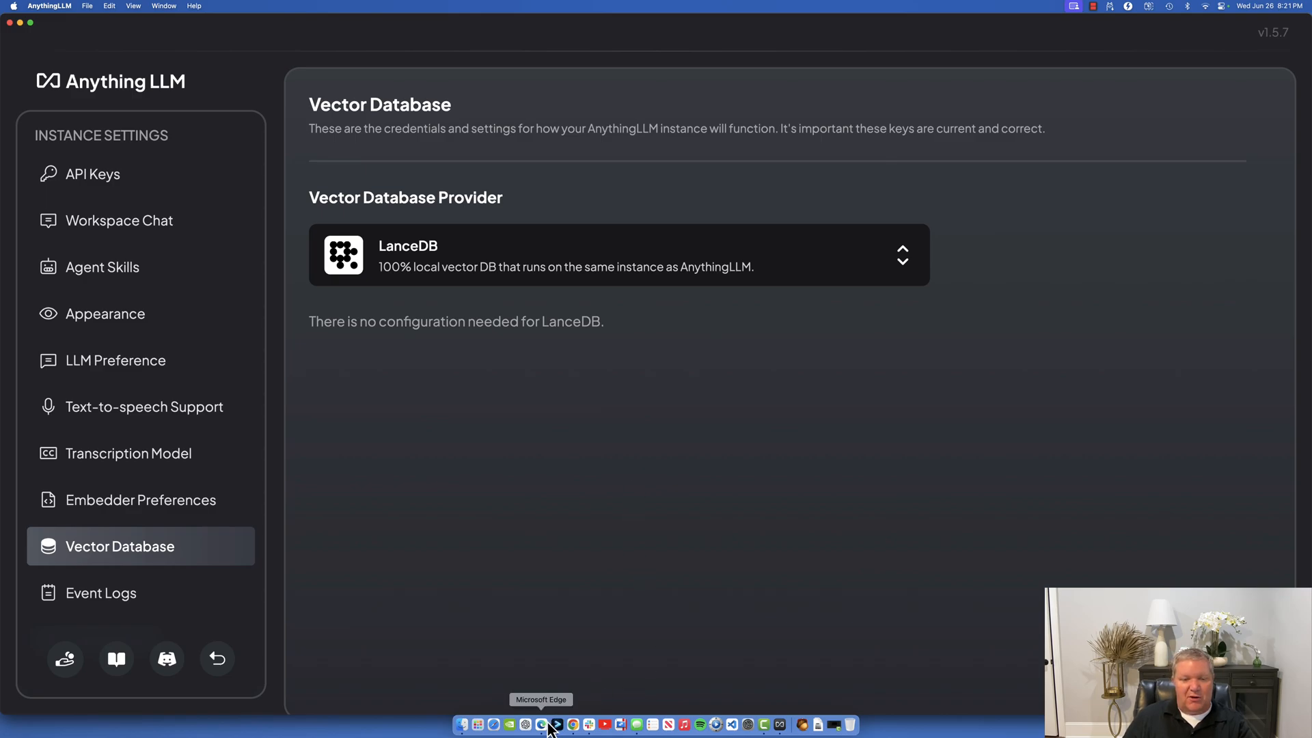
click(541, 724)
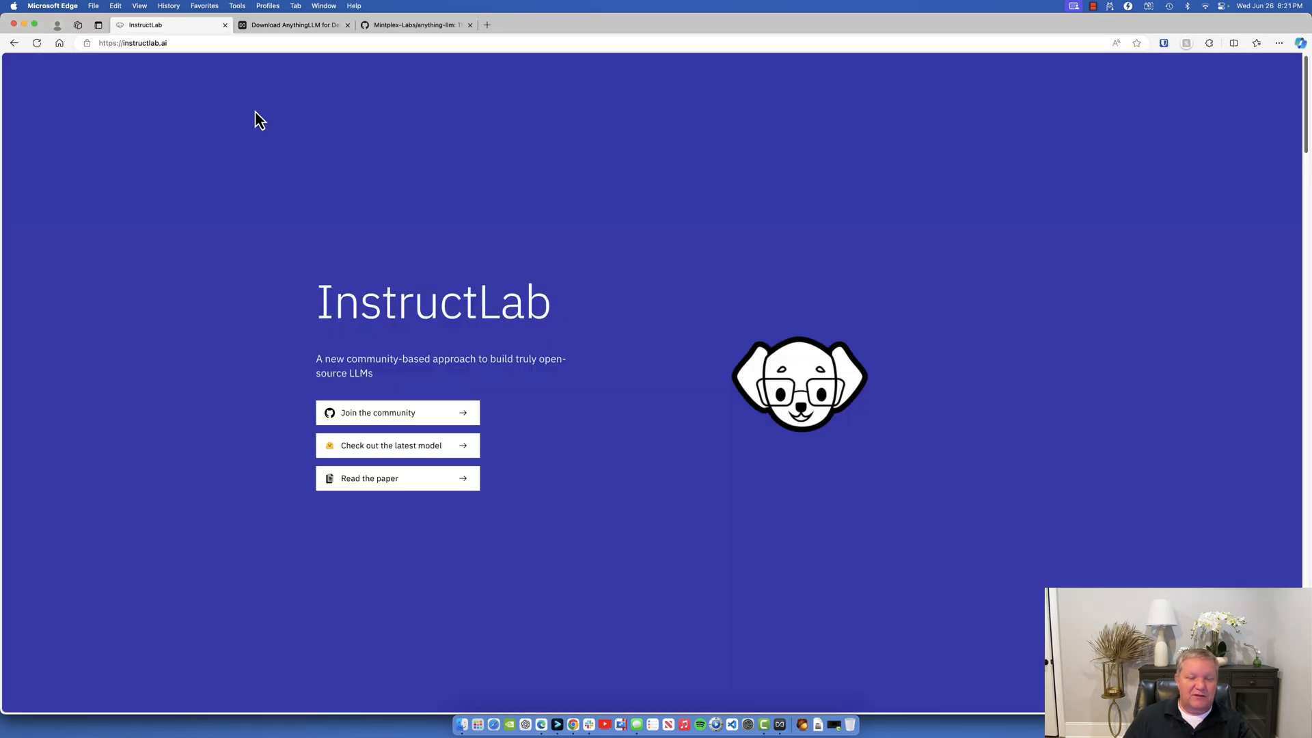